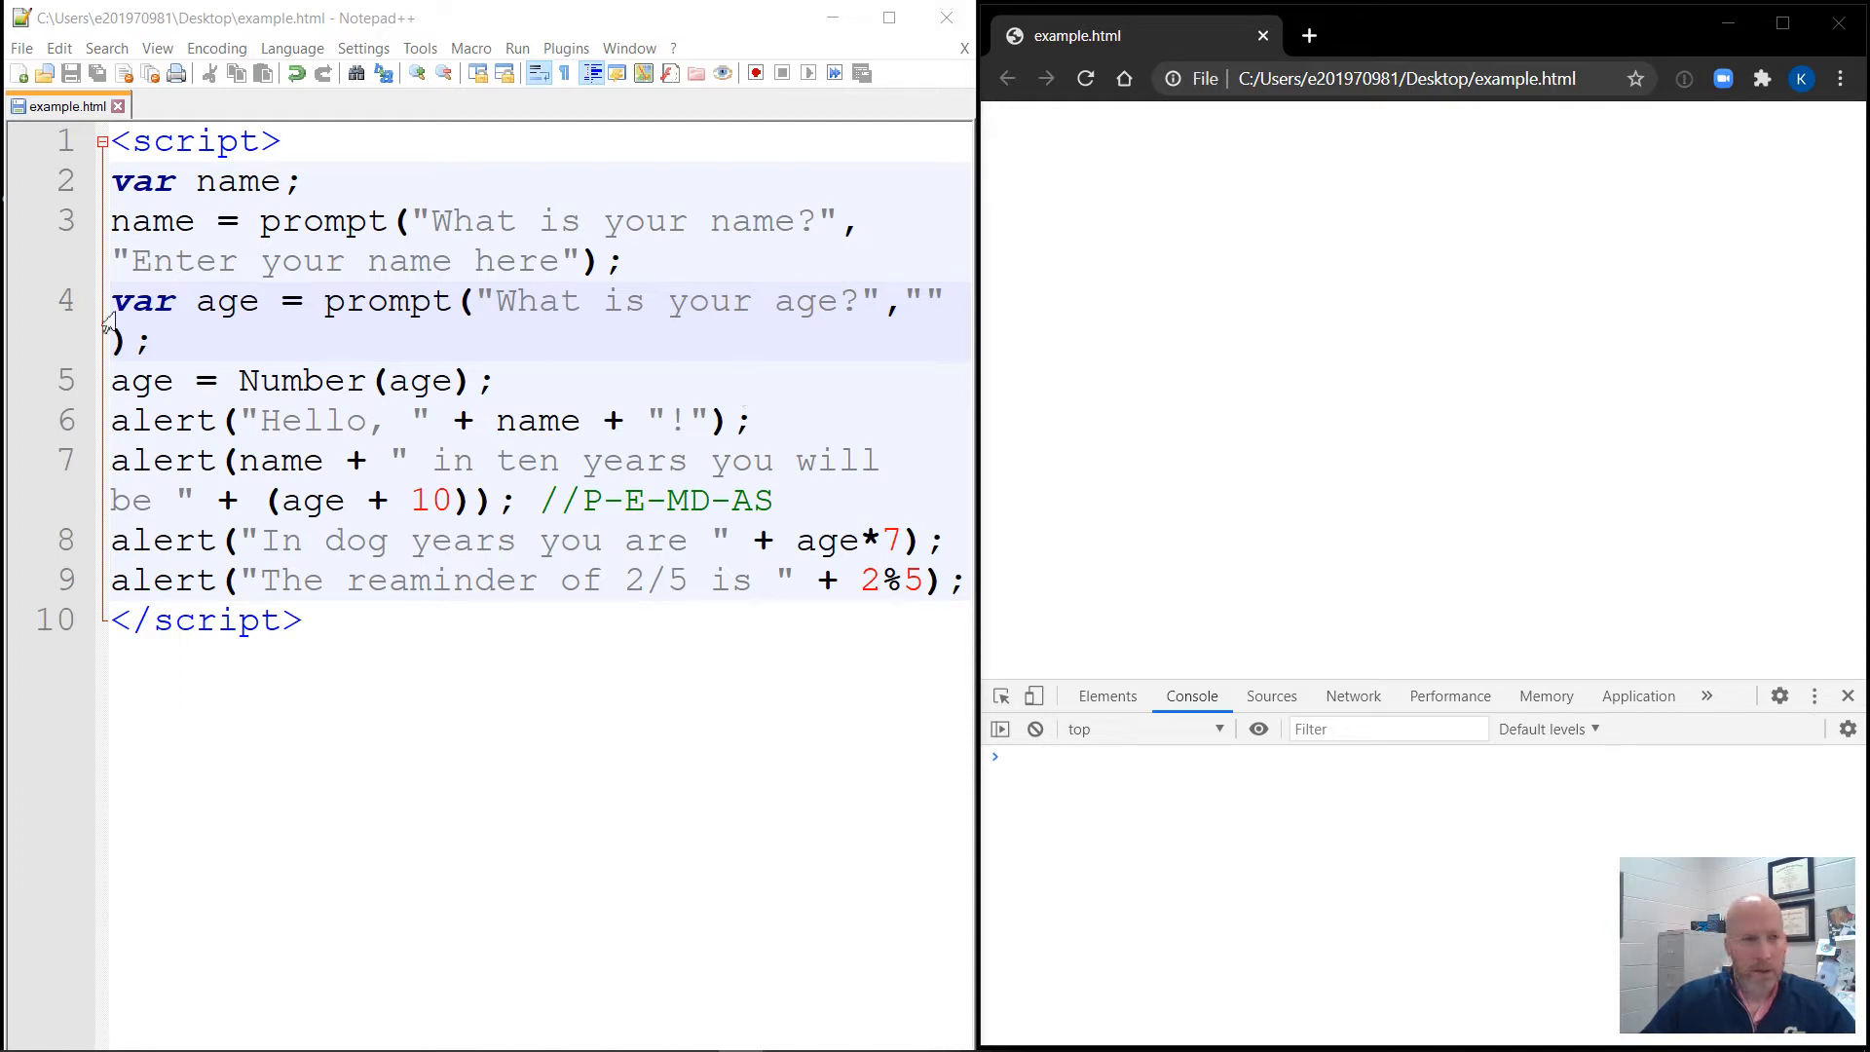
pyautogui.moveTo(385, 664)
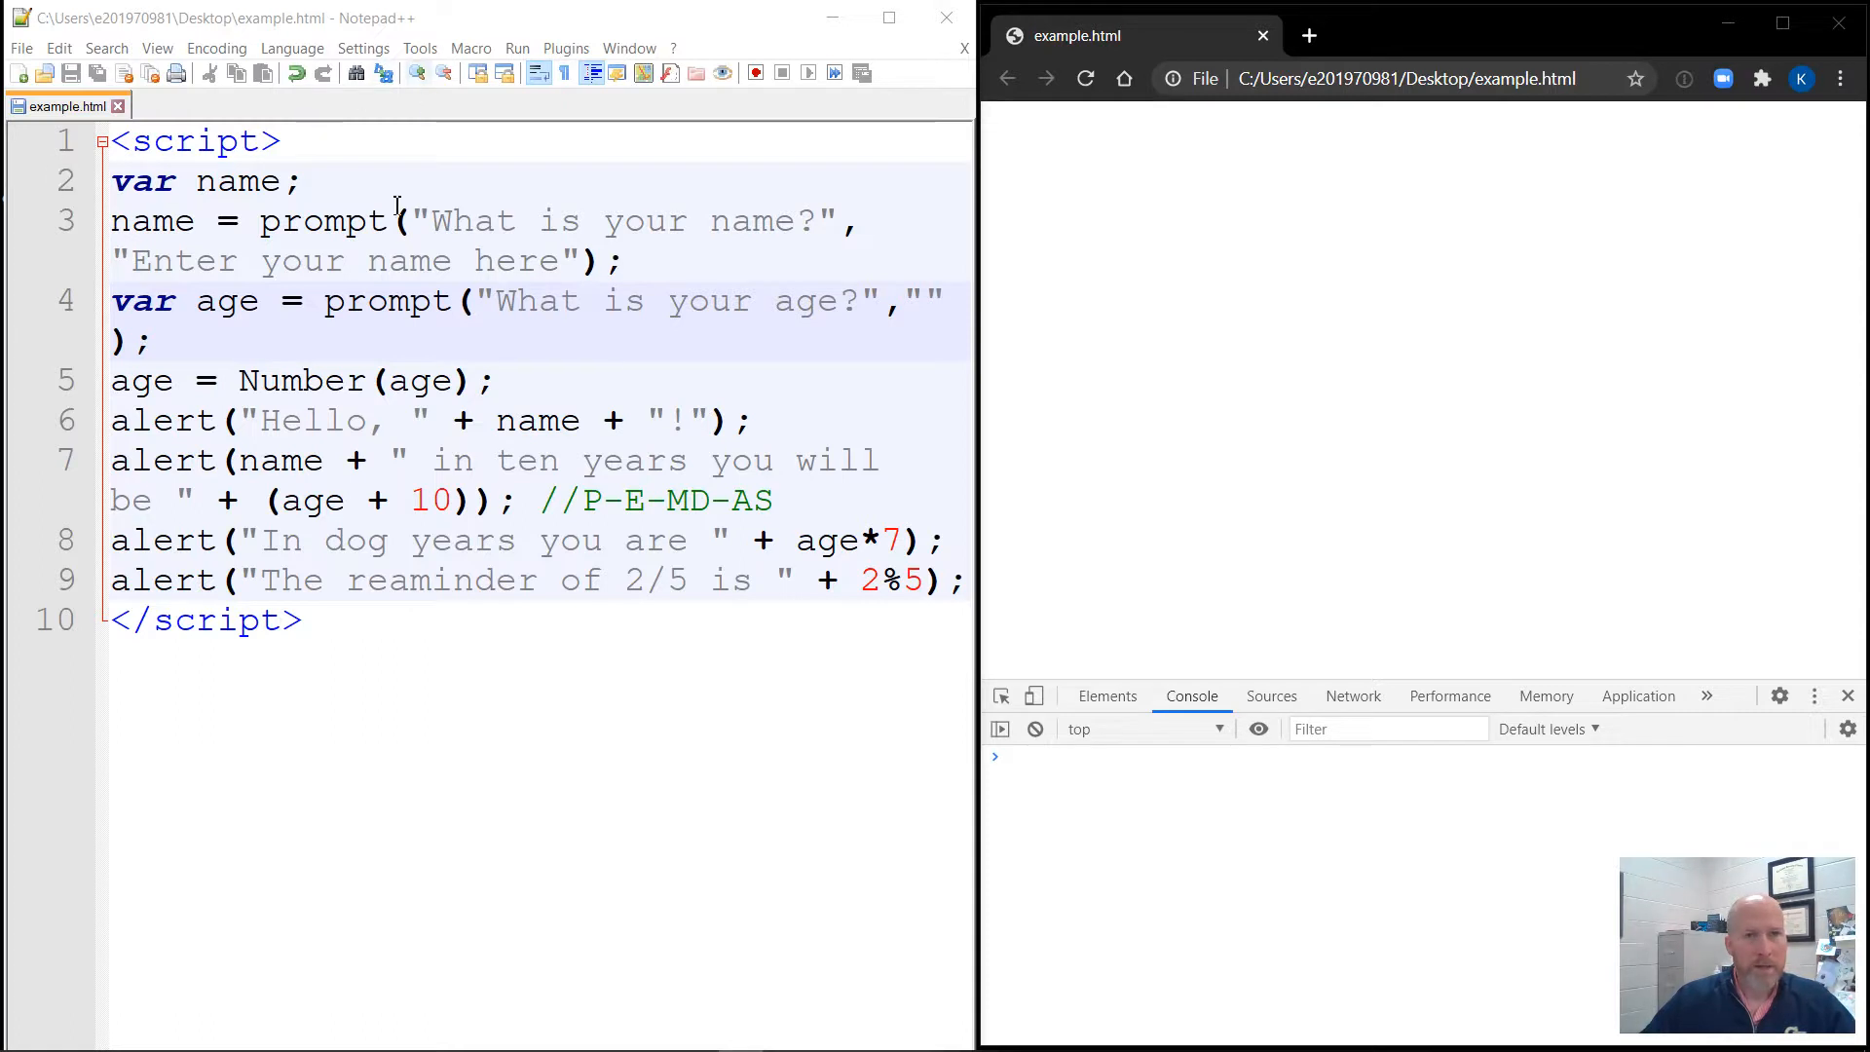
pyautogui.moveTo(976, 432)
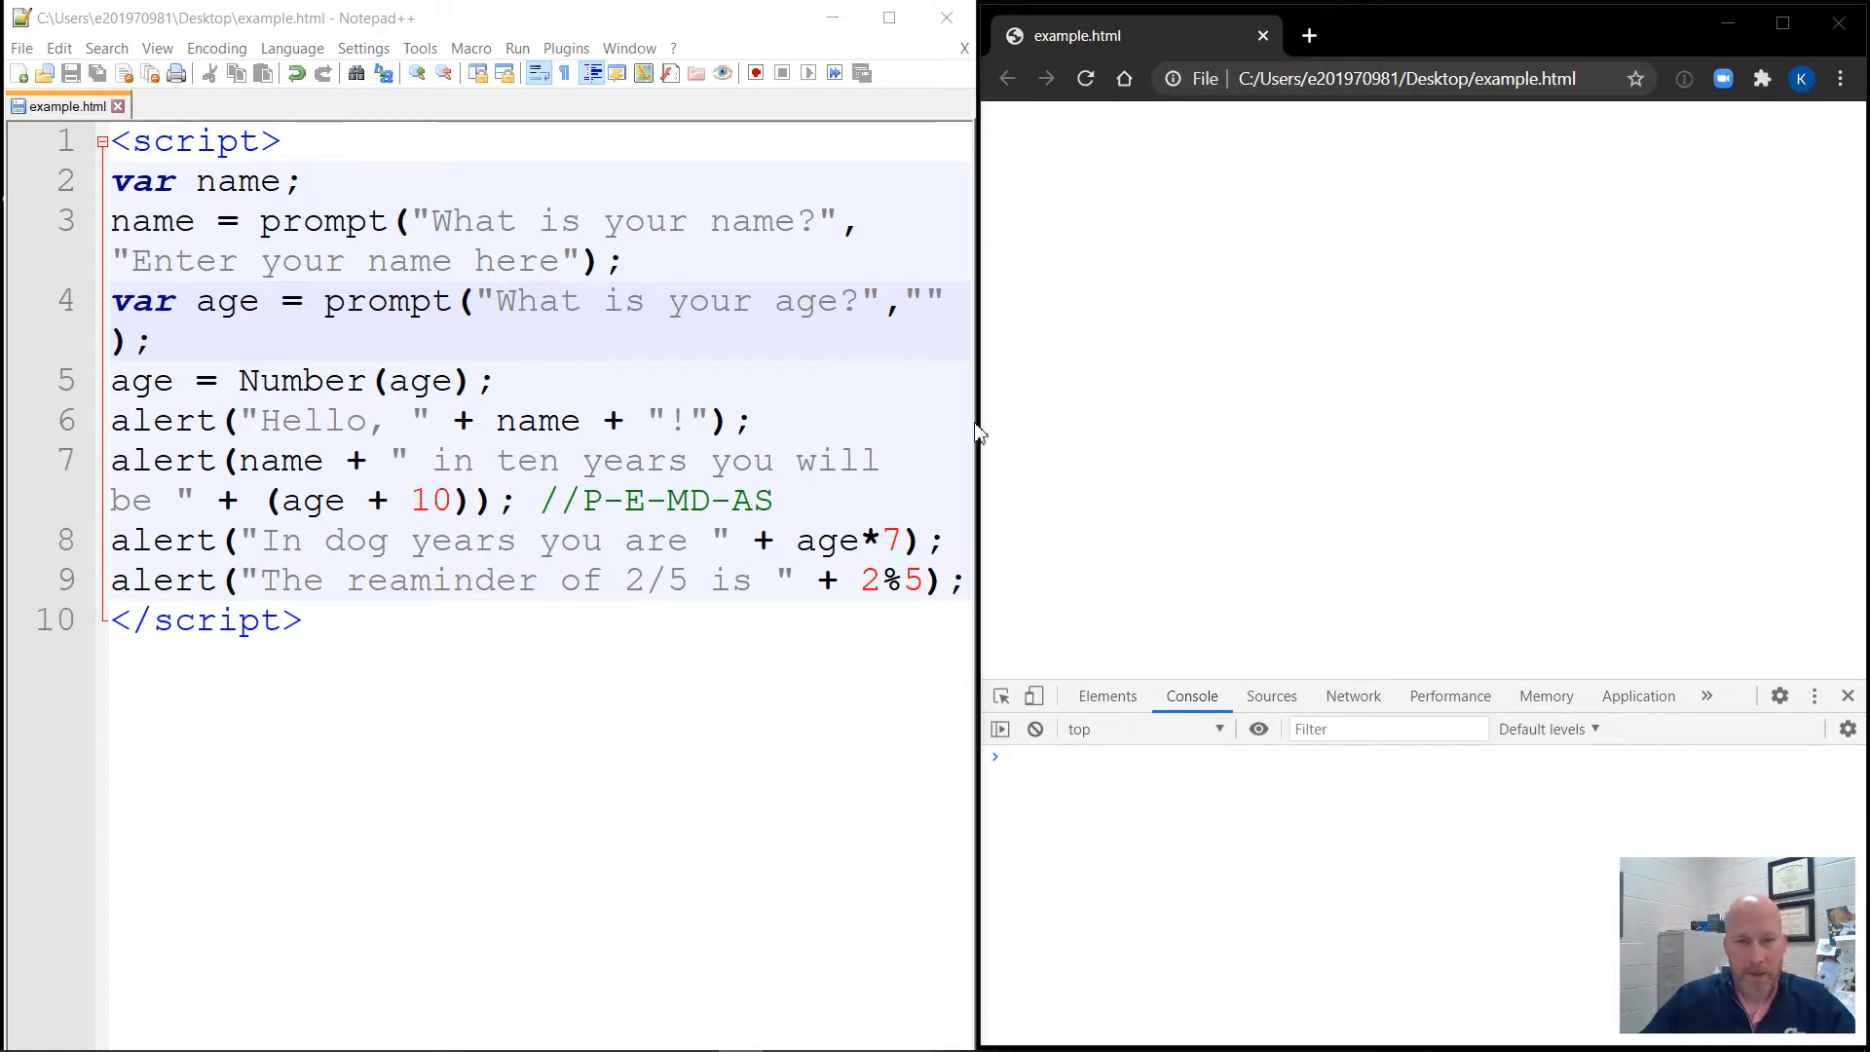
pyautogui.moveTo(1241, 740)
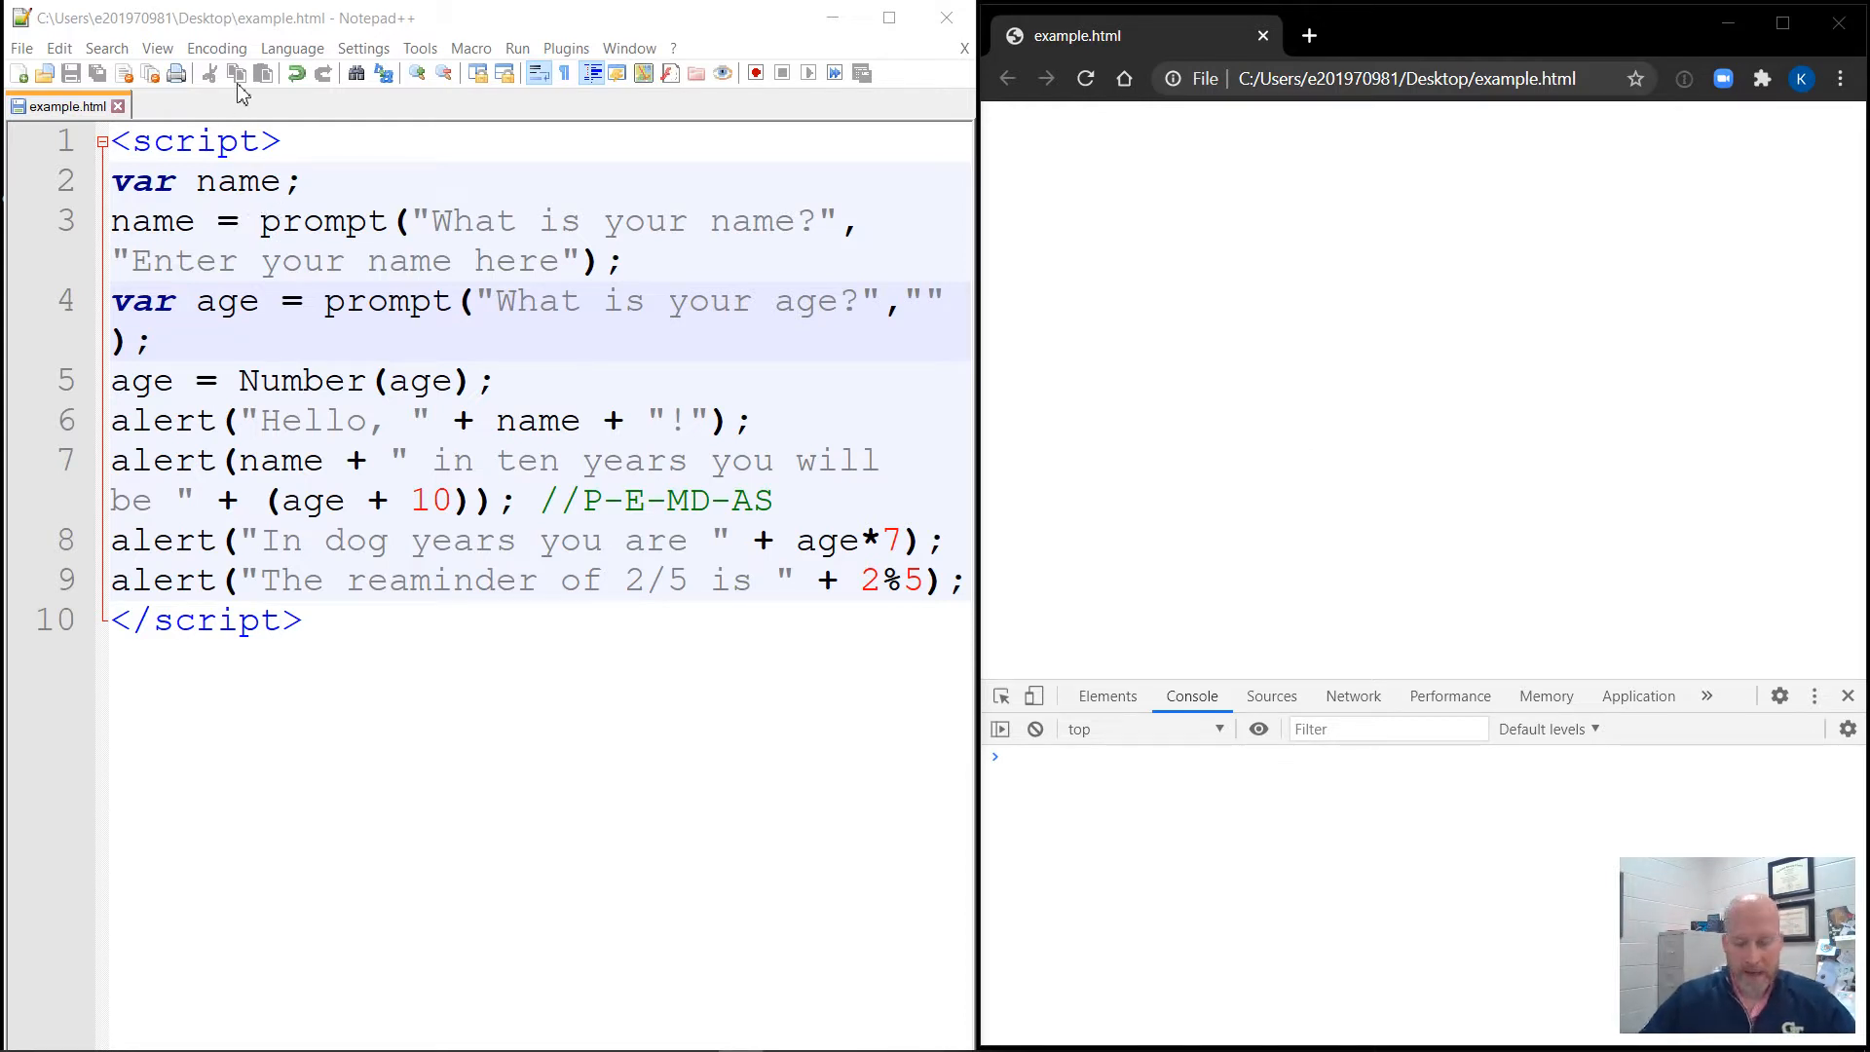
pyautogui.moveTo(171, 156)
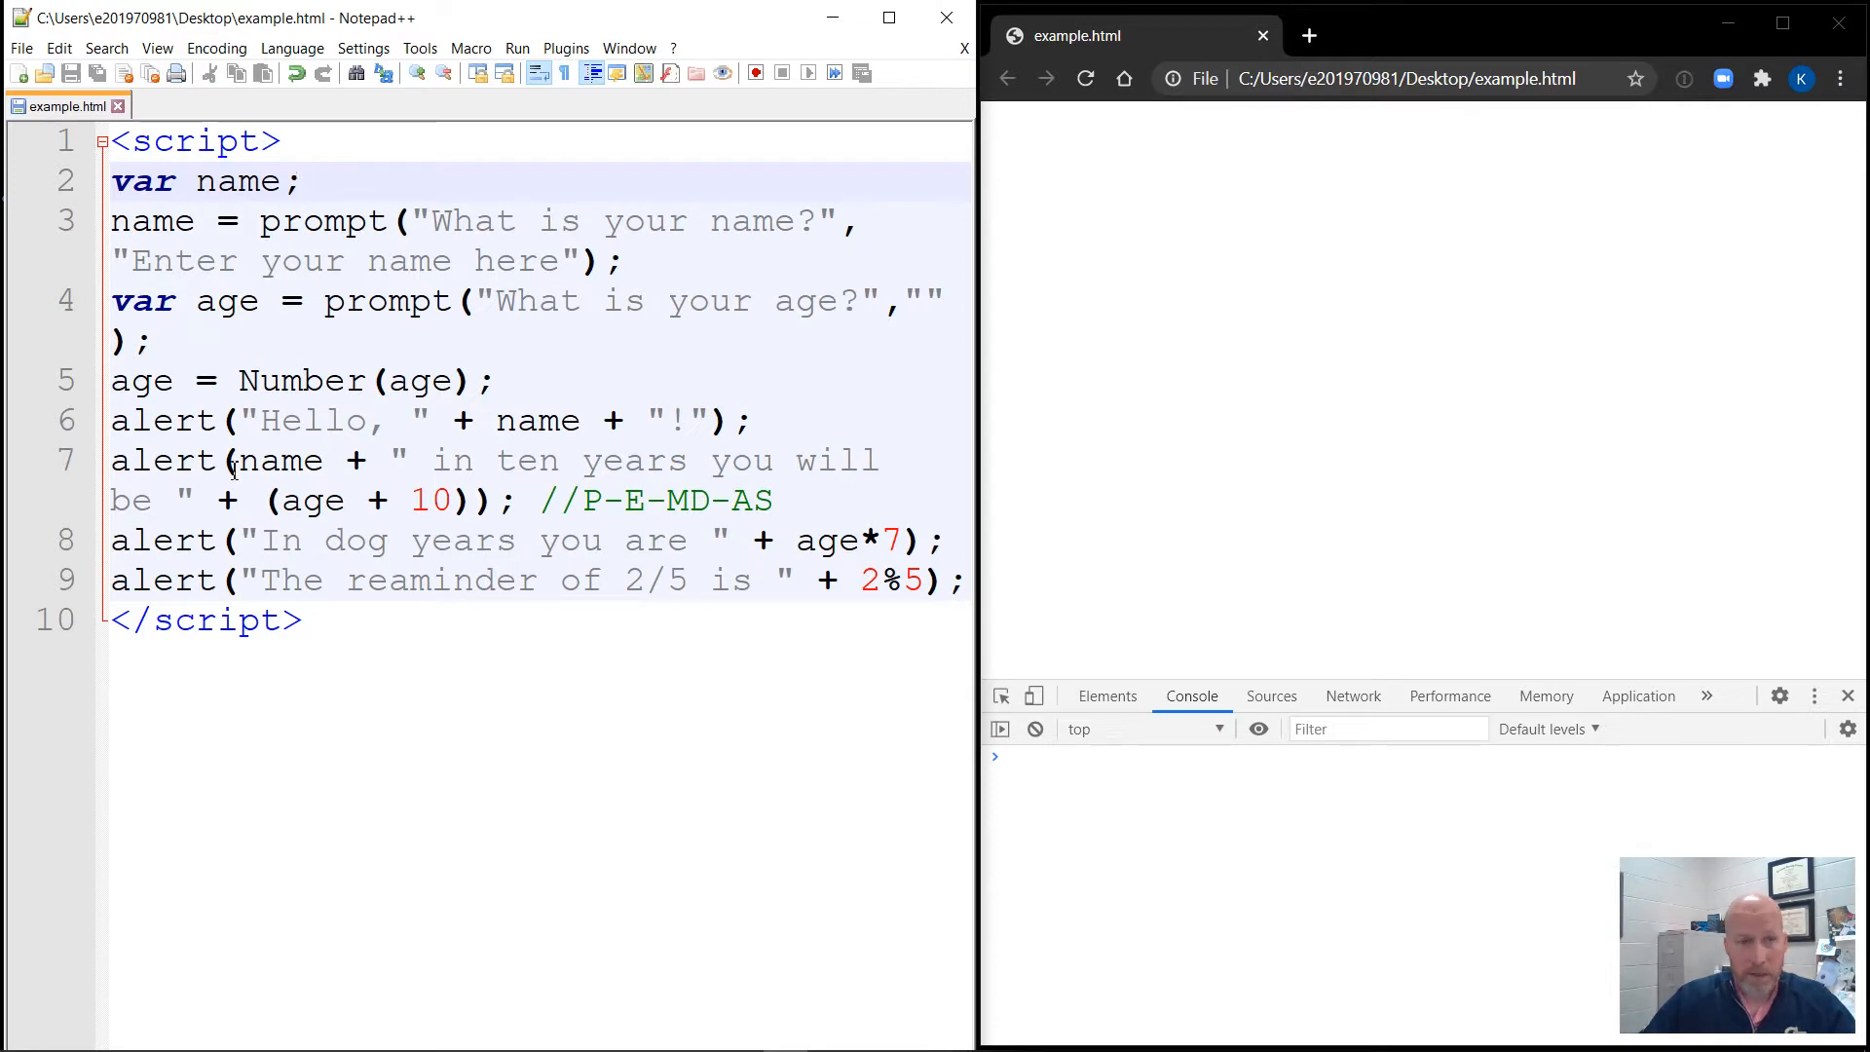
# Insert a blank line between the age-to-number conversion and the greeting alert.
pyautogui.click(304, 181)
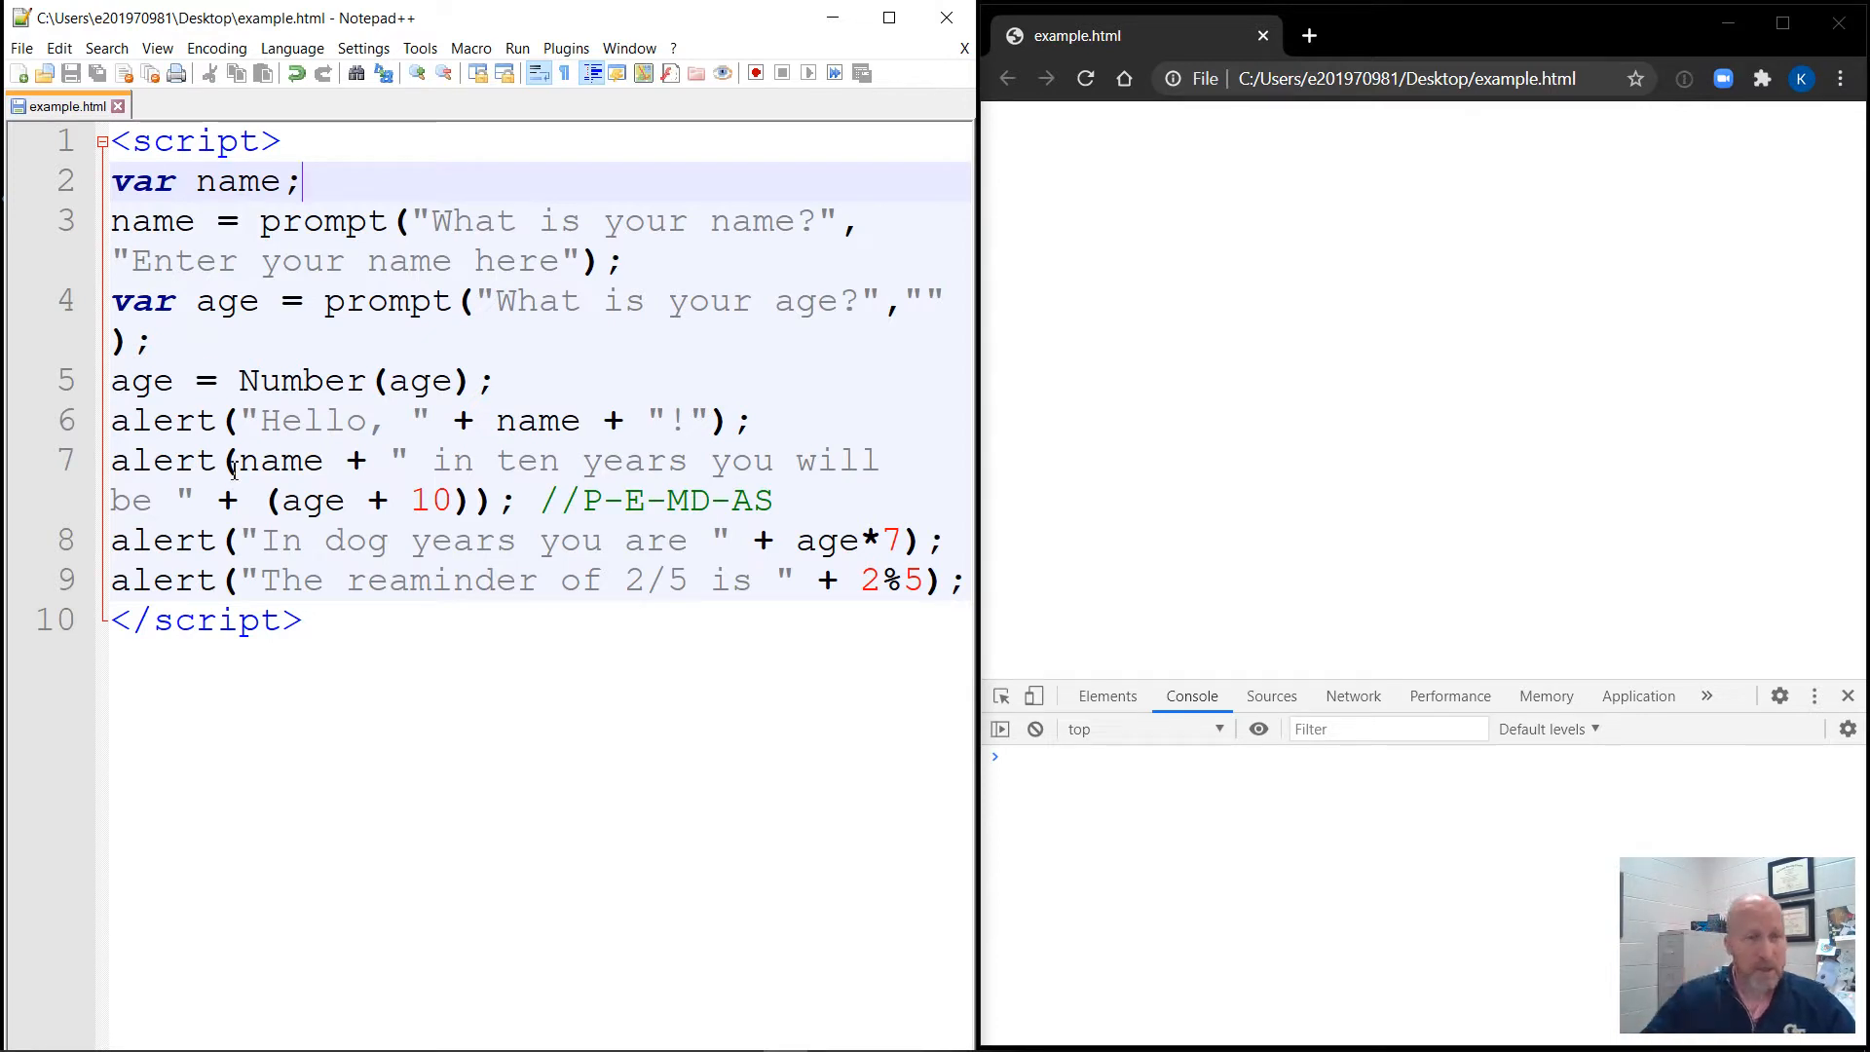
pyautogui.moveTo(343, 226)
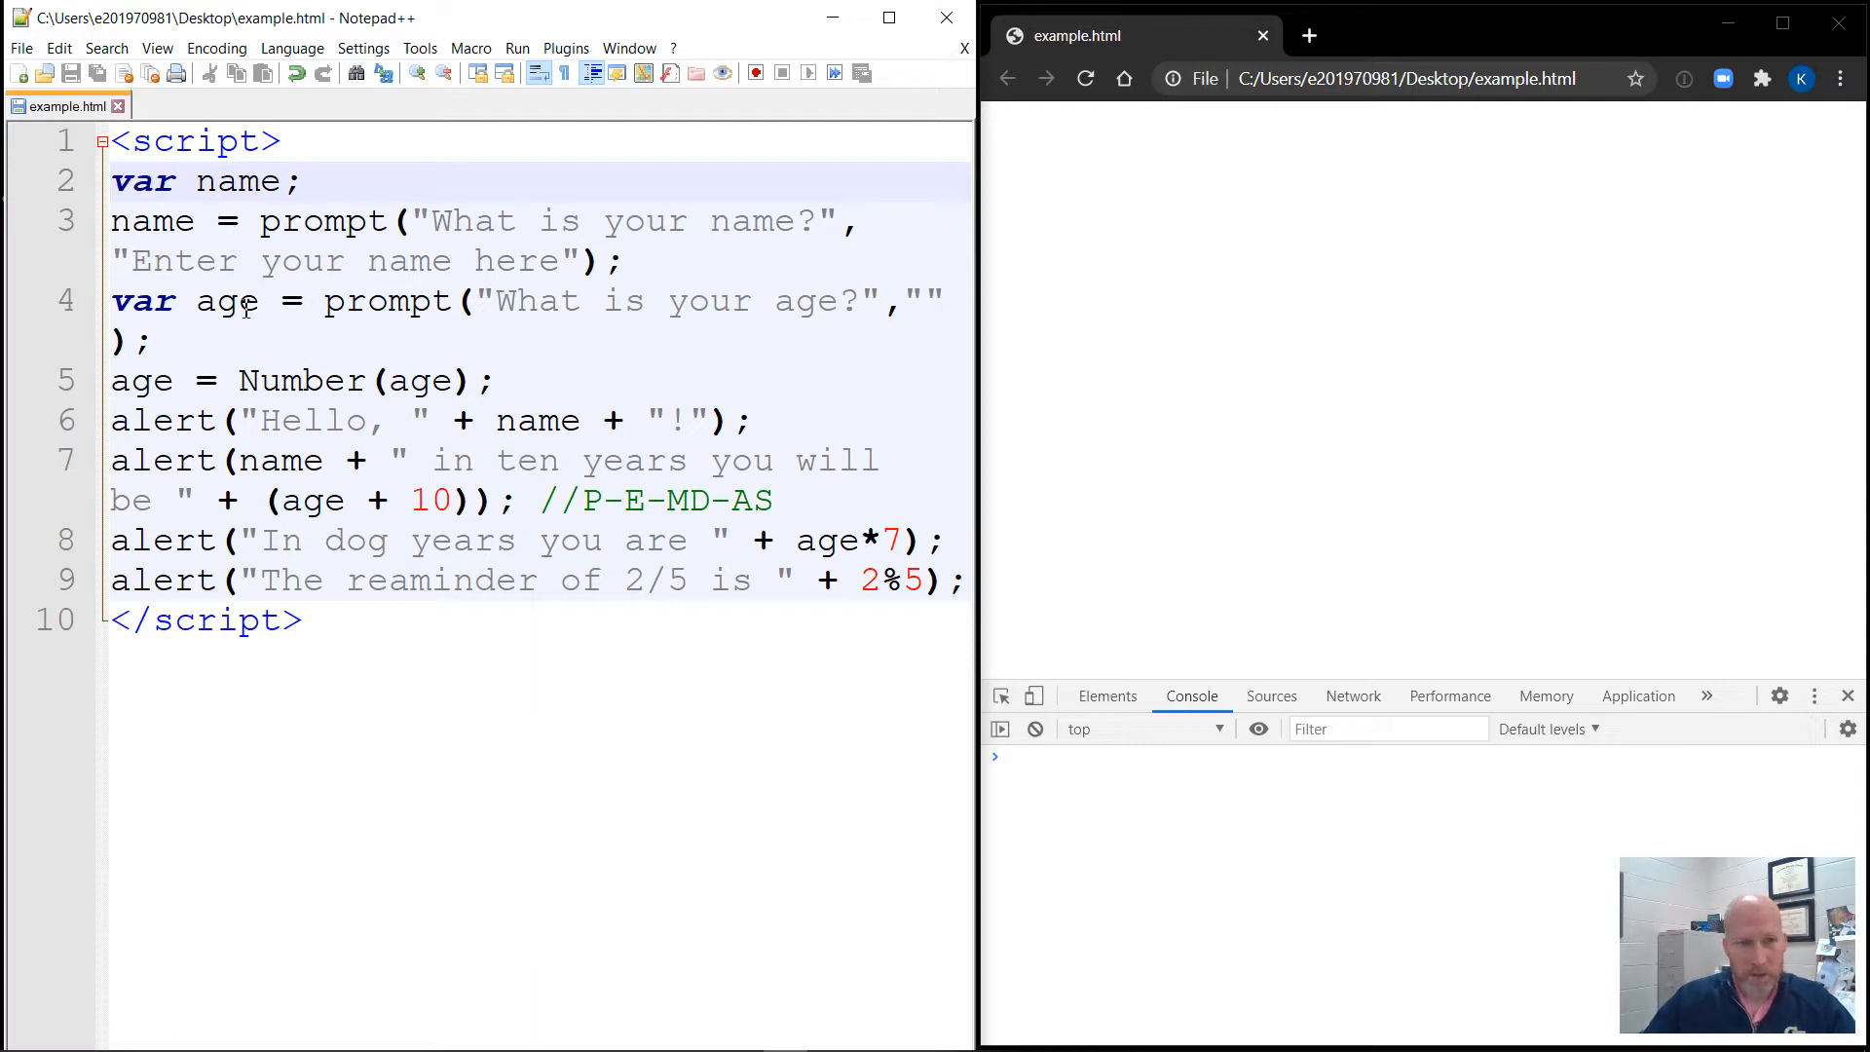
pyautogui.click(302, 181)
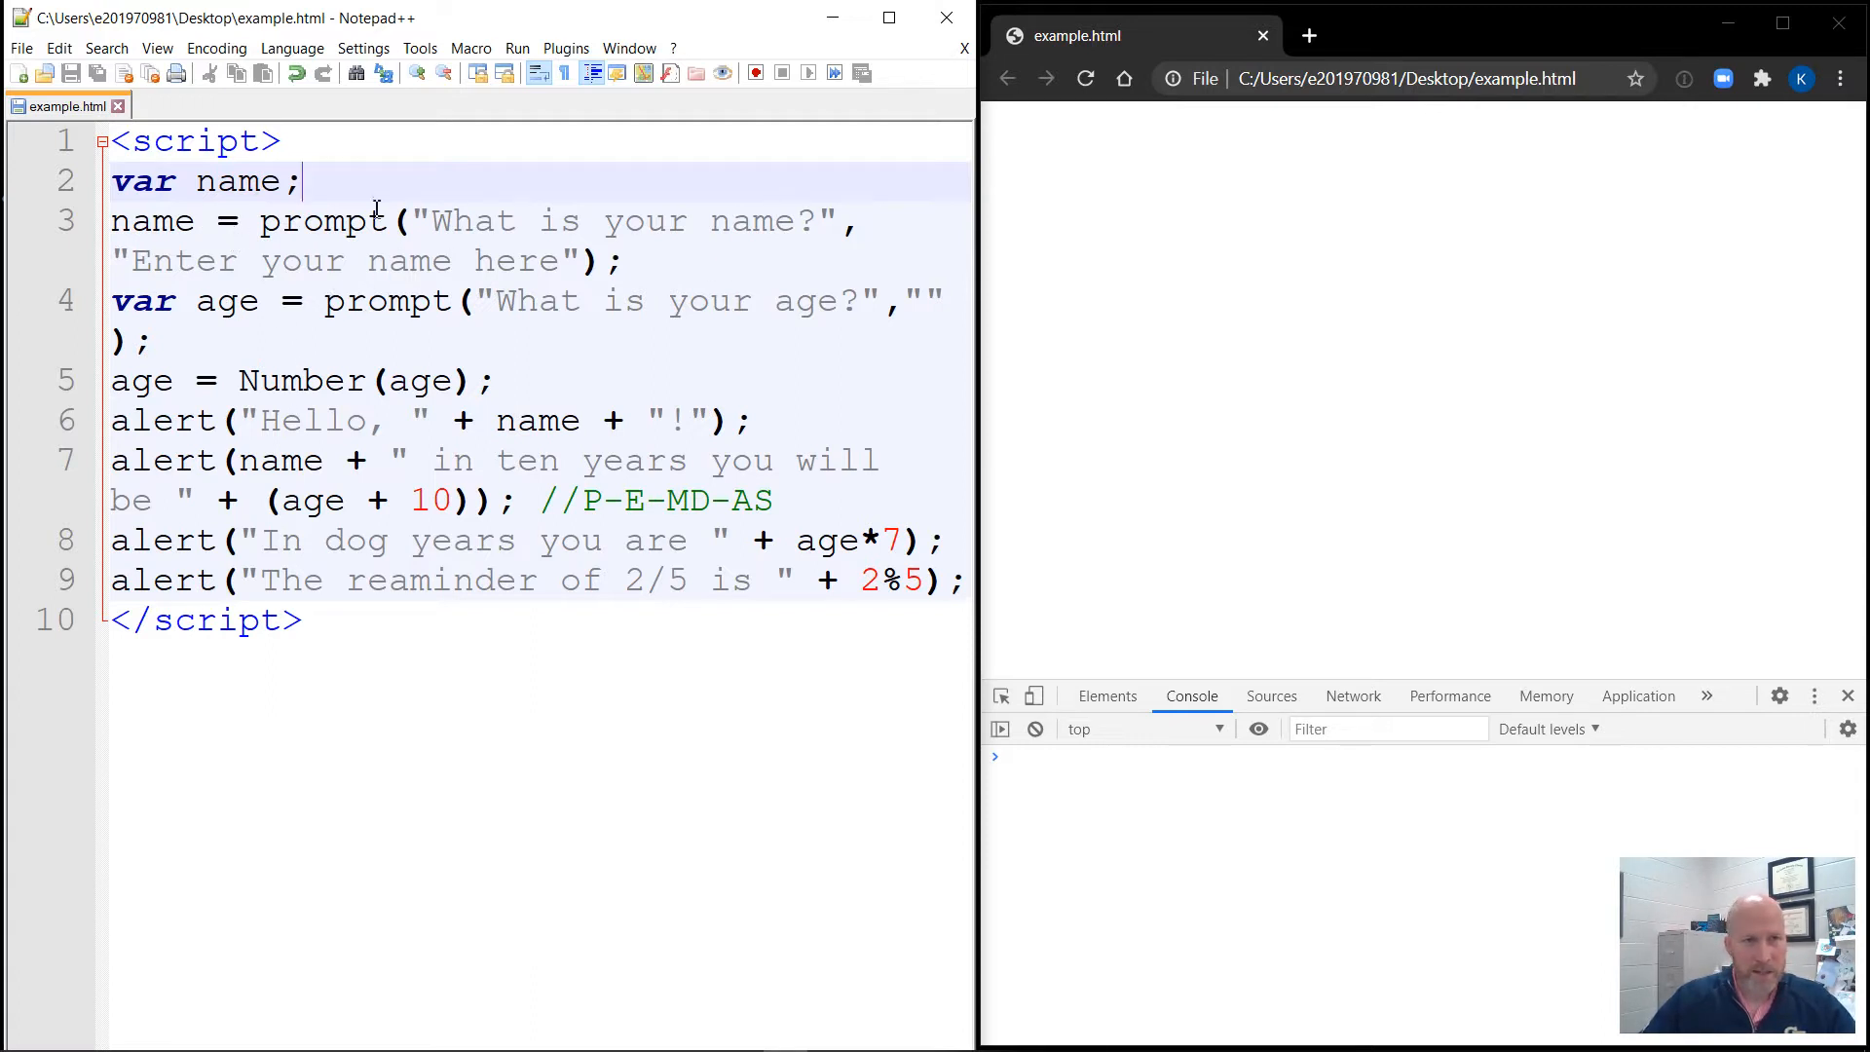
pyautogui.moveTo(337, 366)
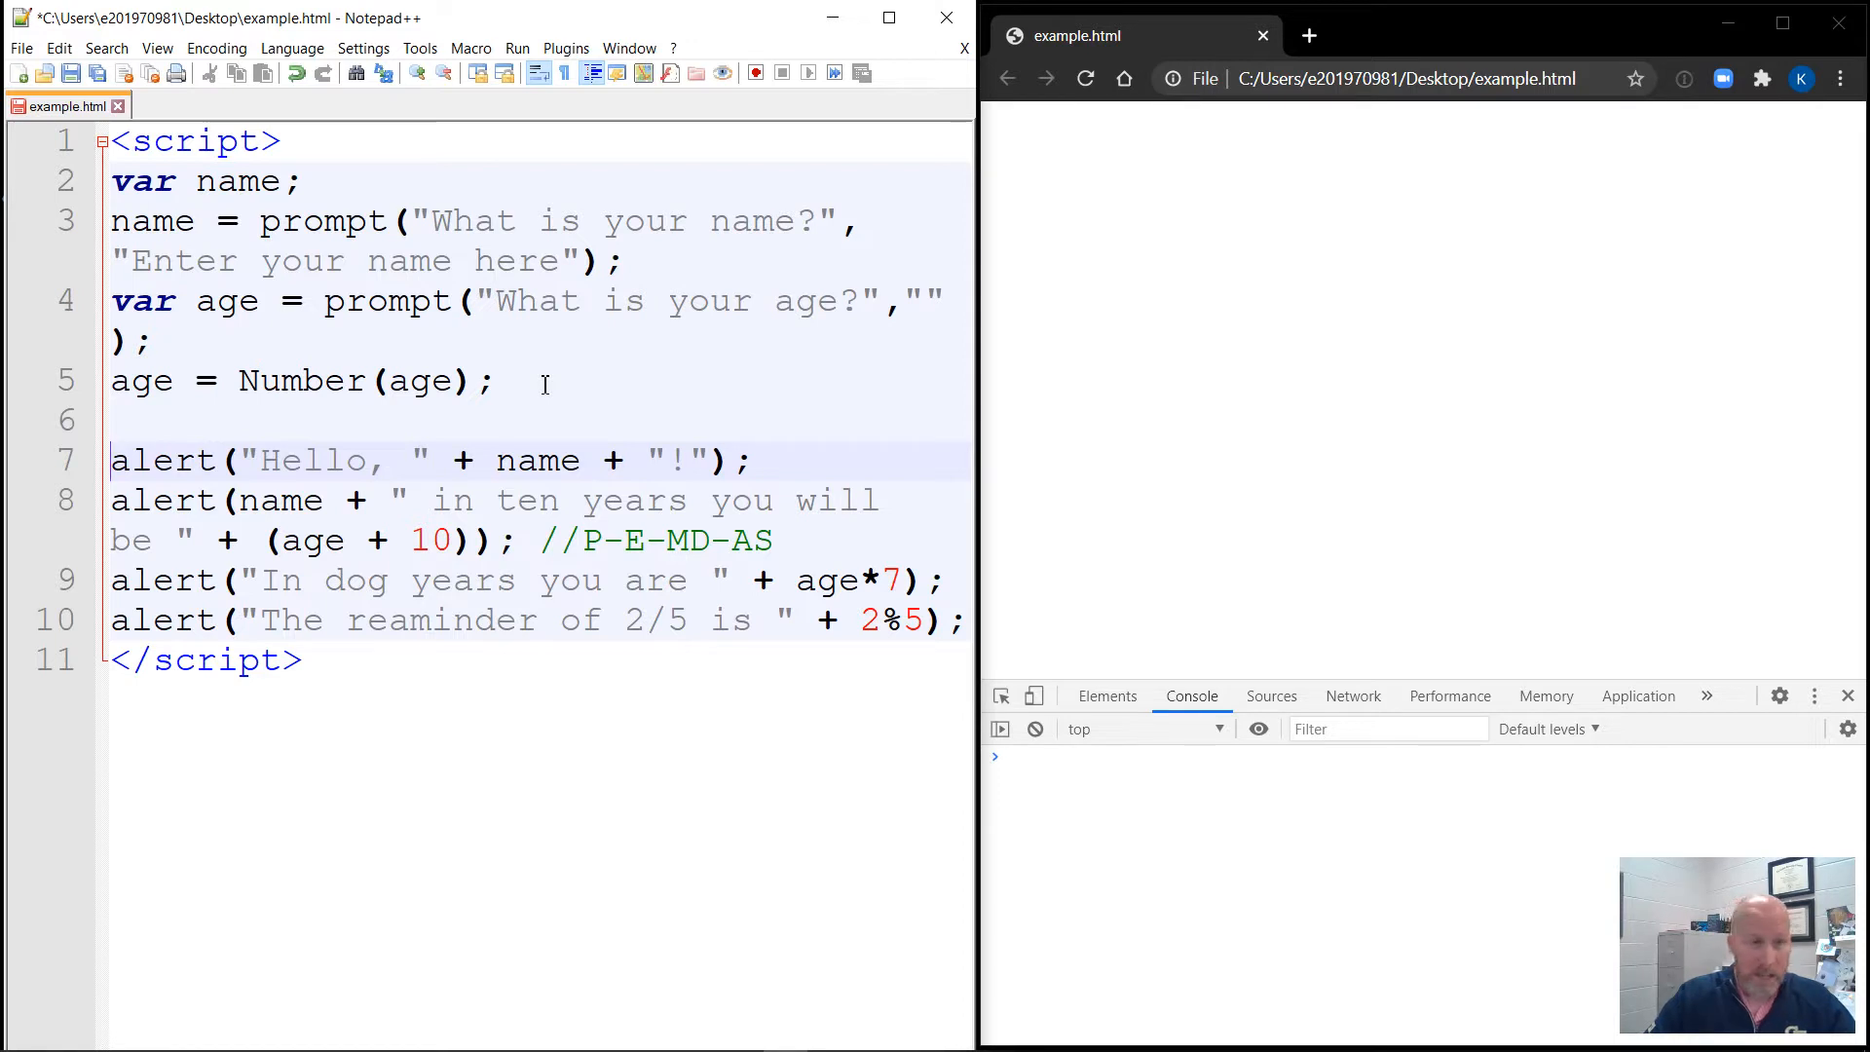
# Comment out the alert("Hello…") line with a leading //.
pyautogui.write('/')
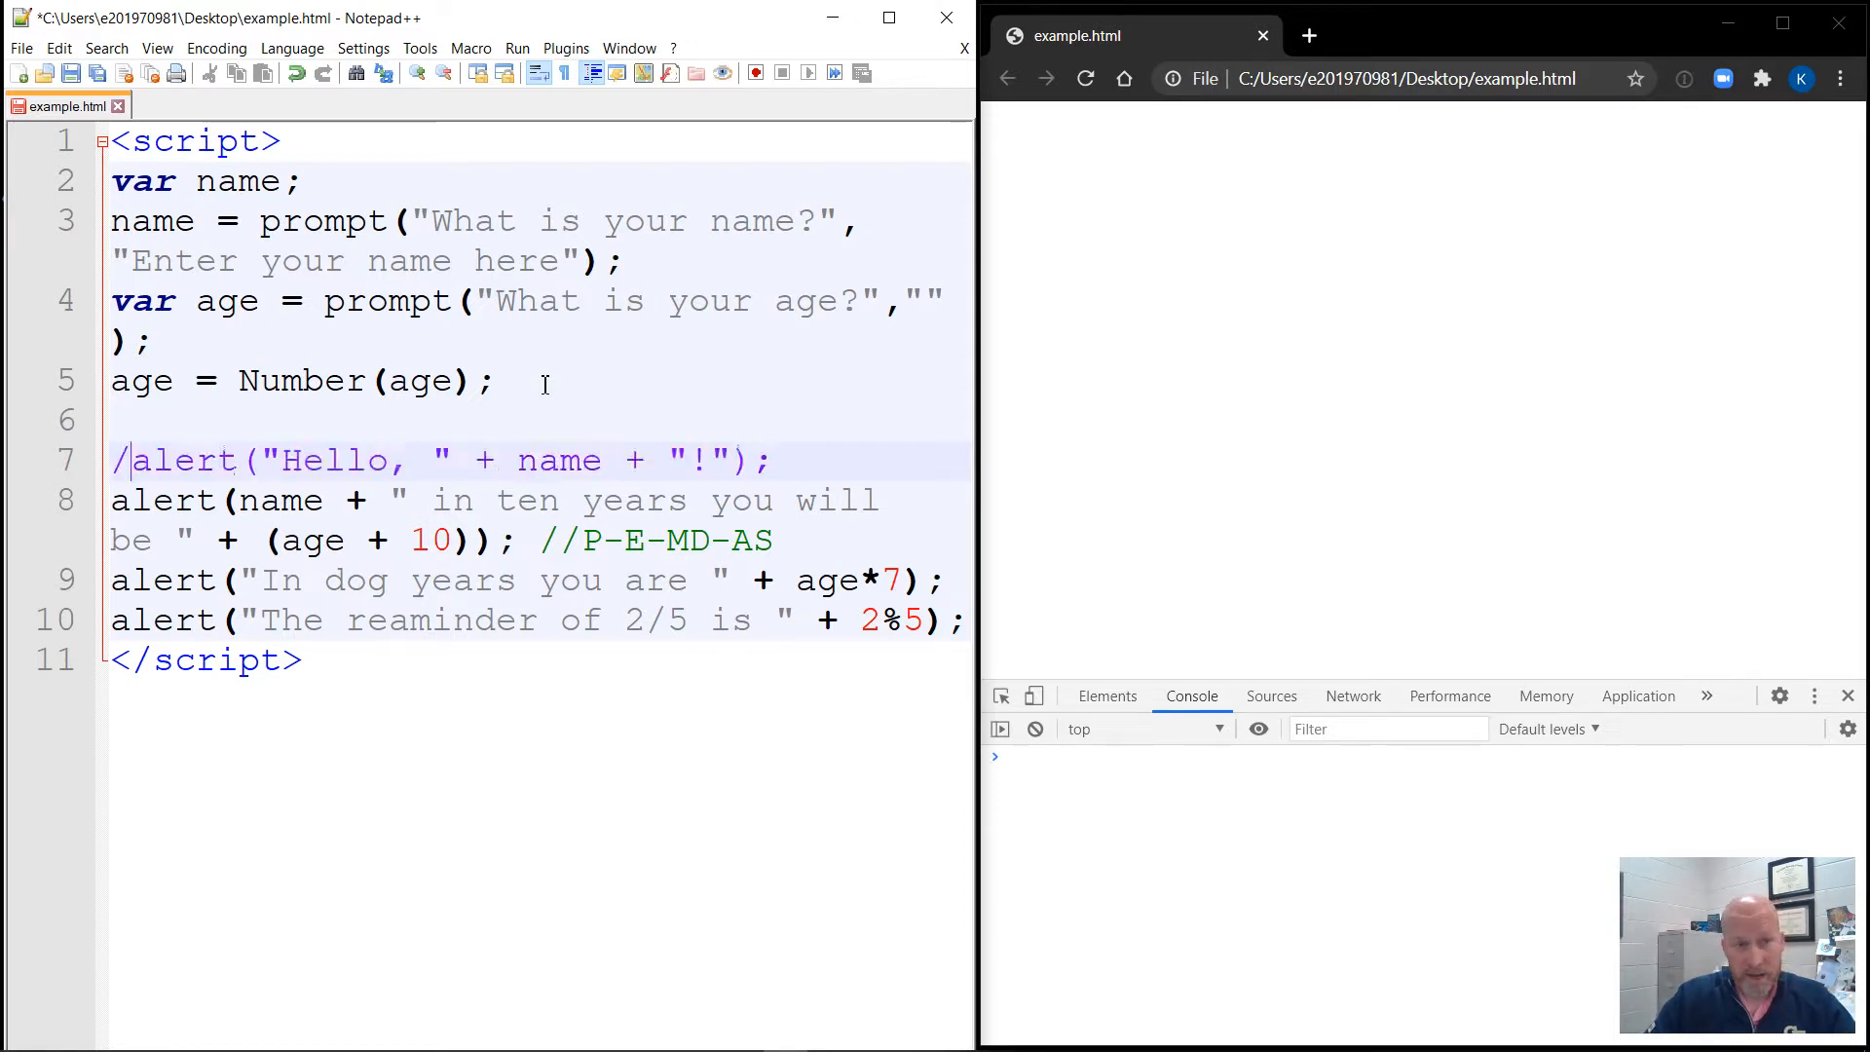
pyautogui.write('/')
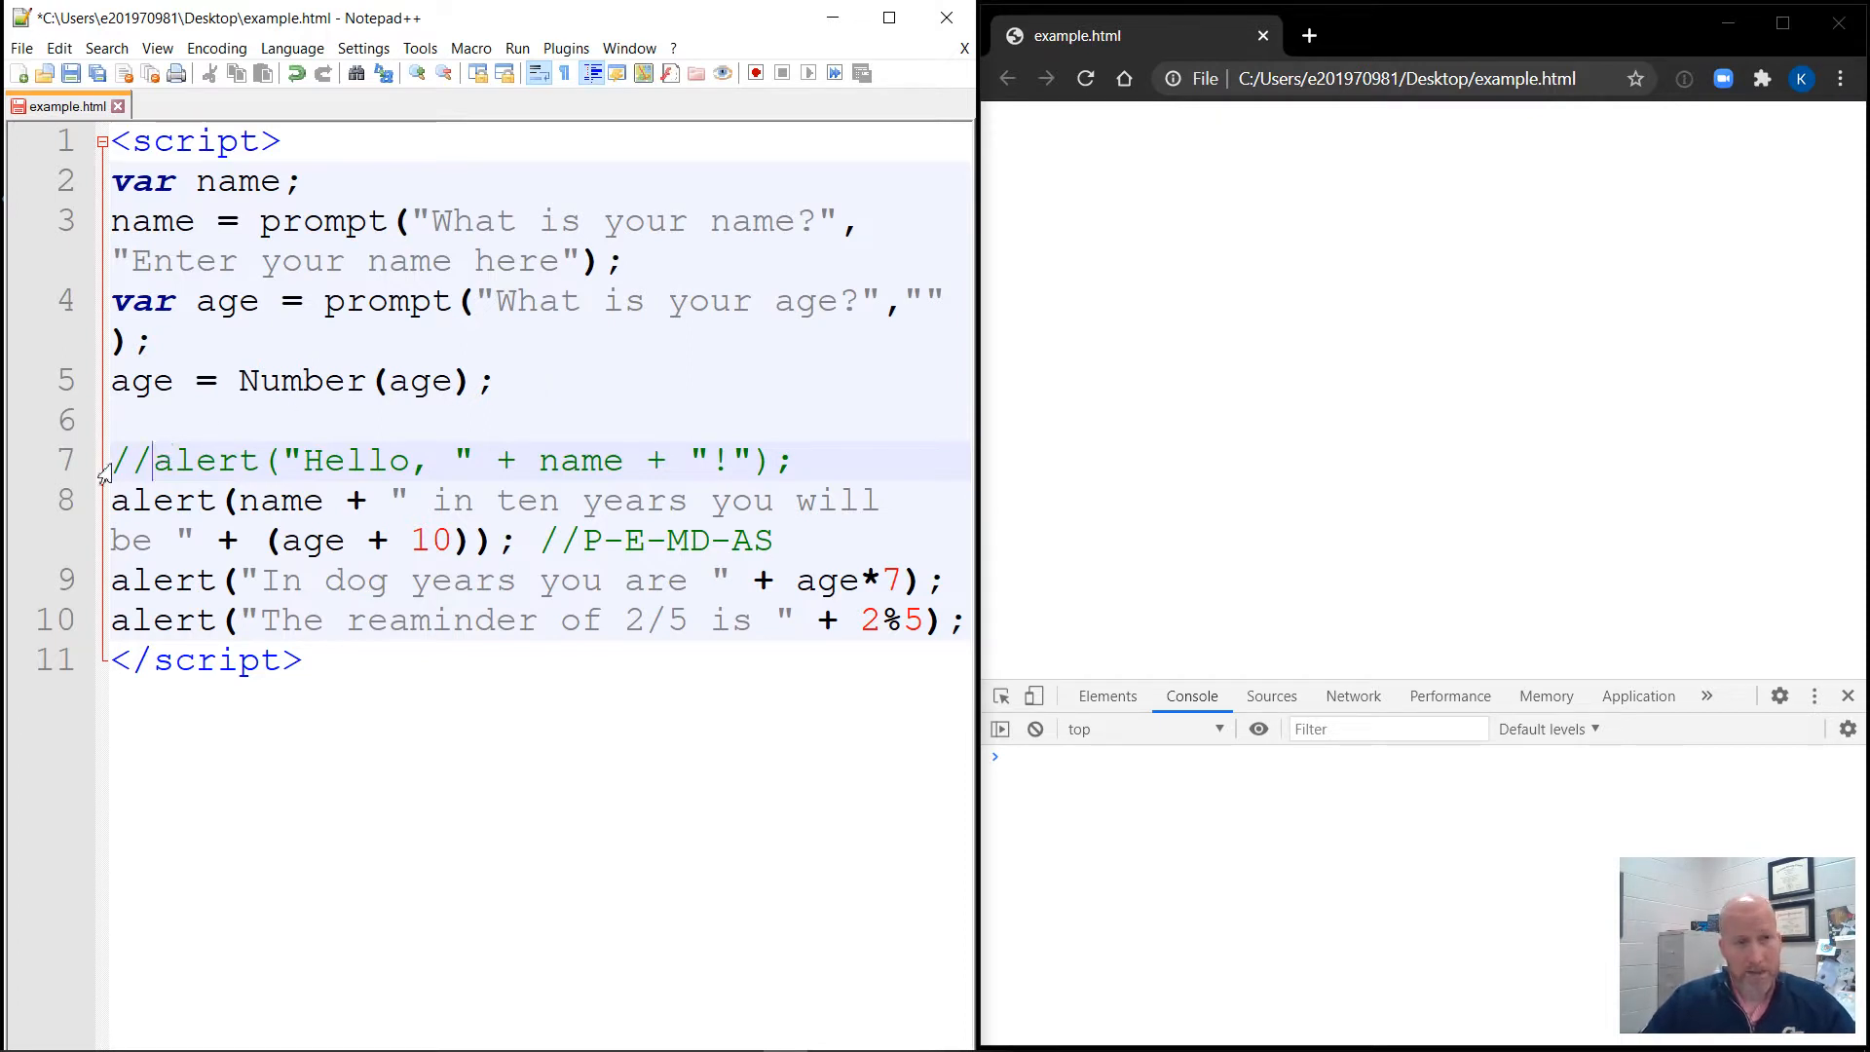
pyautogui.moveTo(824, 459)
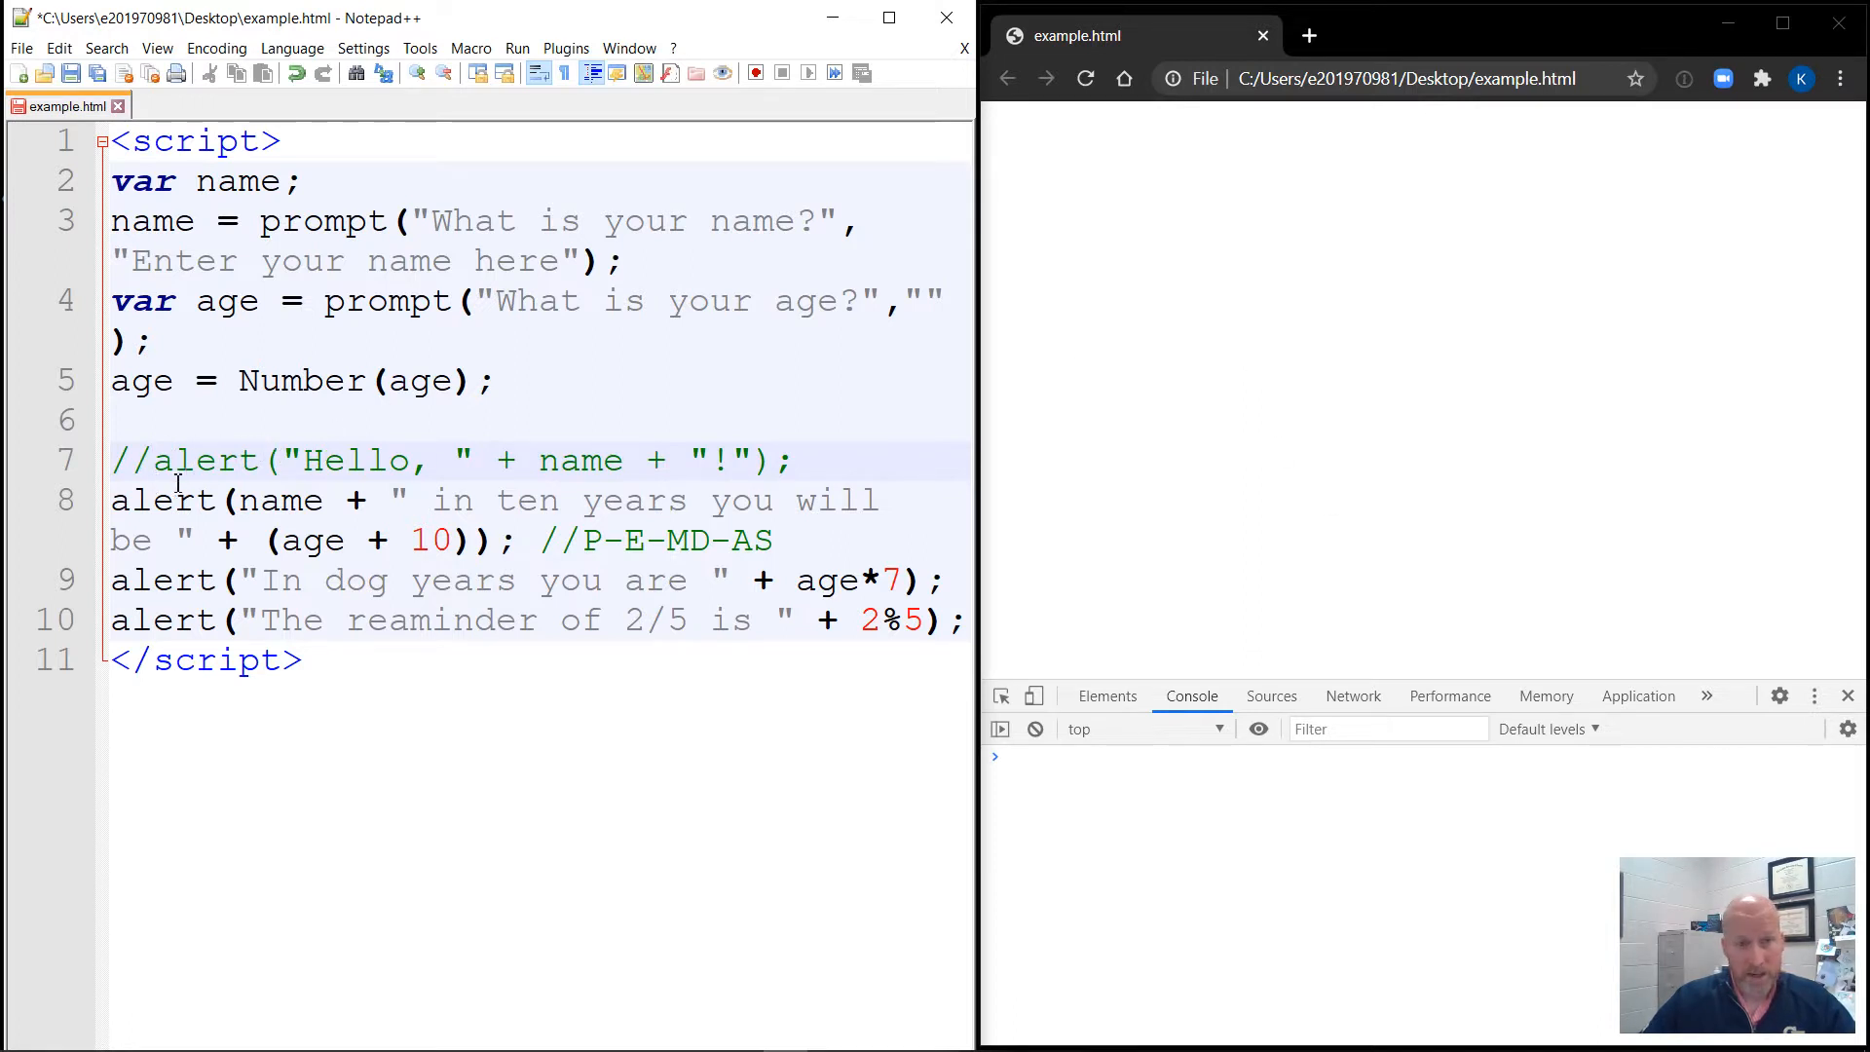
pyautogui.moveTo(321, 571)
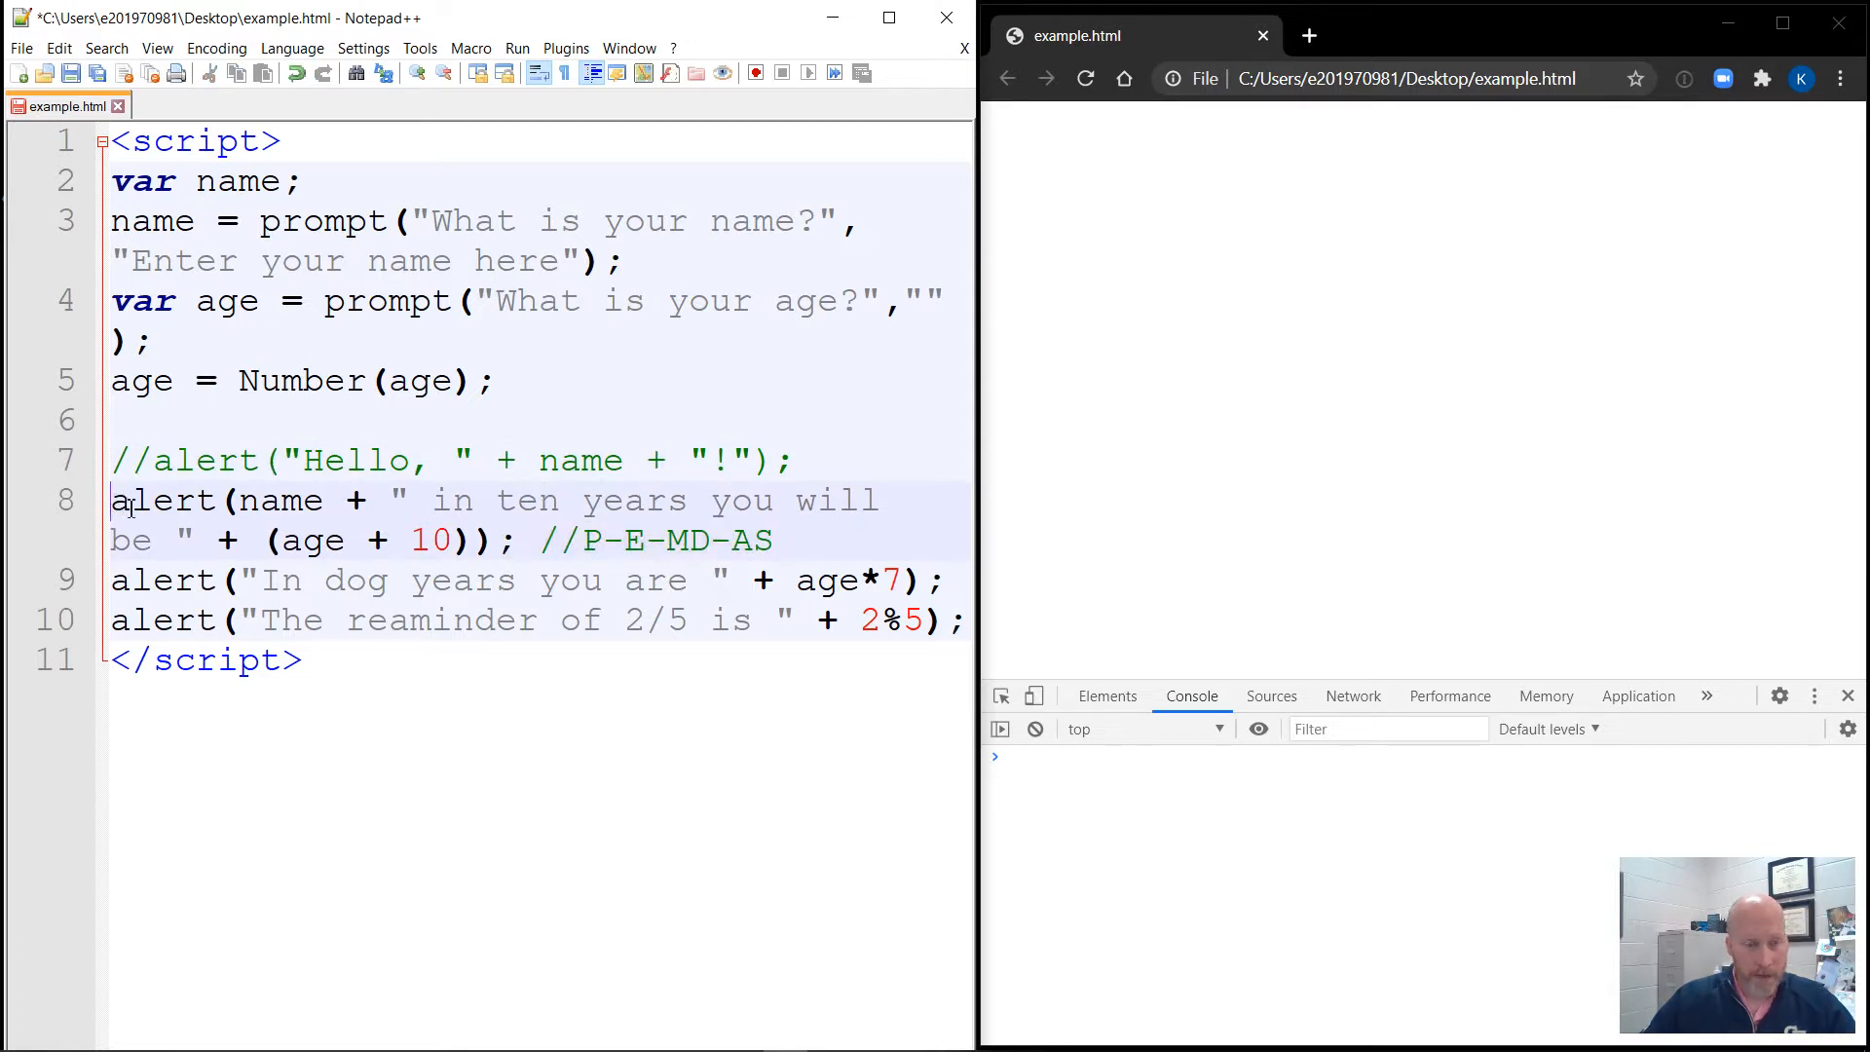
# Wrap the remaining three alert statements in a /* ... */ block comment.
pyautogui.write('//')
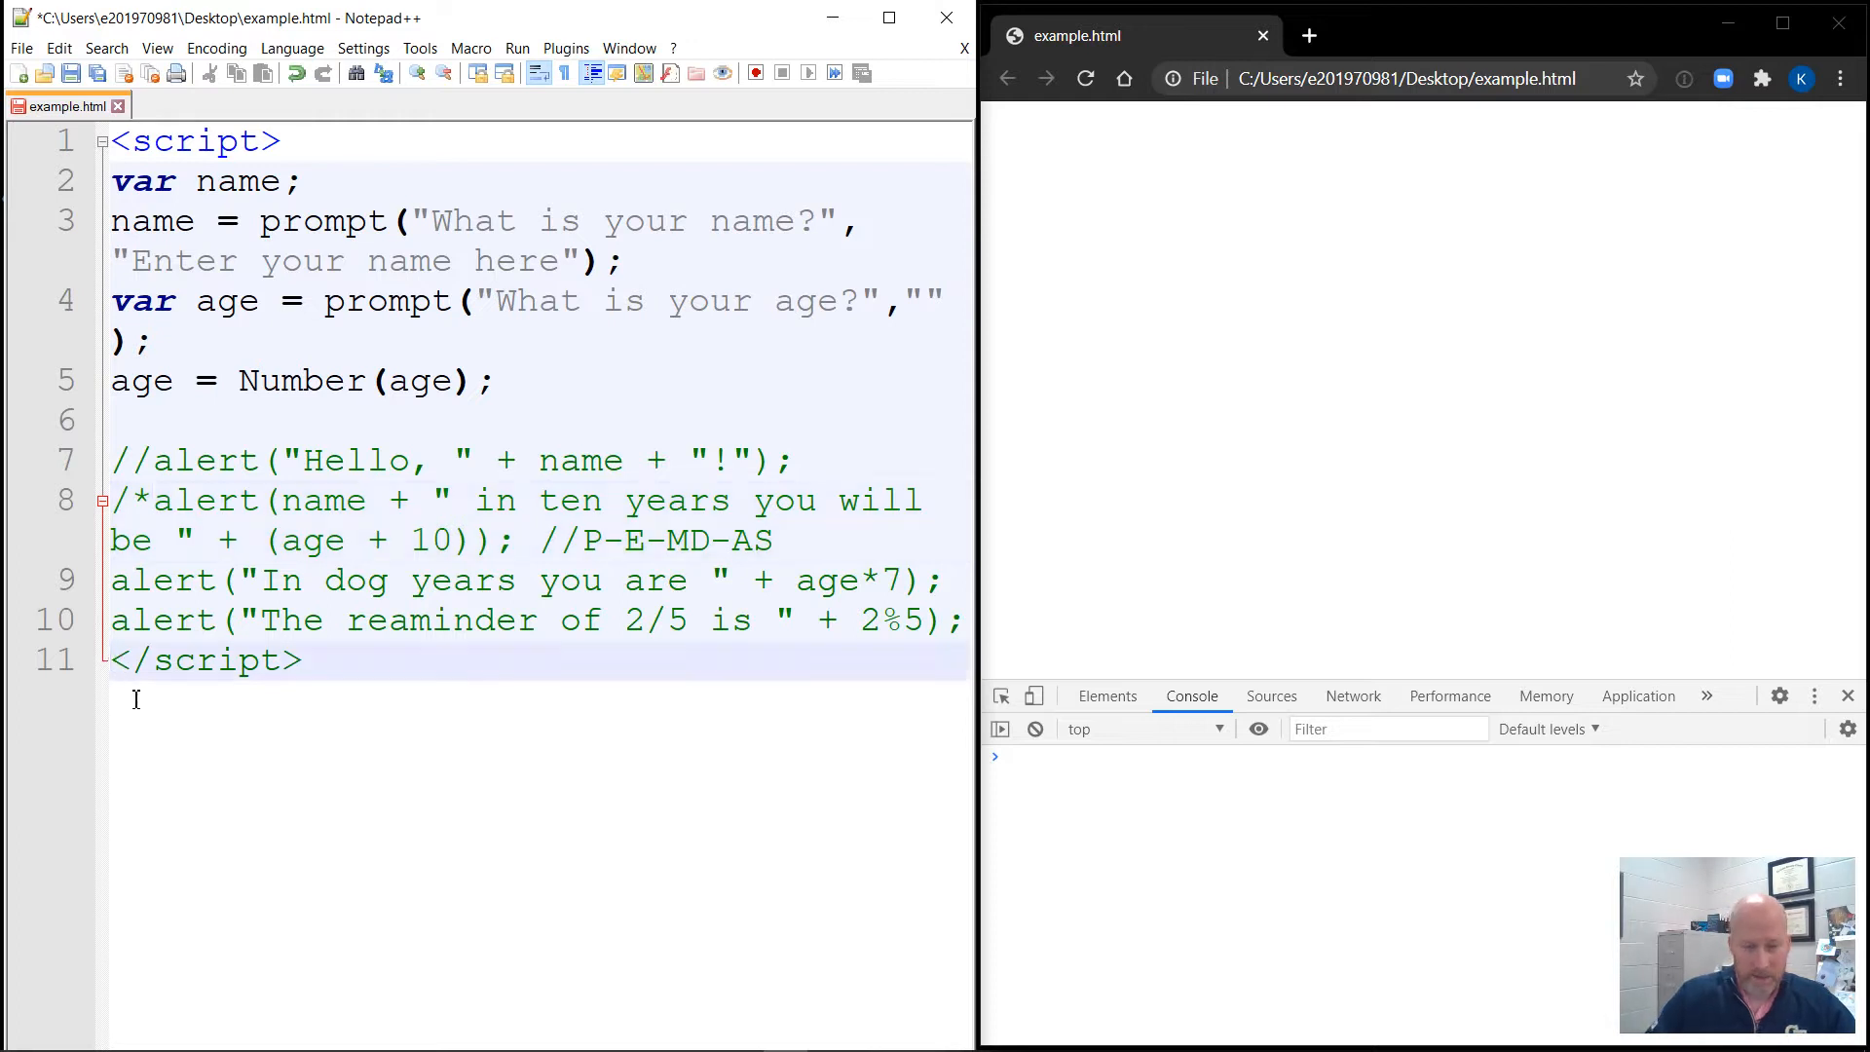
pyautogui.write('*')
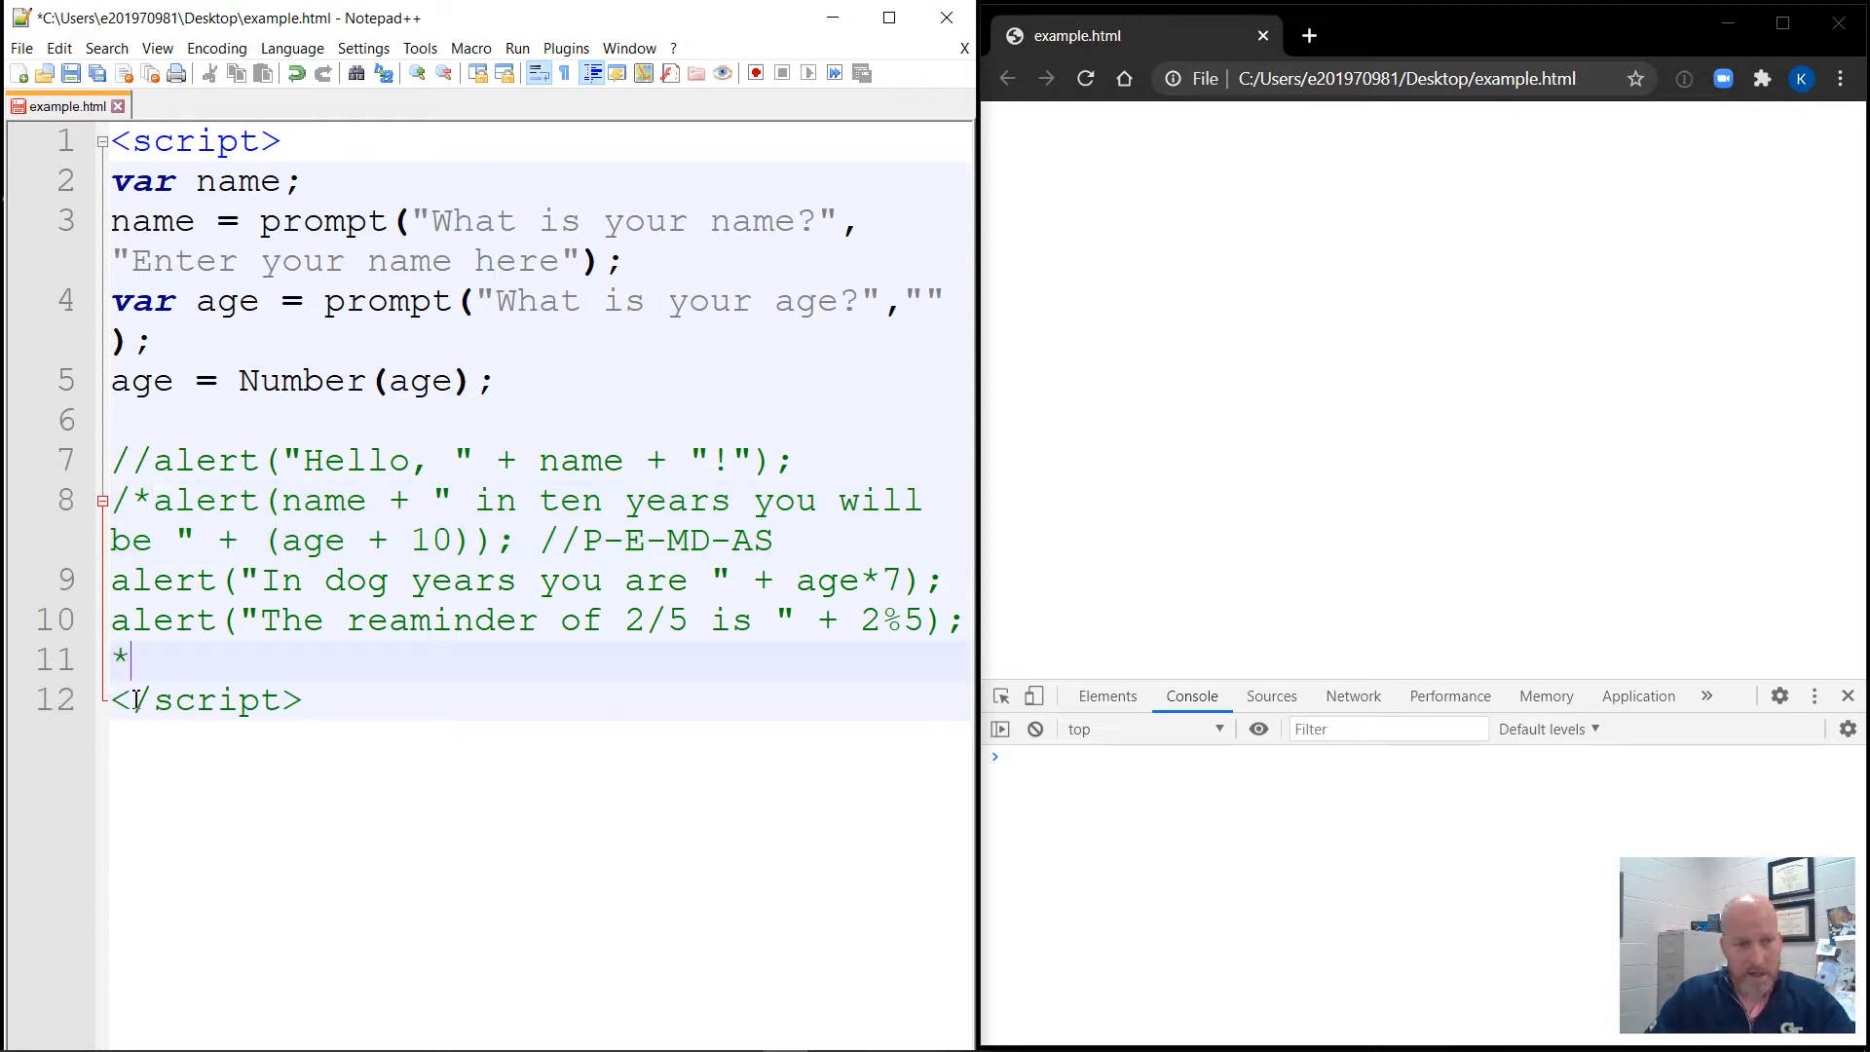
pyautogui.write('/')
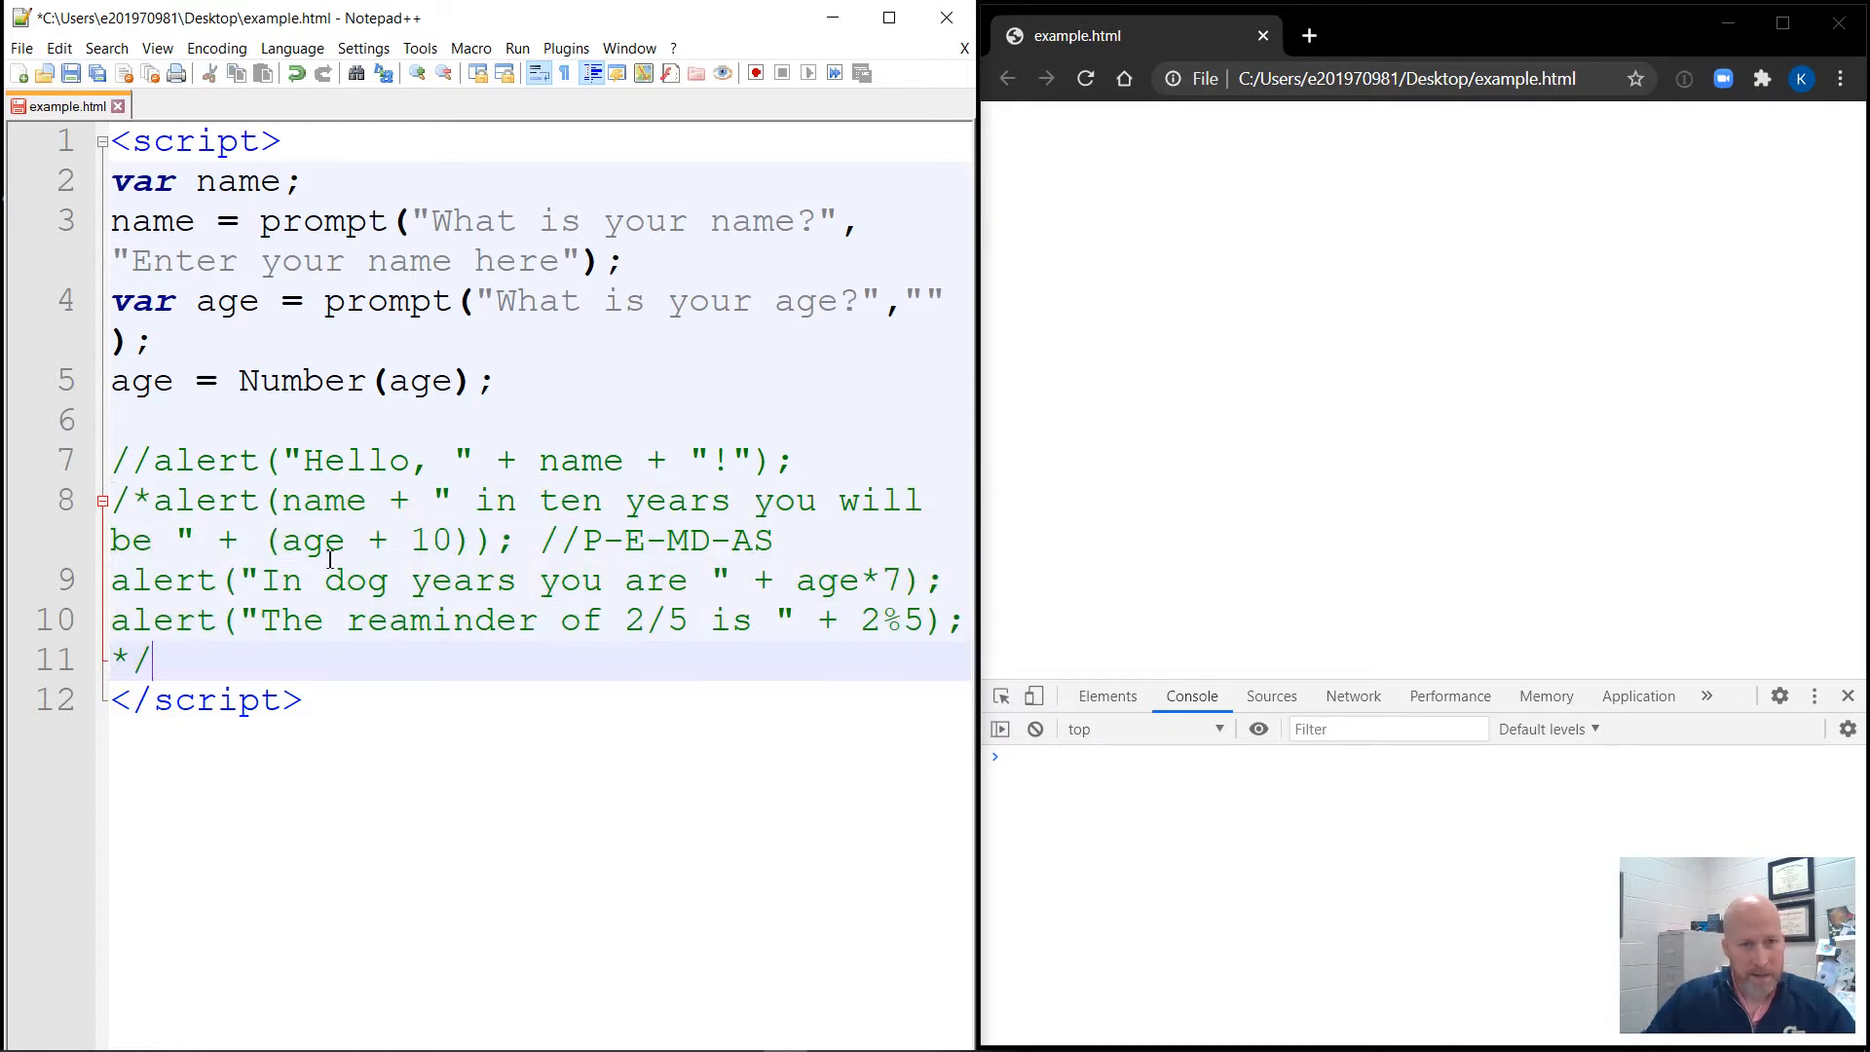
pyautogui.doubleClick(655, 540)
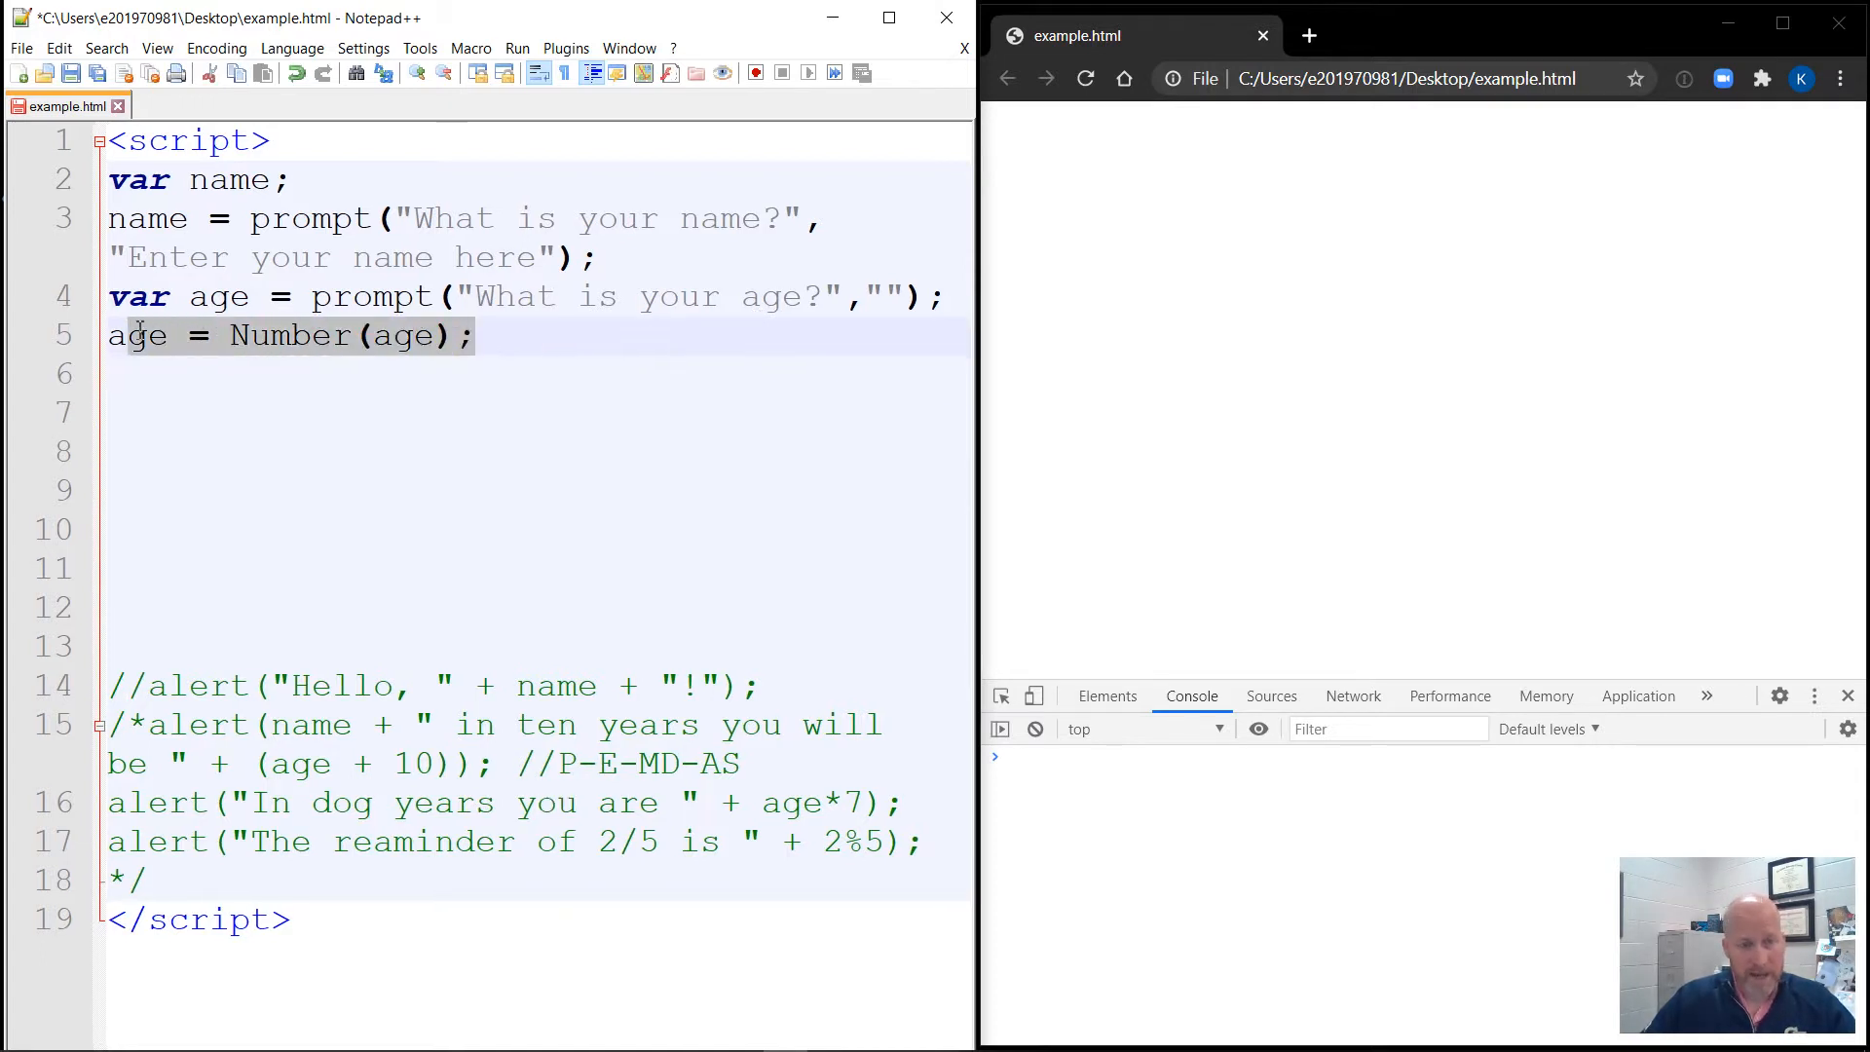
# Start editing on the first blank line below age = Number(age);.
pyautogui.click(169, 388)
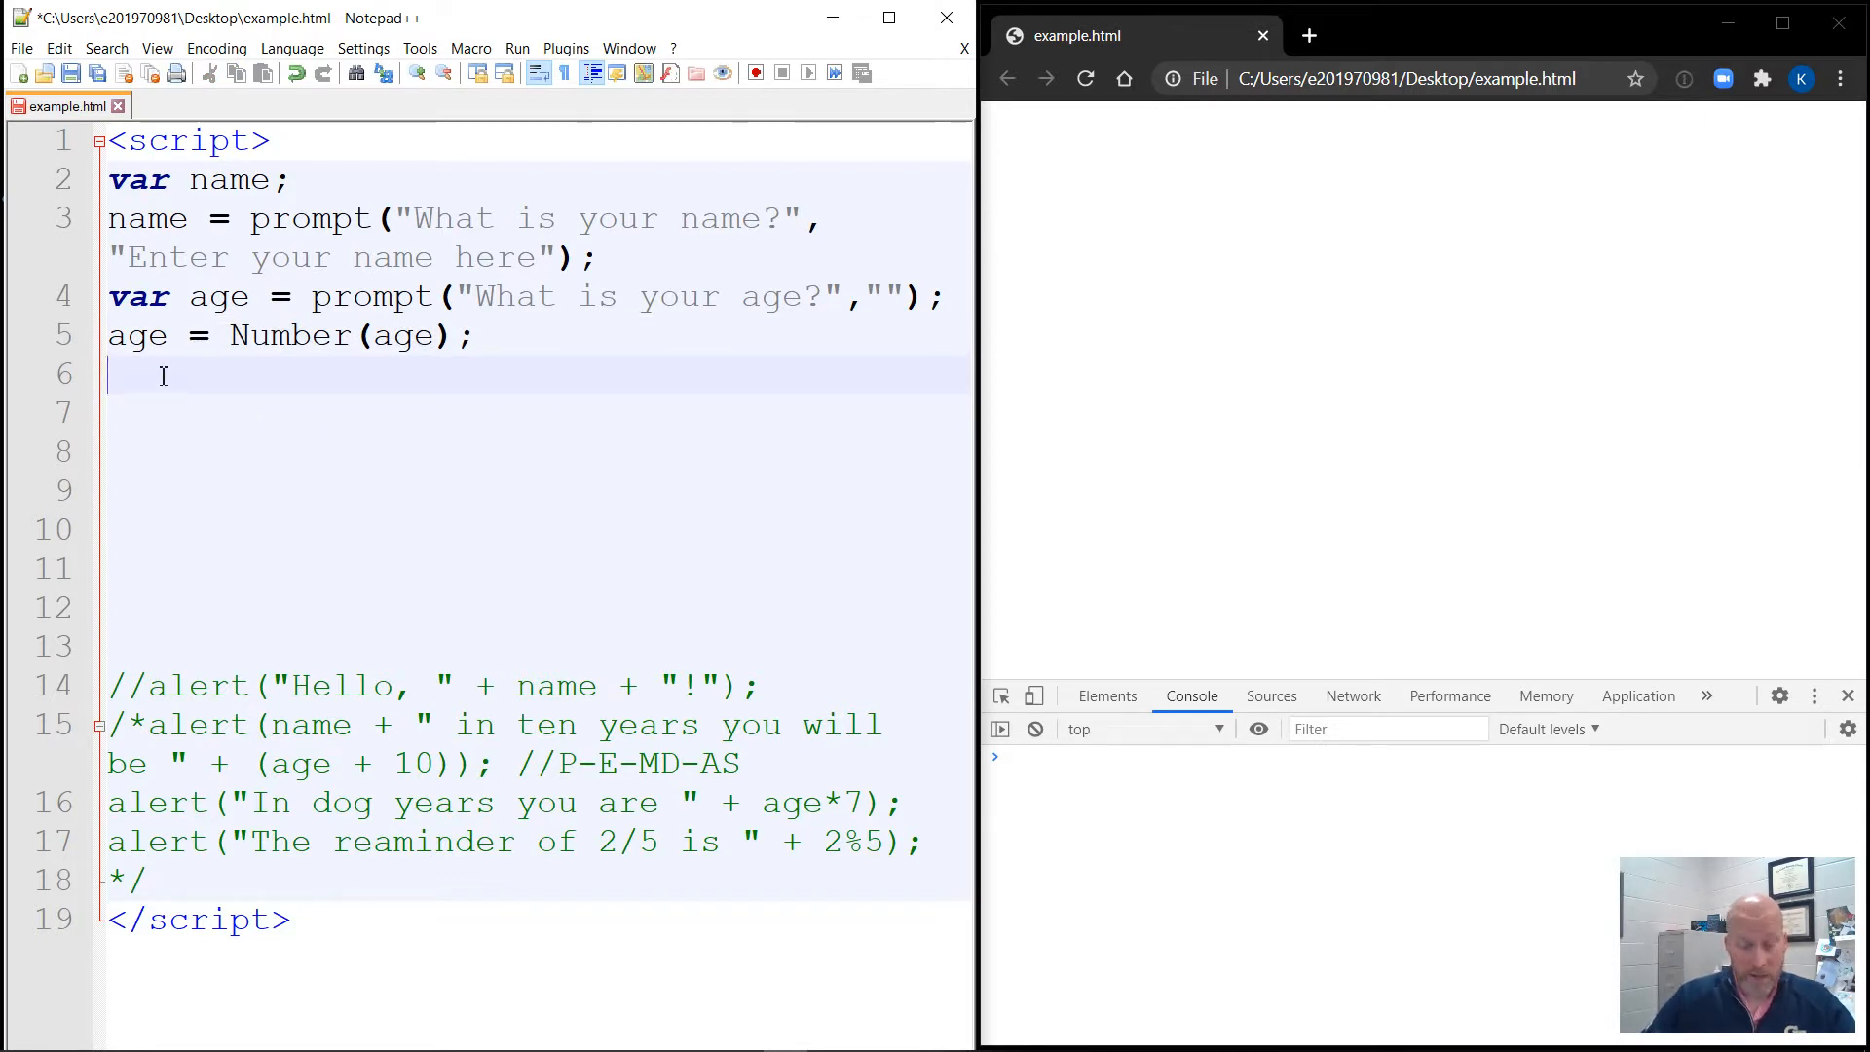
# Write the comment '// >= greater than or equal to' under the age conversion.
pyautogui.write('<')
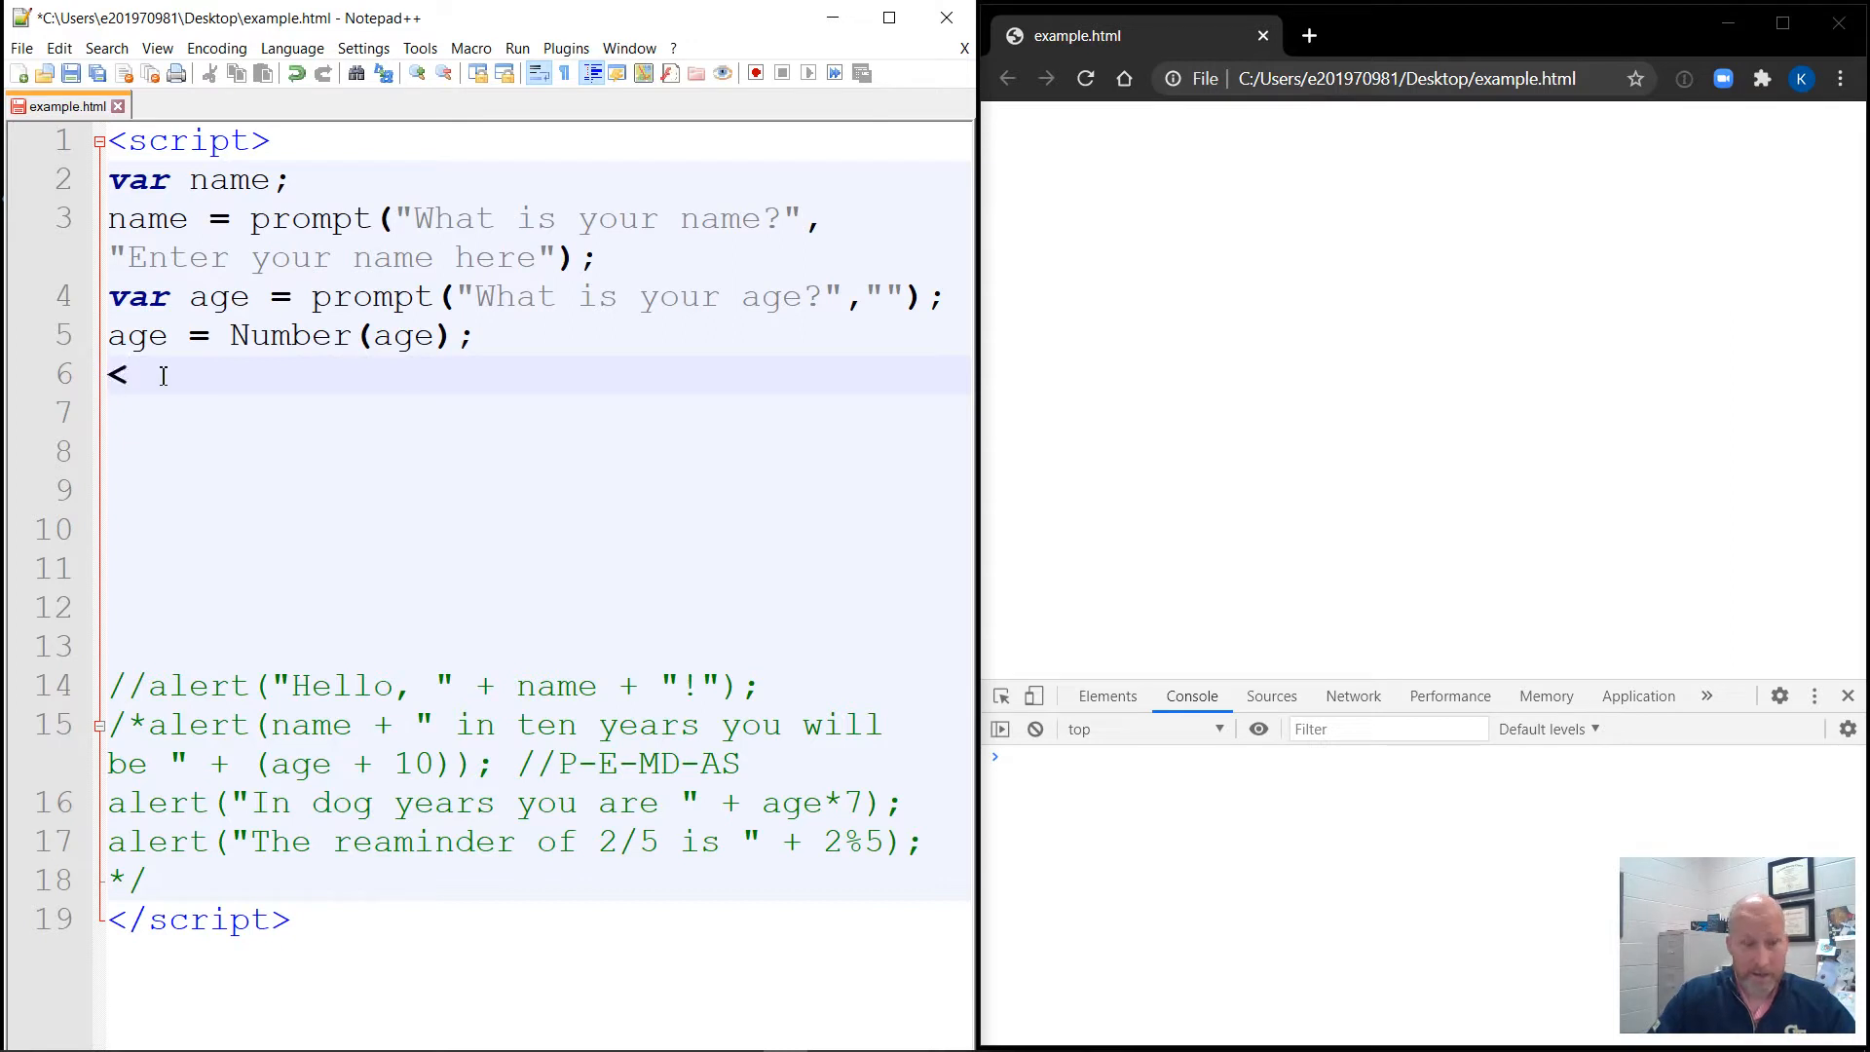
pyautogui.press('Backspace')
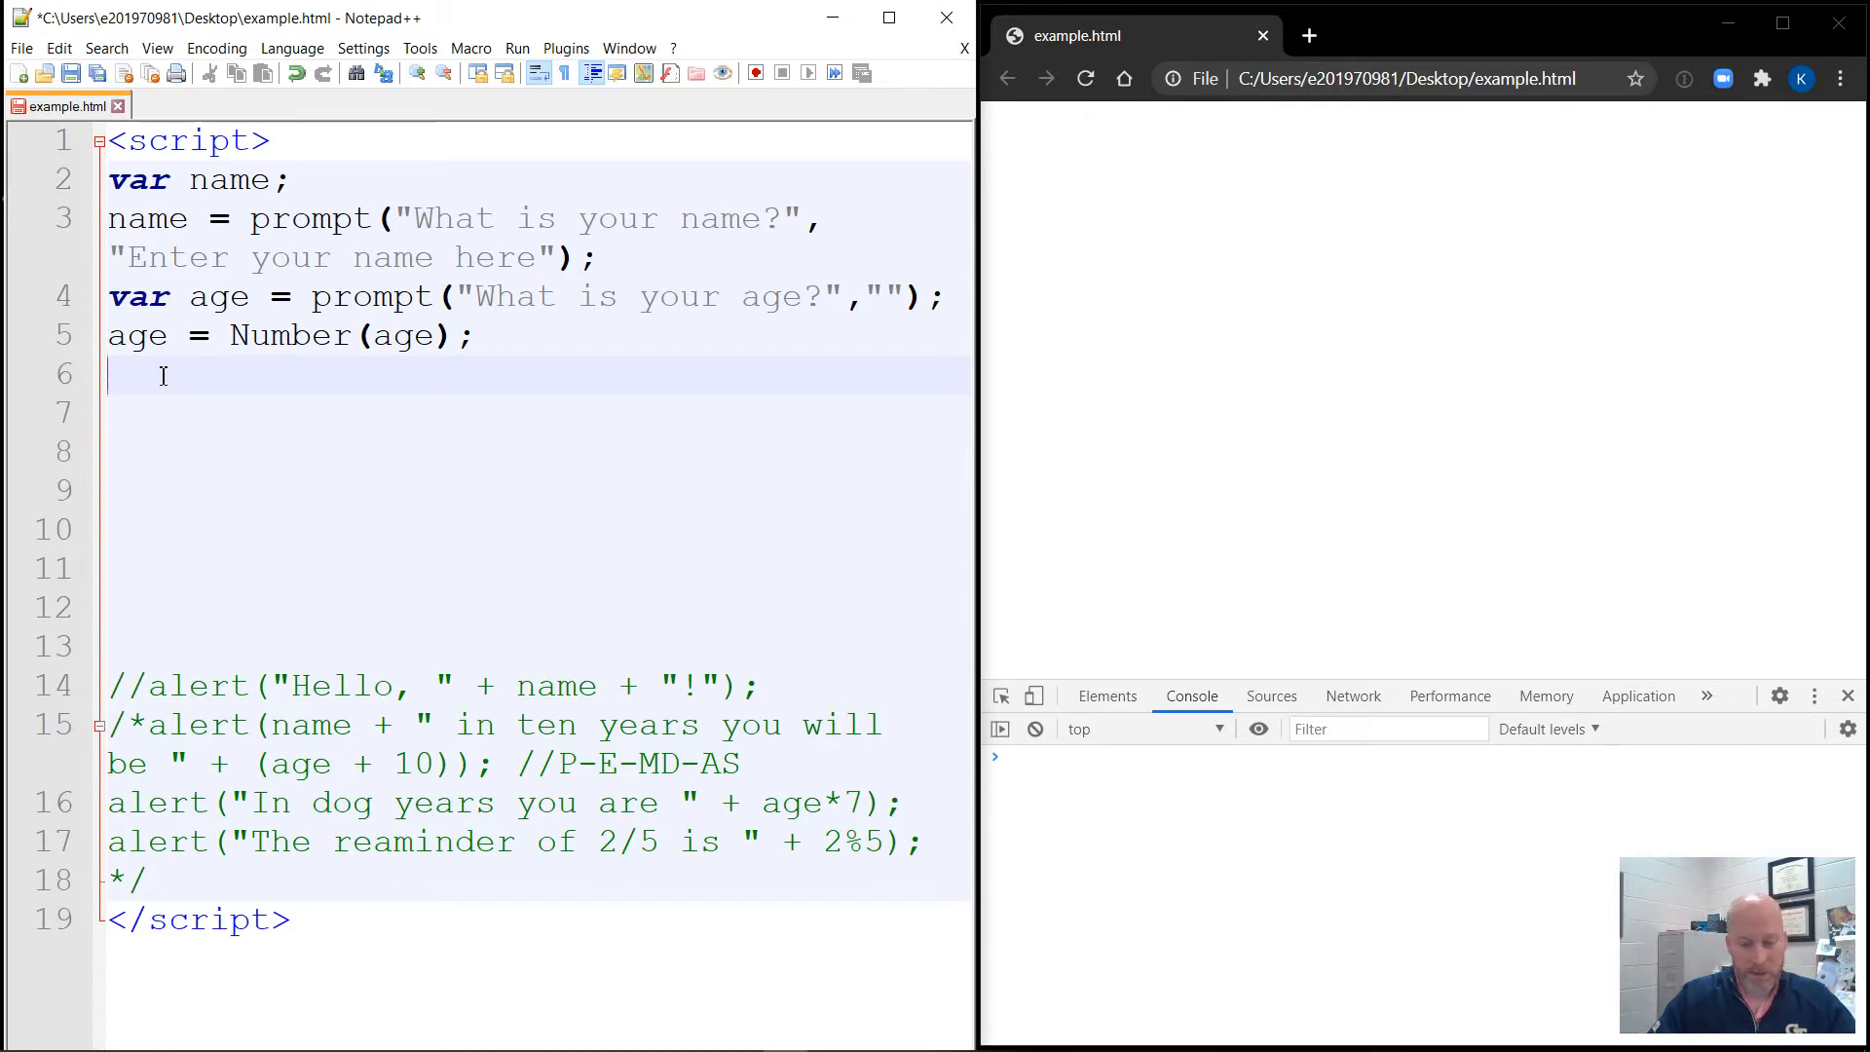
pyautogui.write('>=')
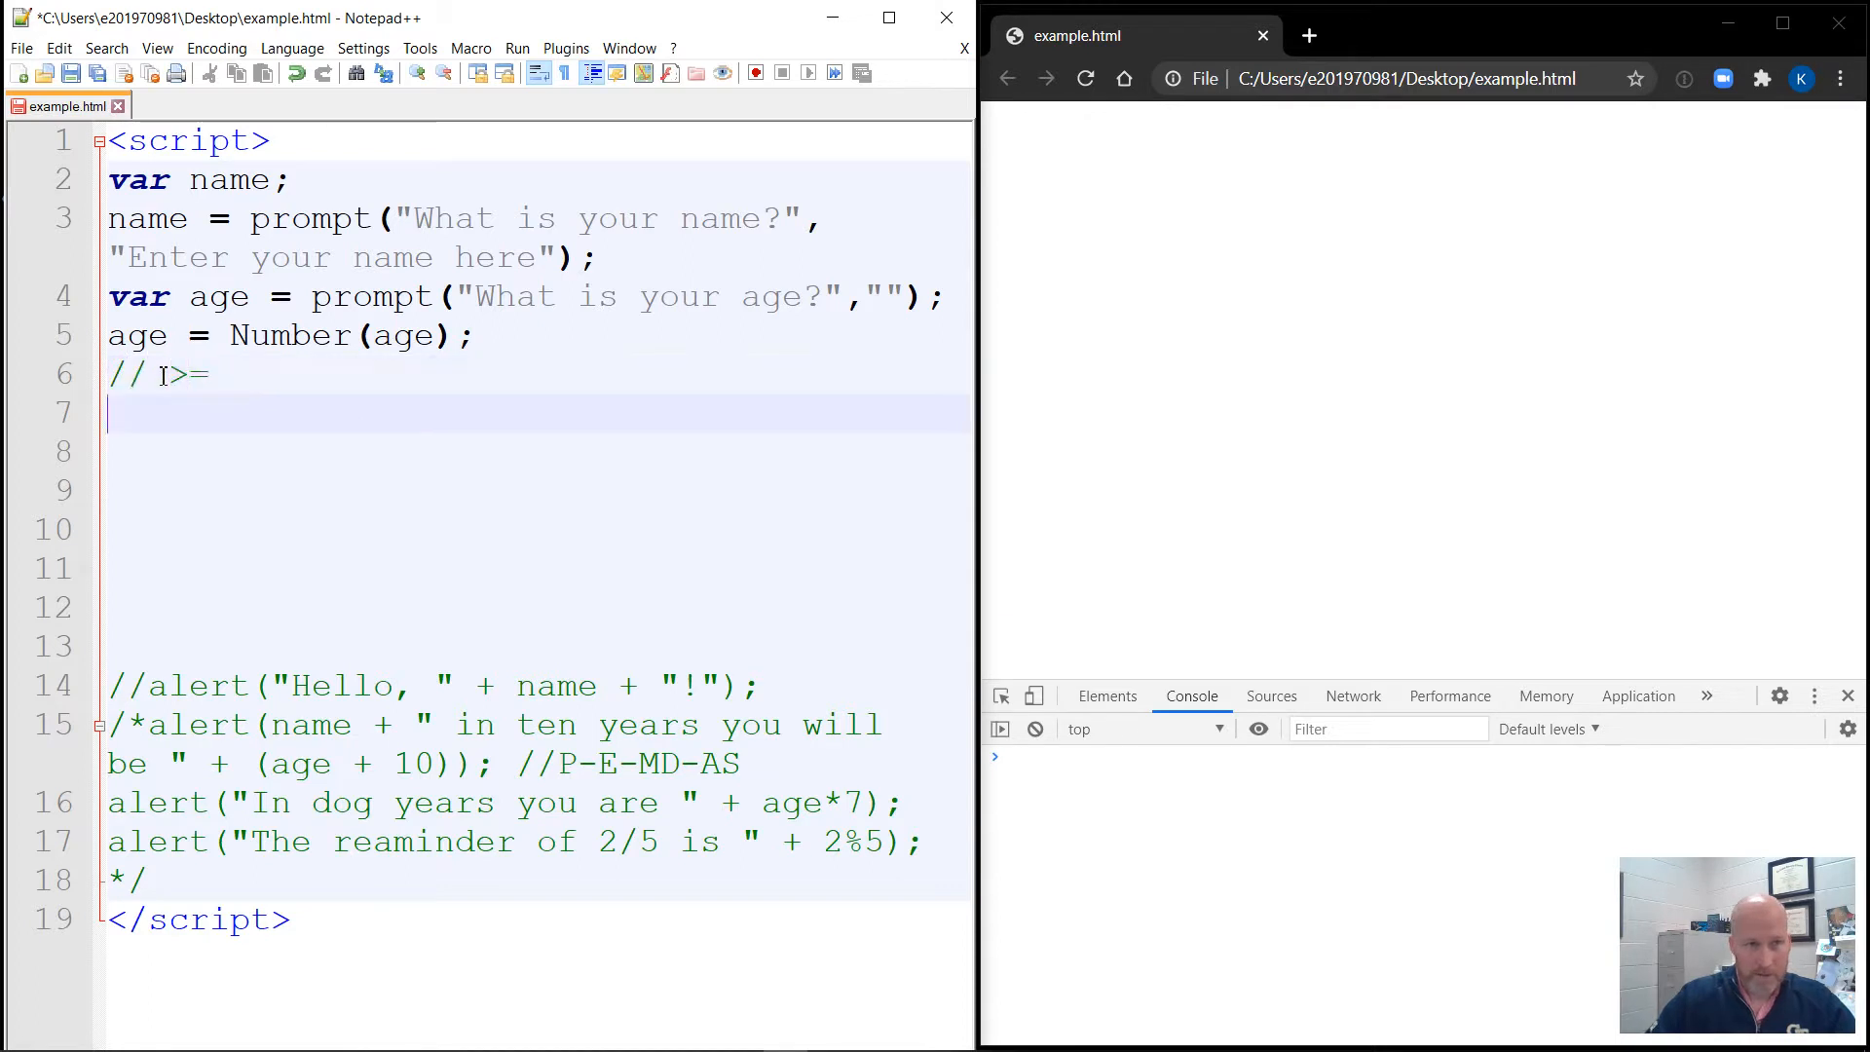
pyautogui.write('greater than or equal')
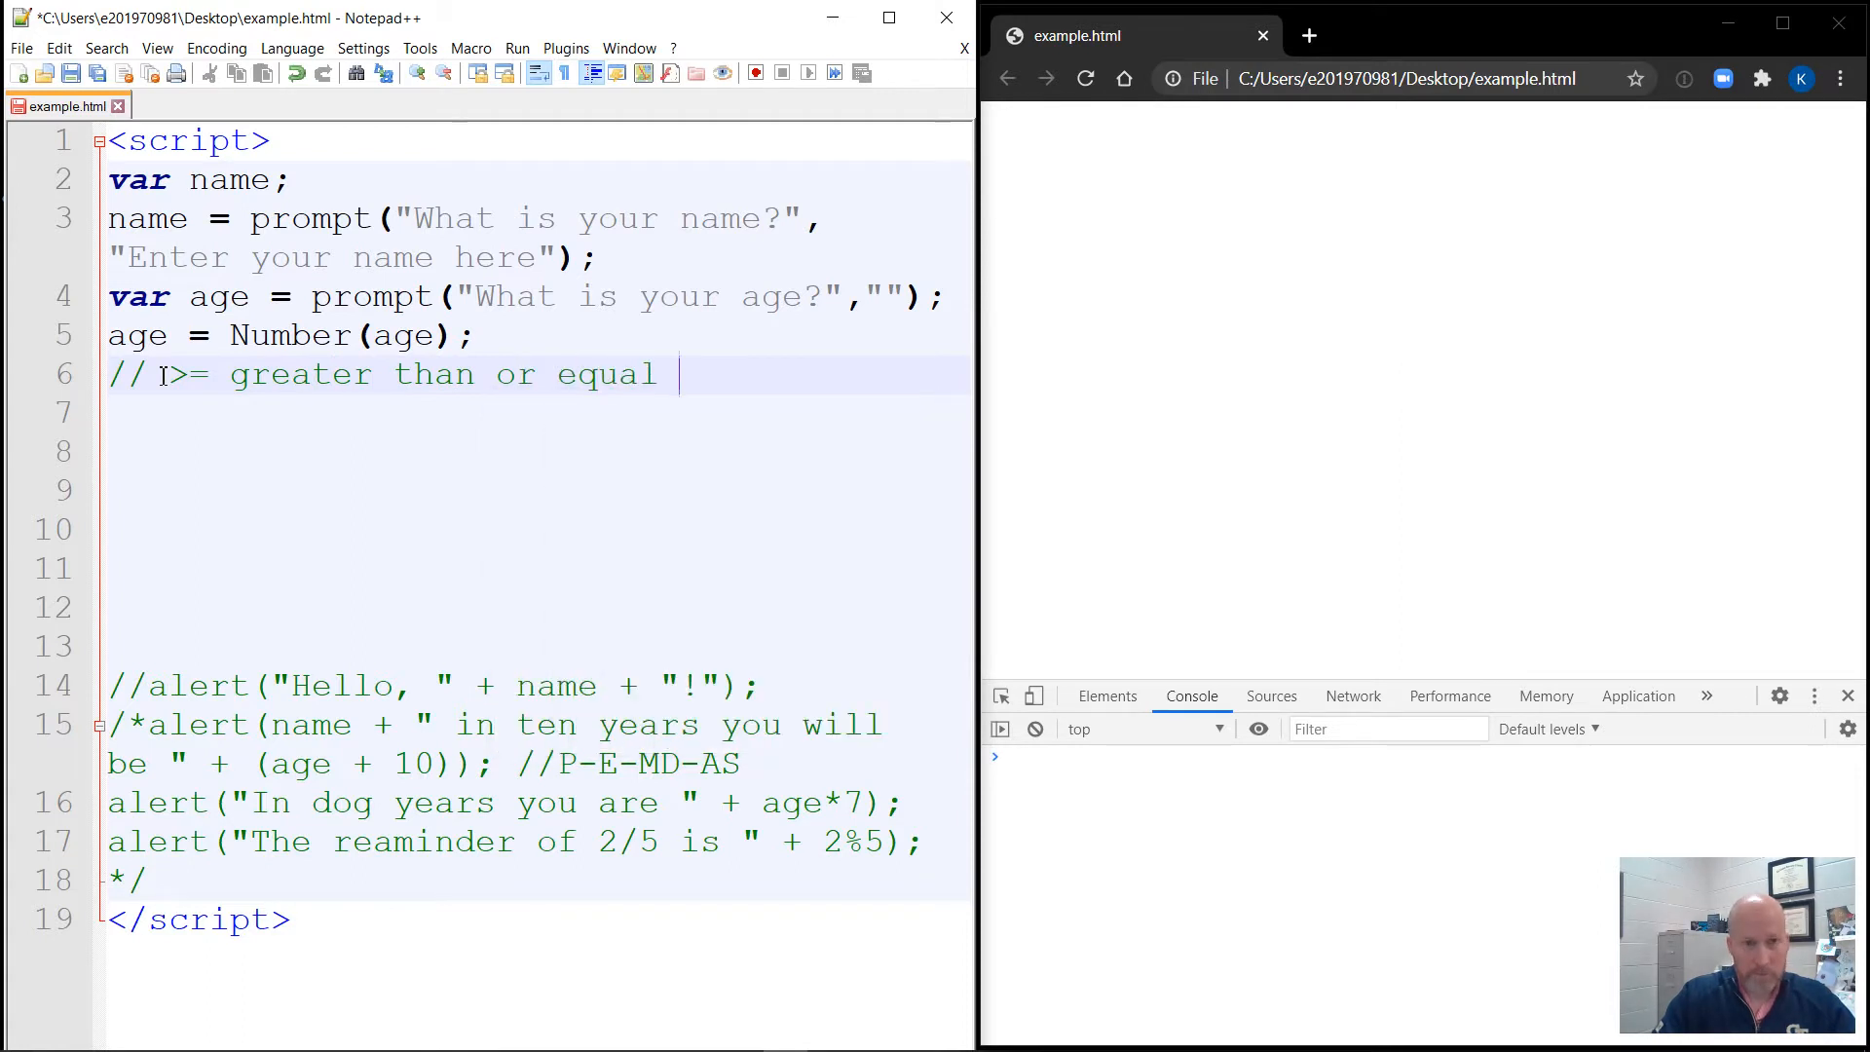
pyautogui.write('top')
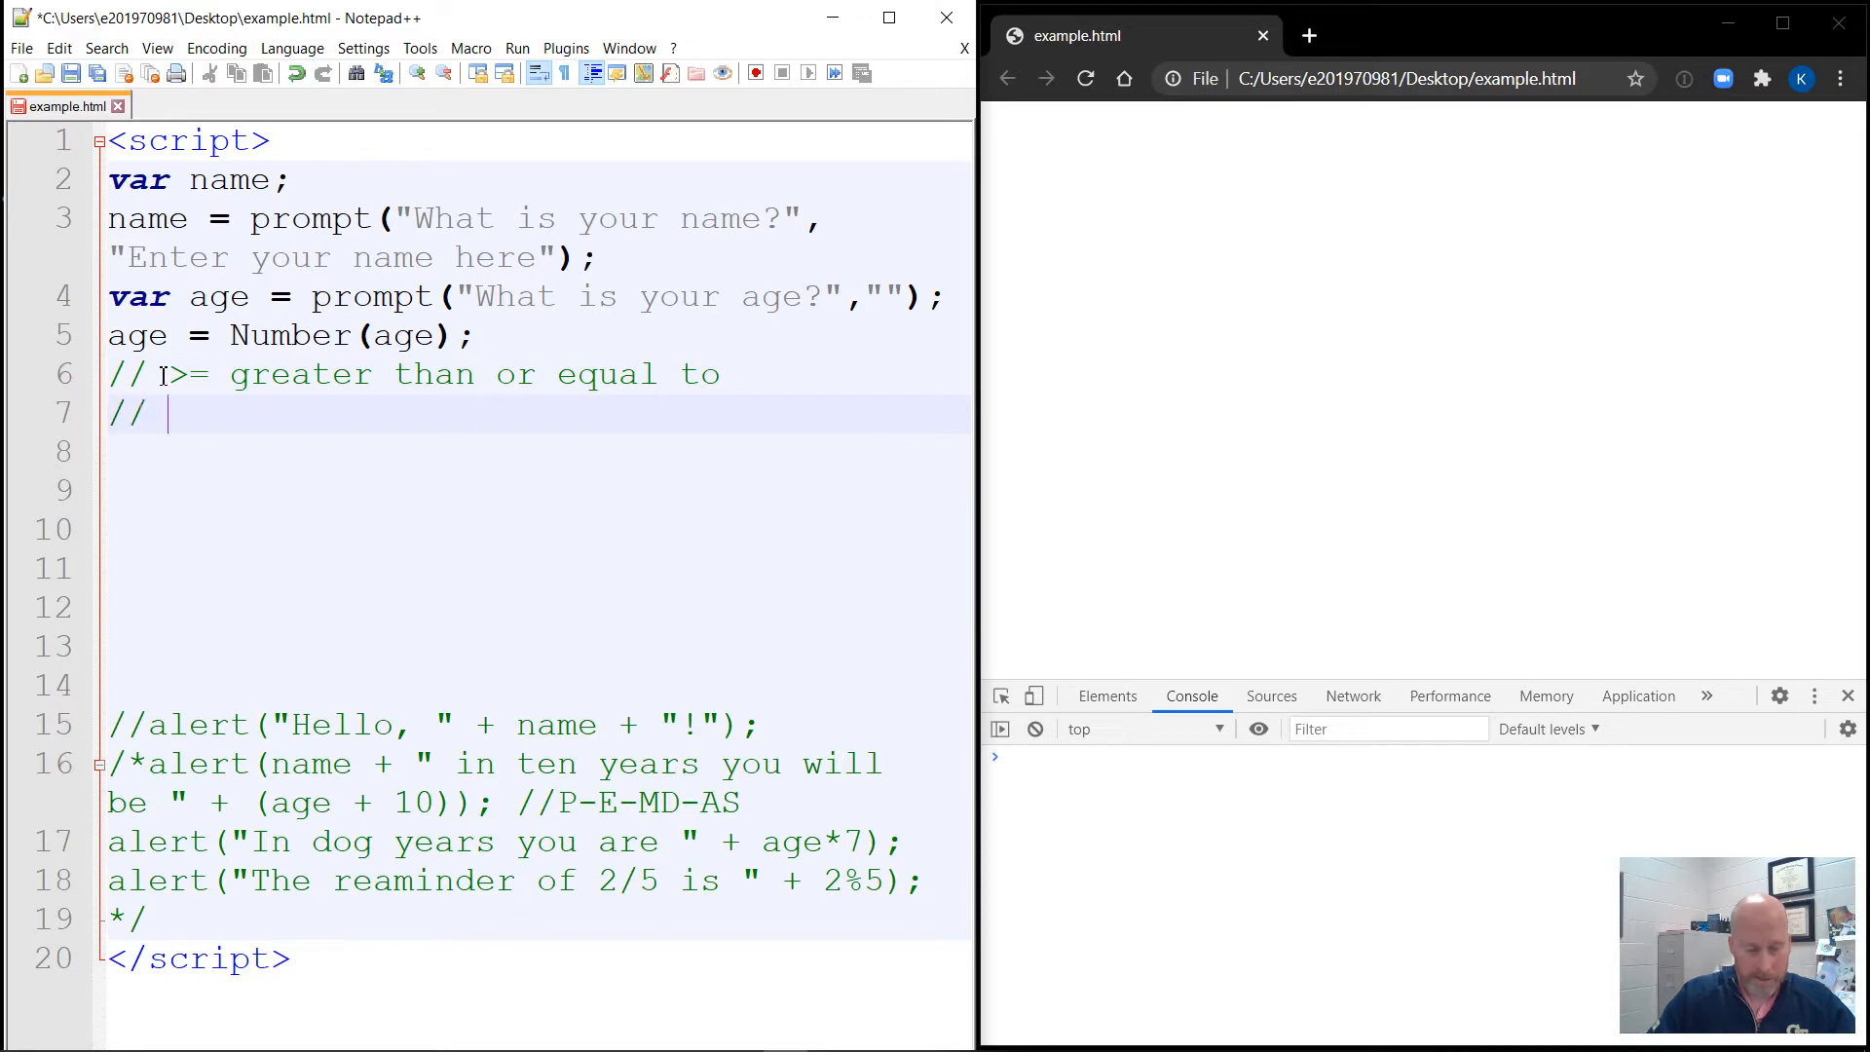
# Write the comment '// <= less than/equal' and begin a '// =' comment on the next line.
pyautogui.write('<-')
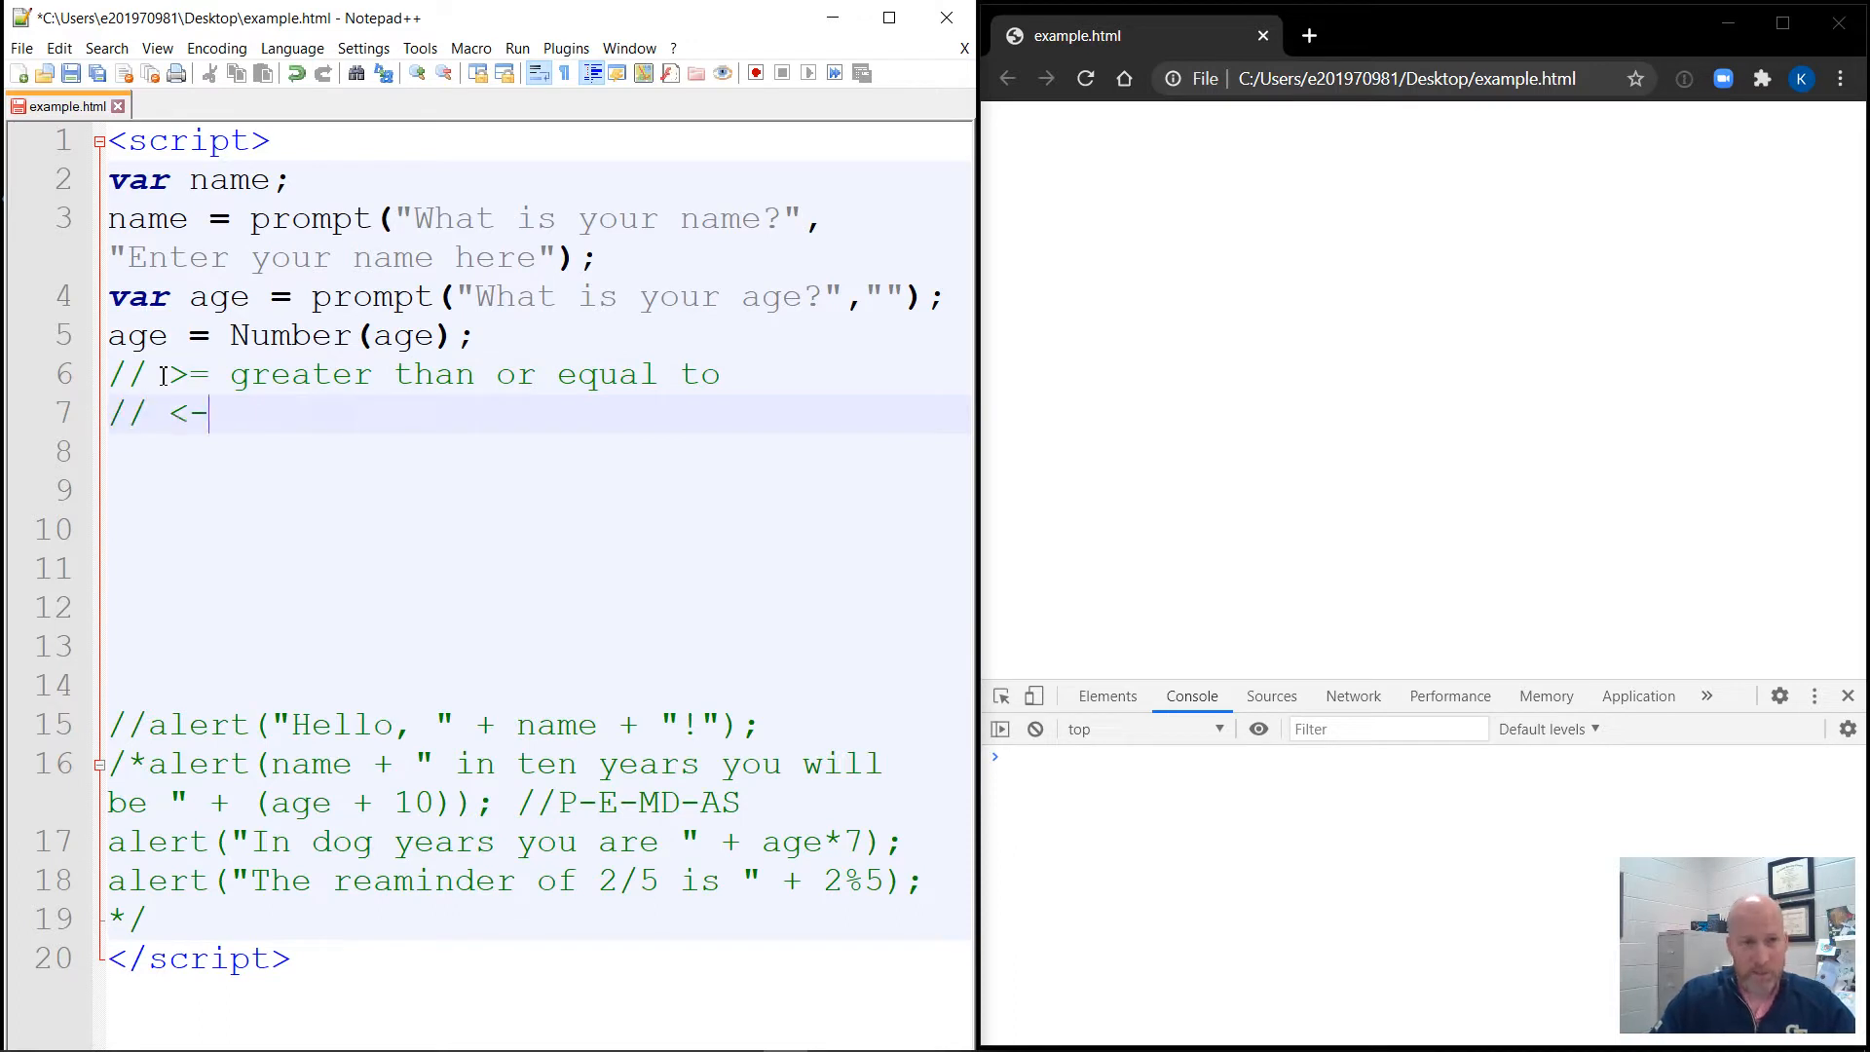
pyautogui.write('=')
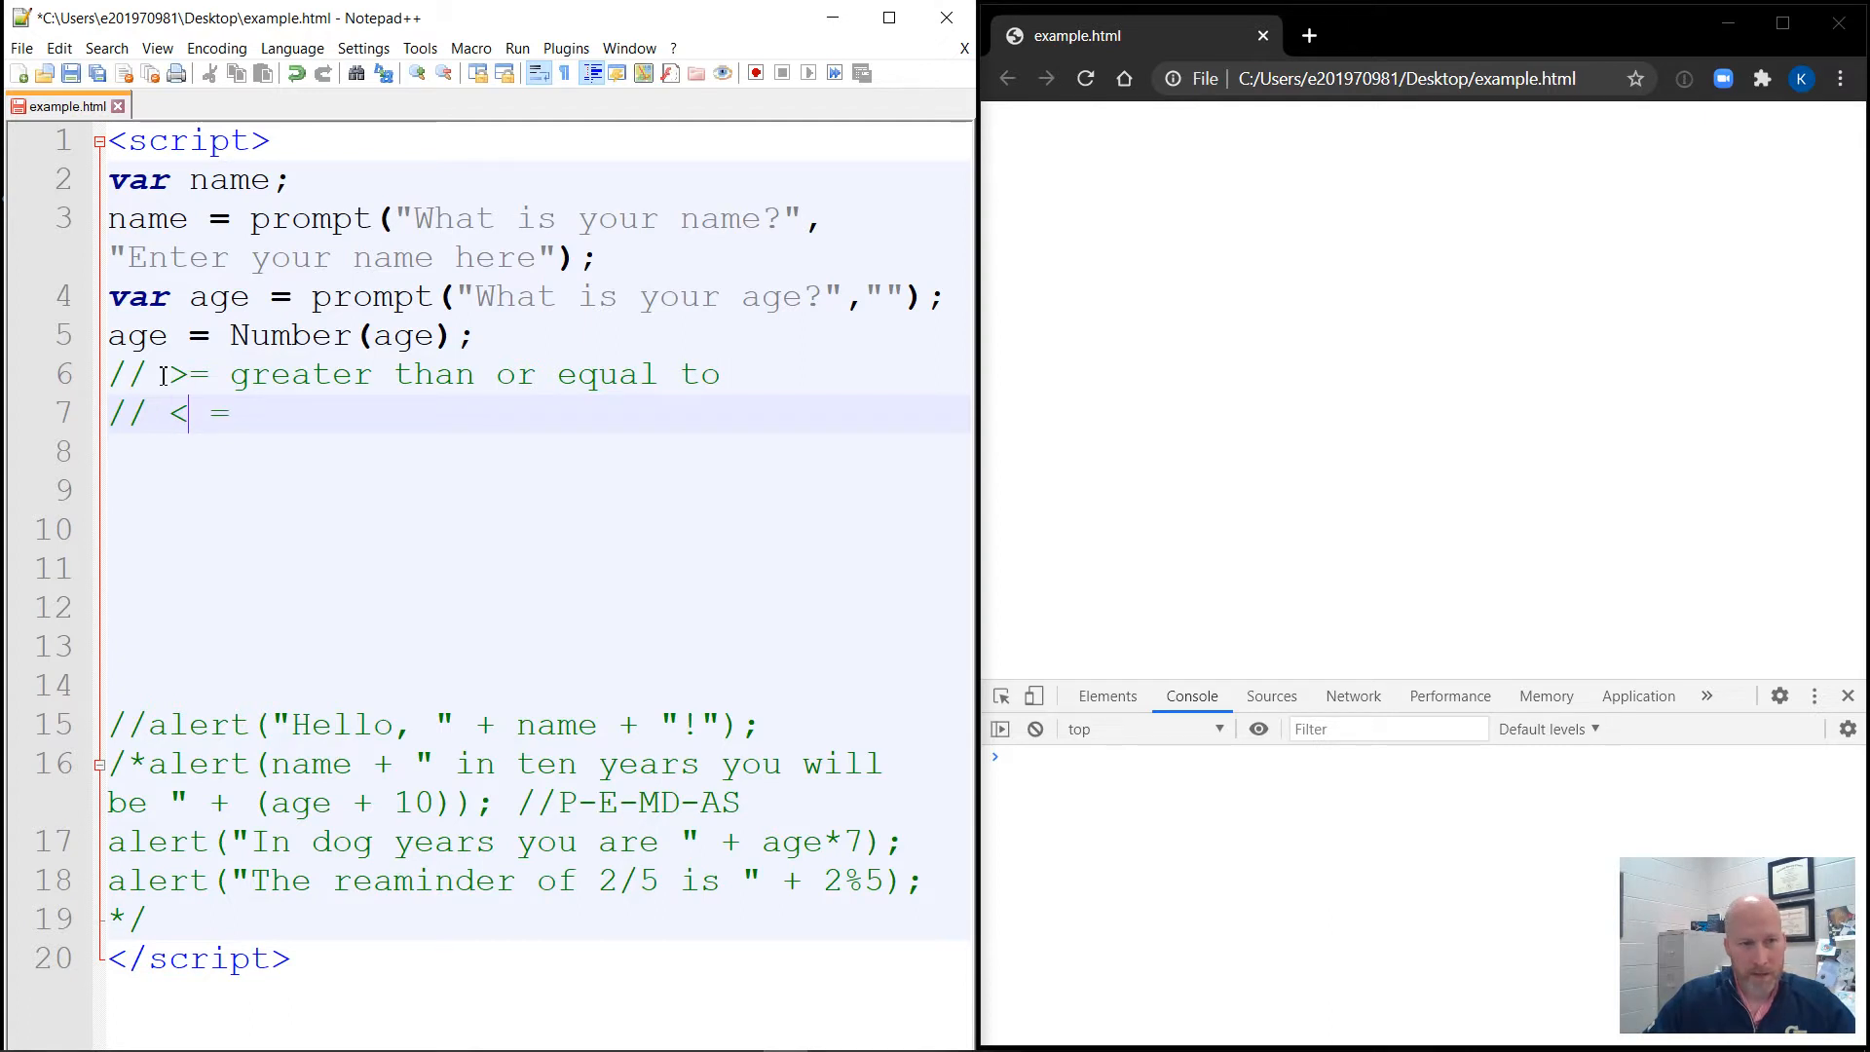
pyautogui.write('=')
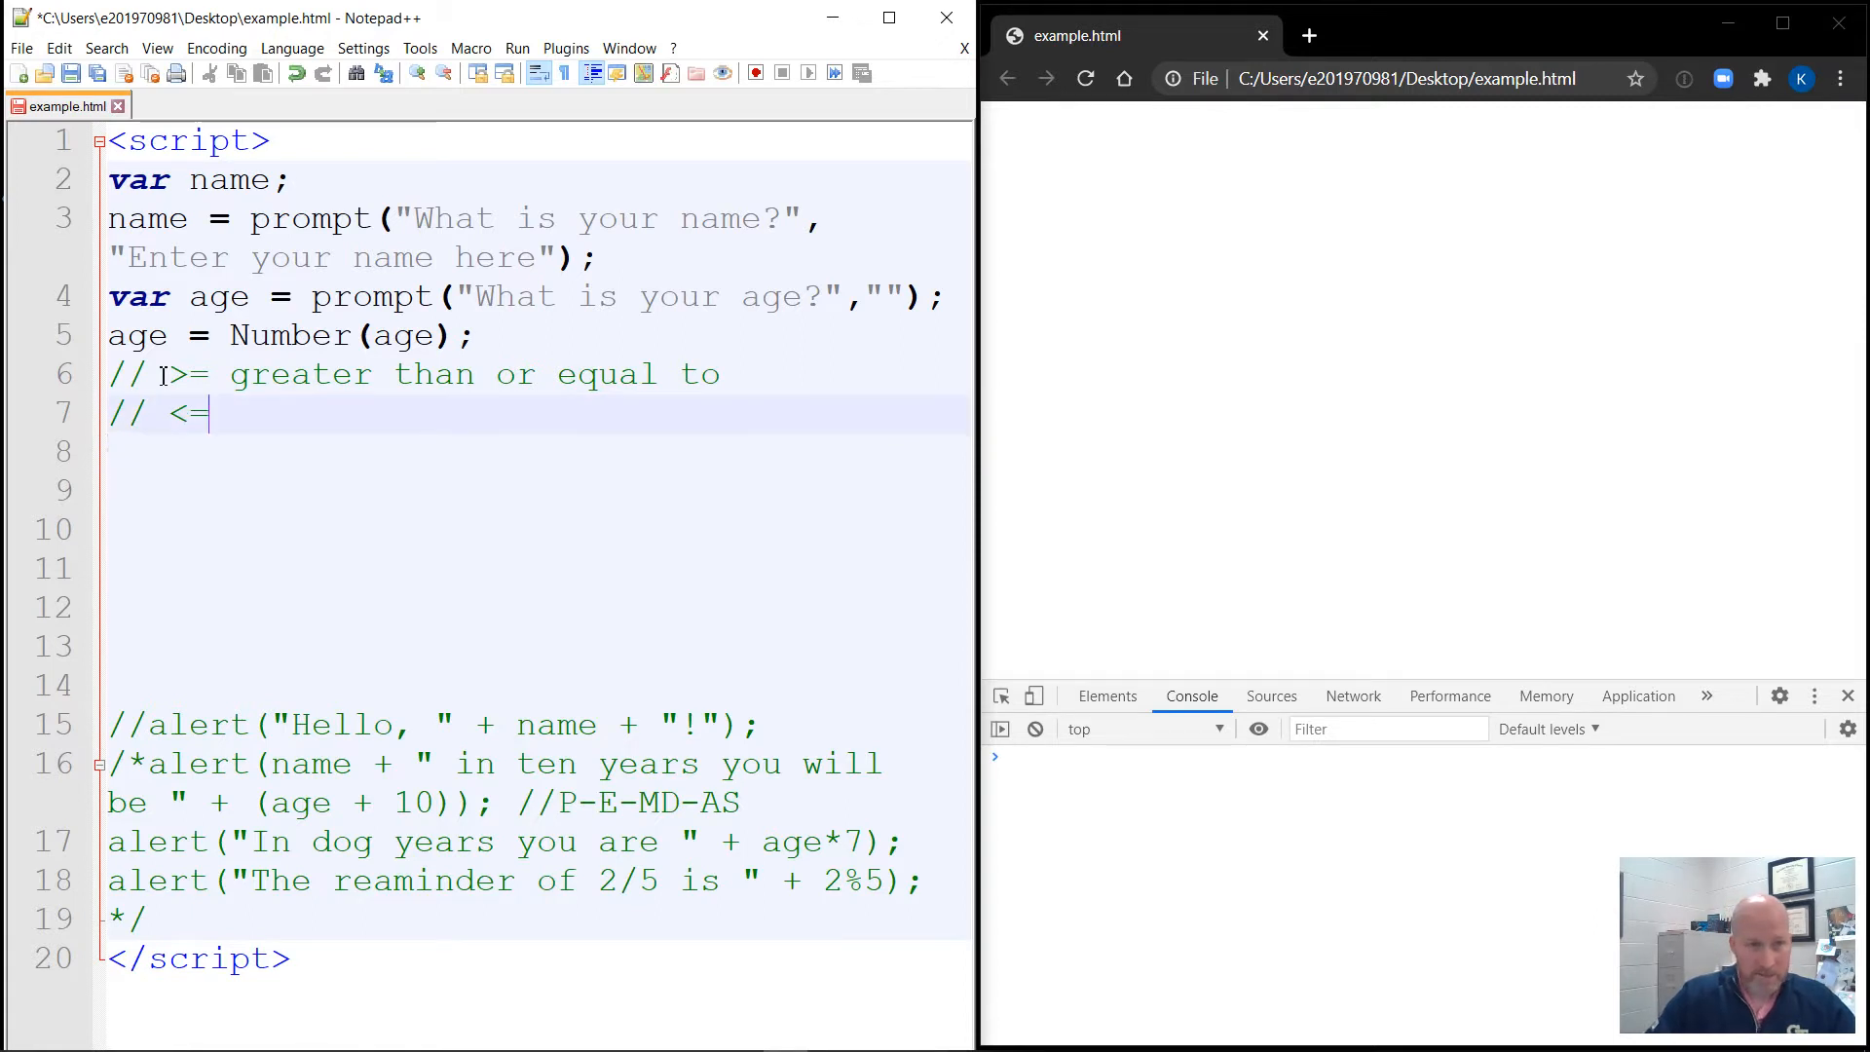
pyautogui.write('less than')
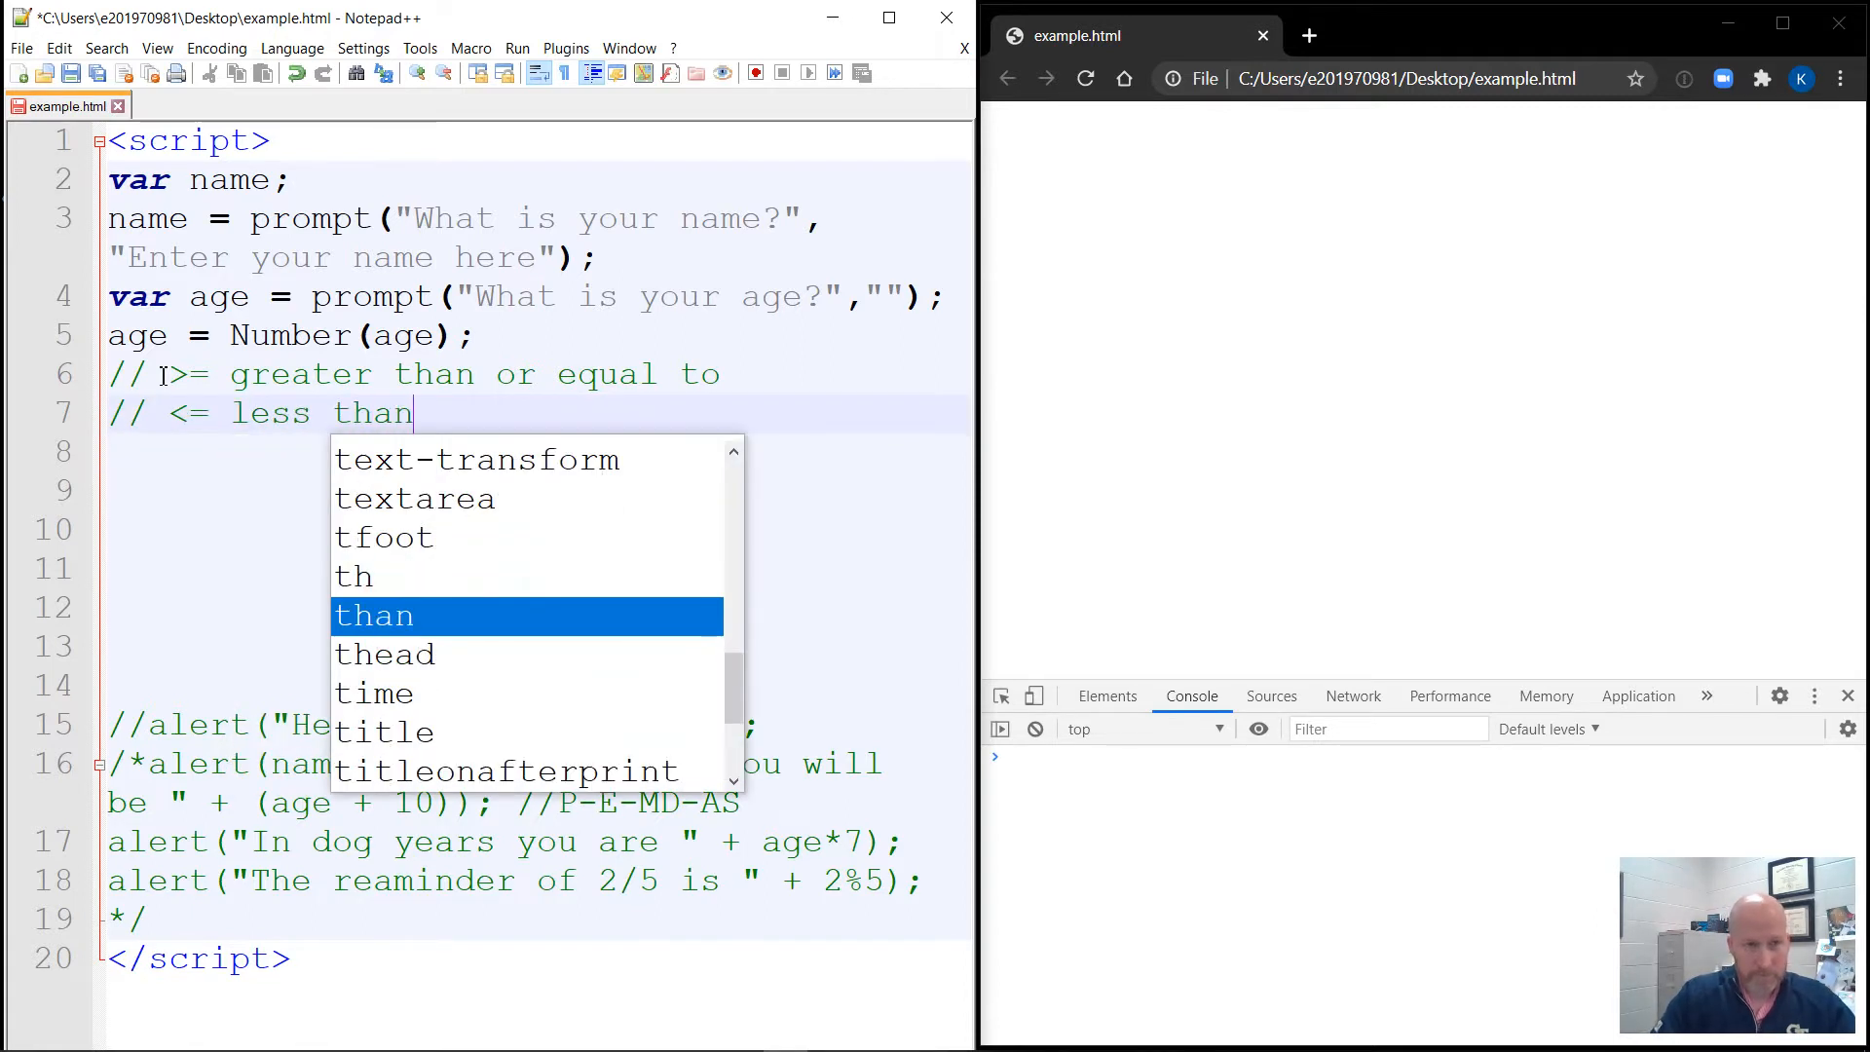
pyautogui.write('/e')
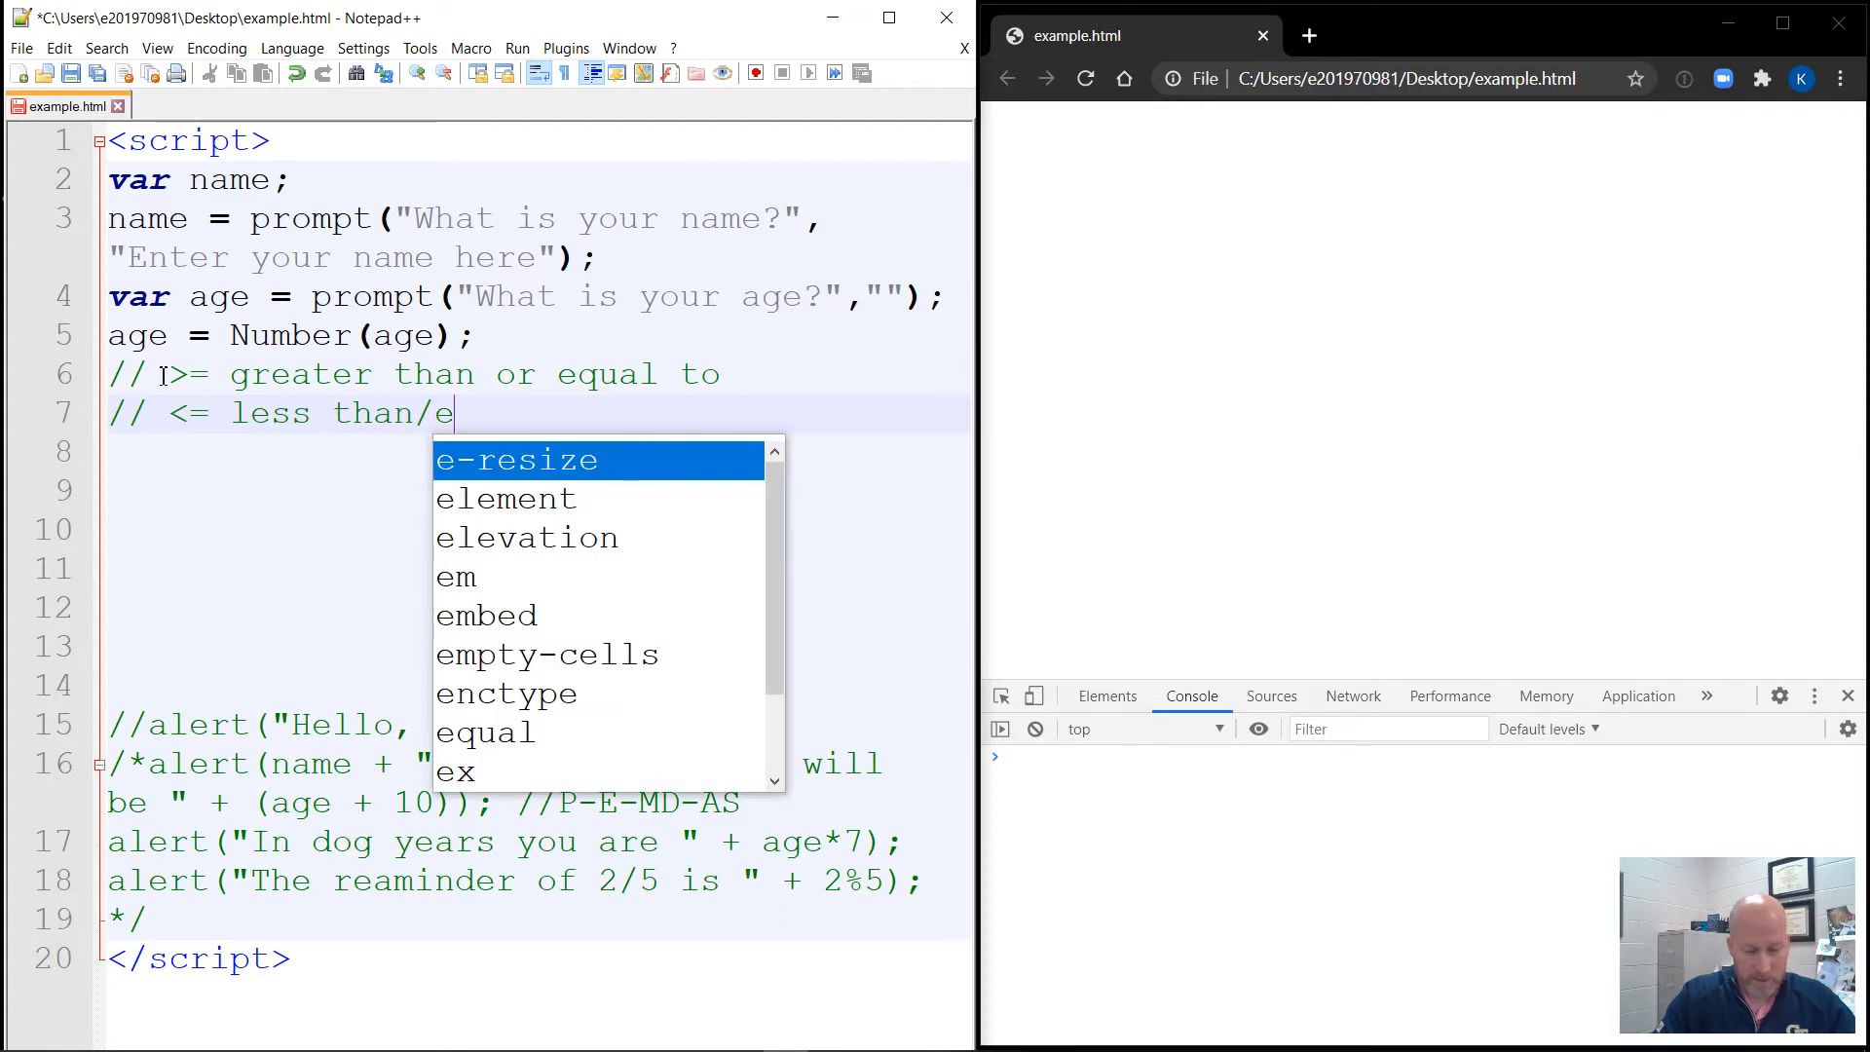
pyautogui.write('qual')
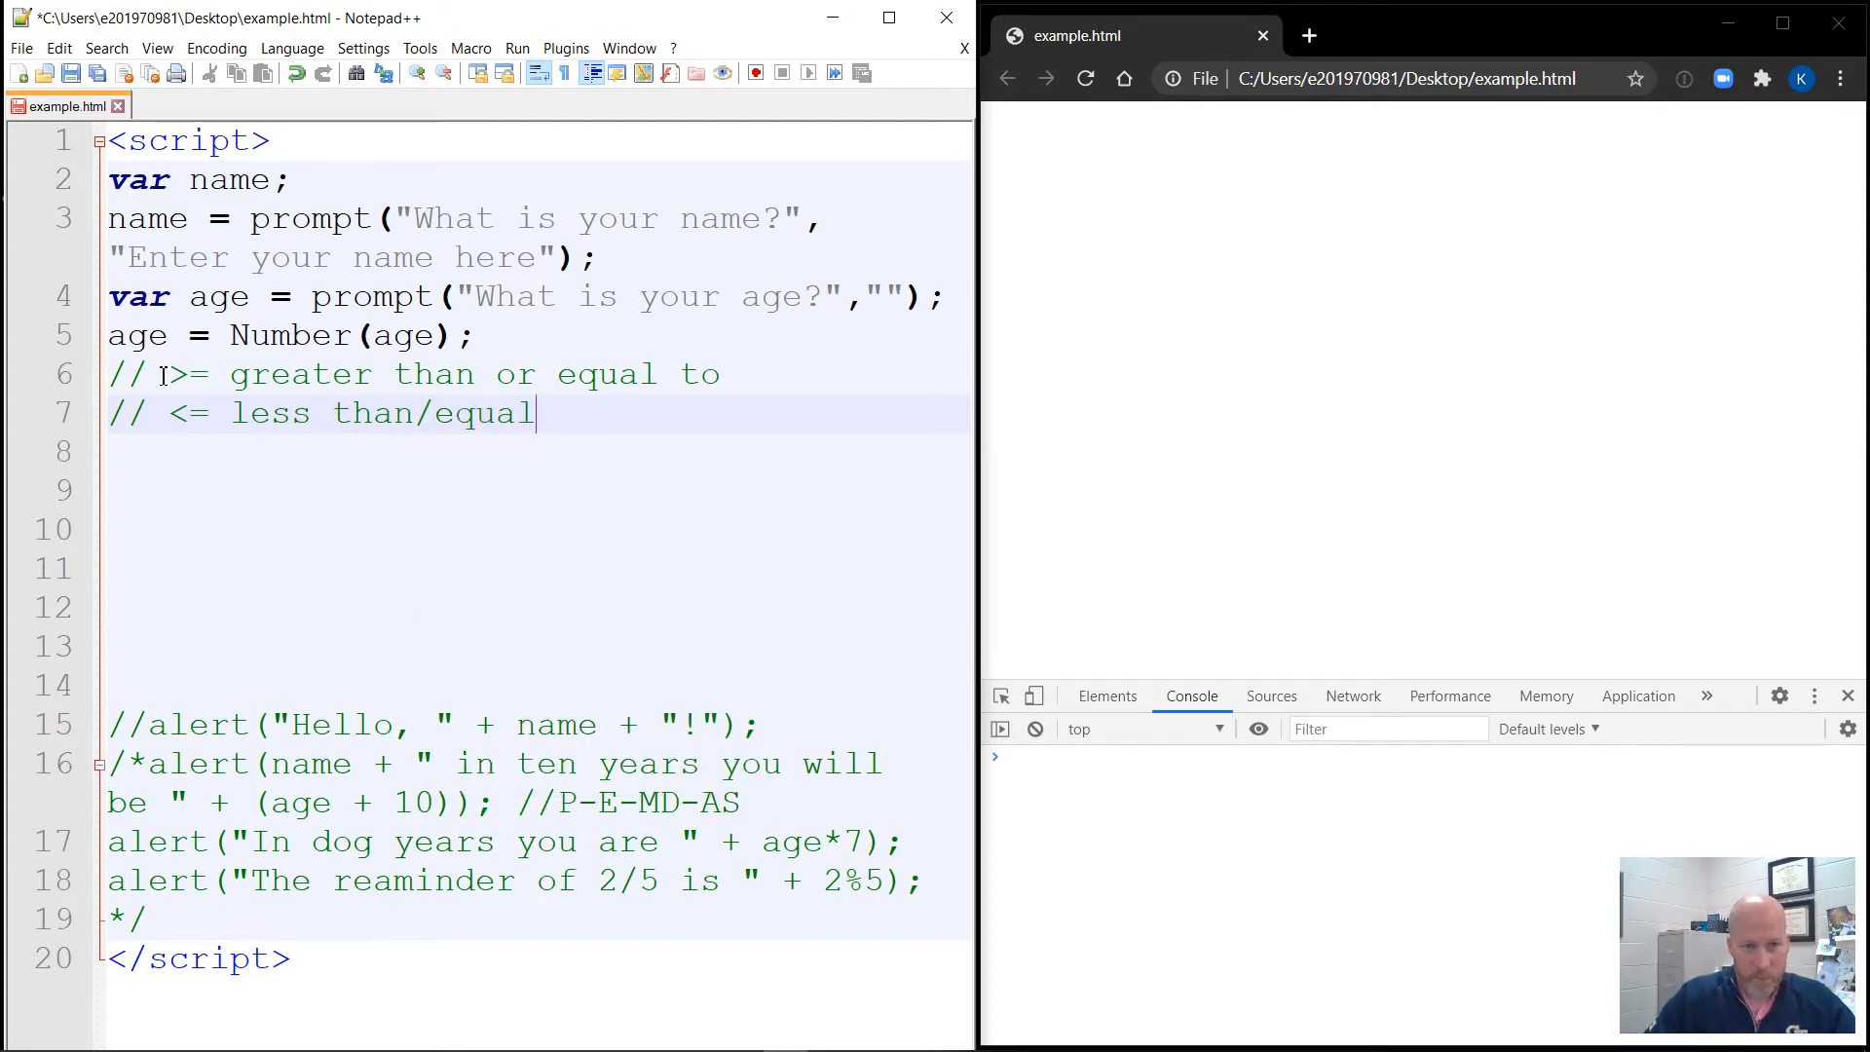
pyautogui.press('Enter')
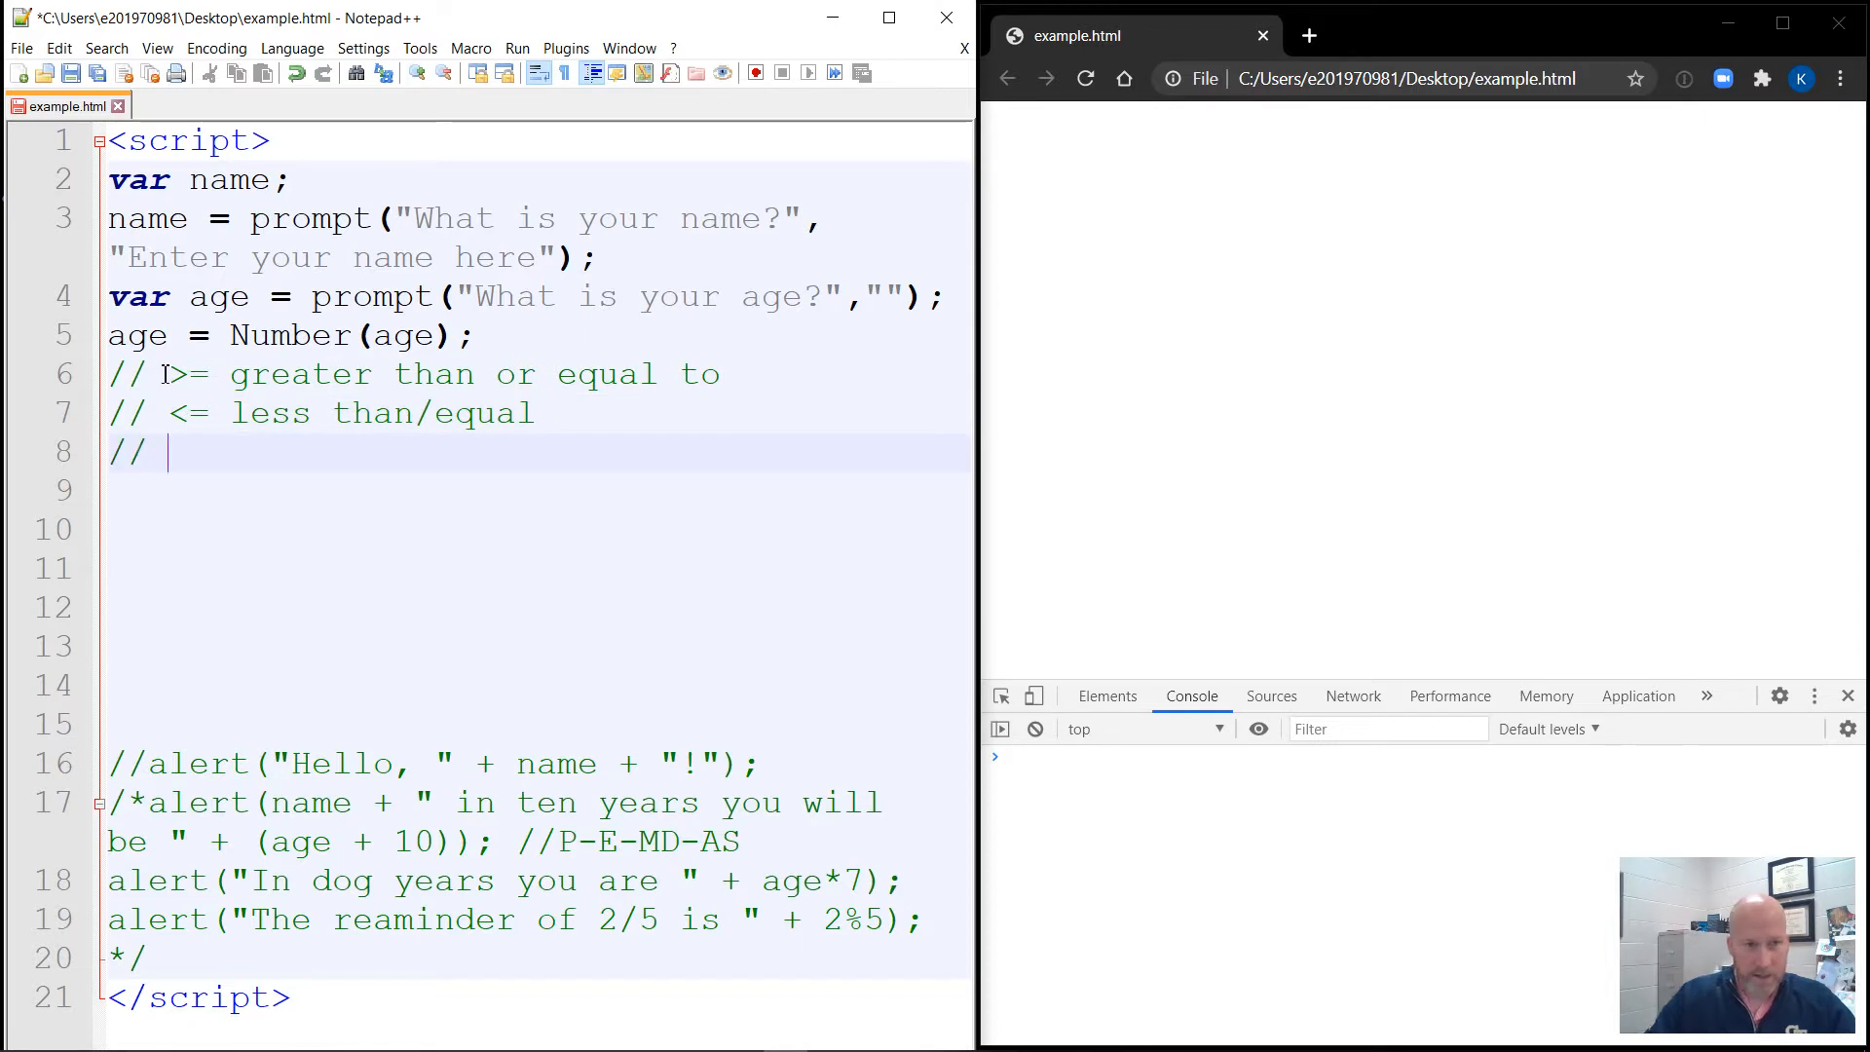
pyautogui.write('=')
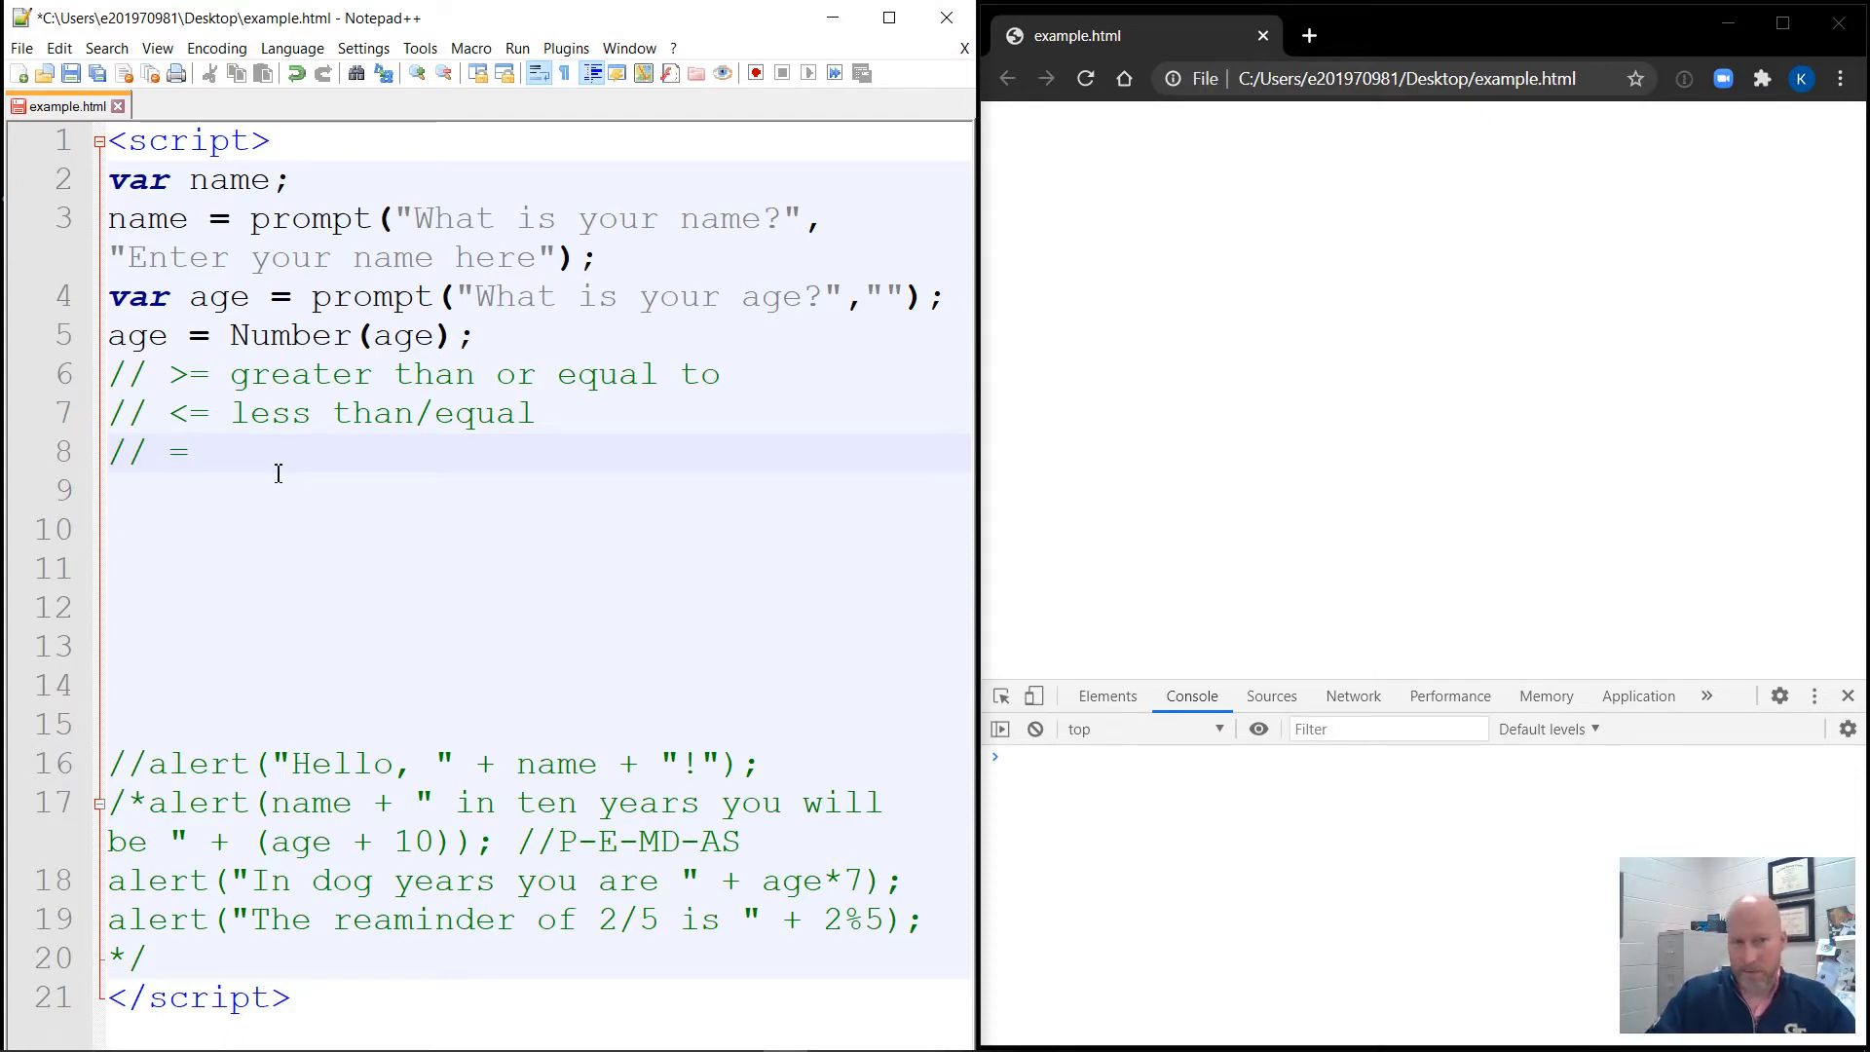
# Finish the comment line as '// == is equal'.
pyautogui.write('==')
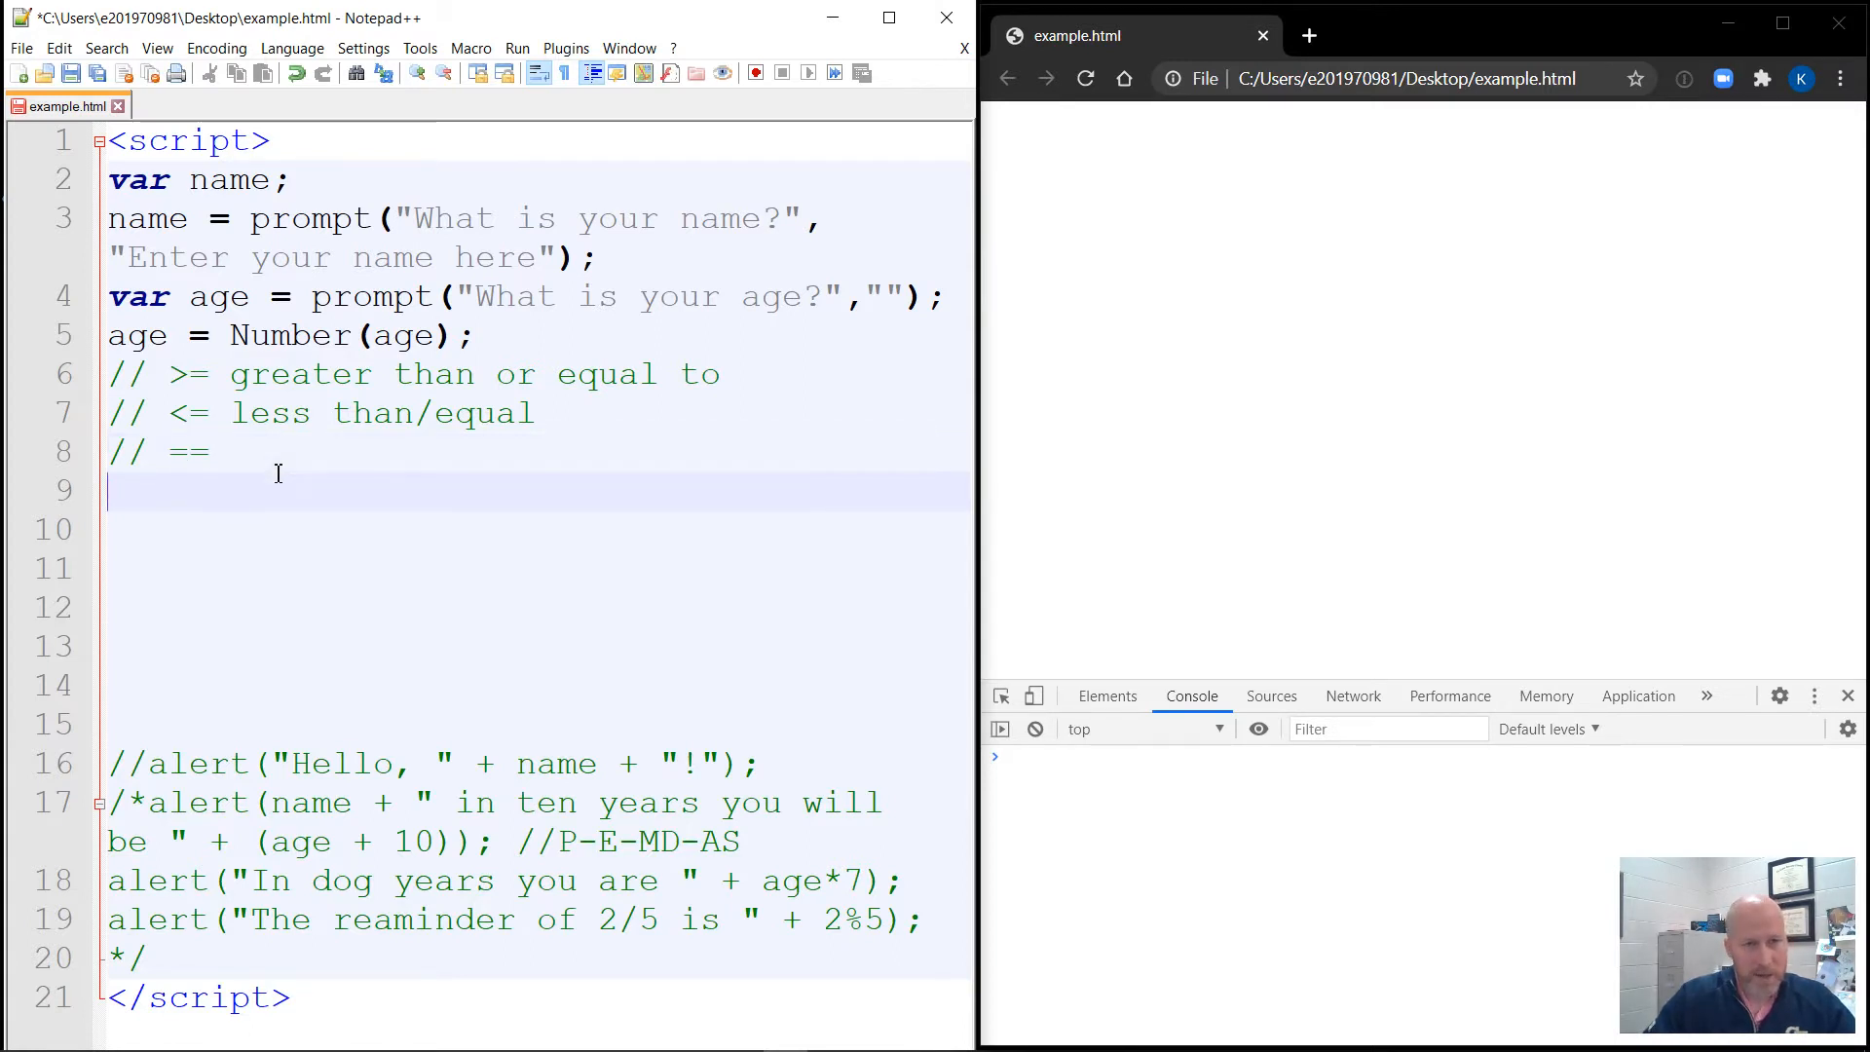
pyautogui.write('is')
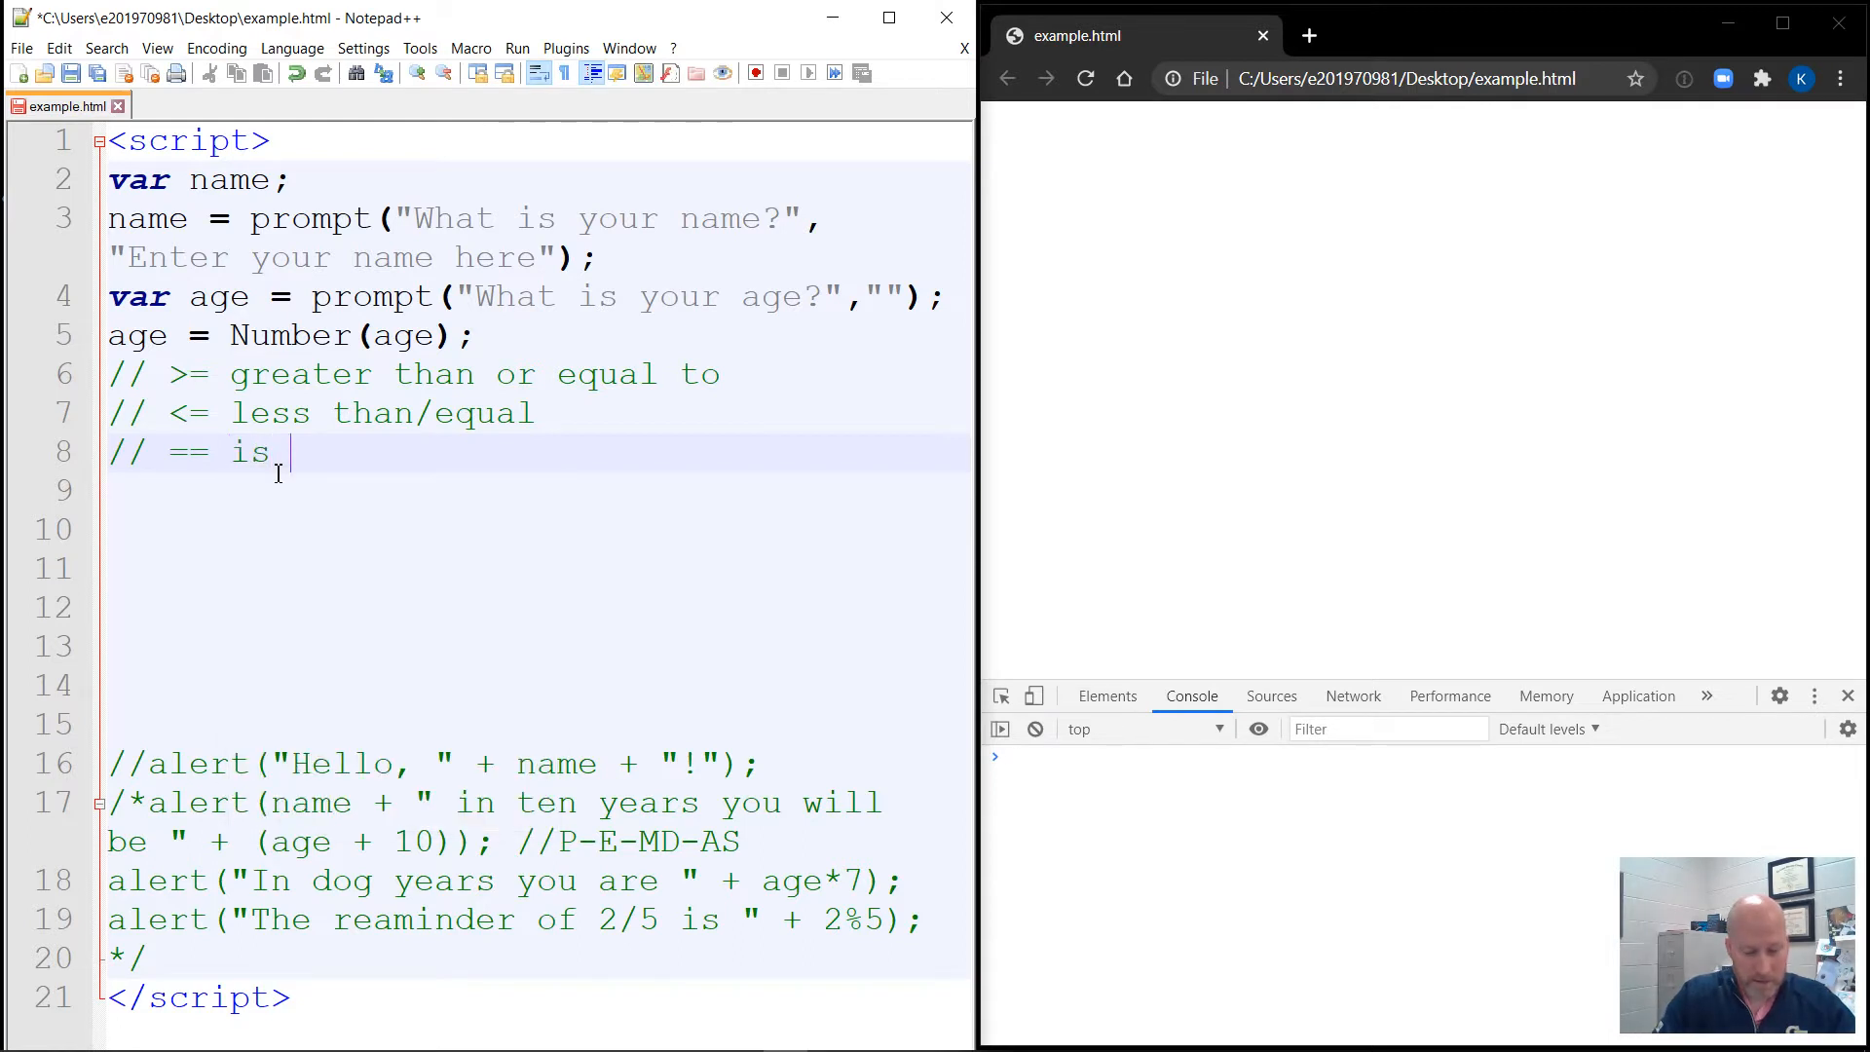
pyautogui.write('equal')
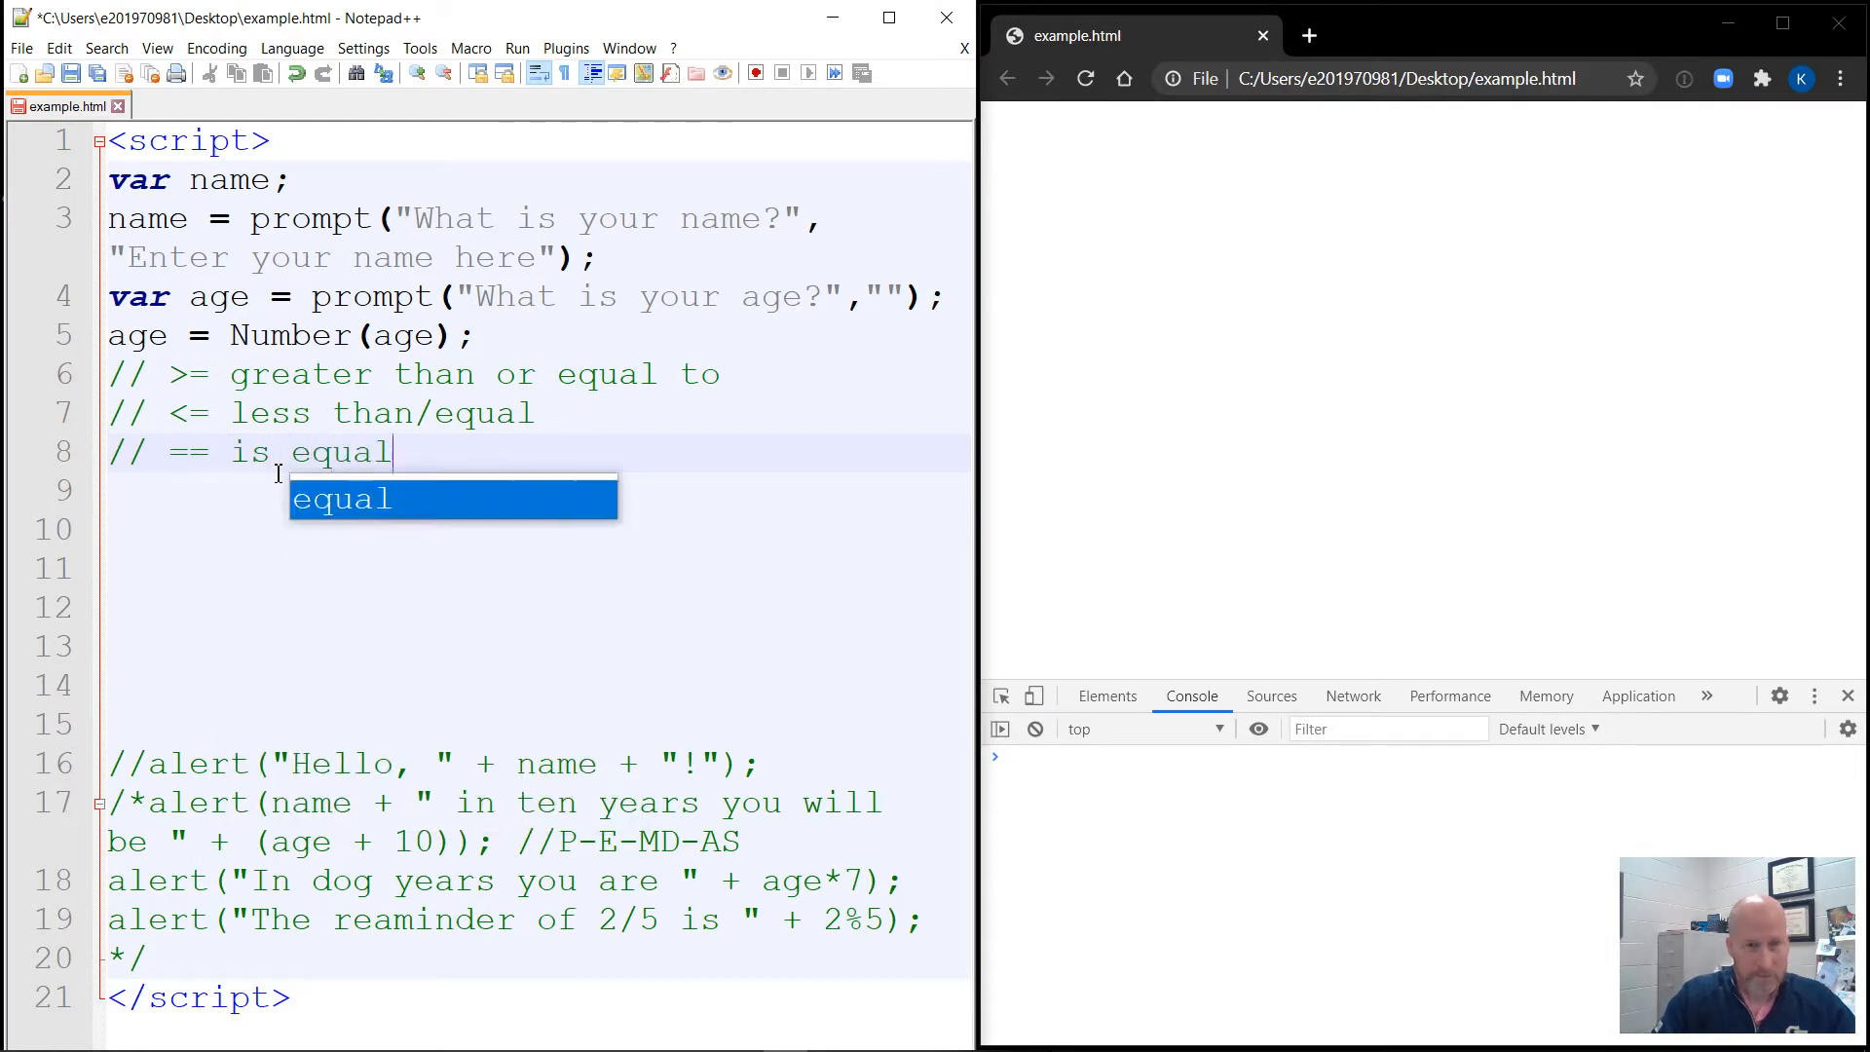
pyautogui.moveTo(986, 530)
pyautogui.write('//')
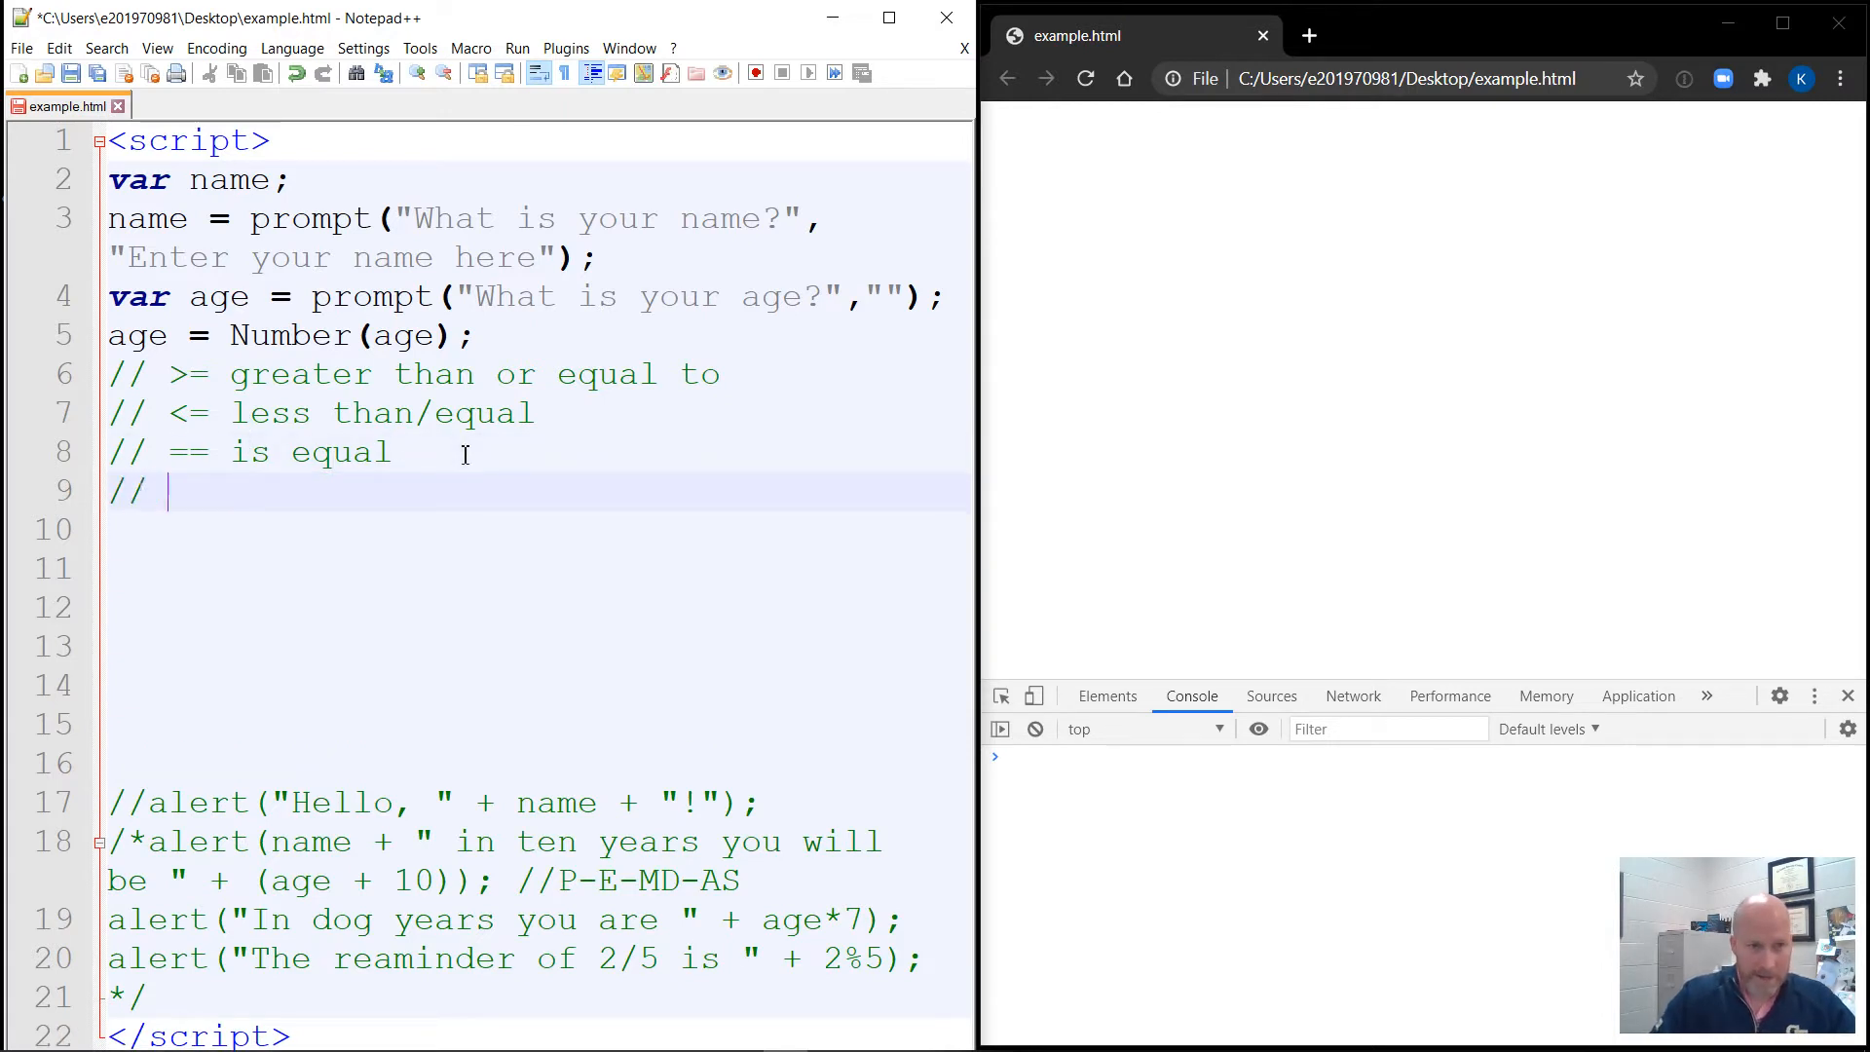
# Add the comment line '// != not equals'.
pyautogui.write('!')
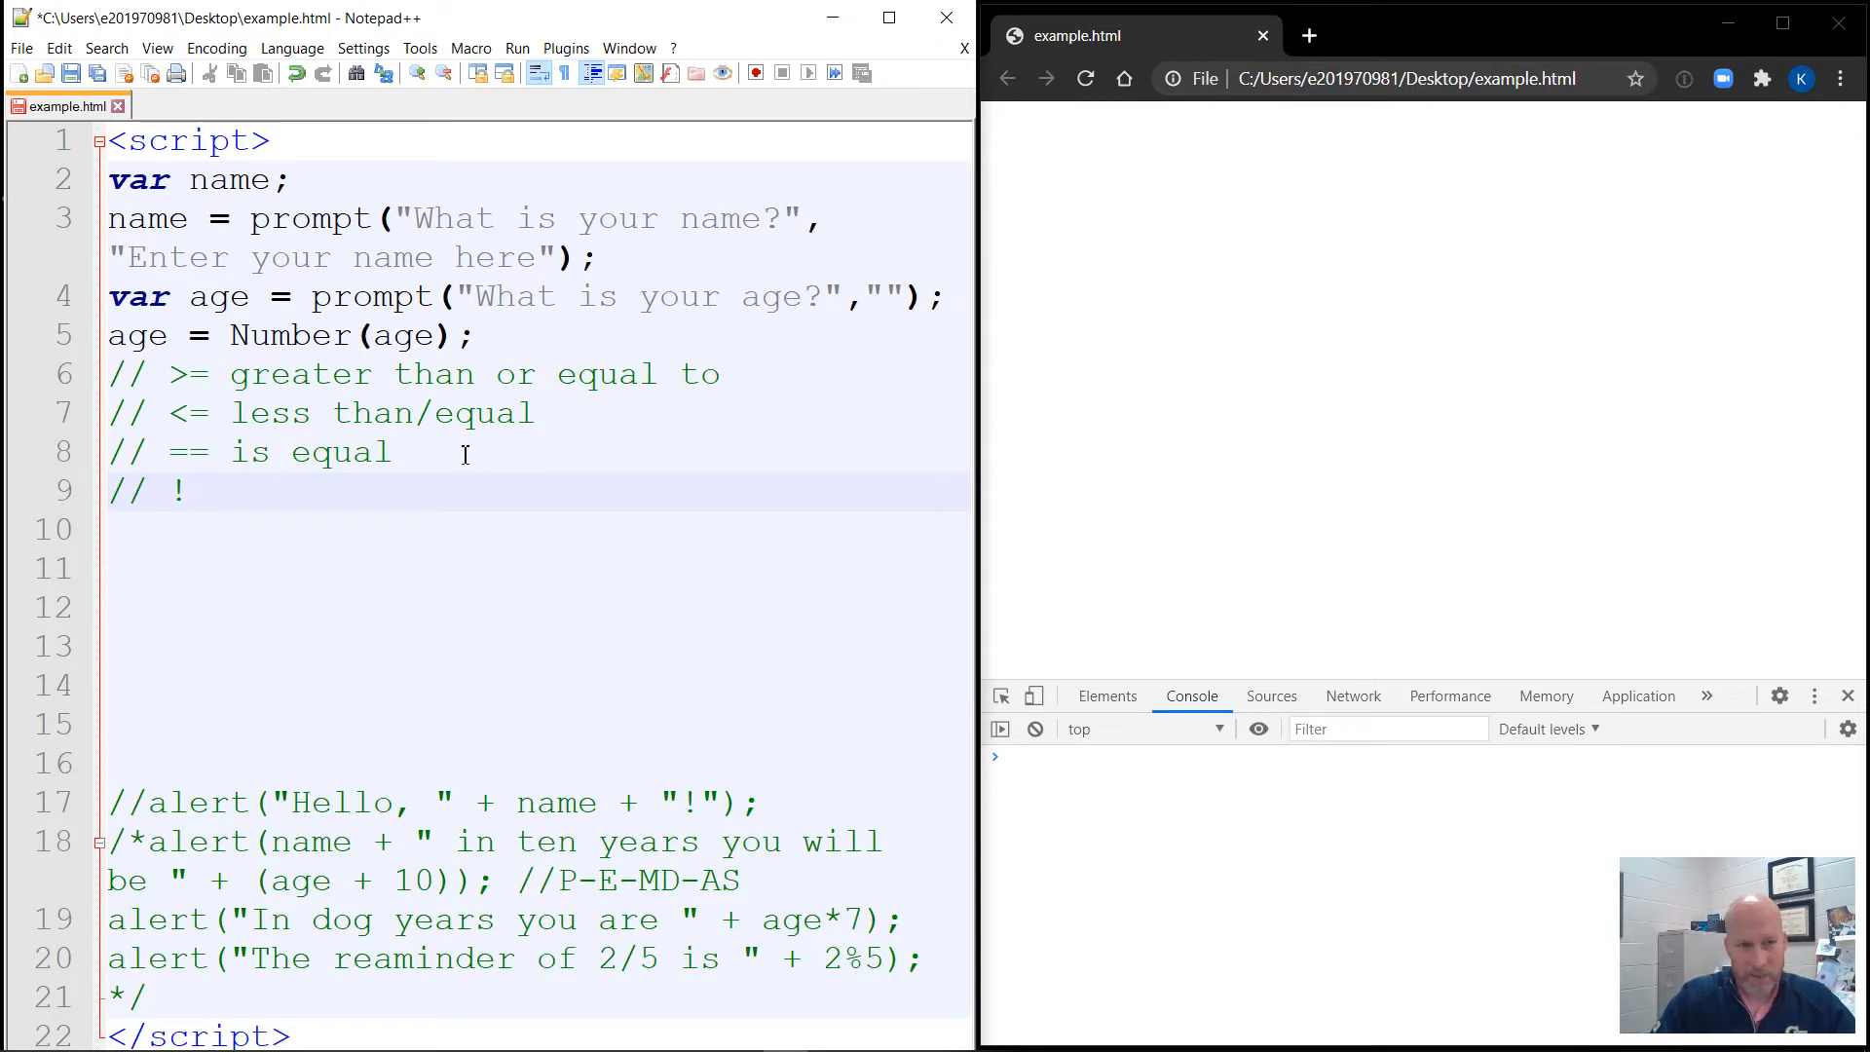
pyautogui.write('=')
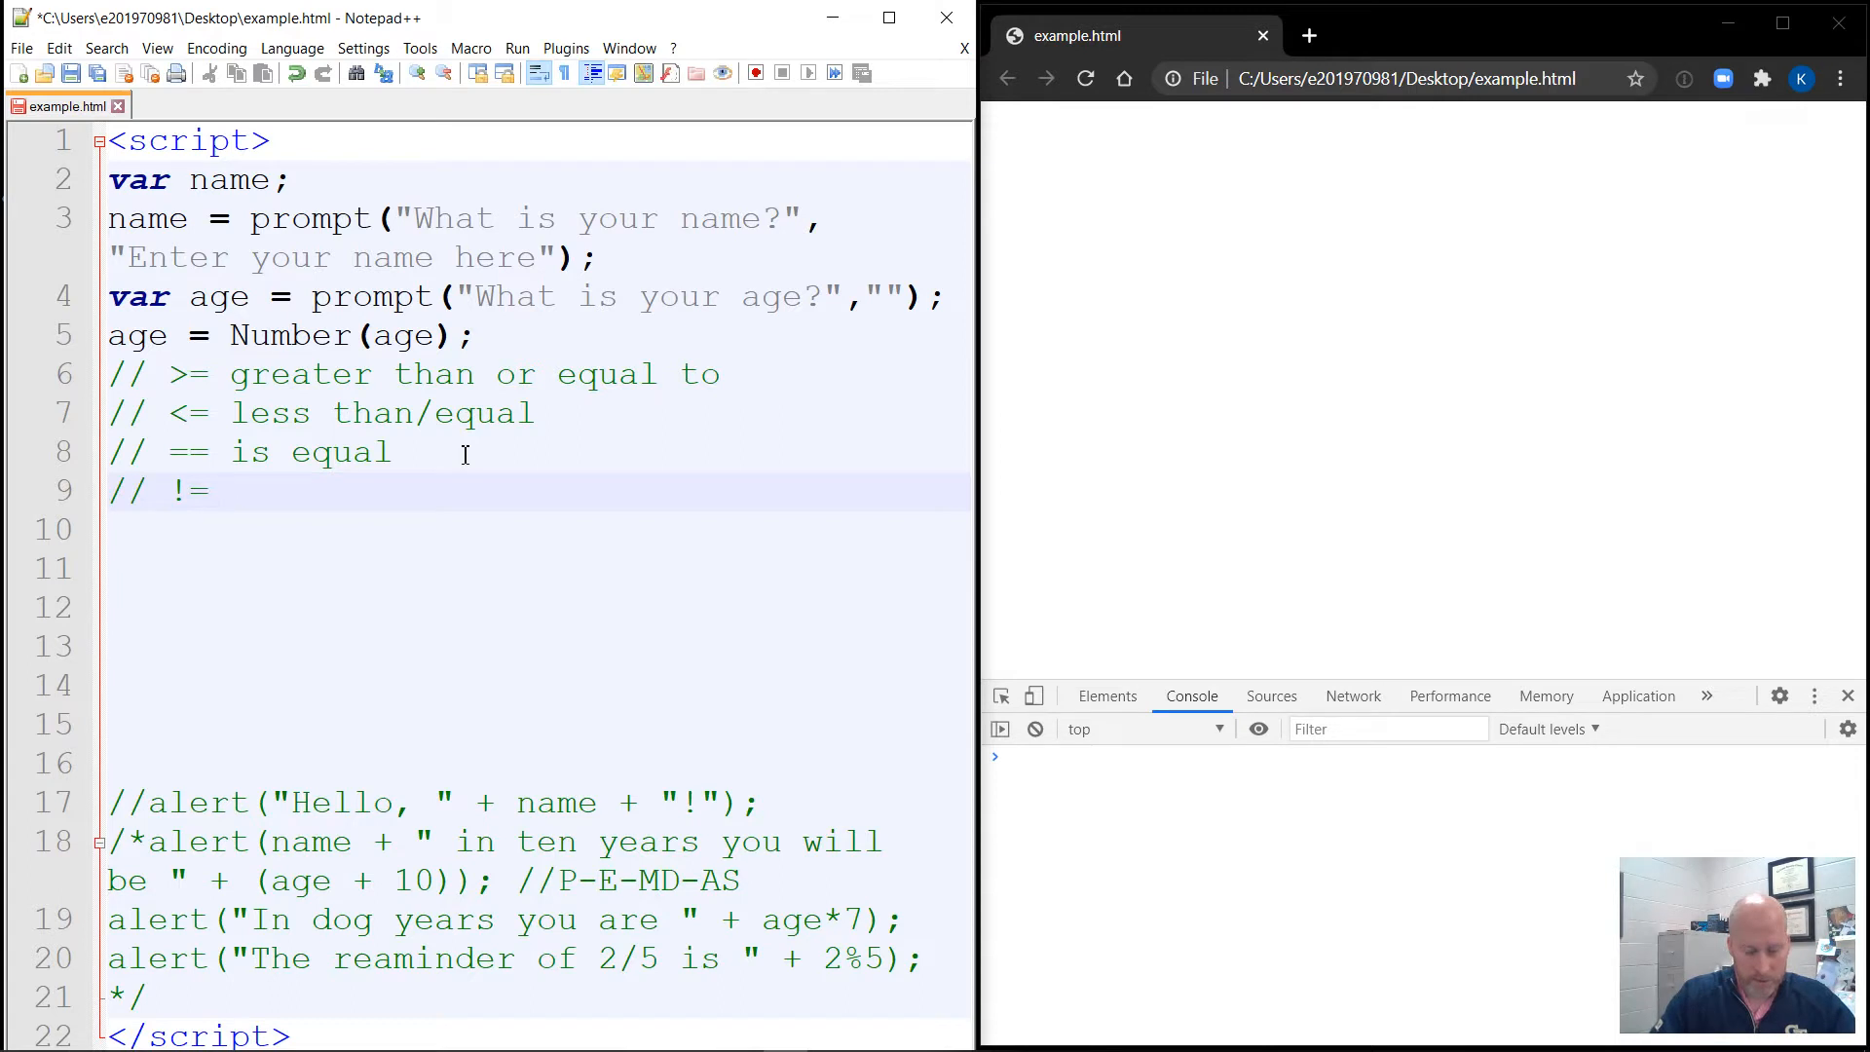
pyautogui.write('not equal')
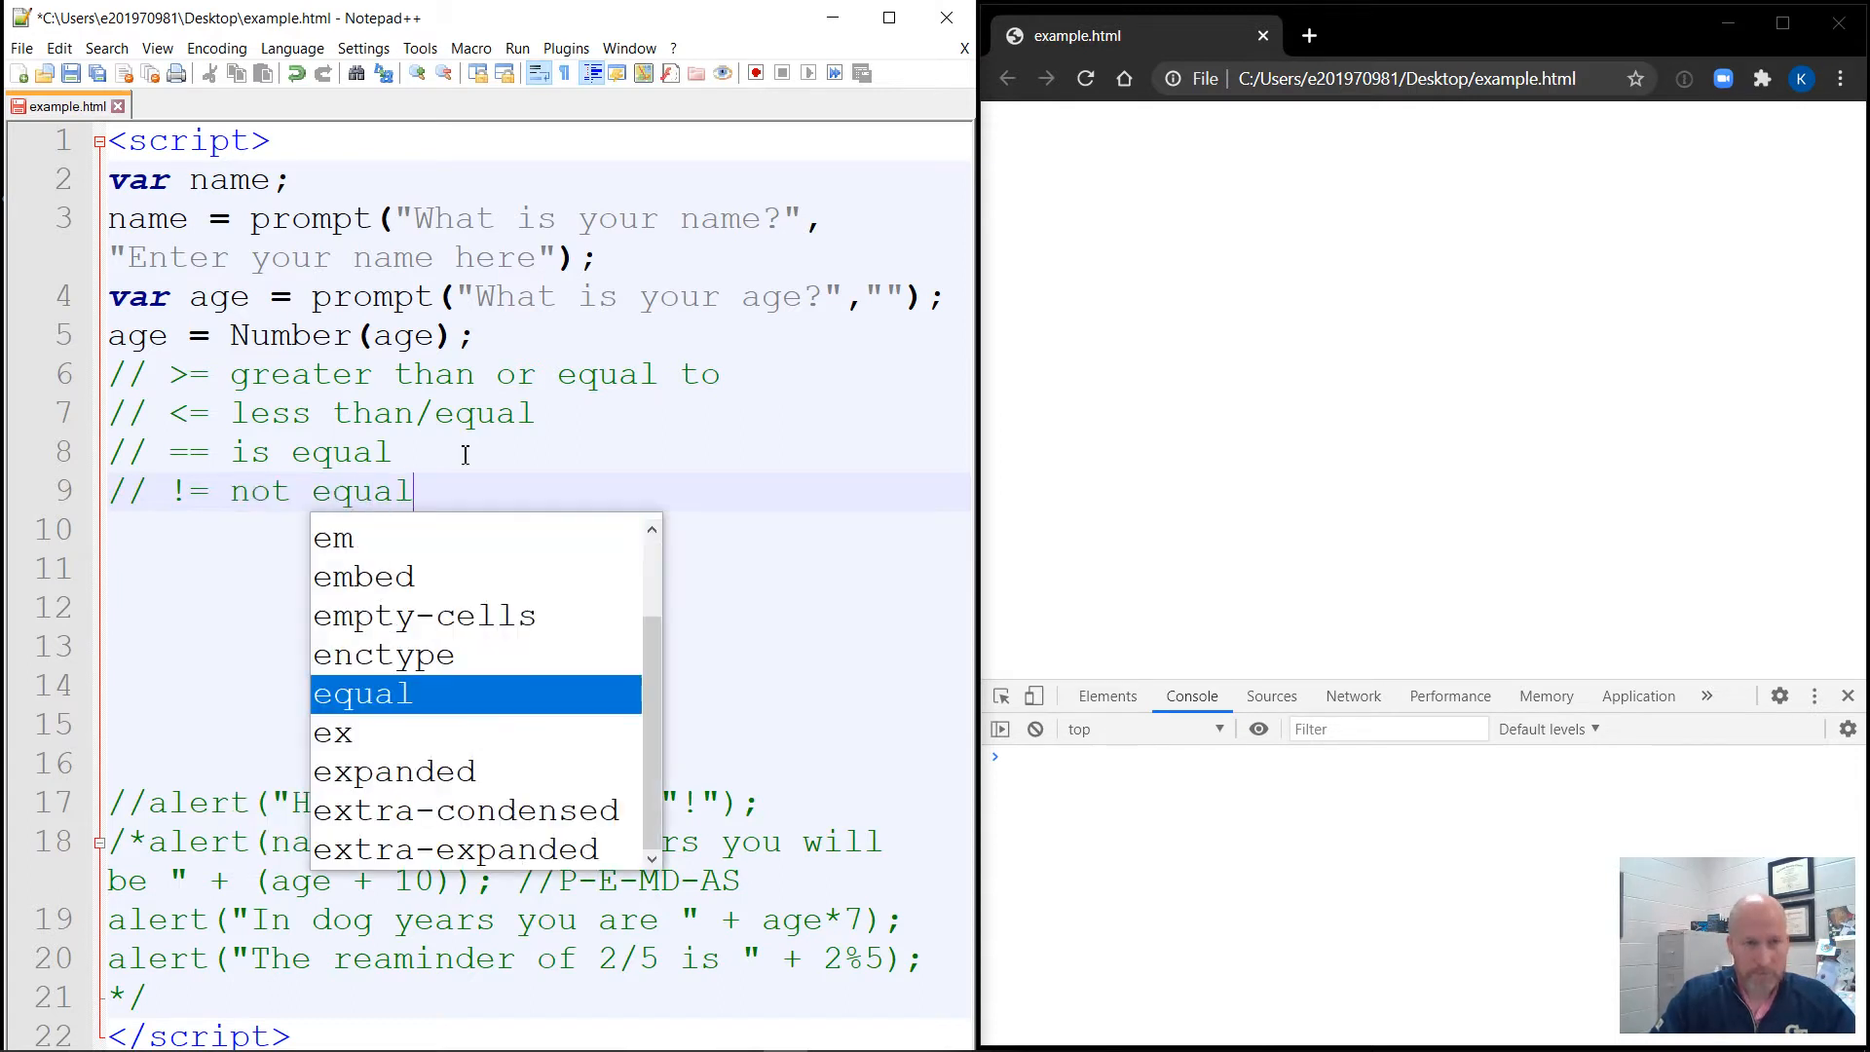
pyautogui.write('s')
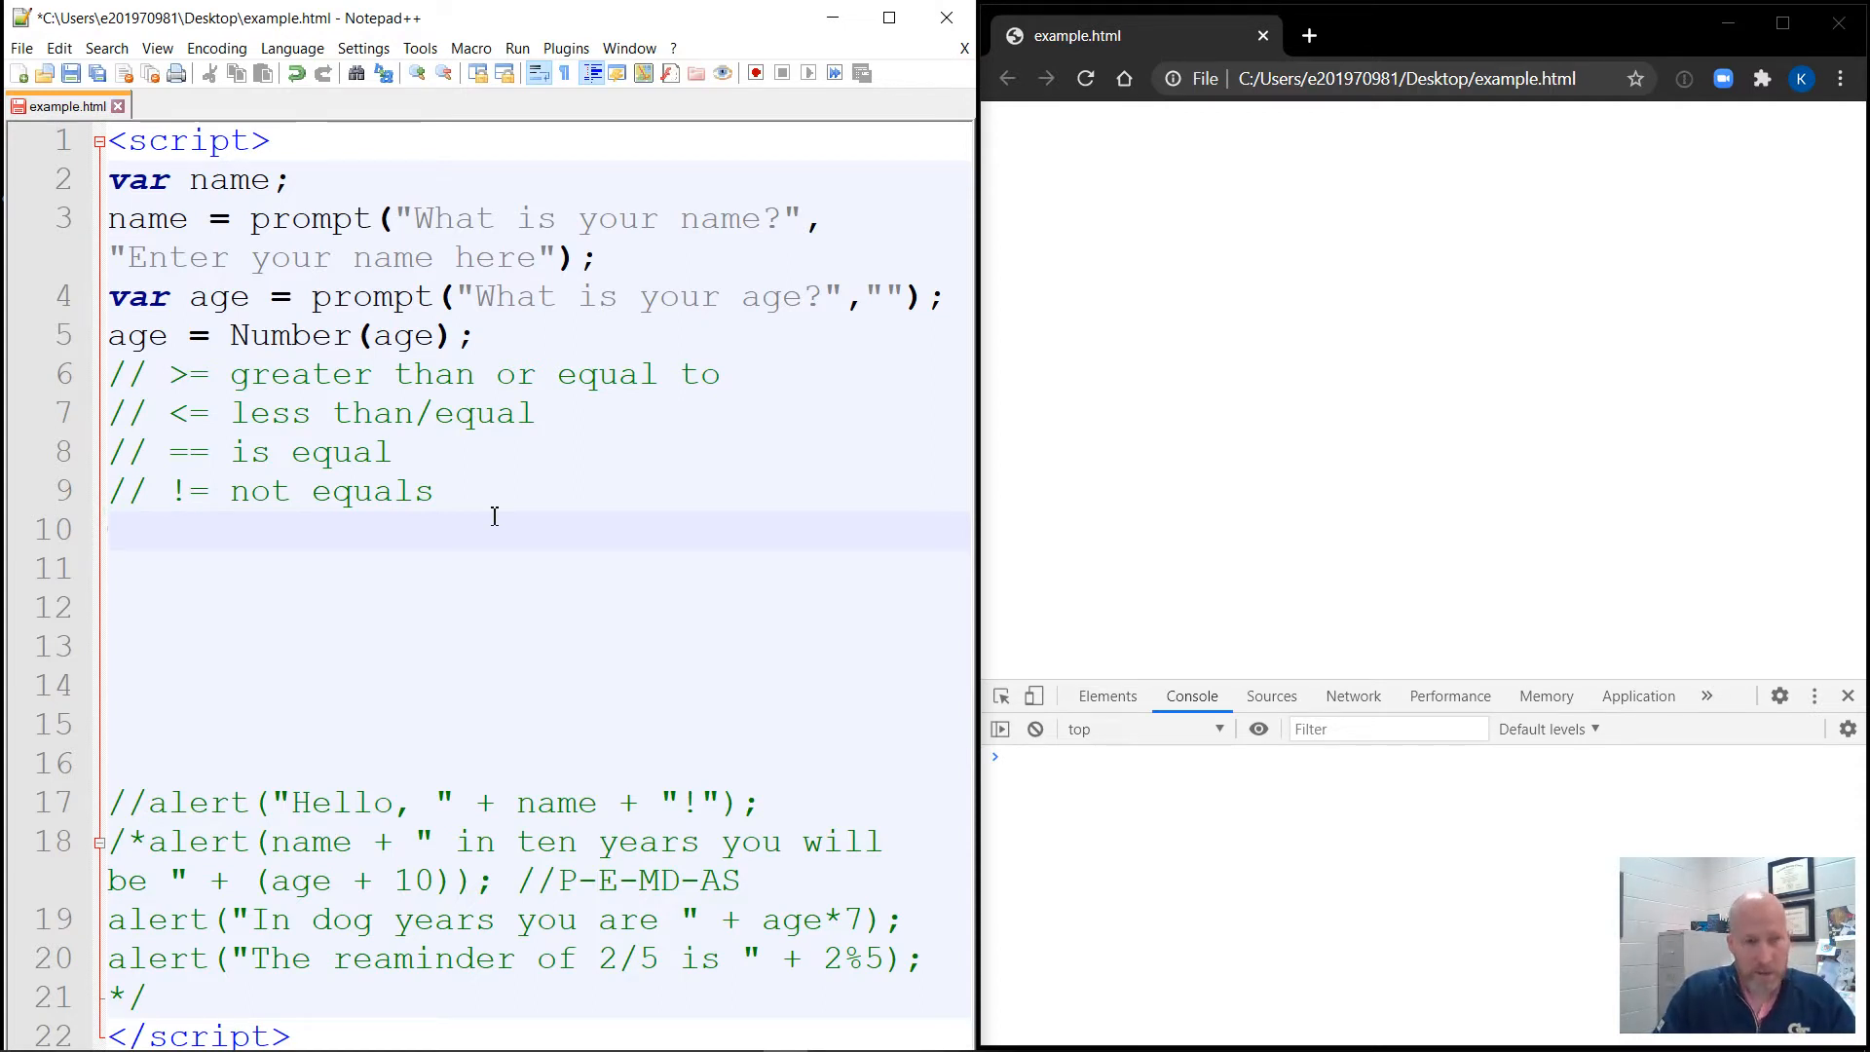
# Write the condition if(age <= 18) and open its braces block.
pyautogui.write('if')
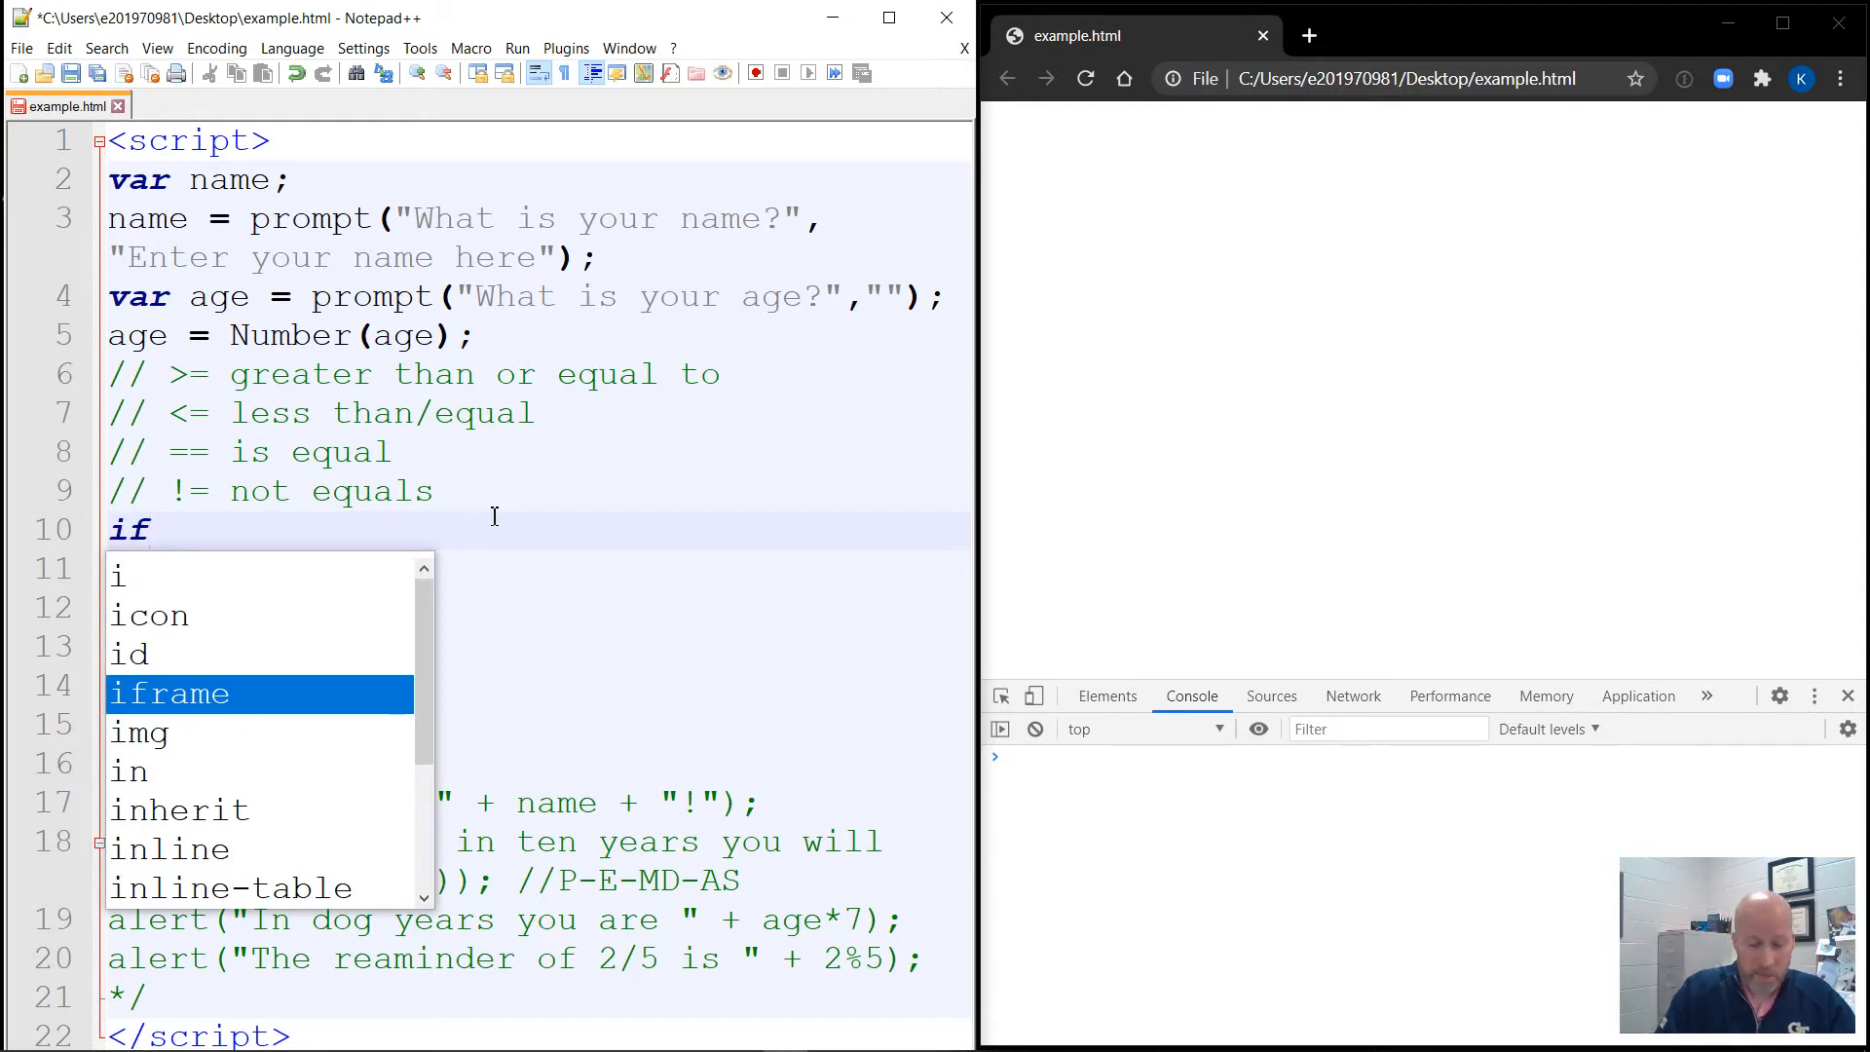
pyautogui.write('()')
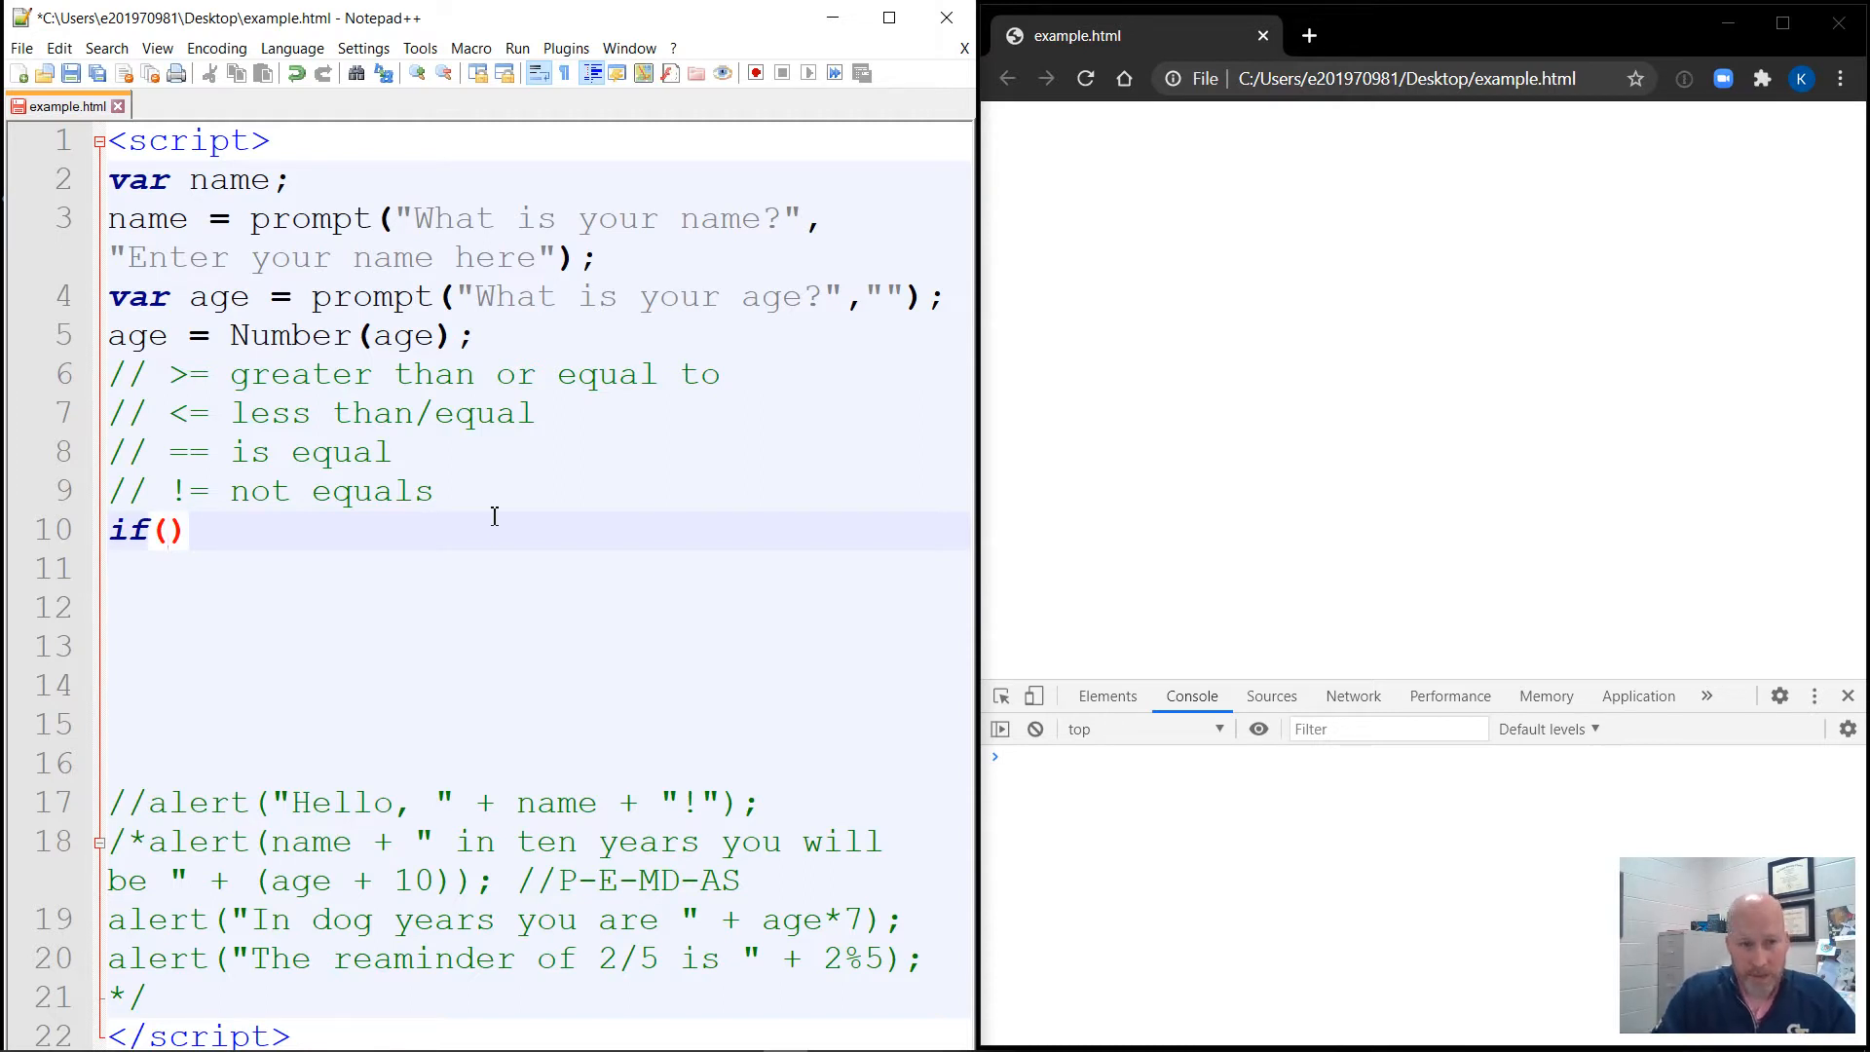
pyautogui.click(171, 530)
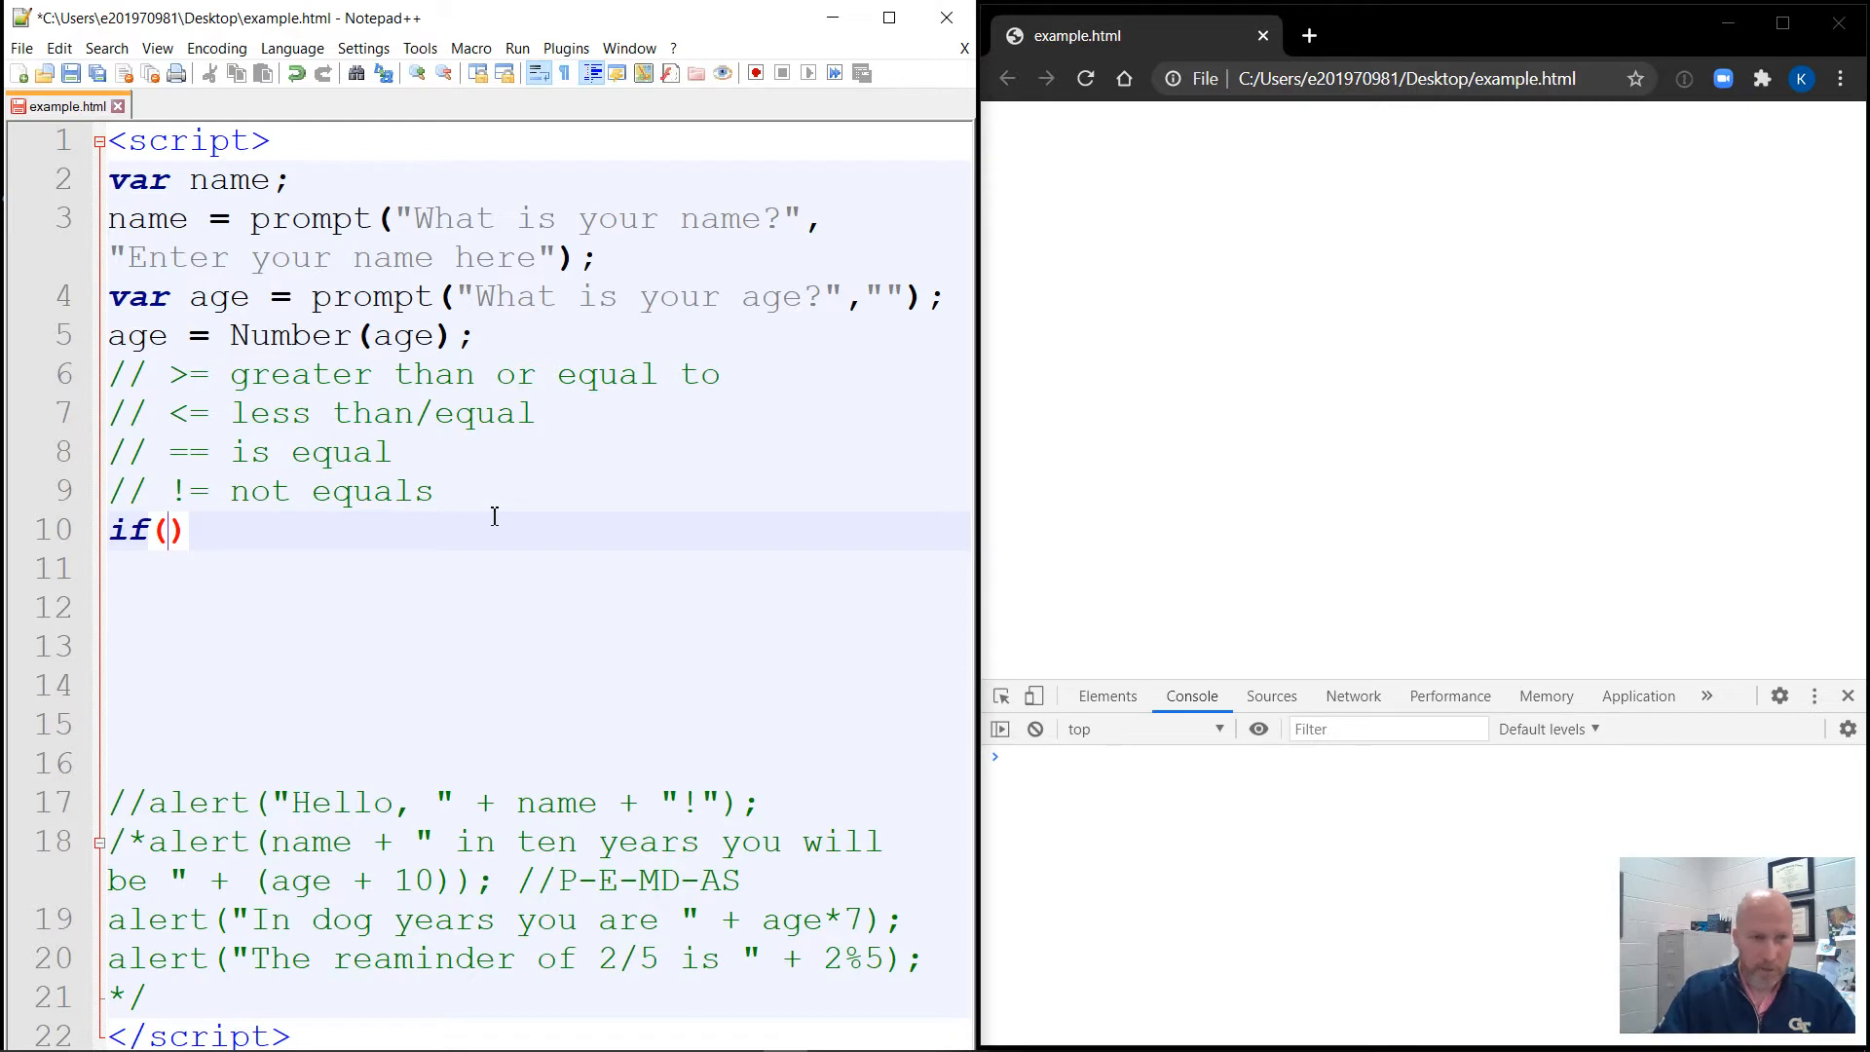
pyautogui.write('age')
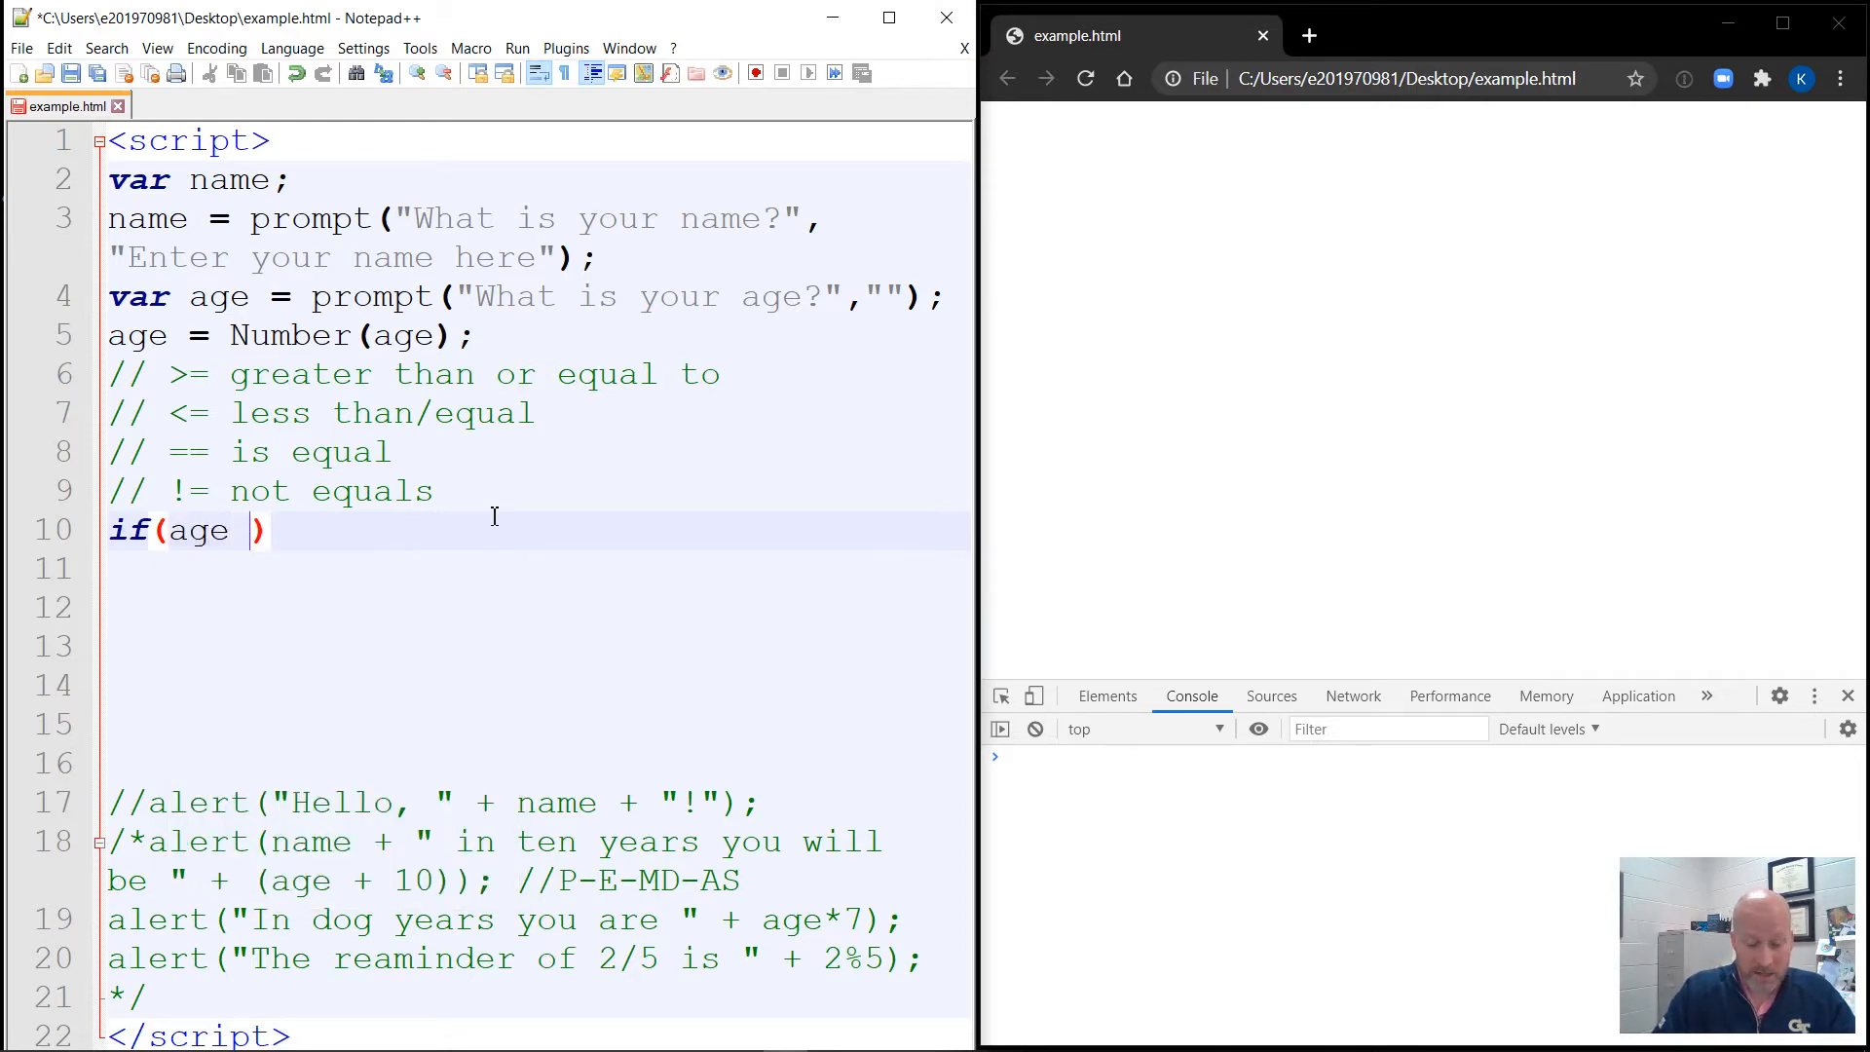
pyautogui.write('<=')
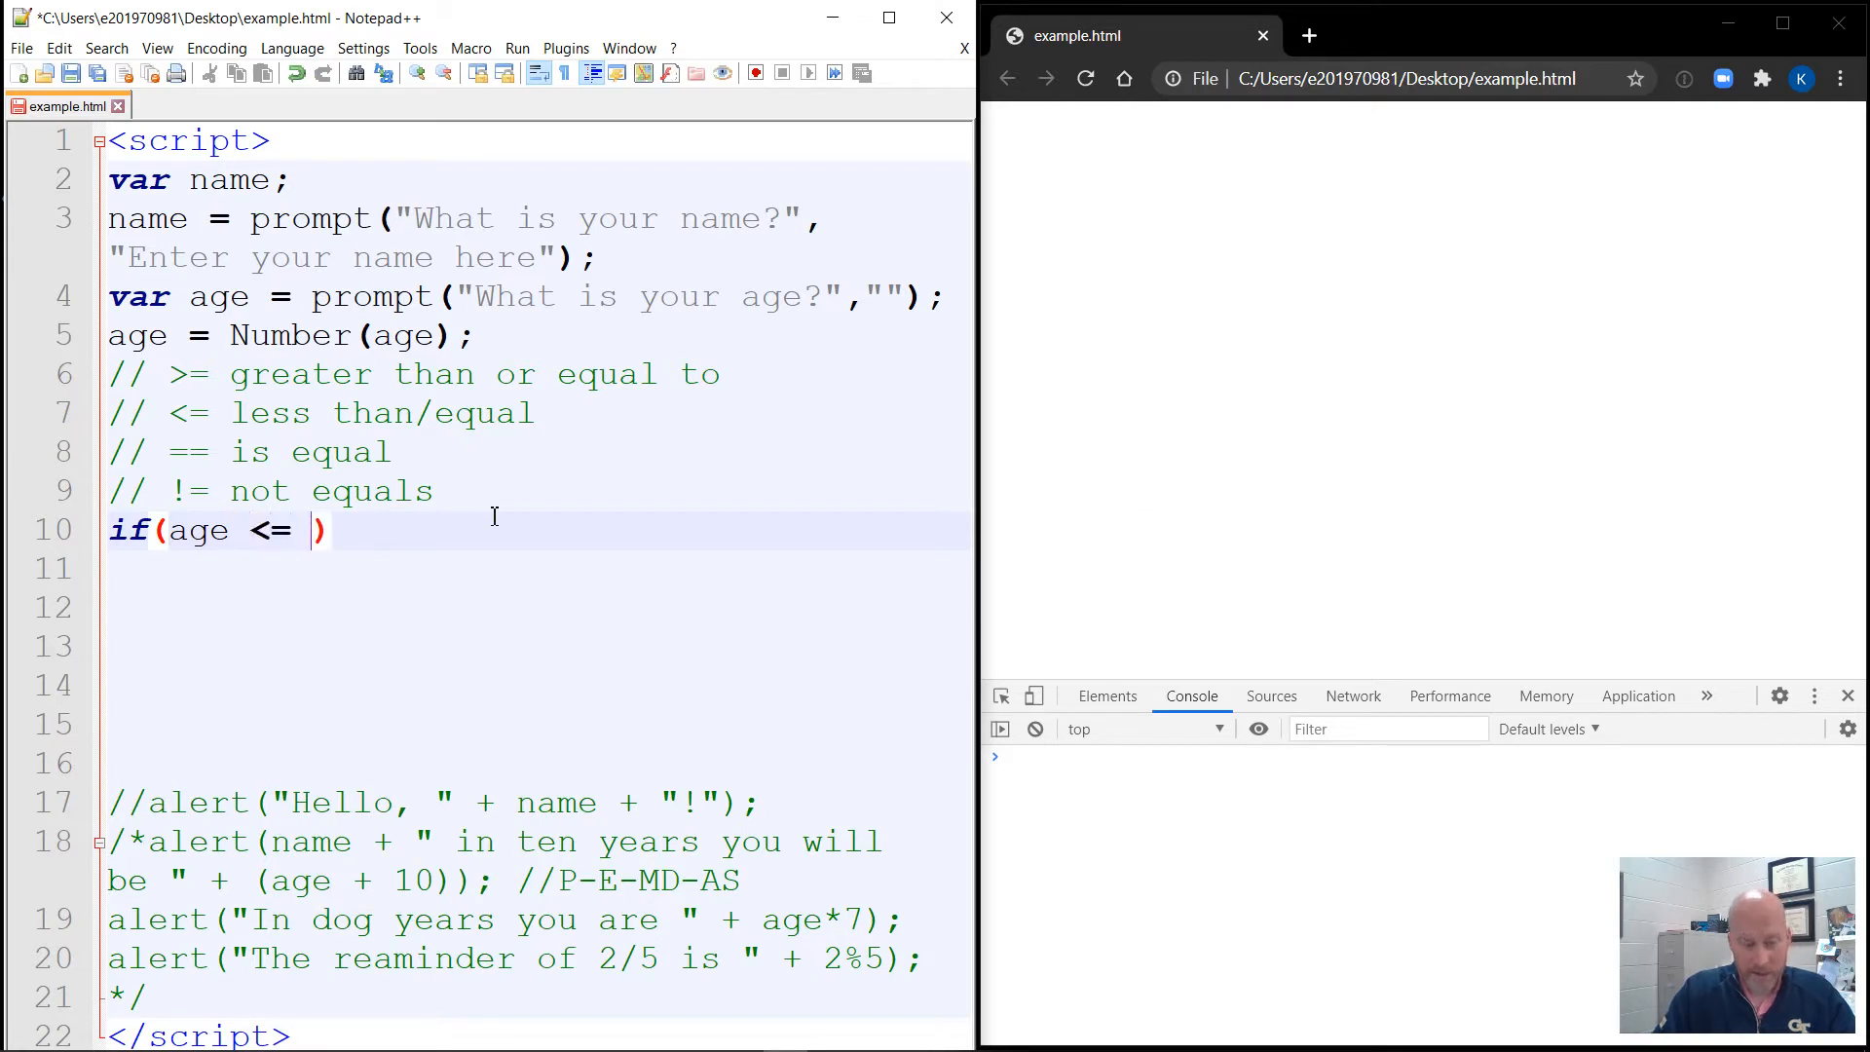
pyautogui.write('18')
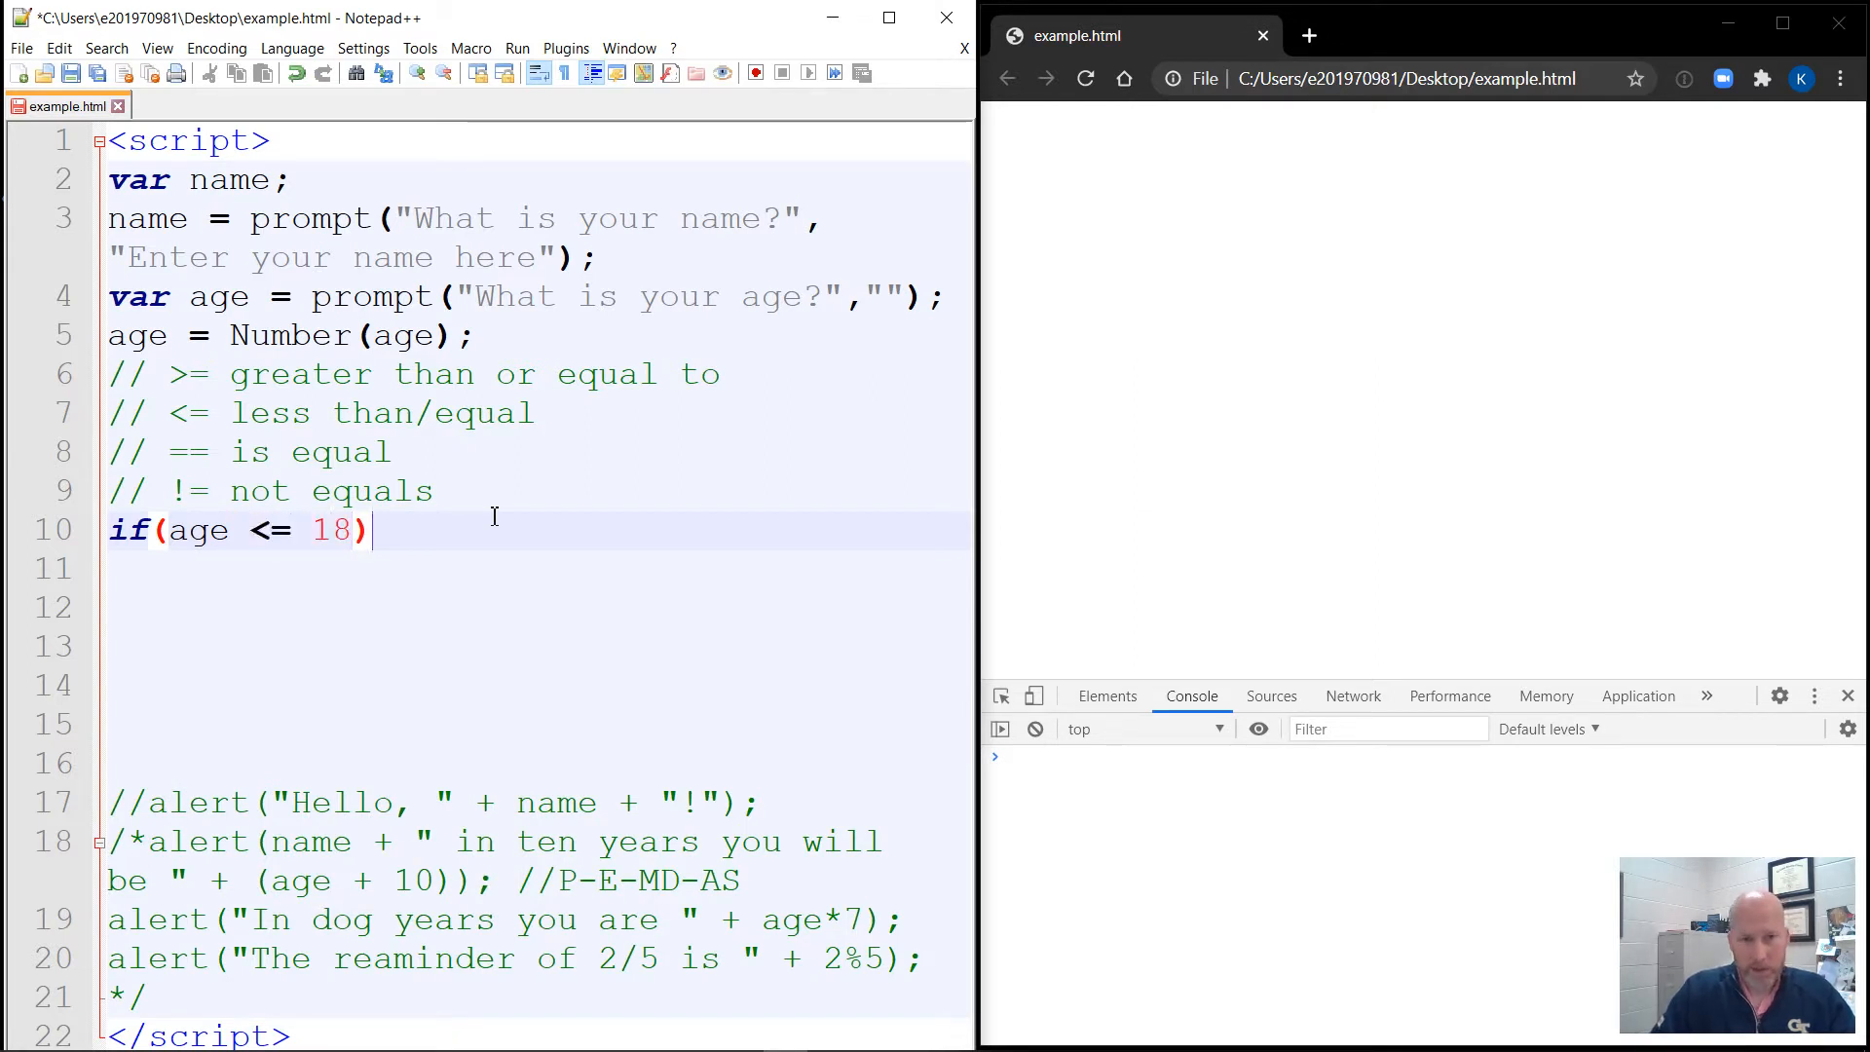
pyautogui.press('enter')
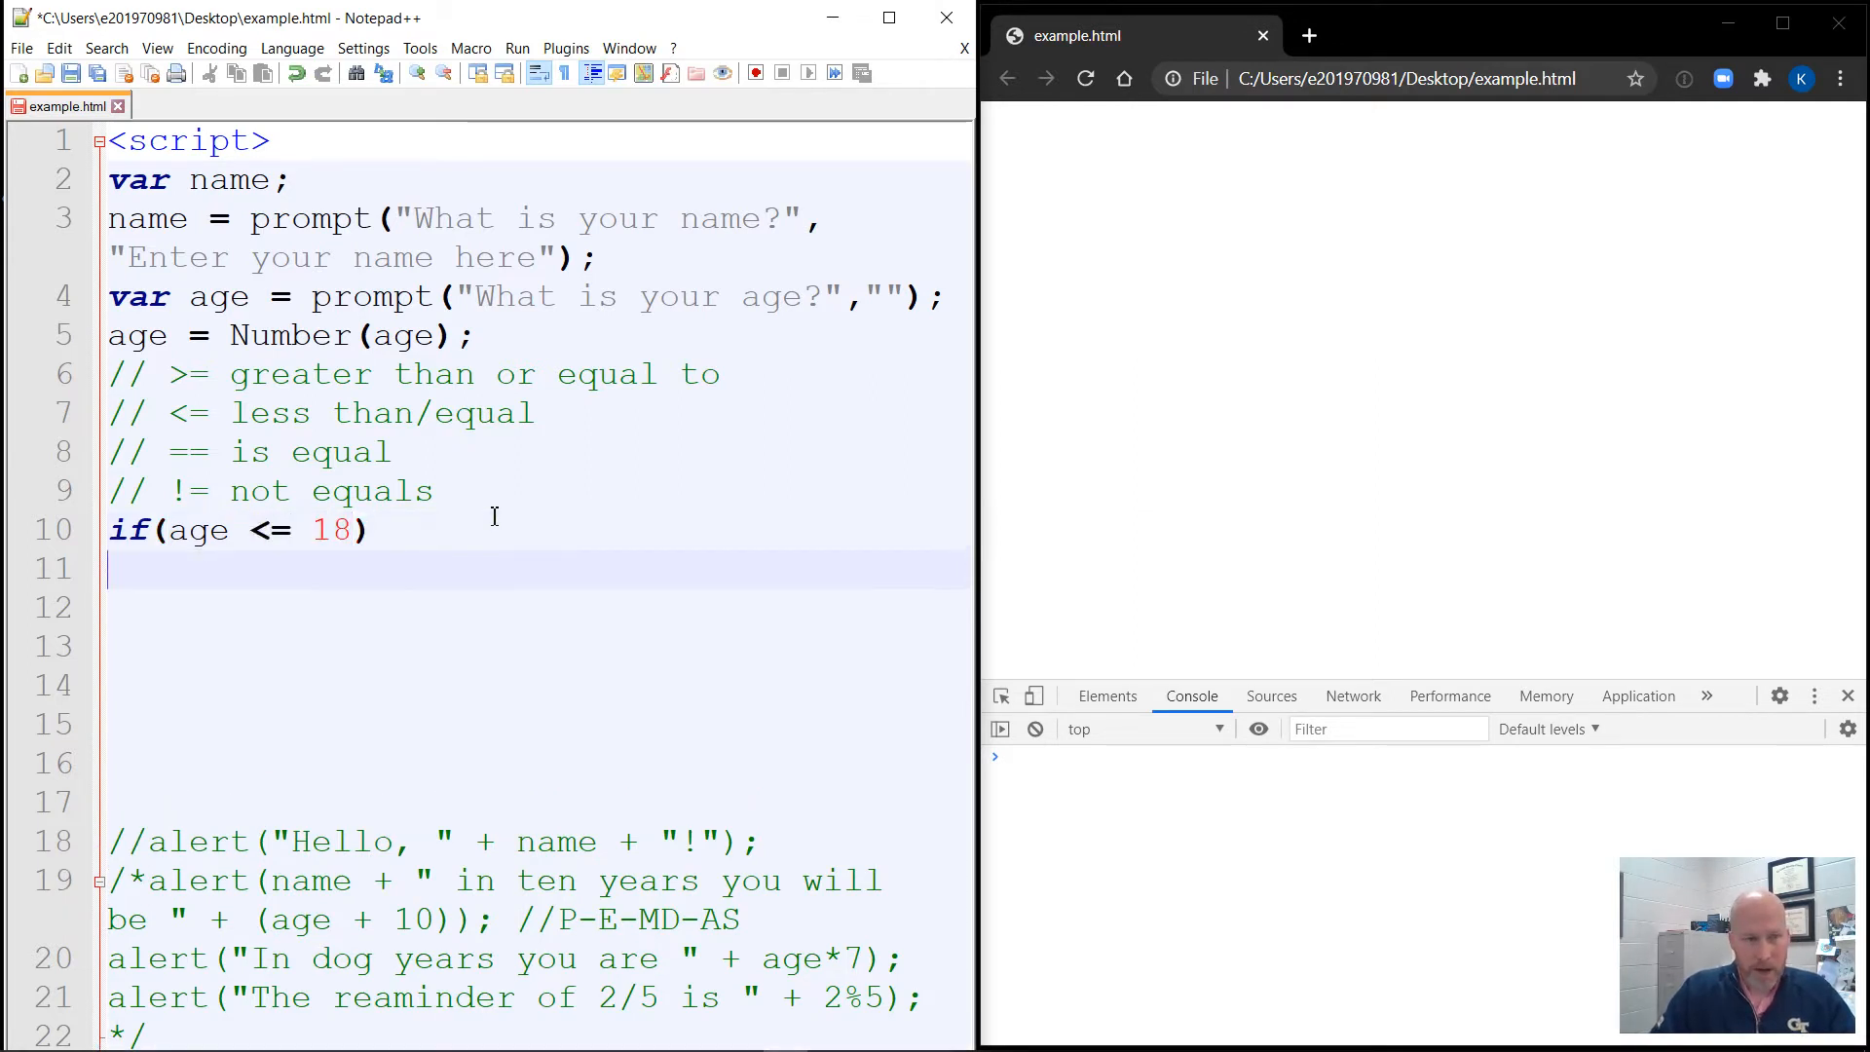
pyautogui.write('{')
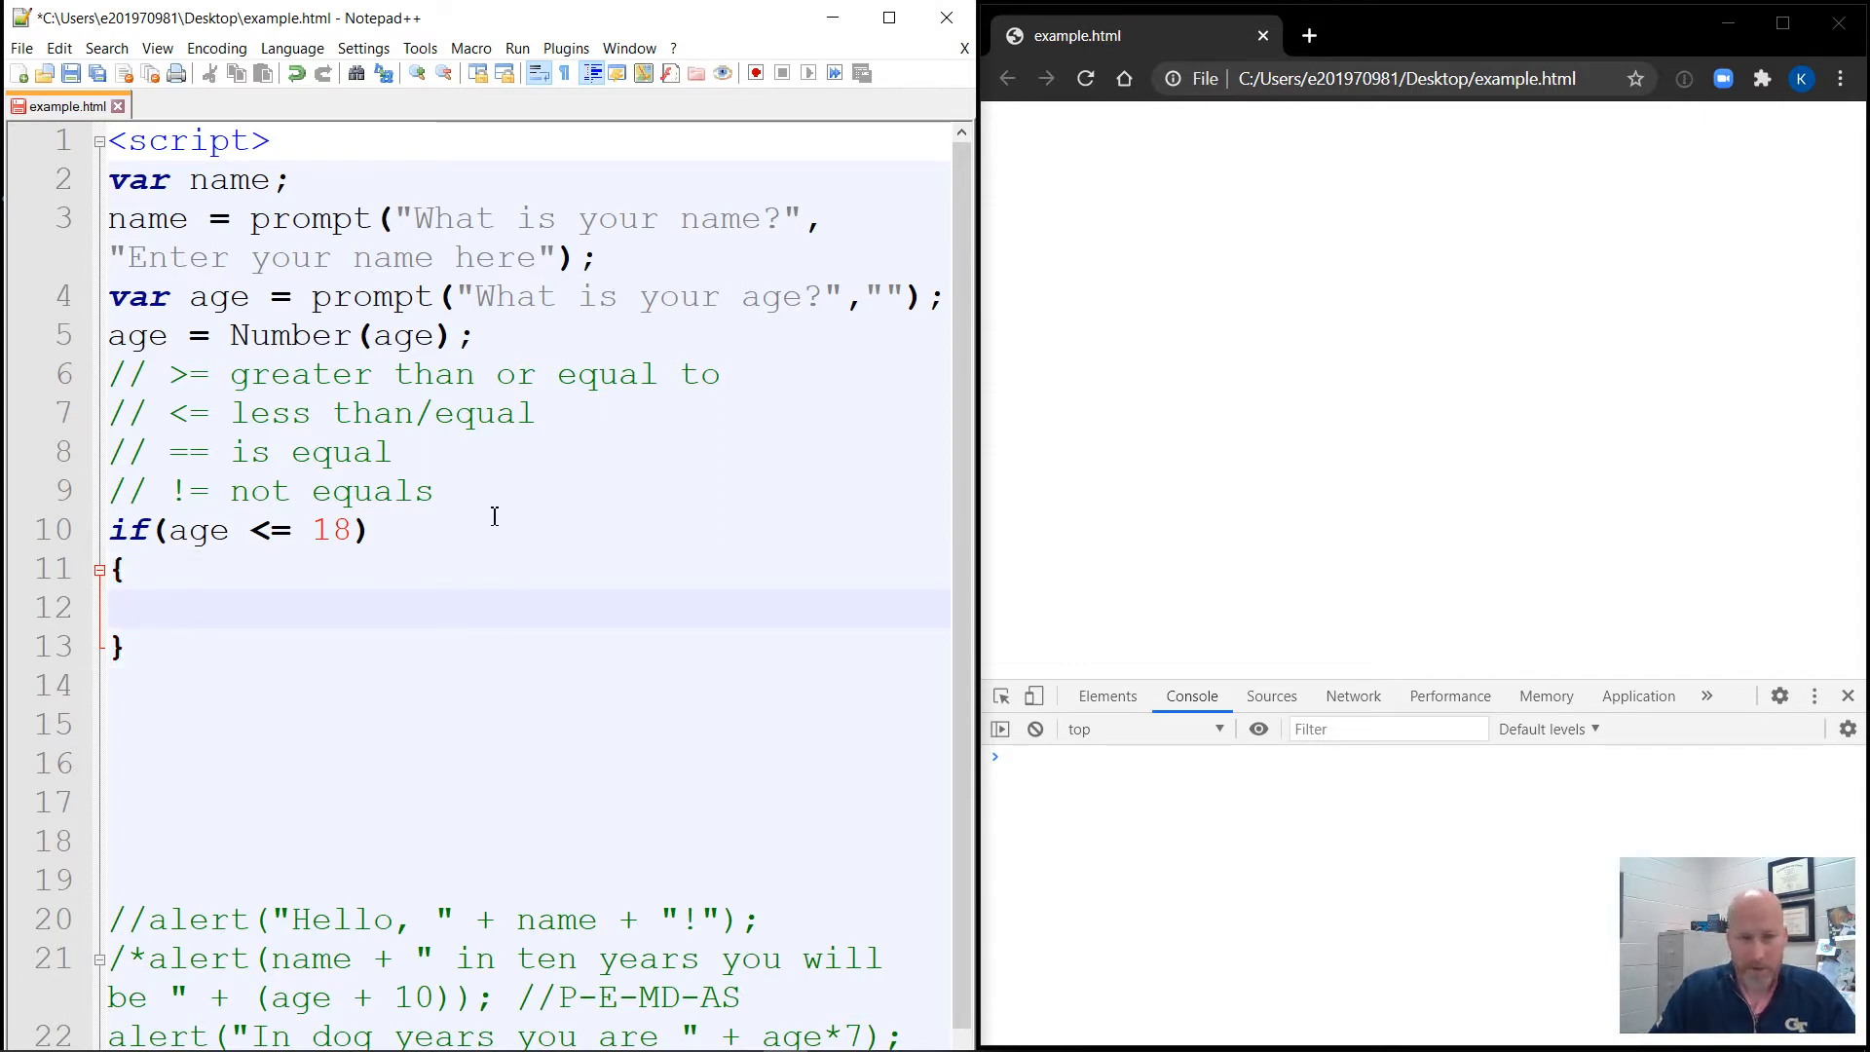
# Inside the block, add alert("$7.50");.
pyautogui.click(187, 608)
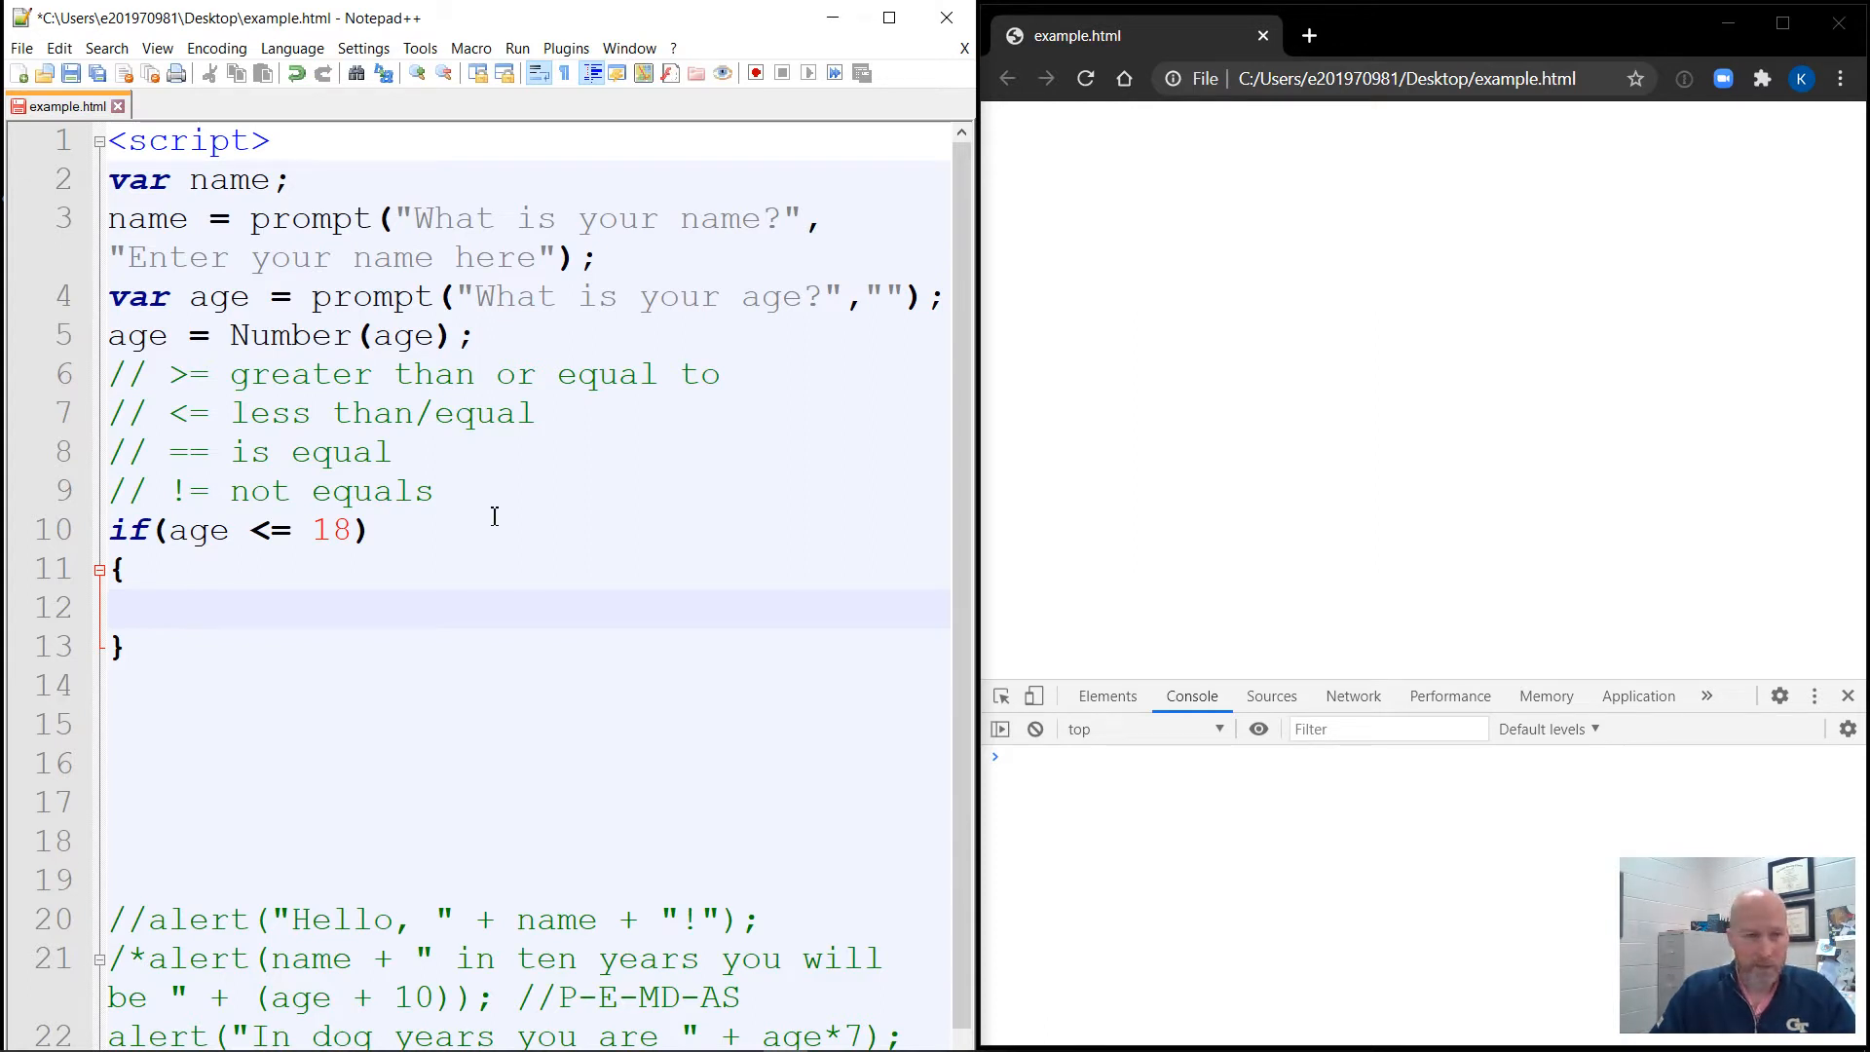
pyautogui.click(187, 608)
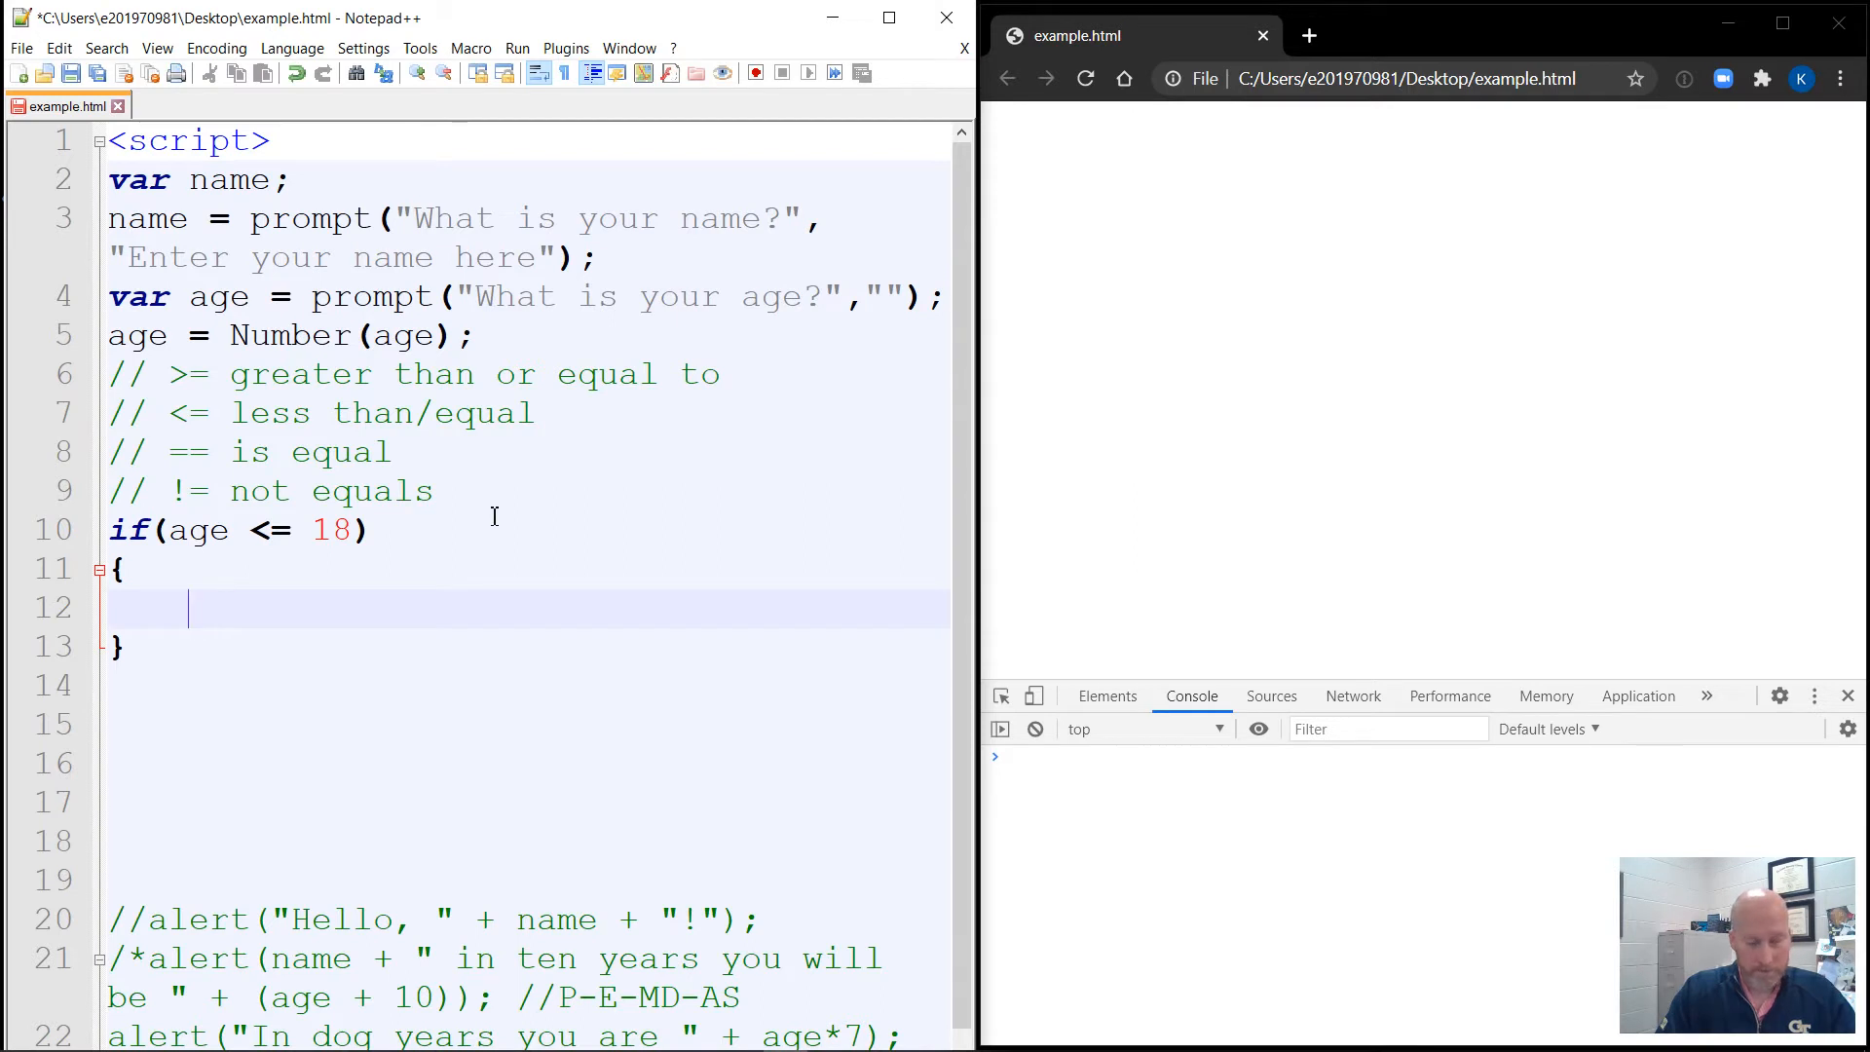
pyautogui.write('a')
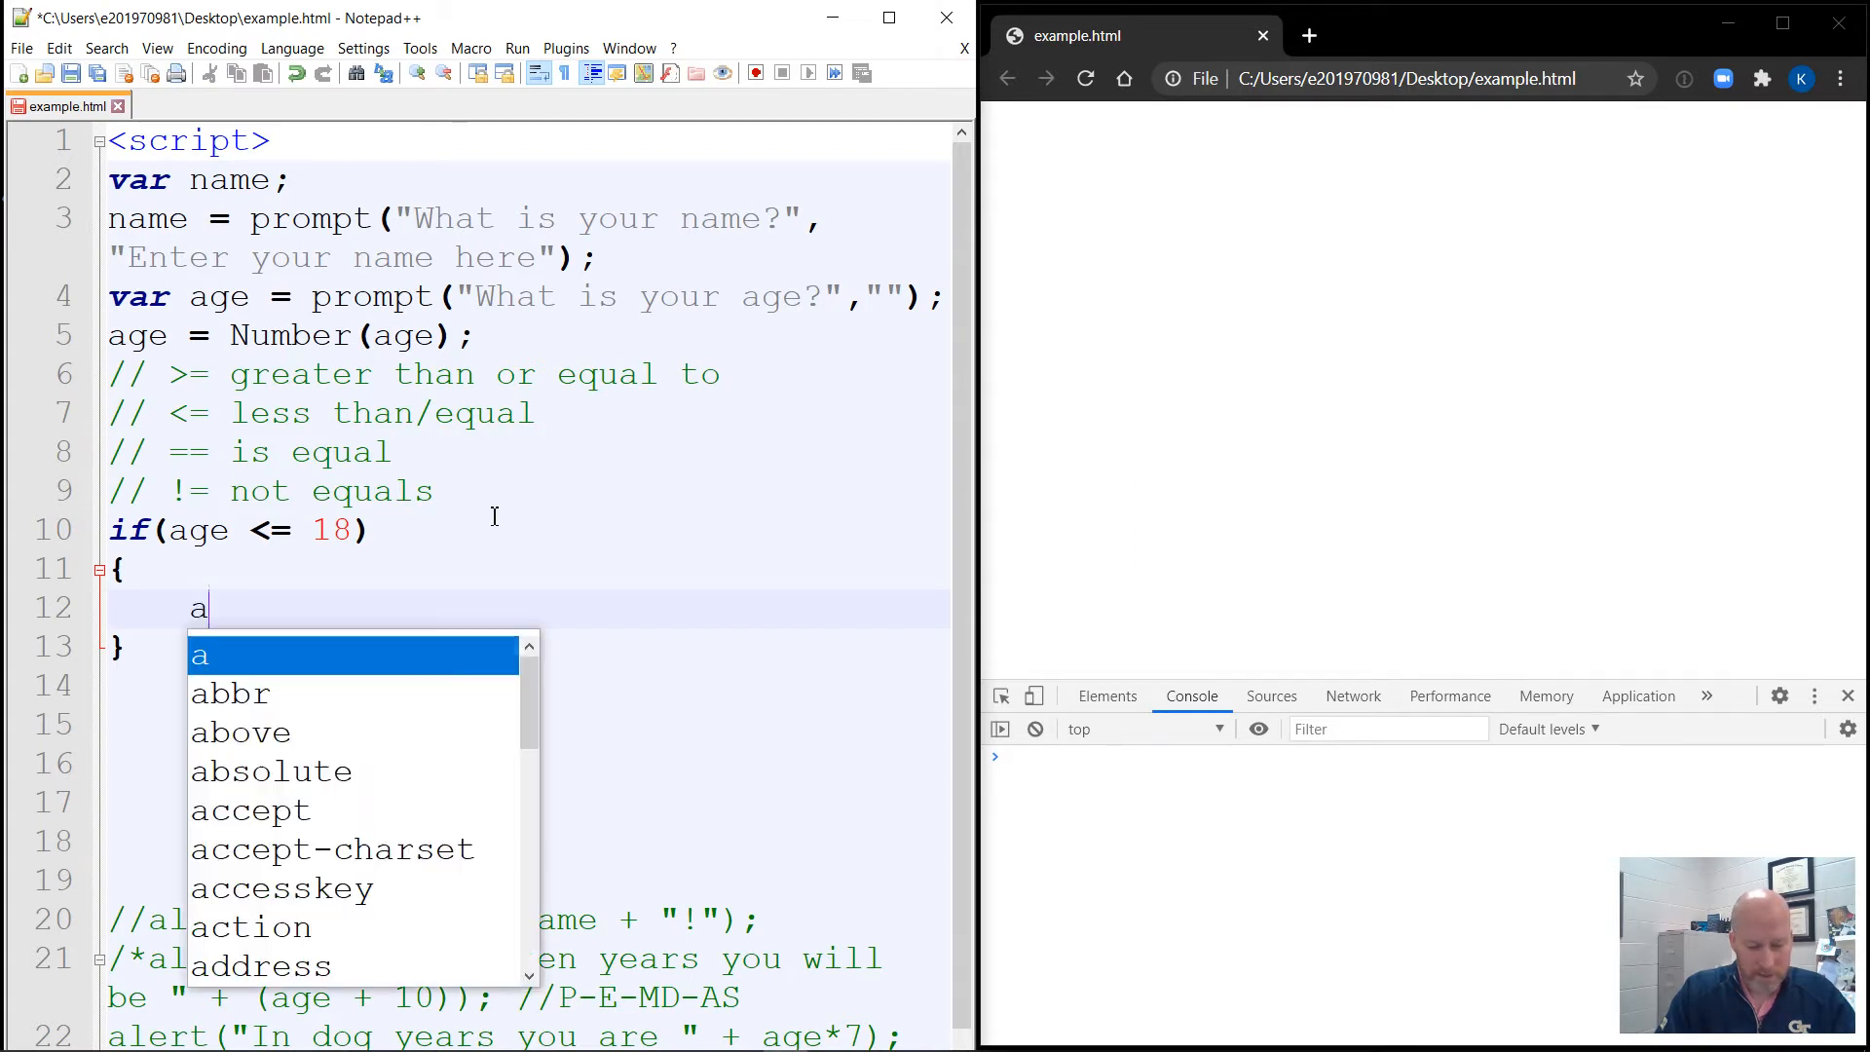
pyautogui.write('lert')
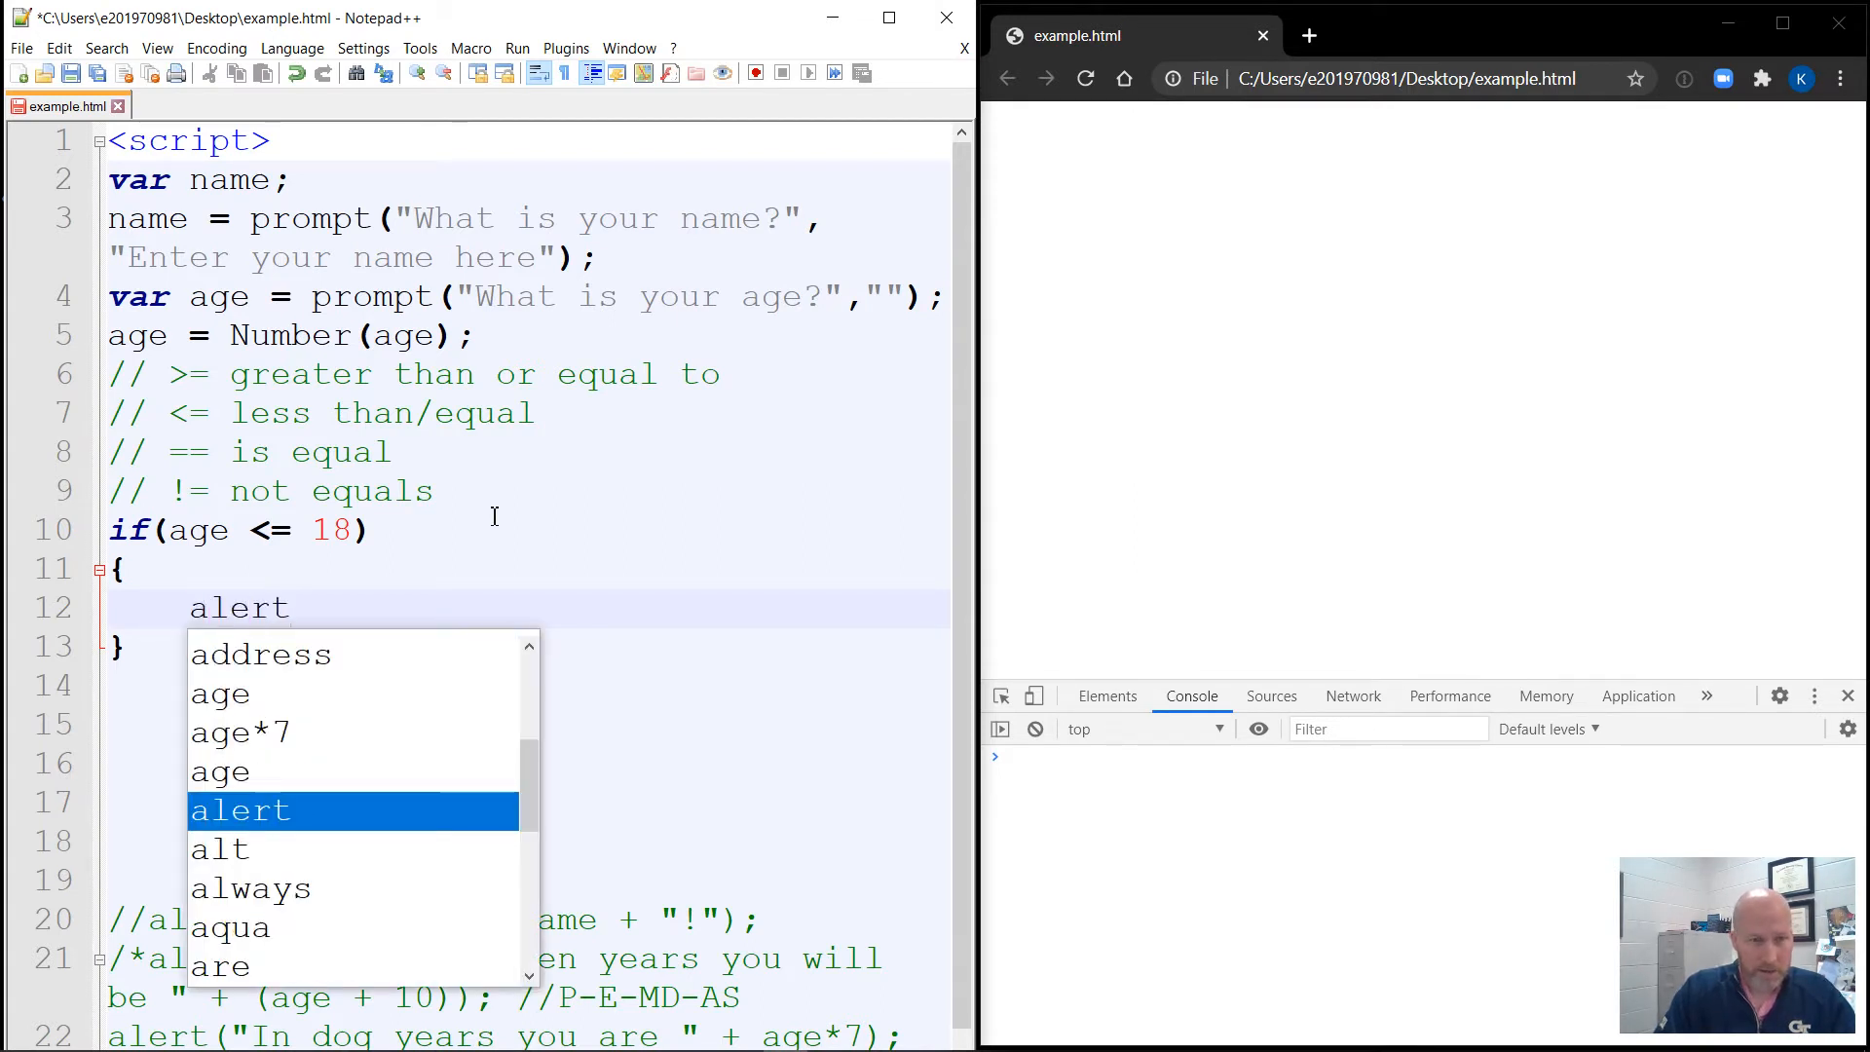
pyautogui.write('(')
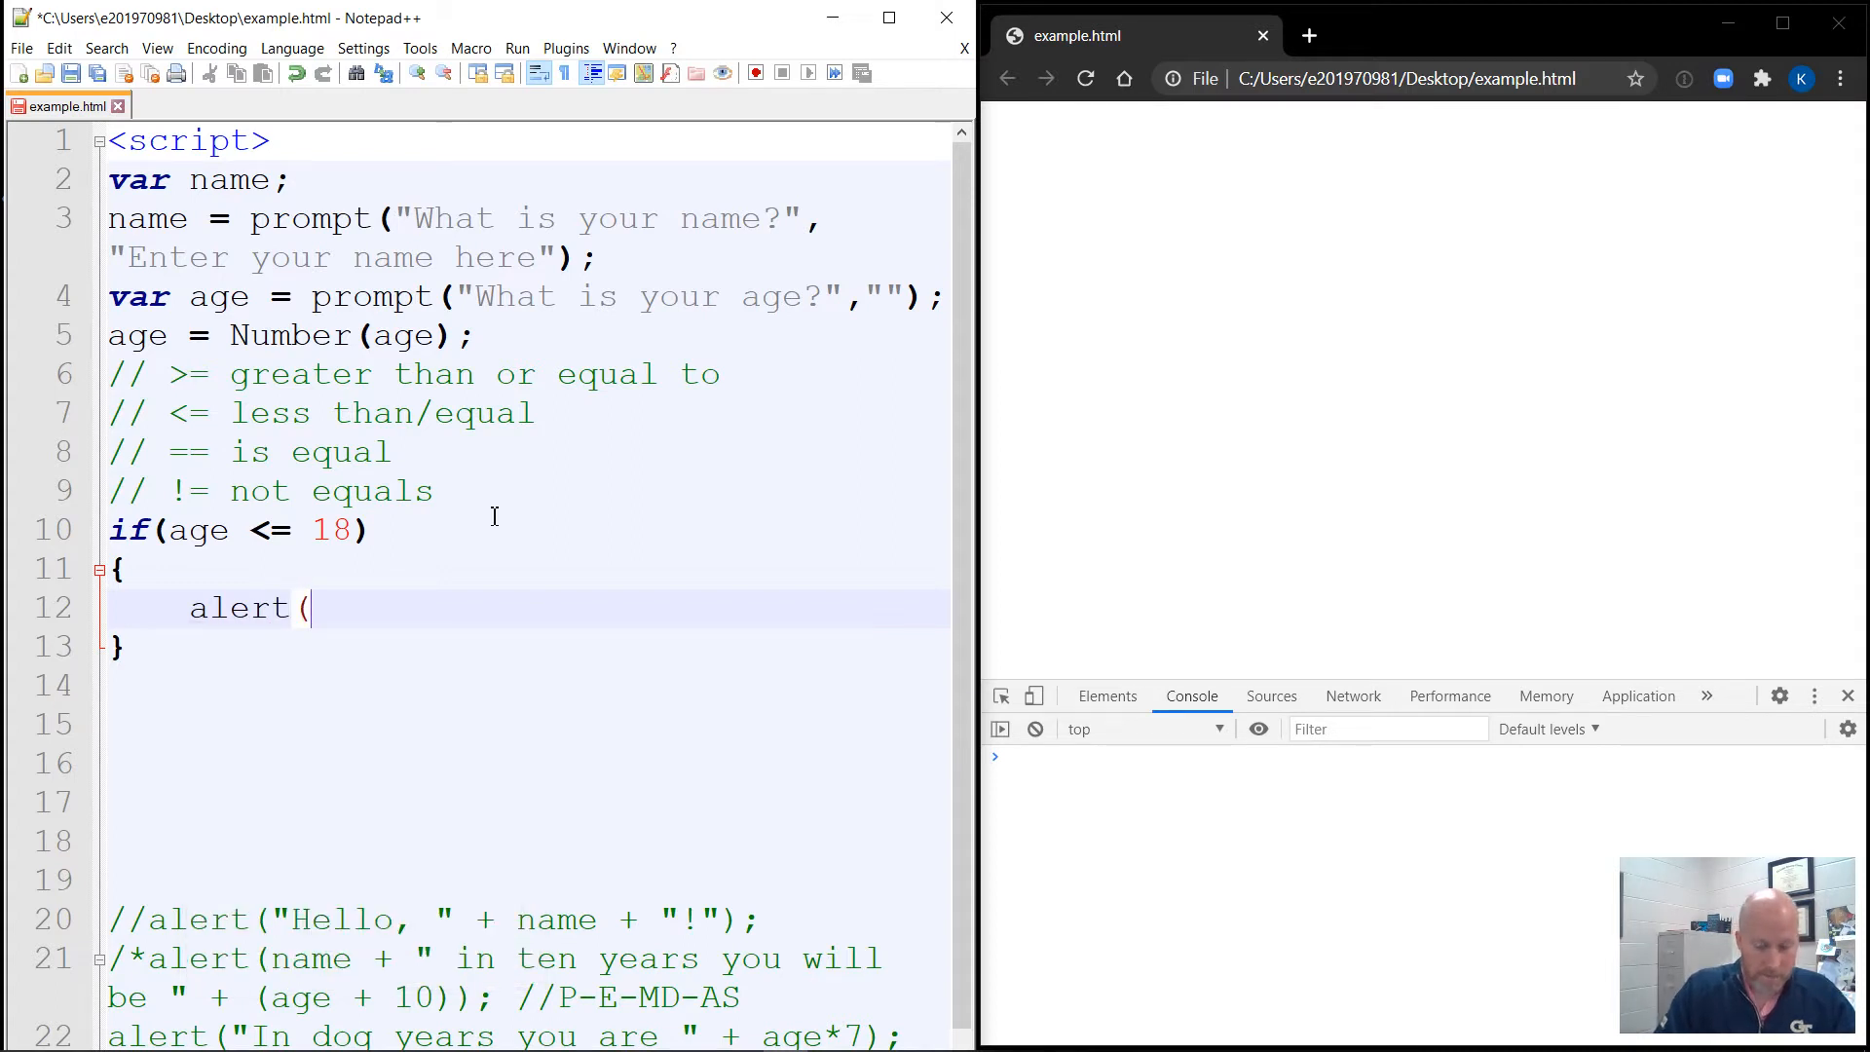
pyautogui.write('"$')
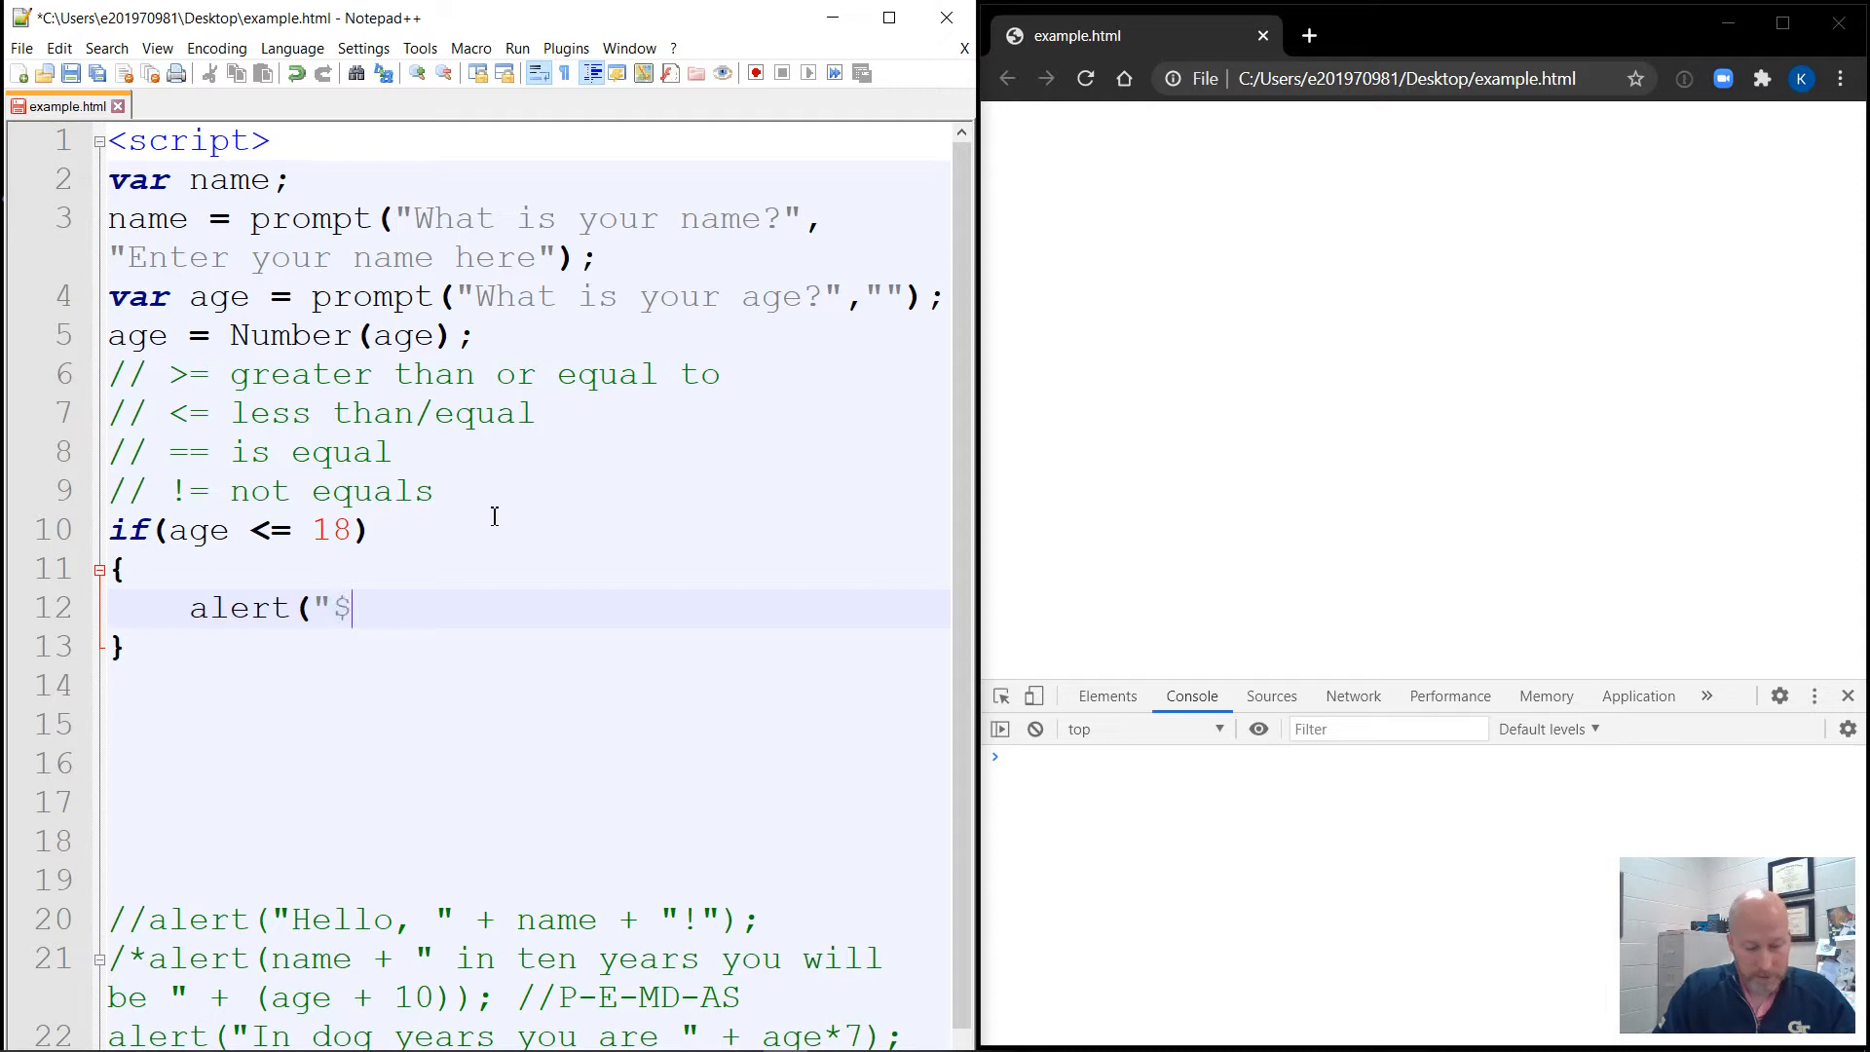
pyautogui.write('7.')
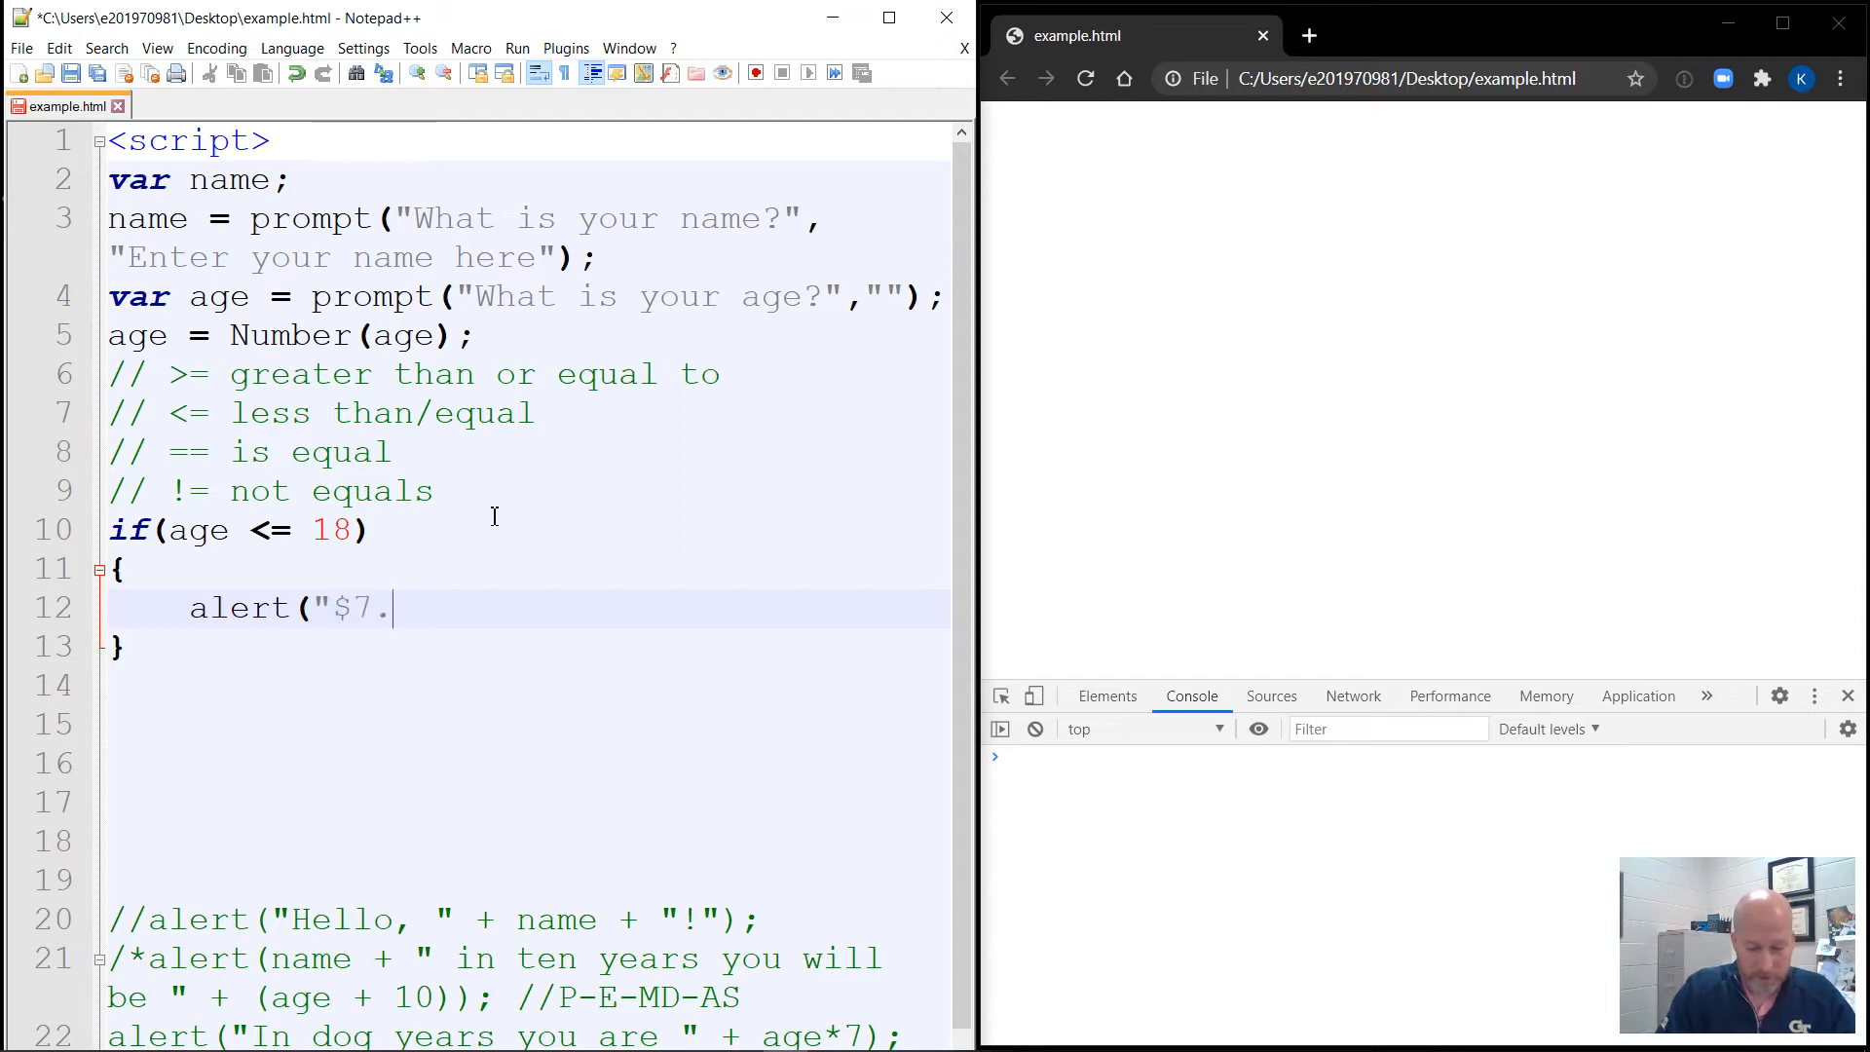
pyautogui.write('50")')
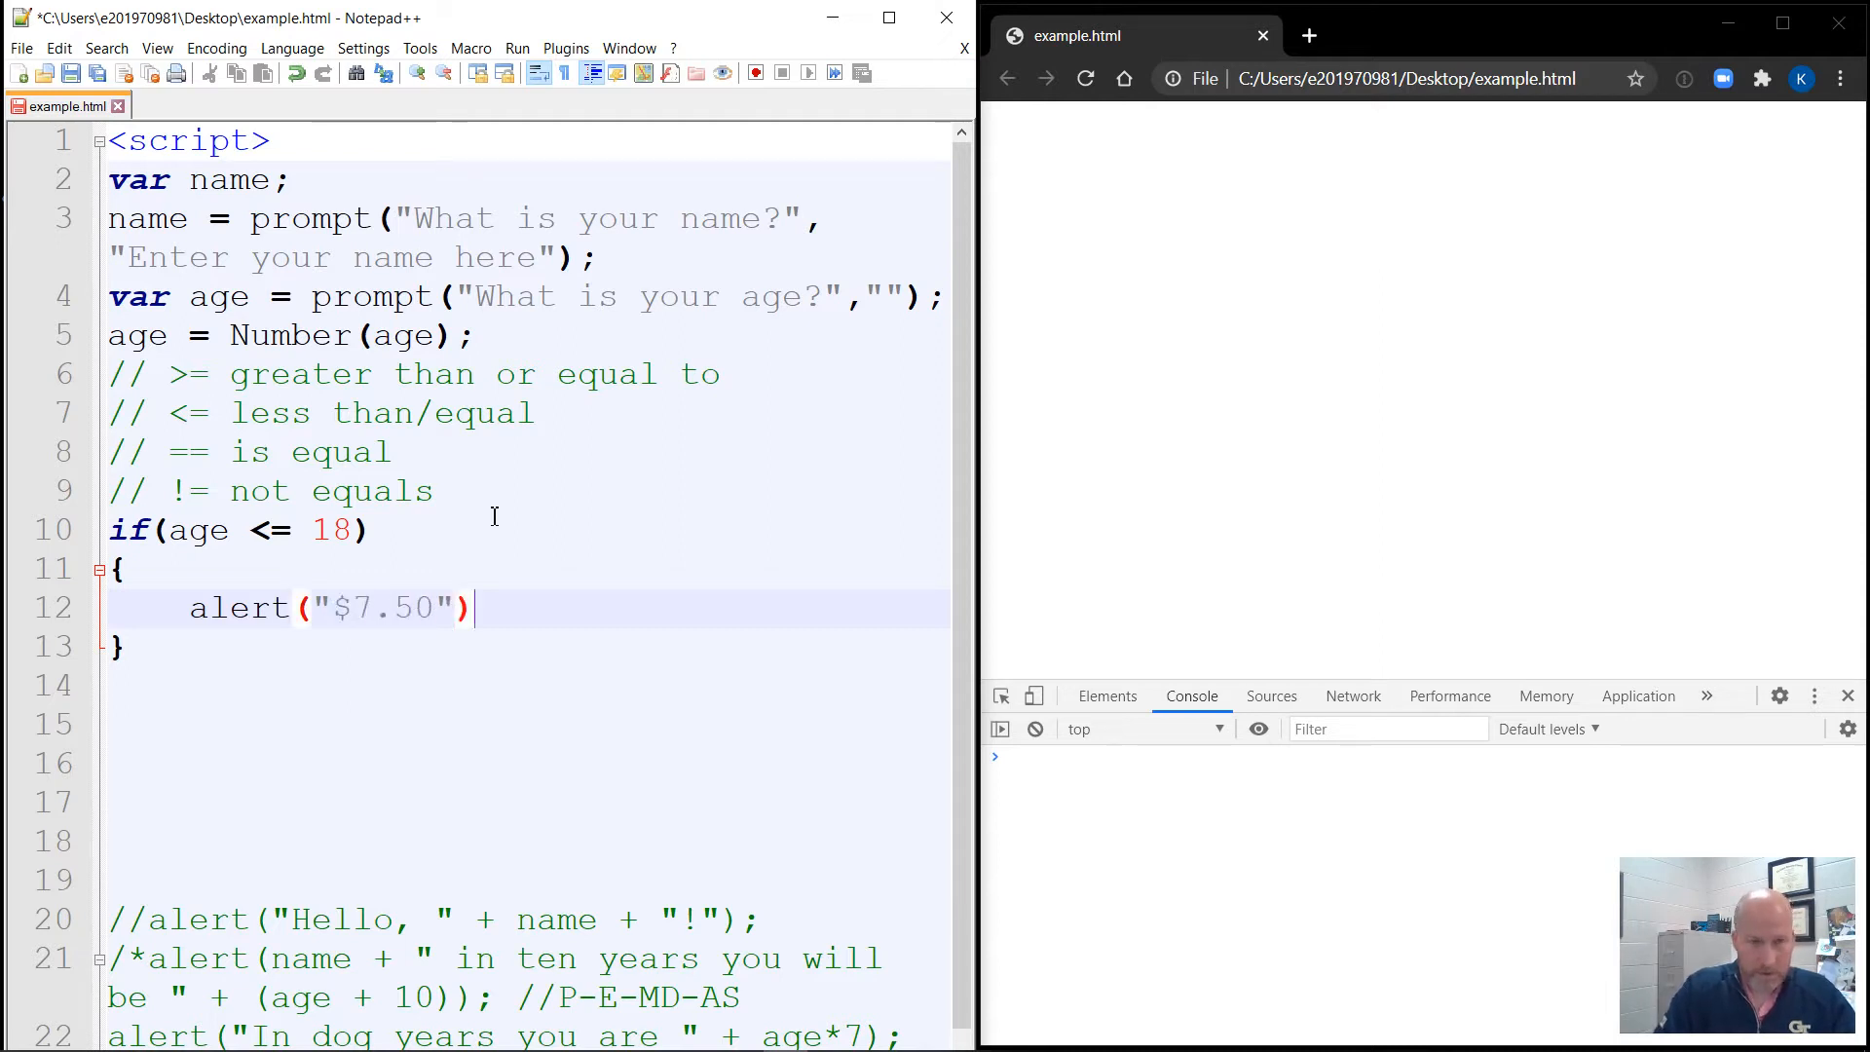
pyautogui.write(';')
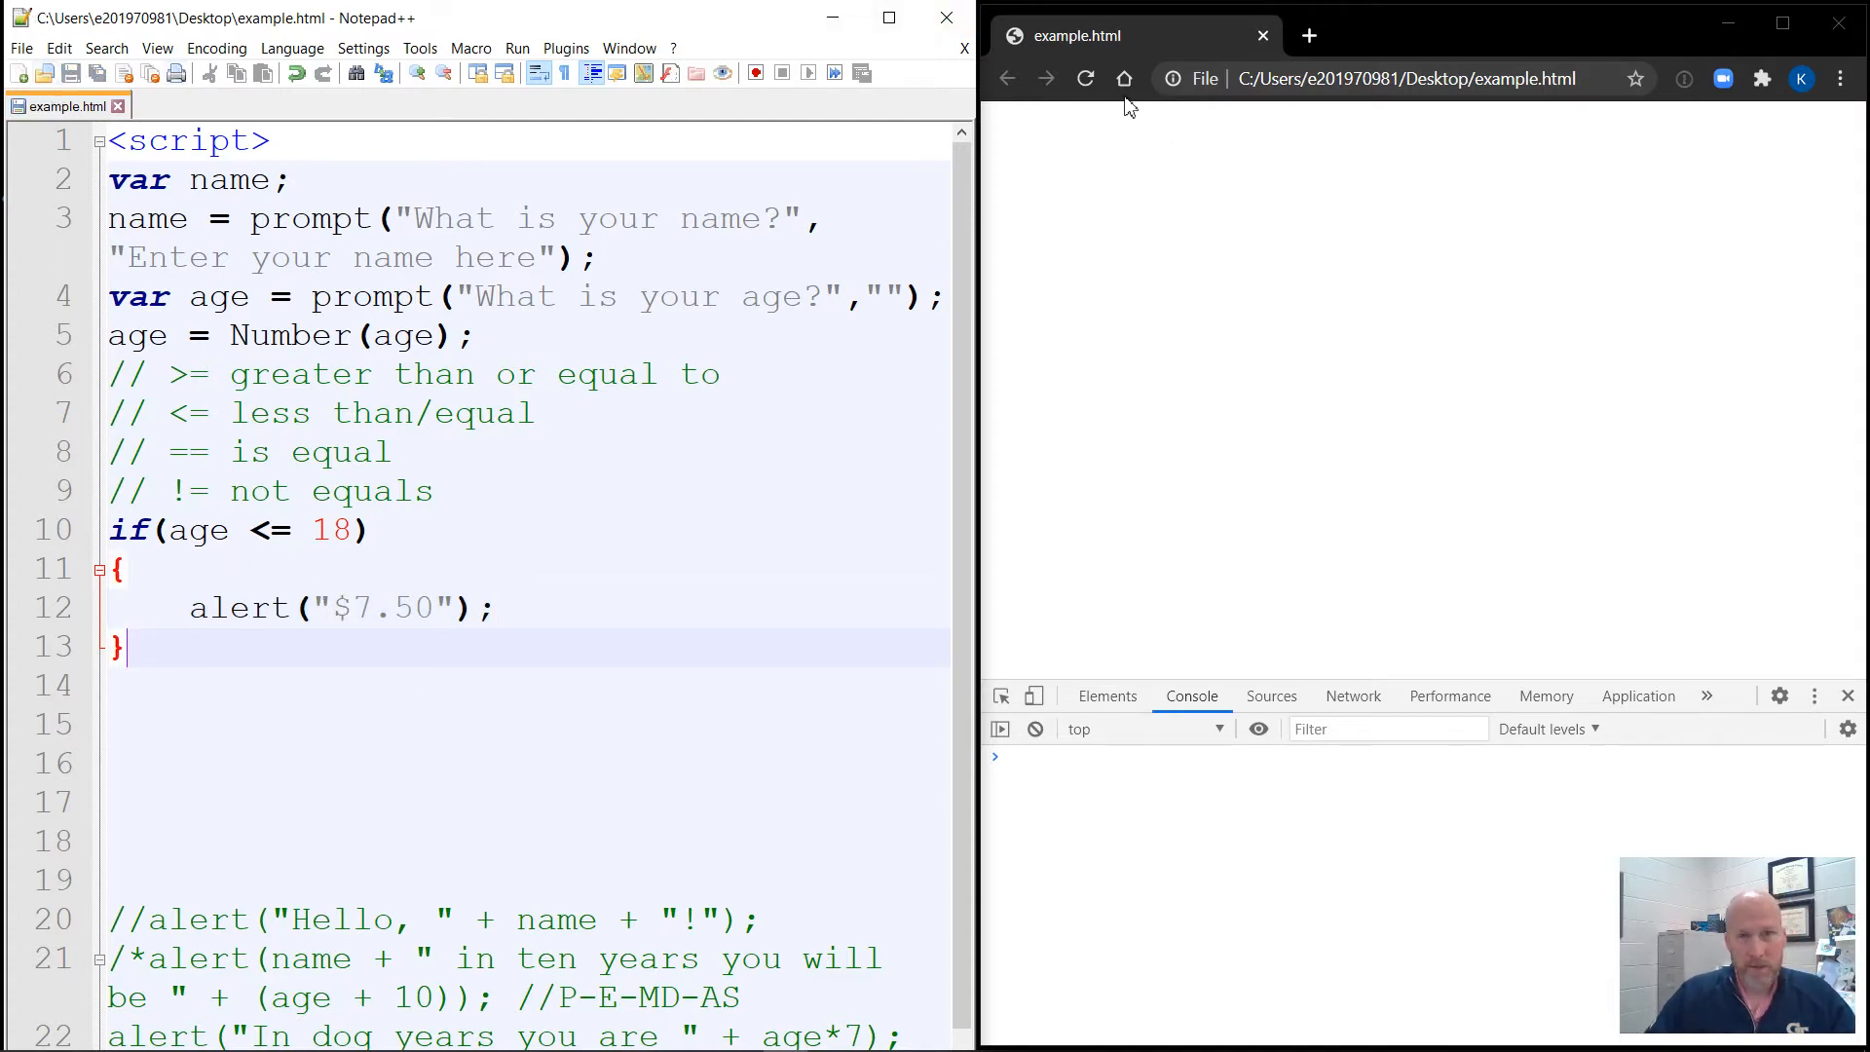
pyautogui.click(1085, 78)
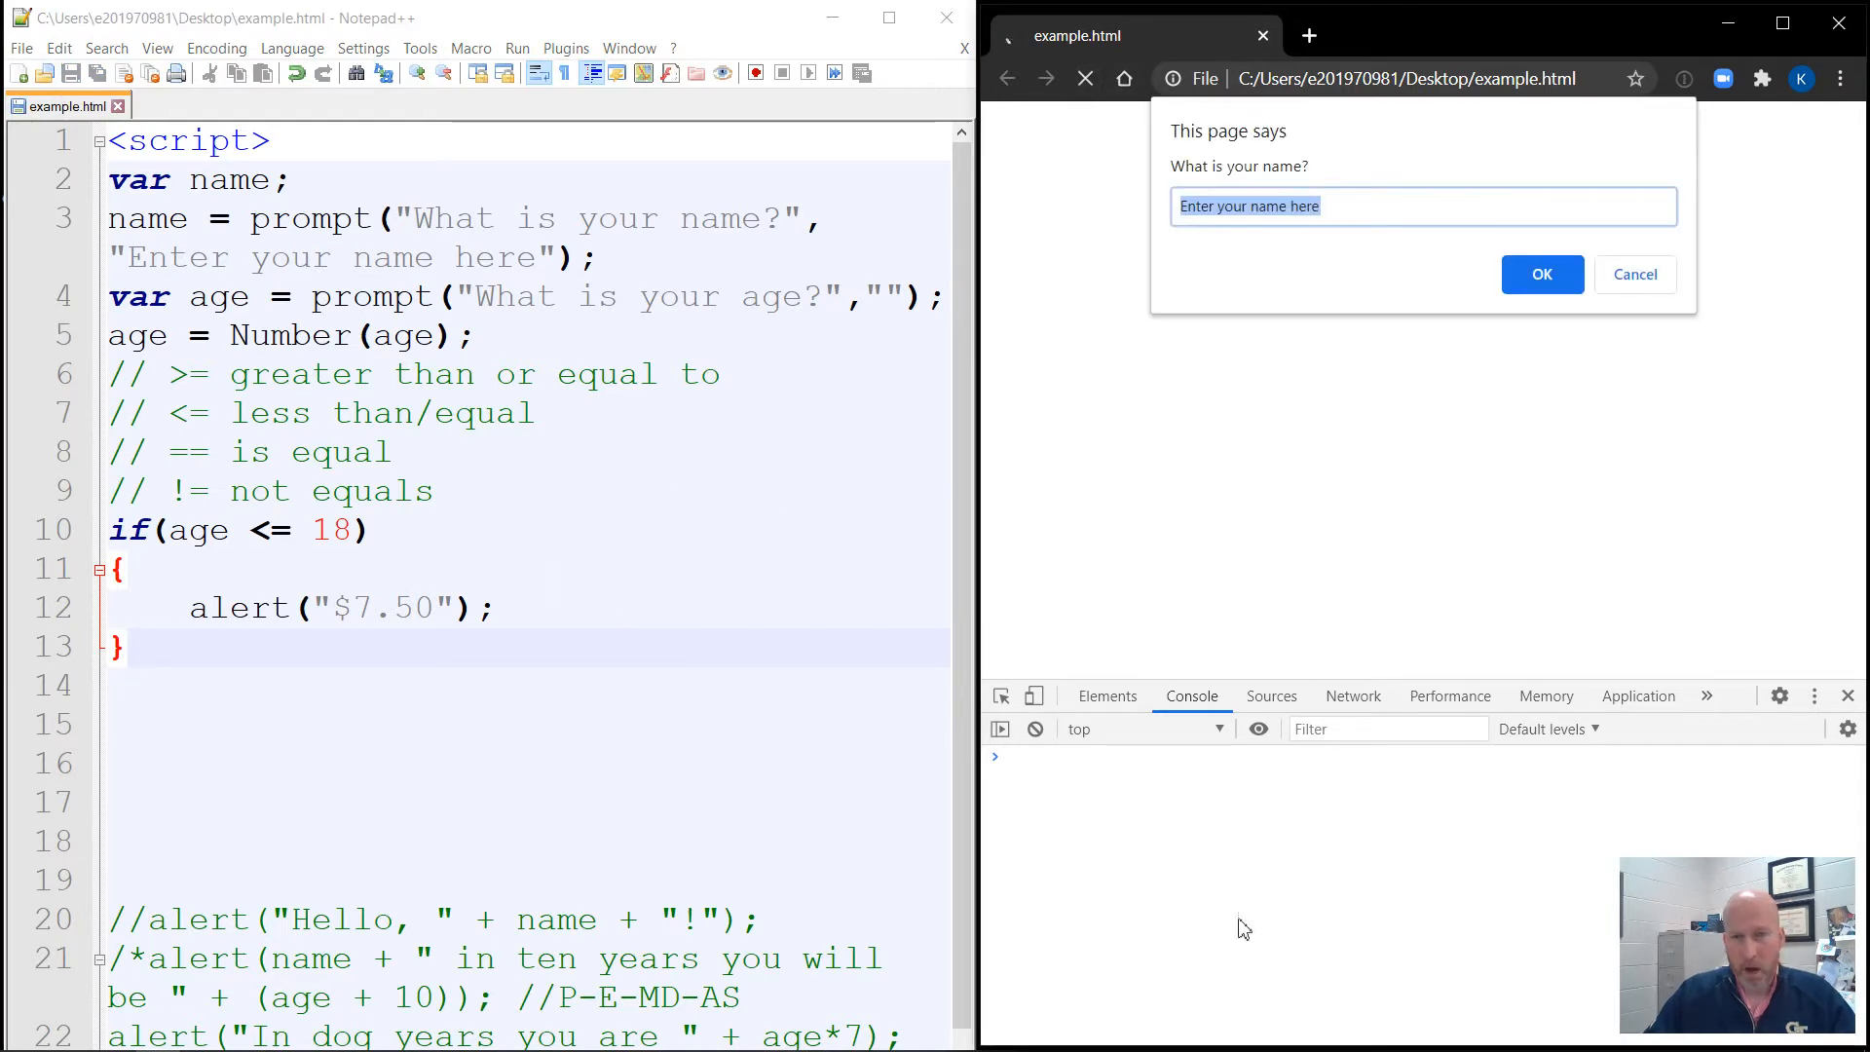
pyautogui.moveTo(1320, 255)
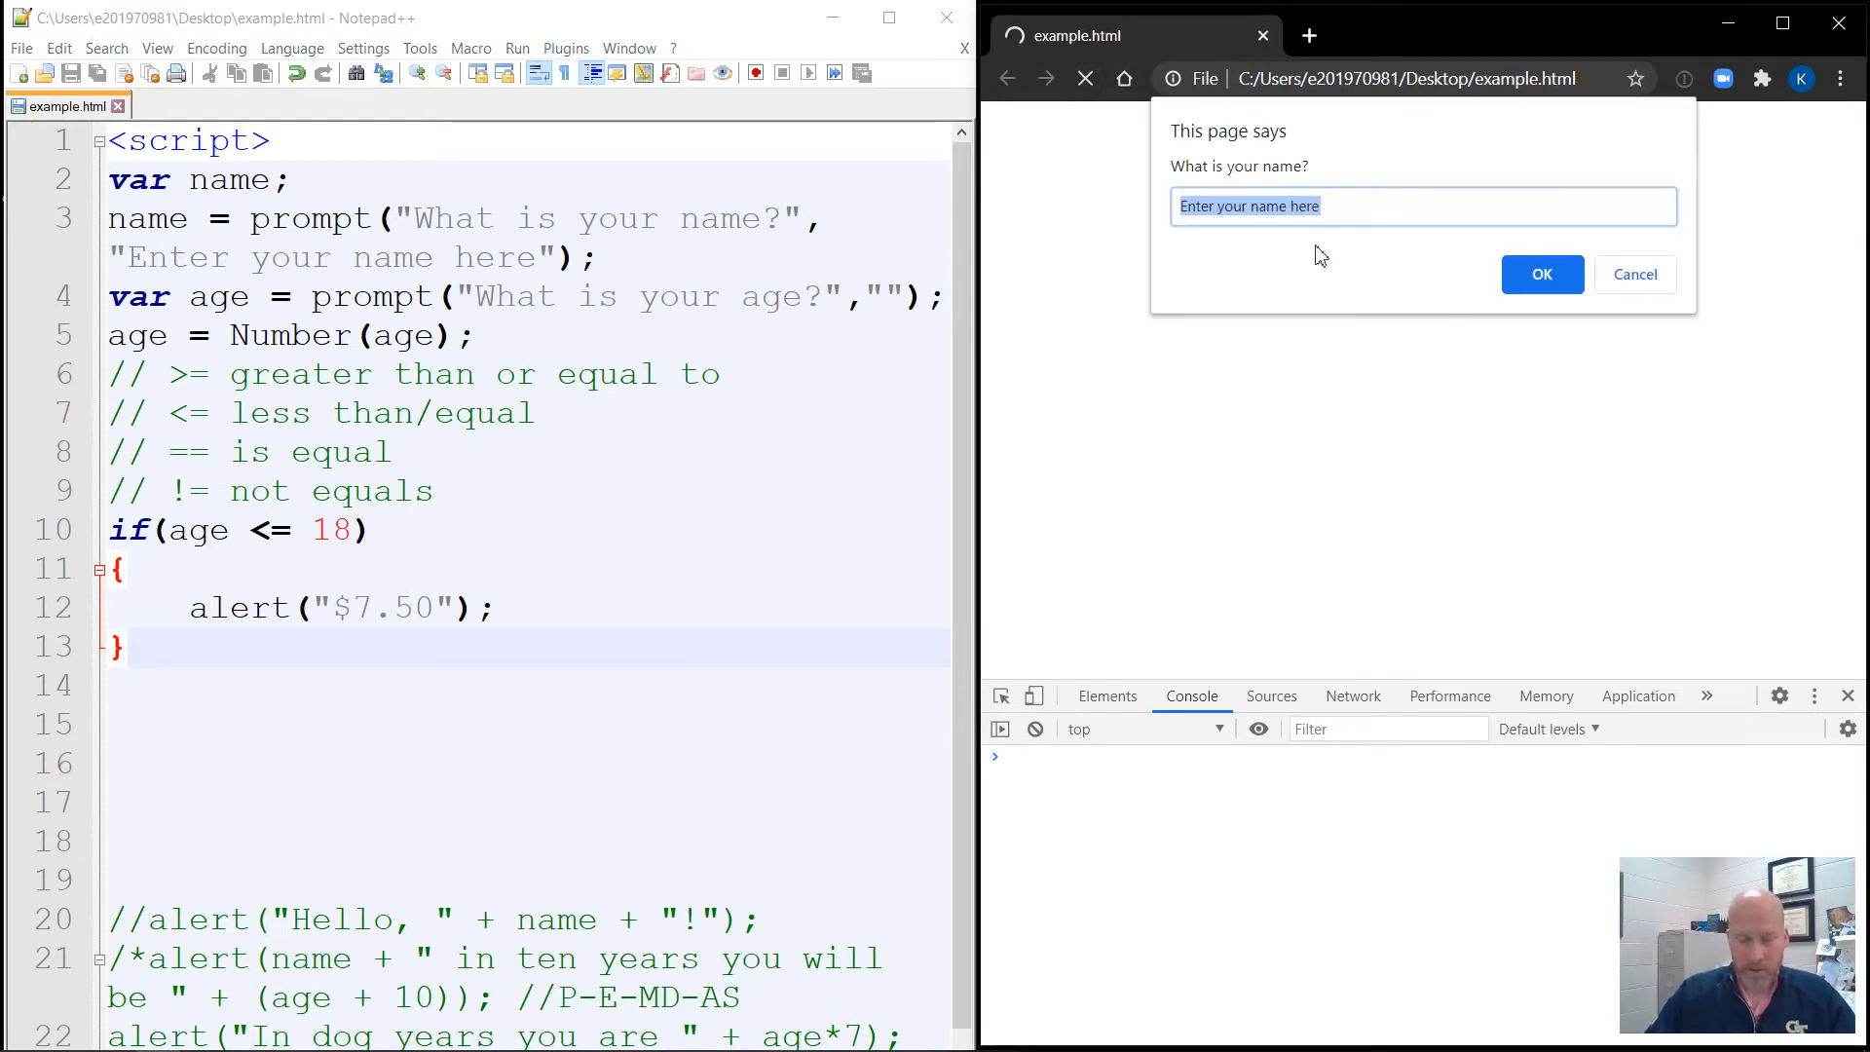
pyautogui.click(1541, 275)
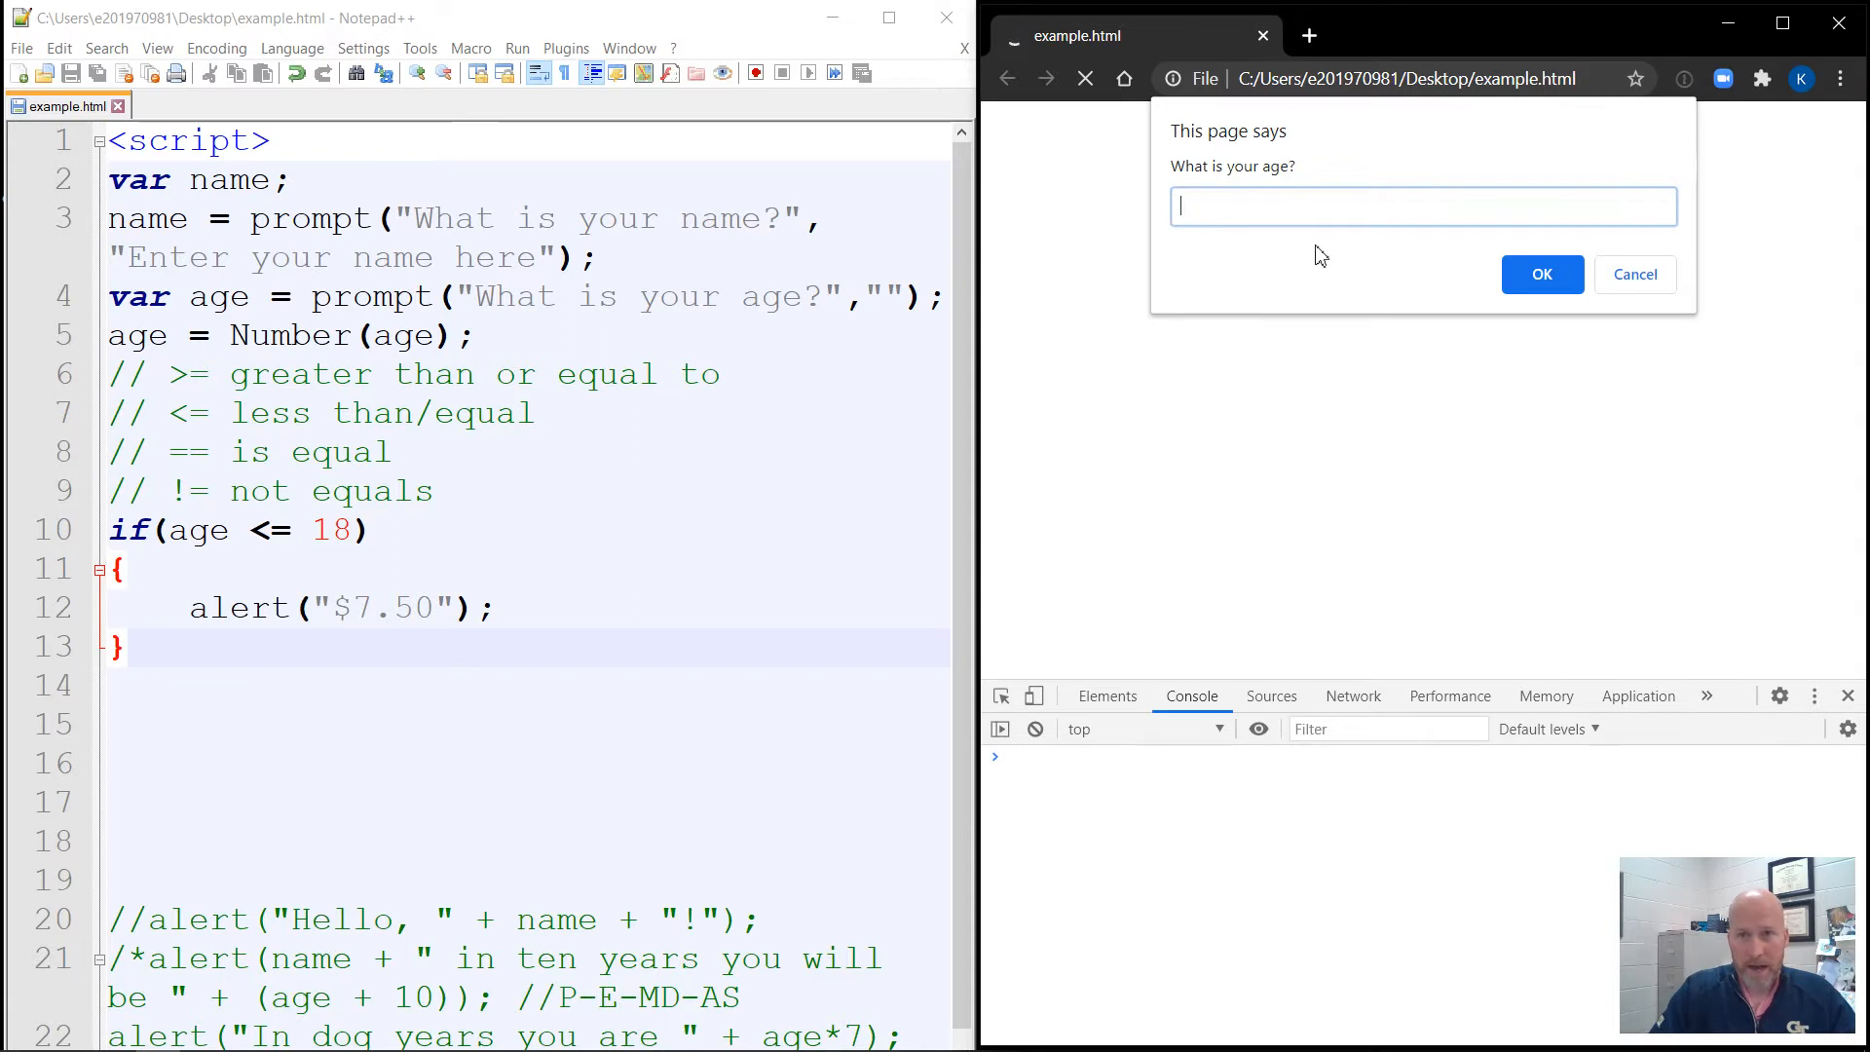
pyautogui.write('17')
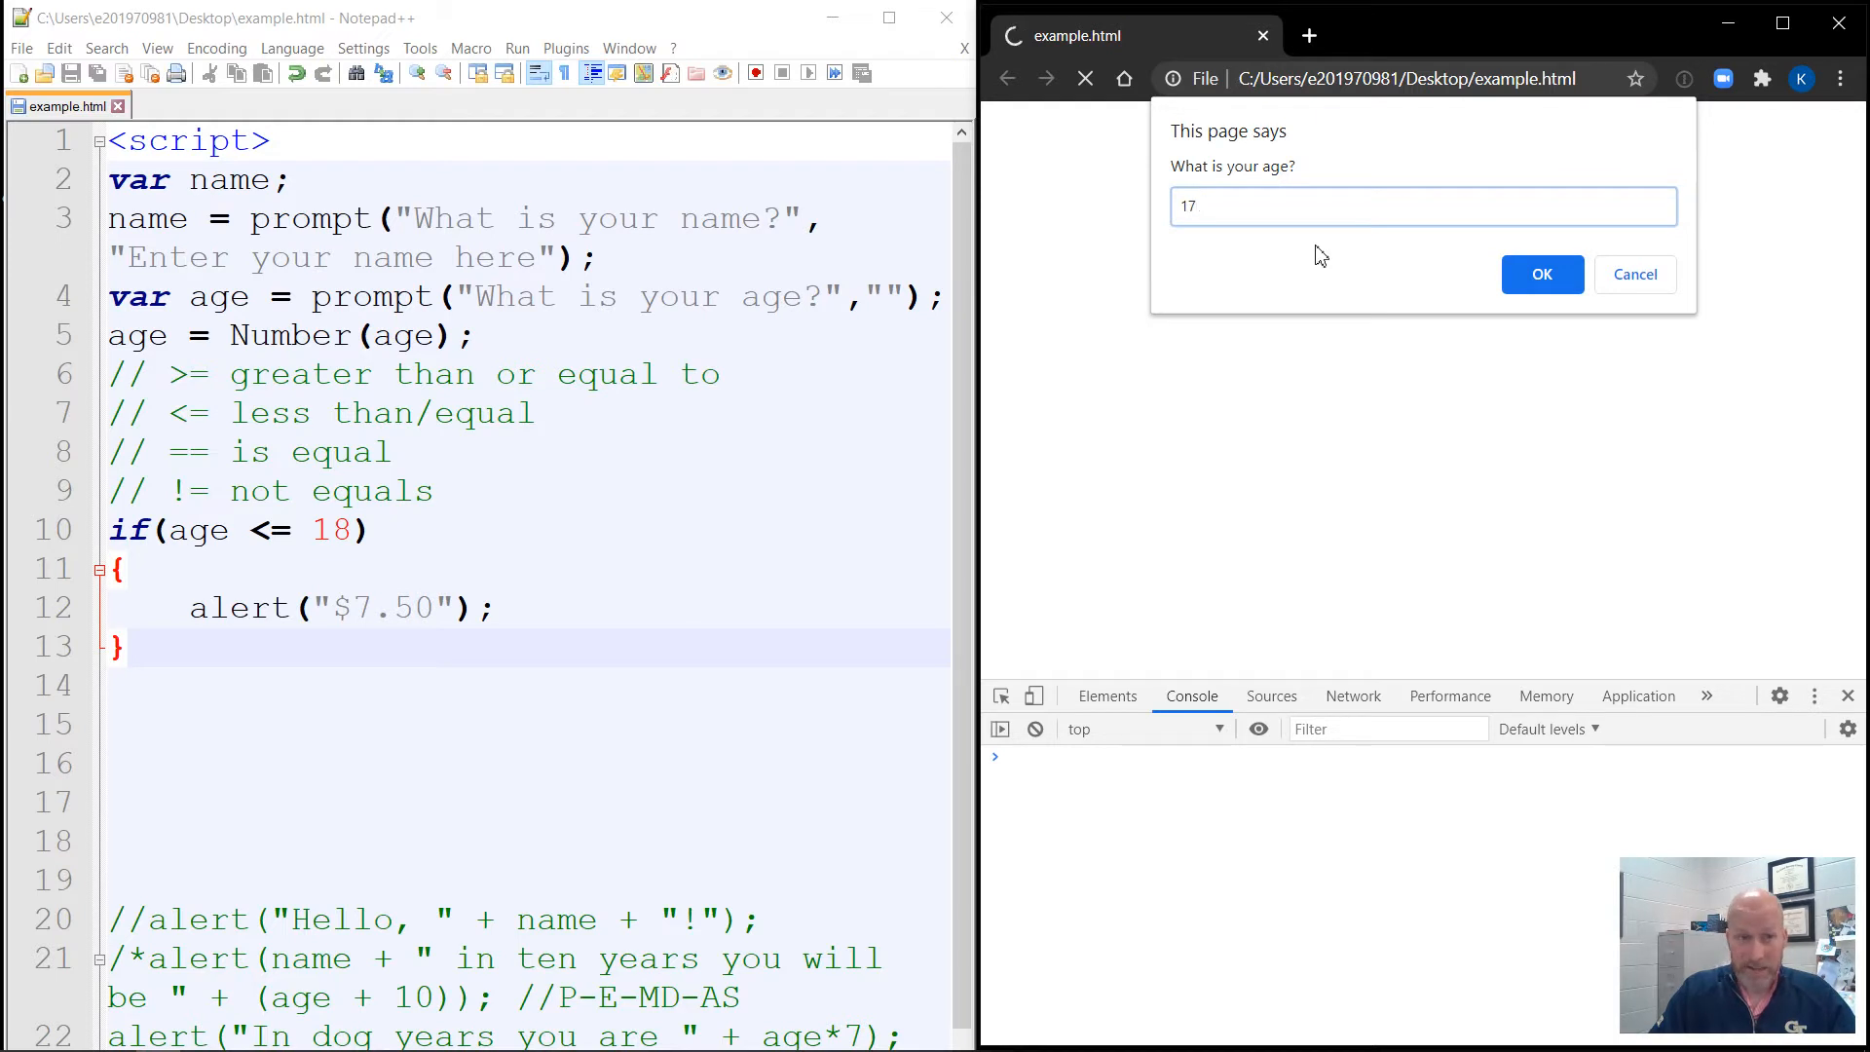
pyautogui.click(1541, 275)
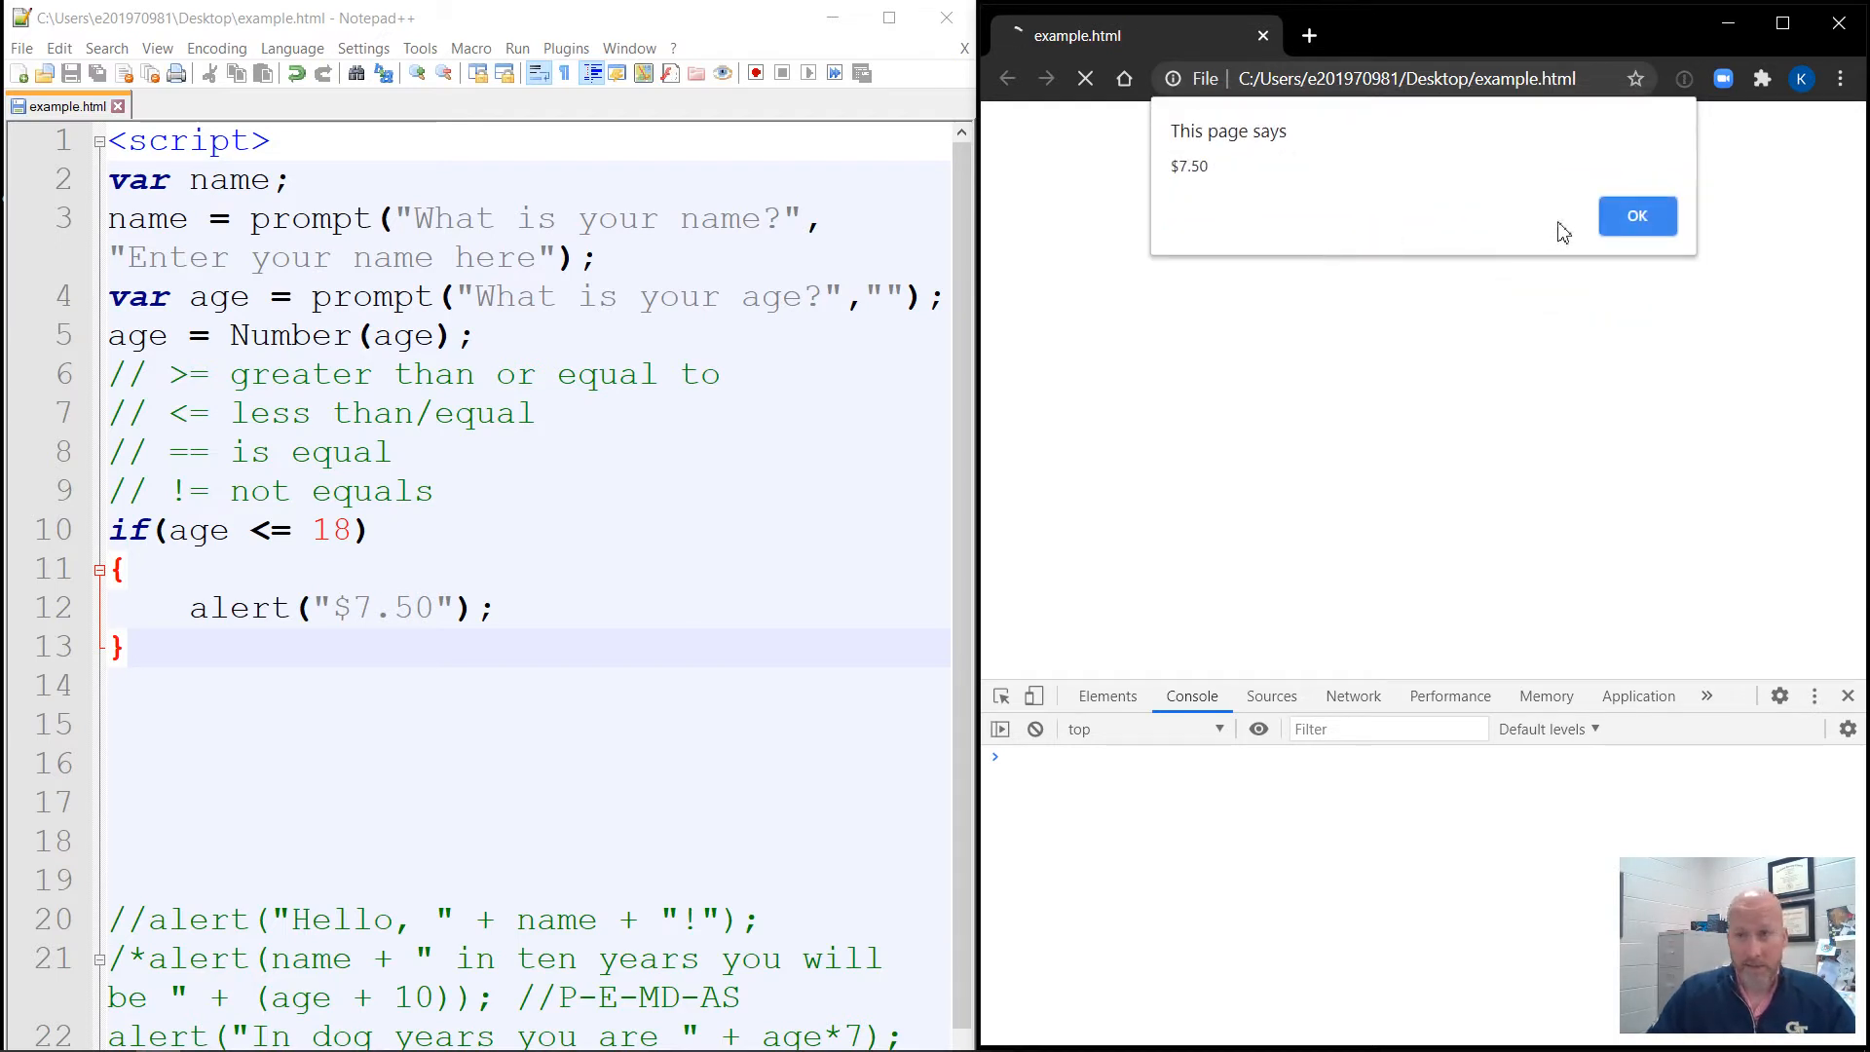
pyautogui.click(1637, 217)
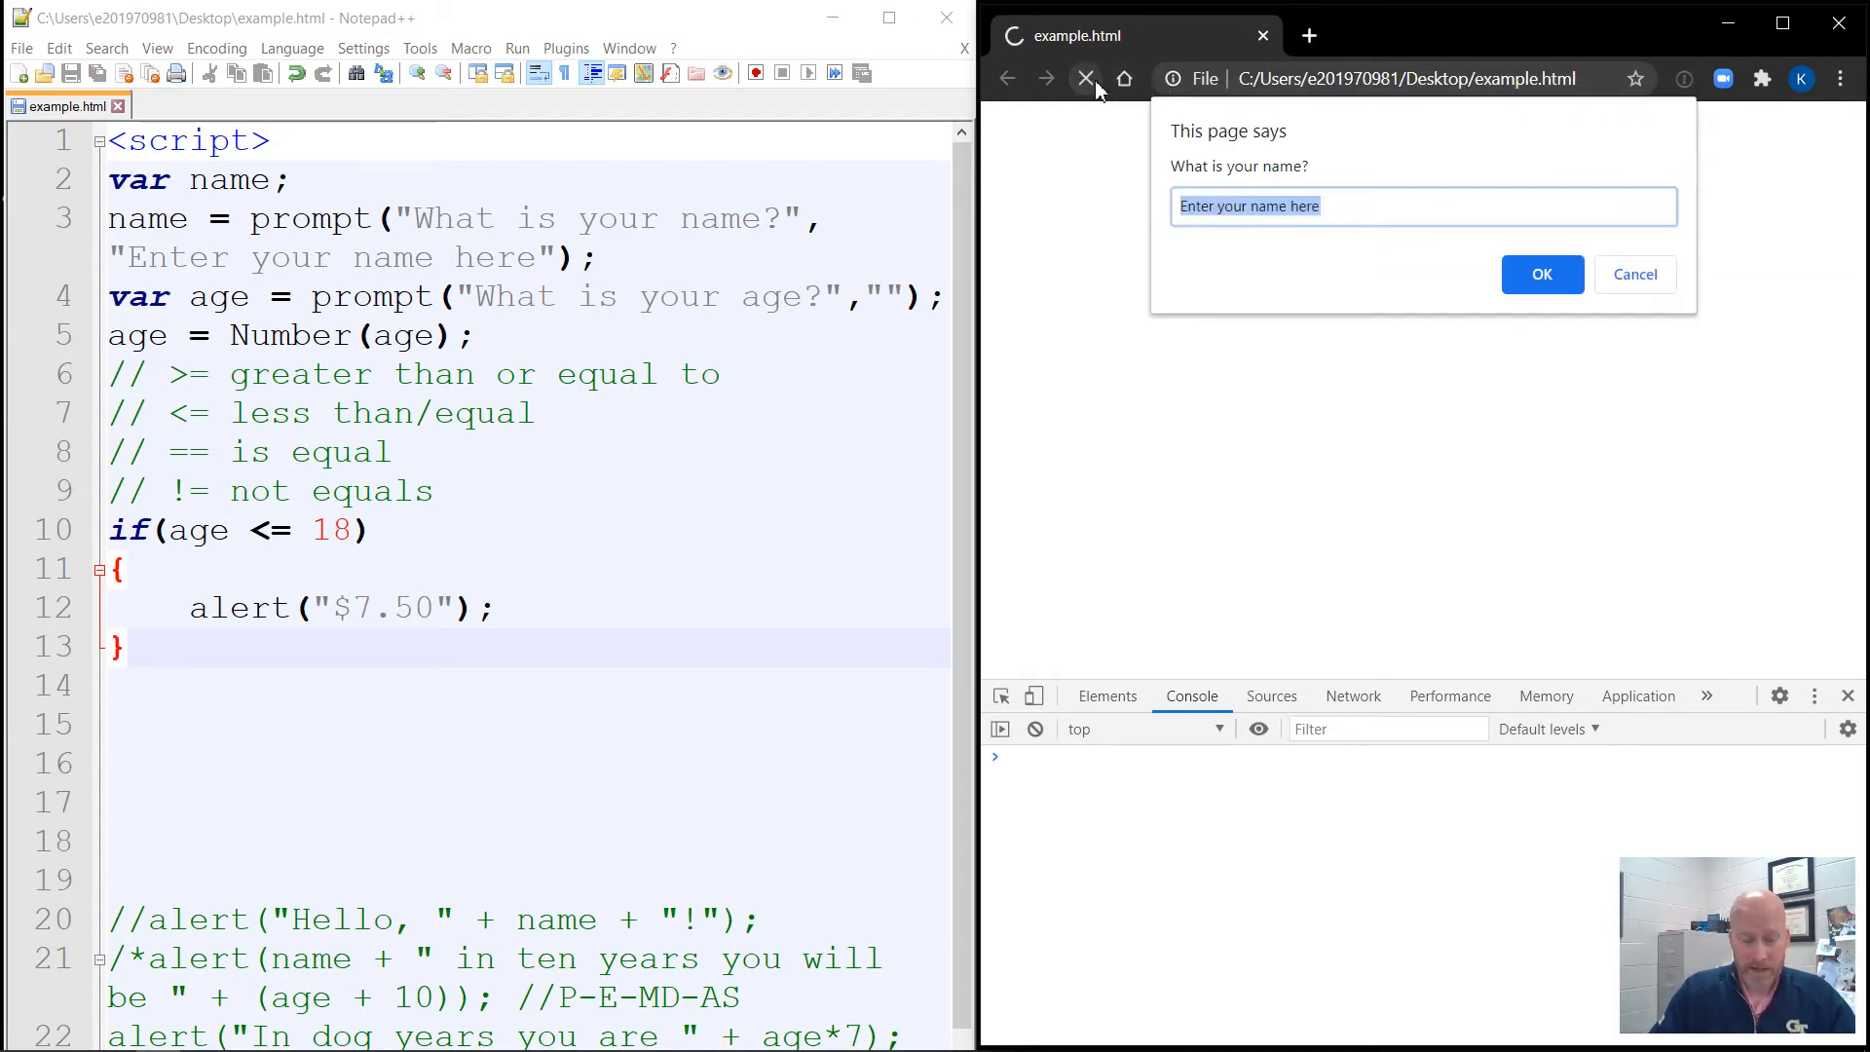
pyautogui.click(1541, 275)
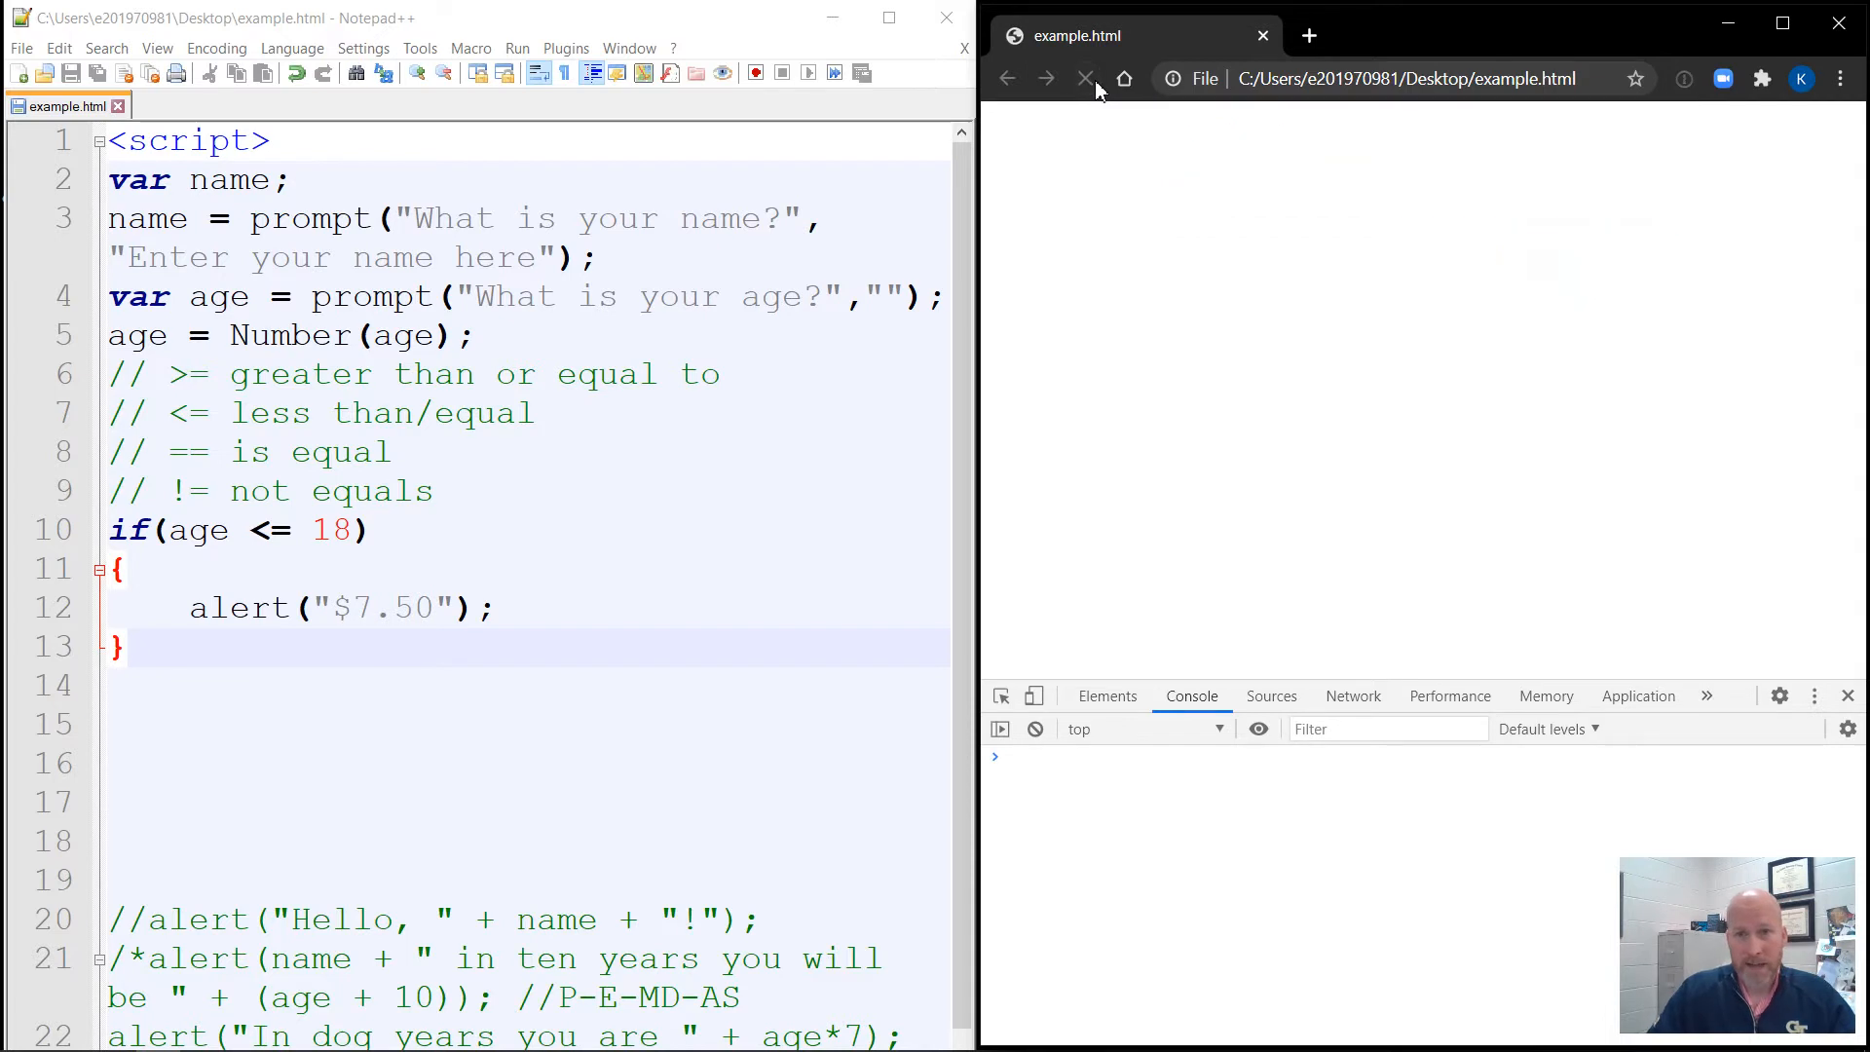
pyautogui.click(1086, 78)
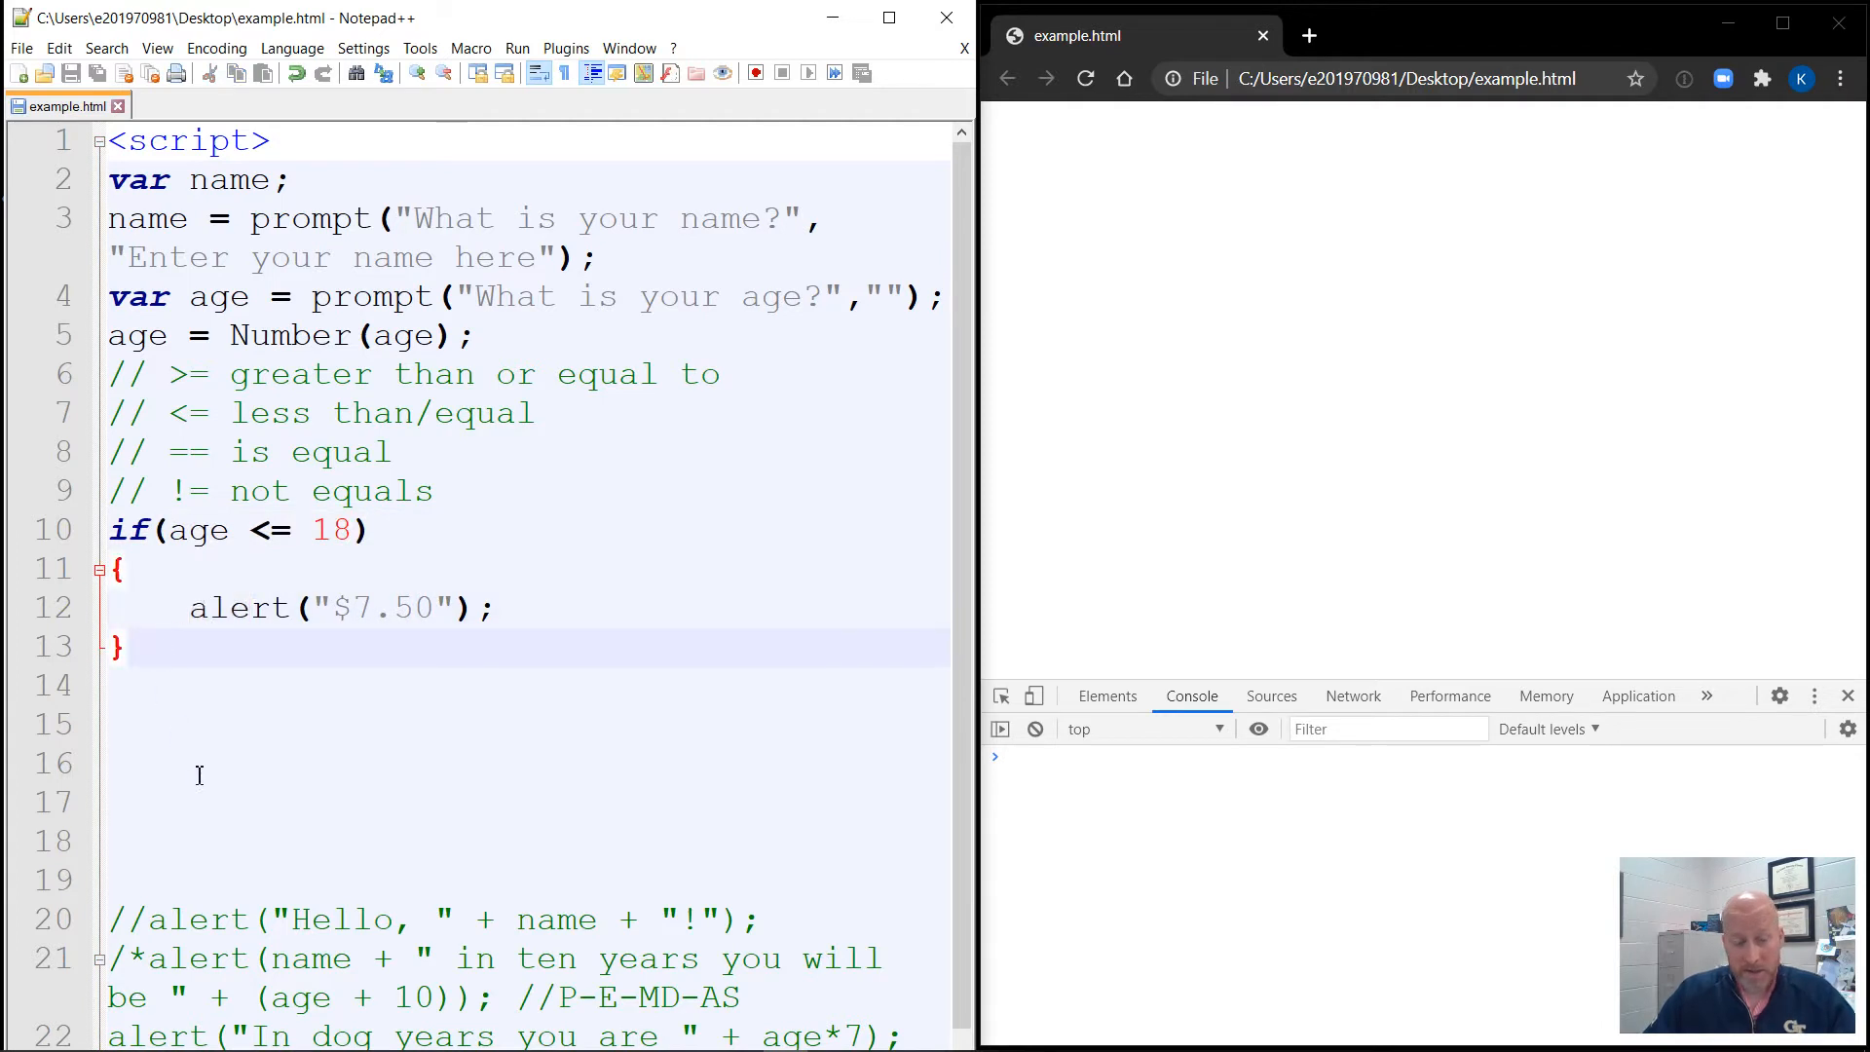
pyautogui.click(130, 678)
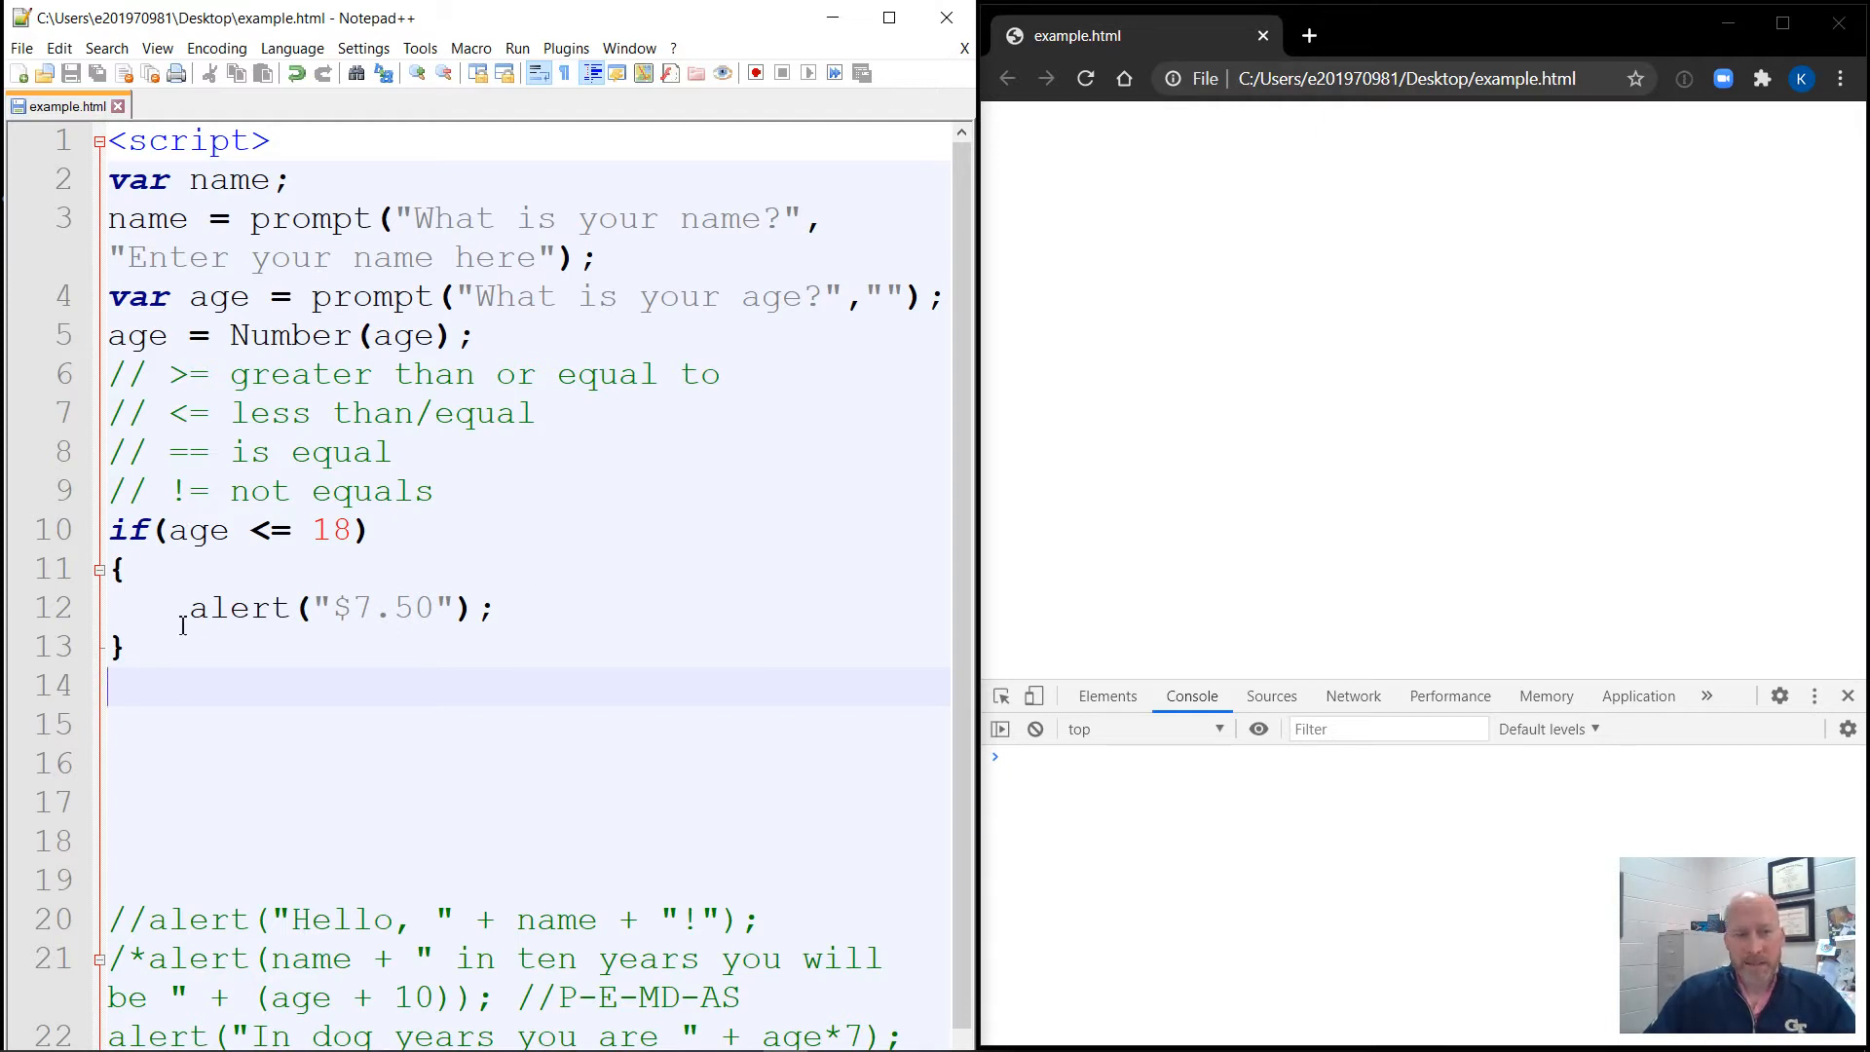
# Write a second condition if(age > 18) and open its braces block.
pyautogui.write('if(')
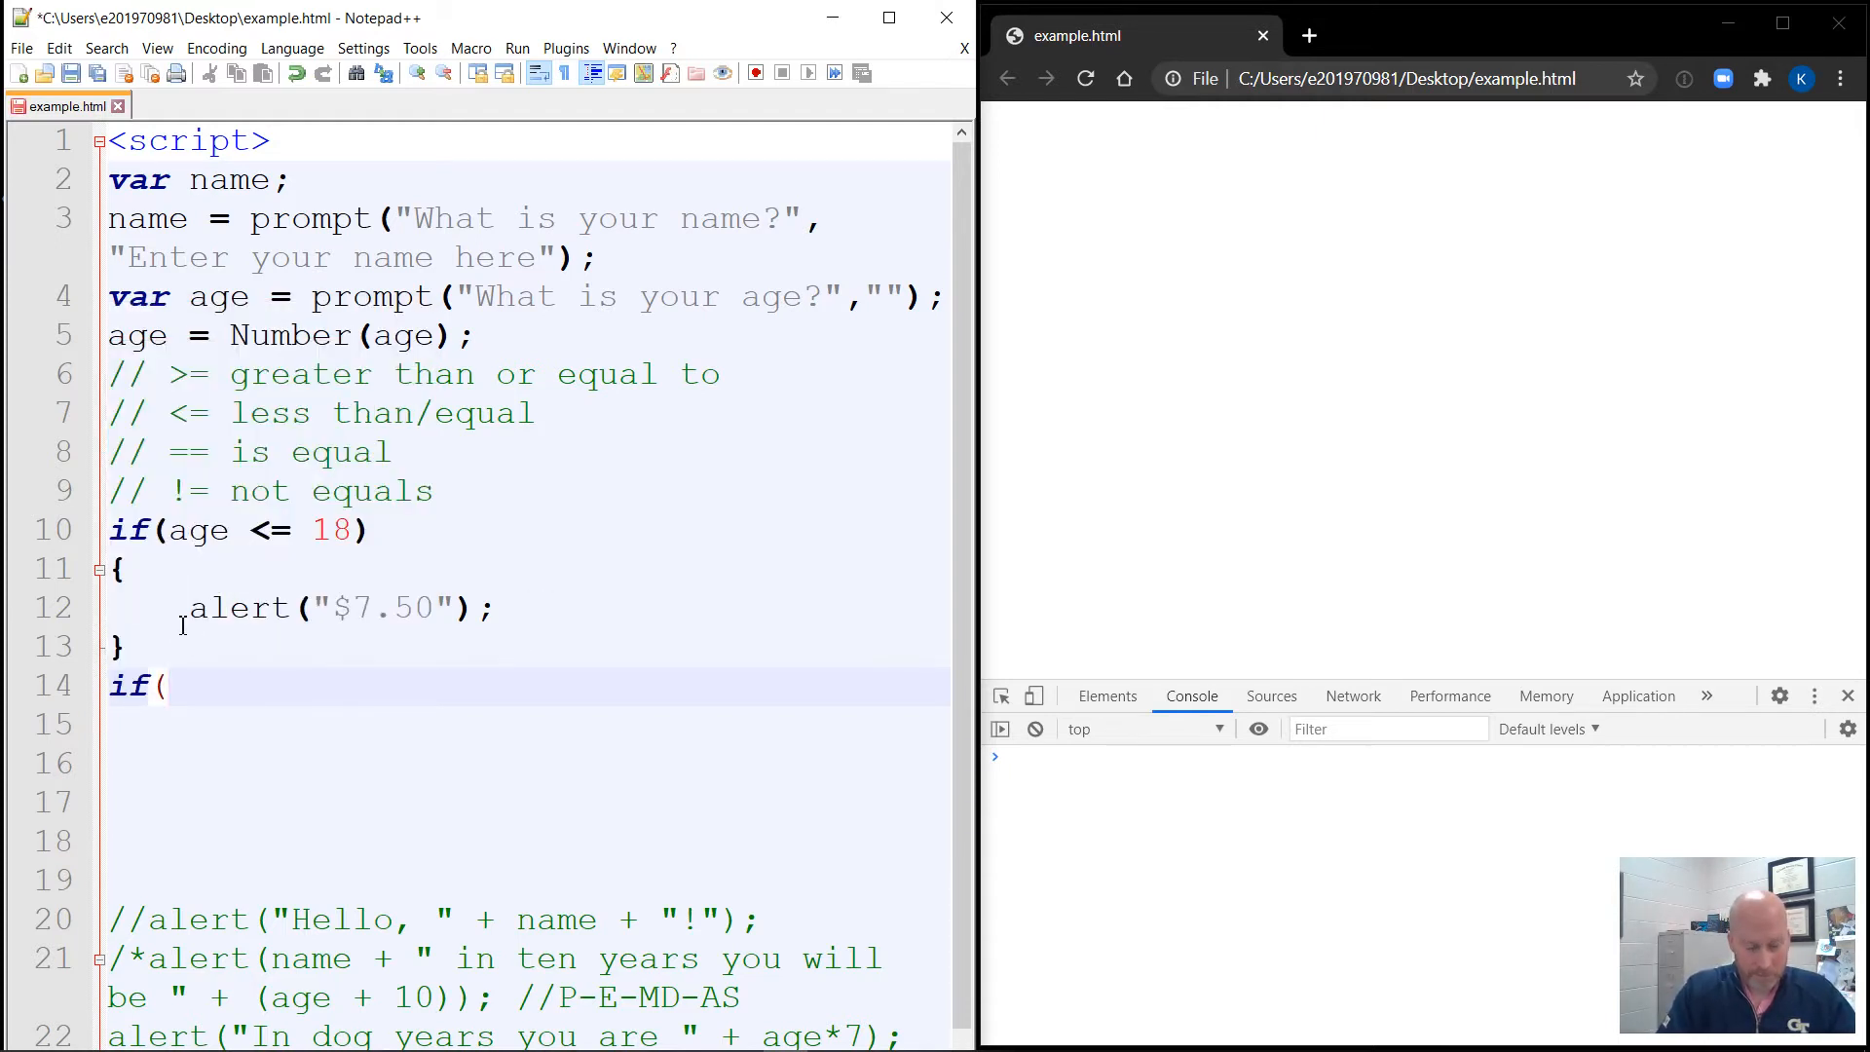
pyautogui.write('age >')
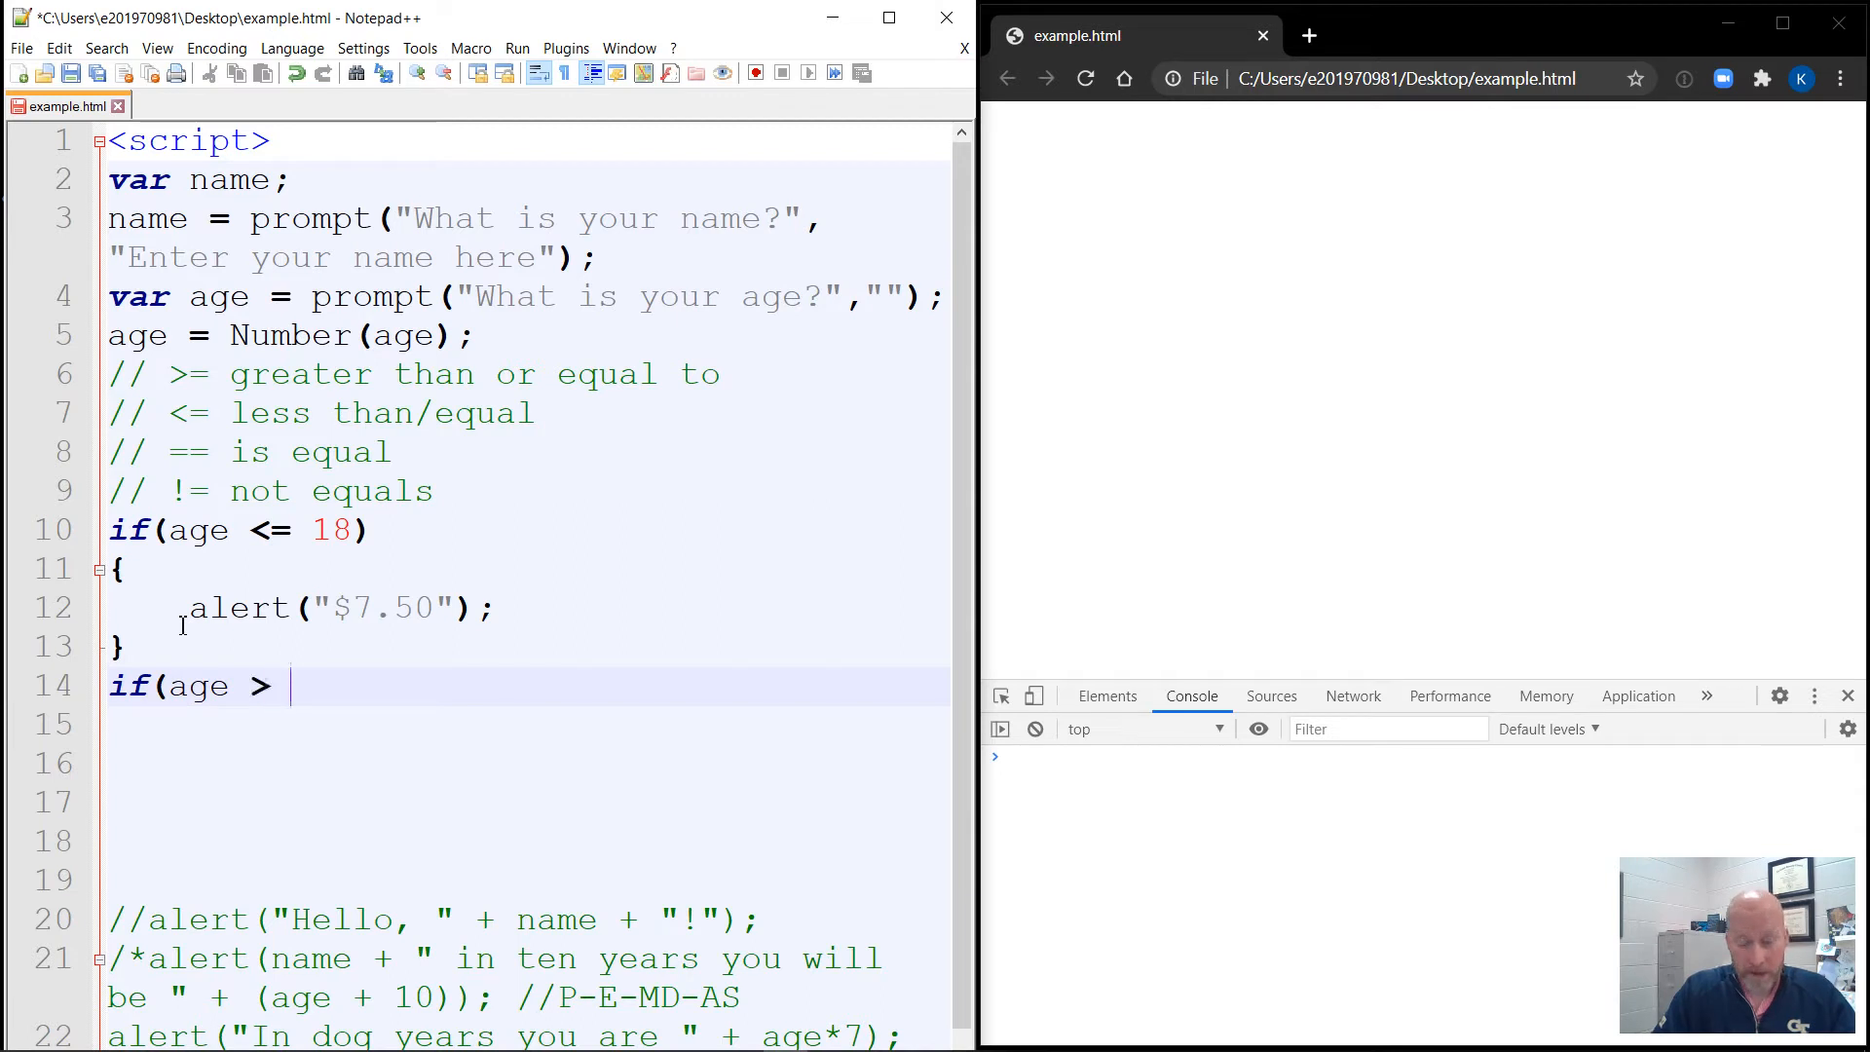
pyautogui.write('18')
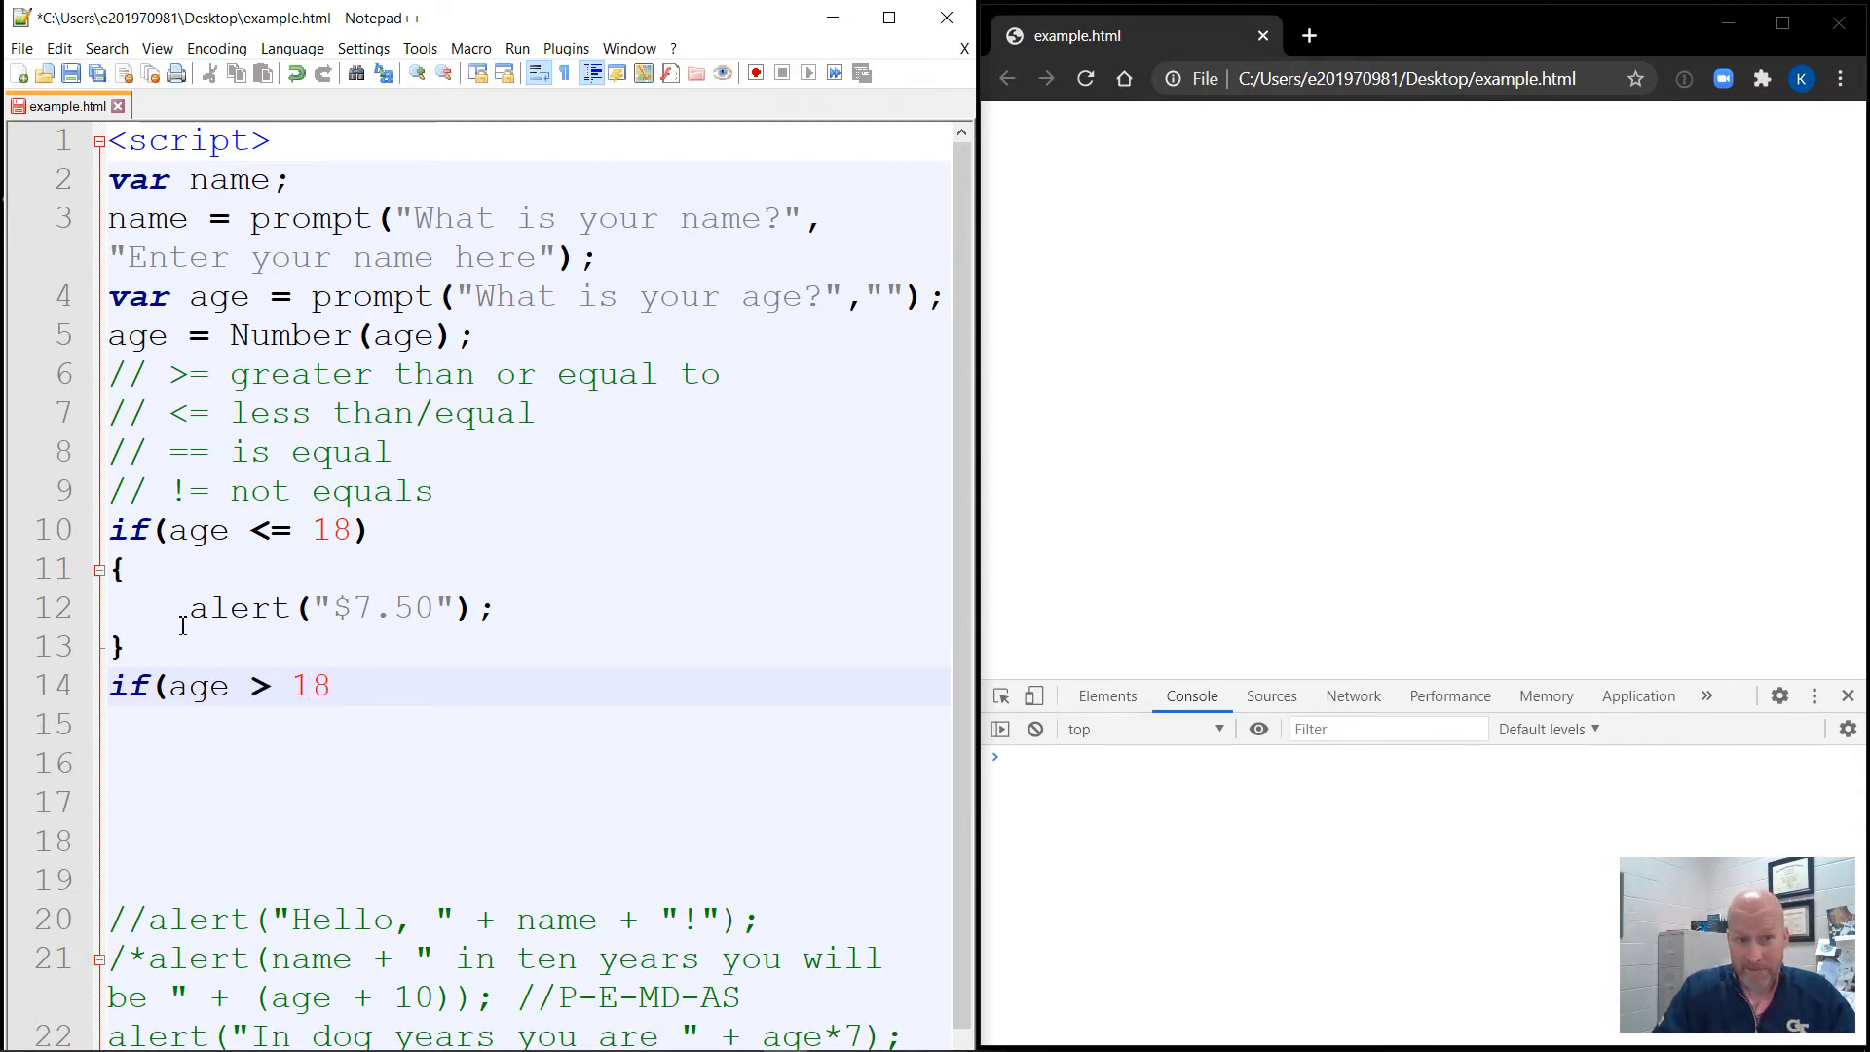
pyautogui.click(333, 686)
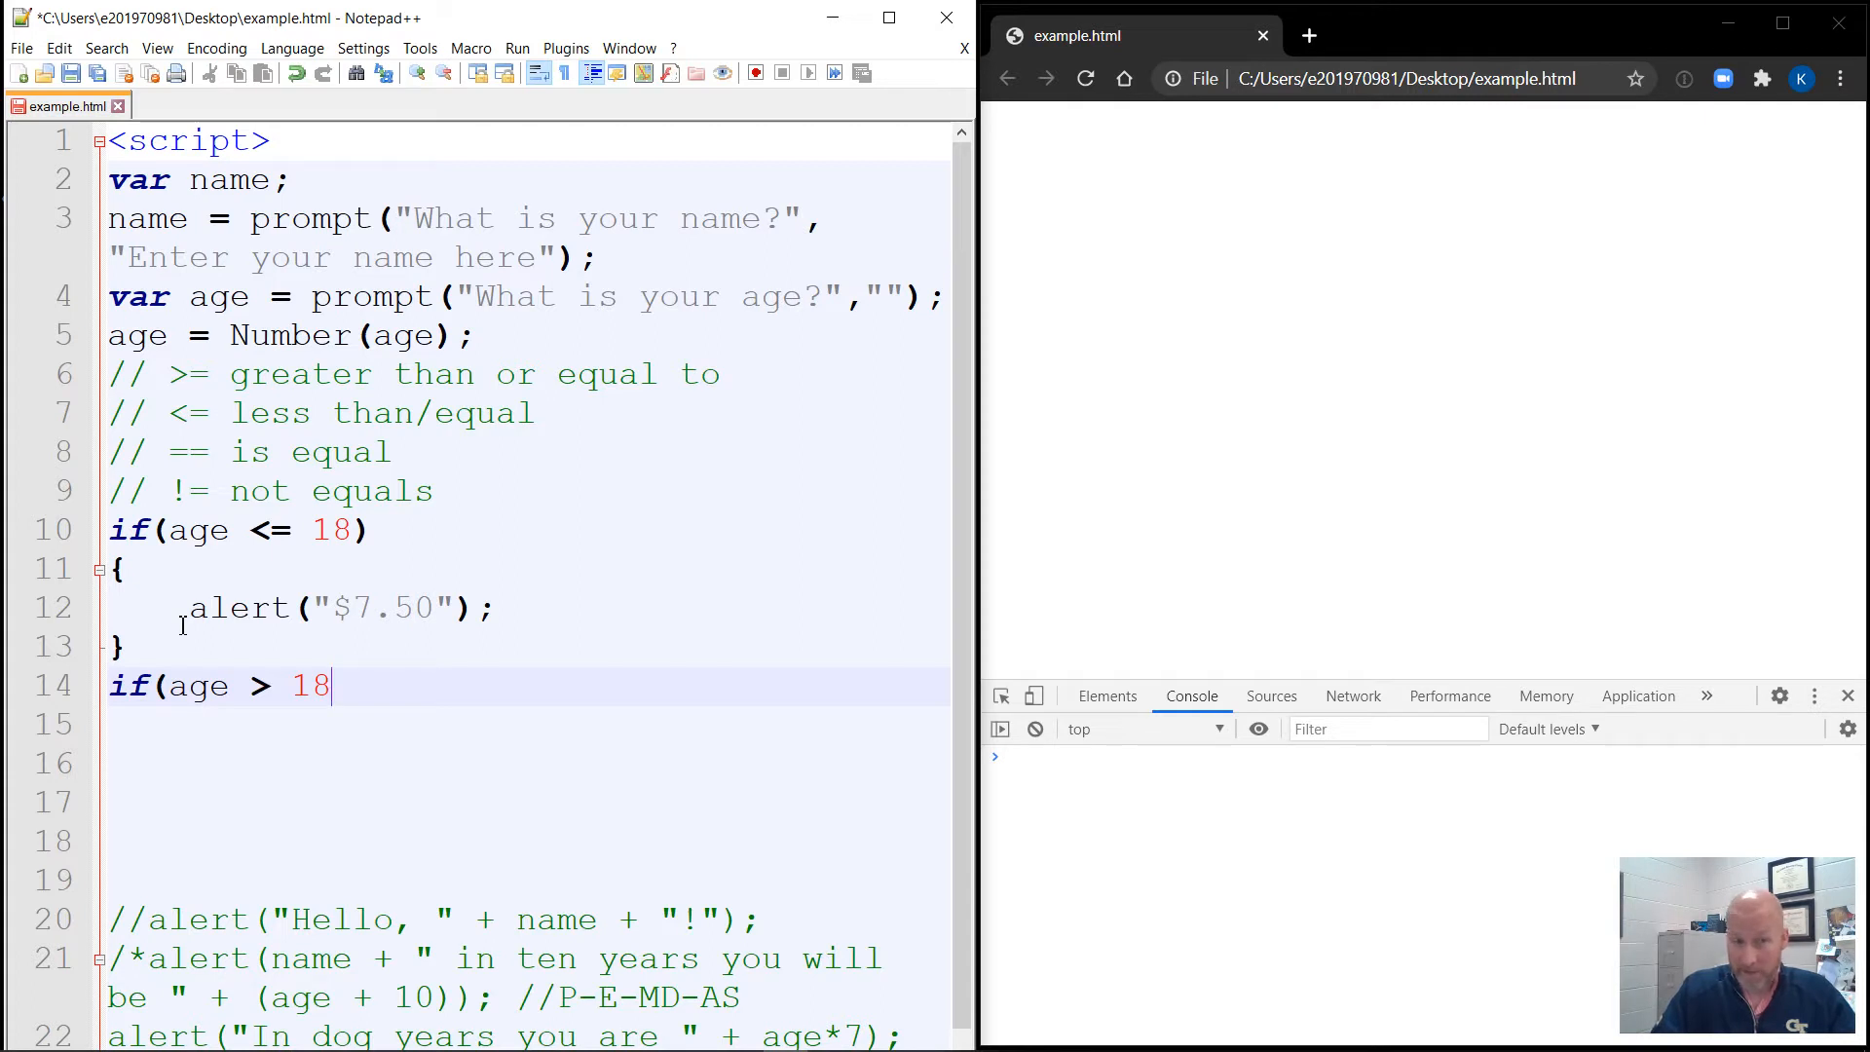
pyautogui.write(')')
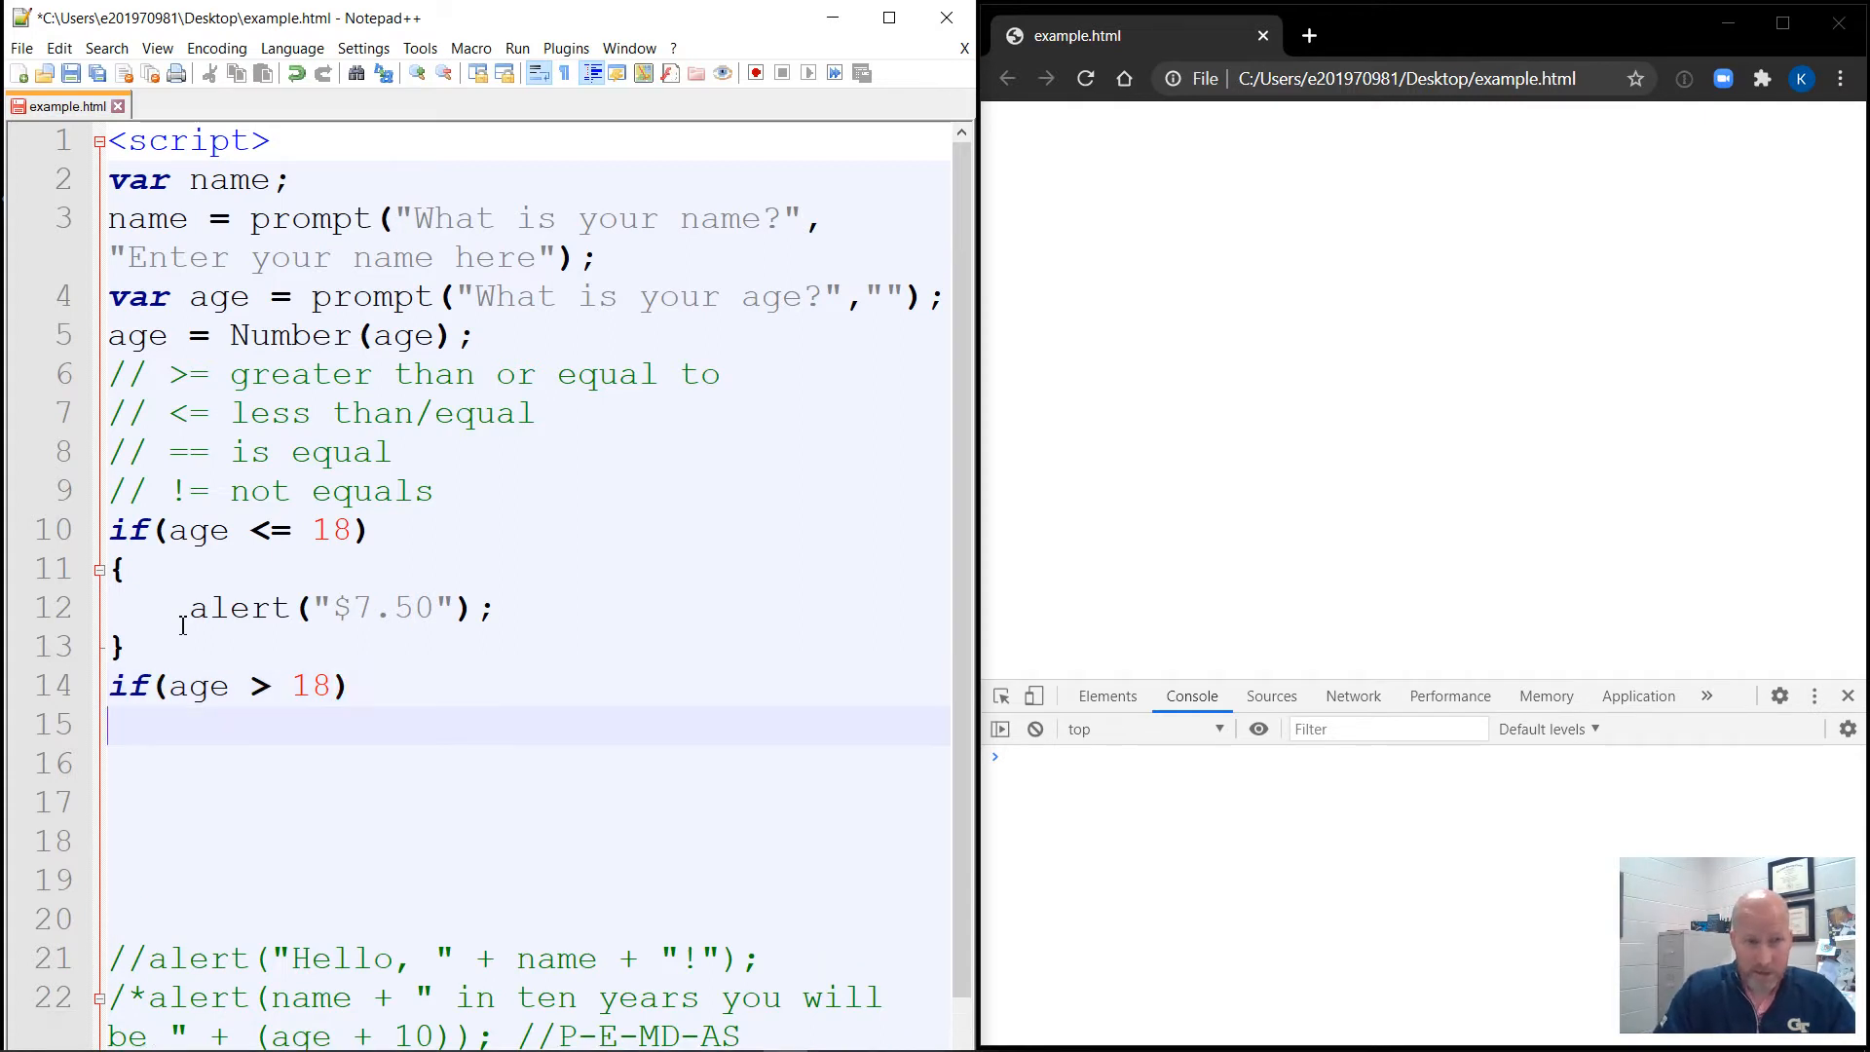
pyautogui.write('{')
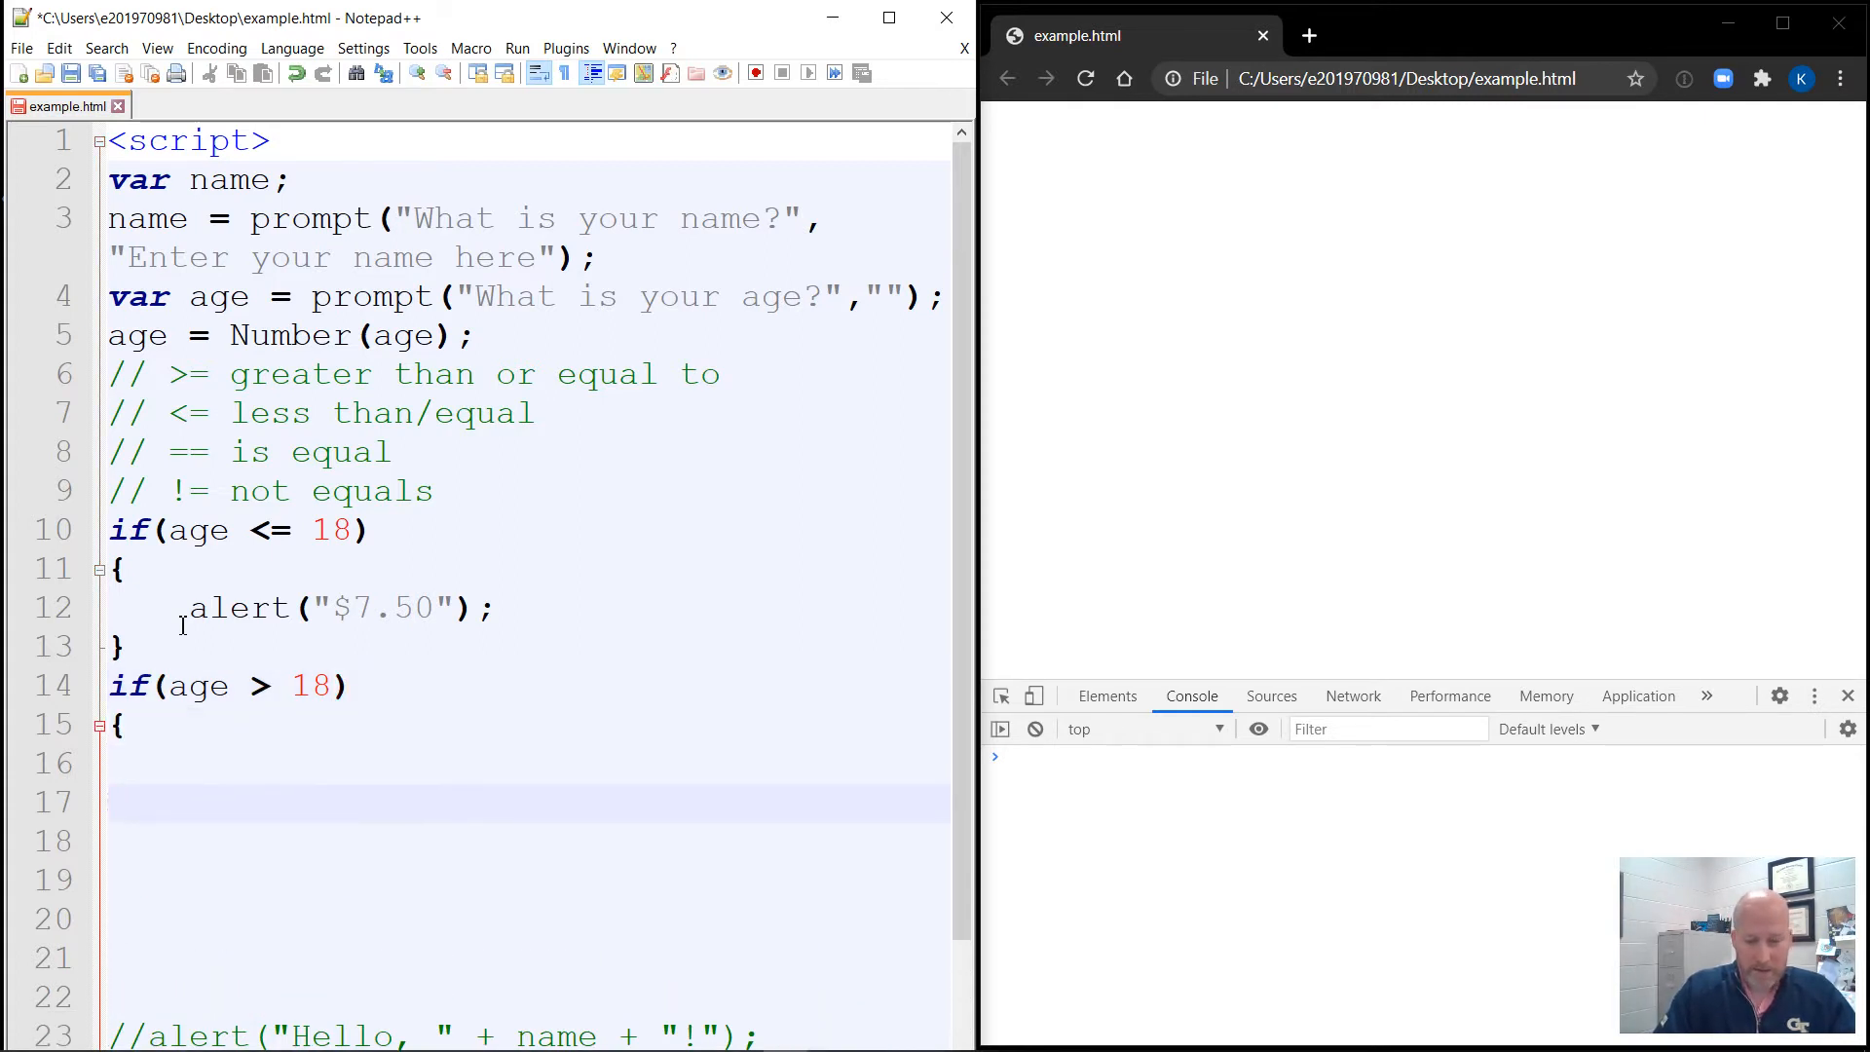
# Inside the block, add alert("12.25");.
pyautogui.write('alert("')
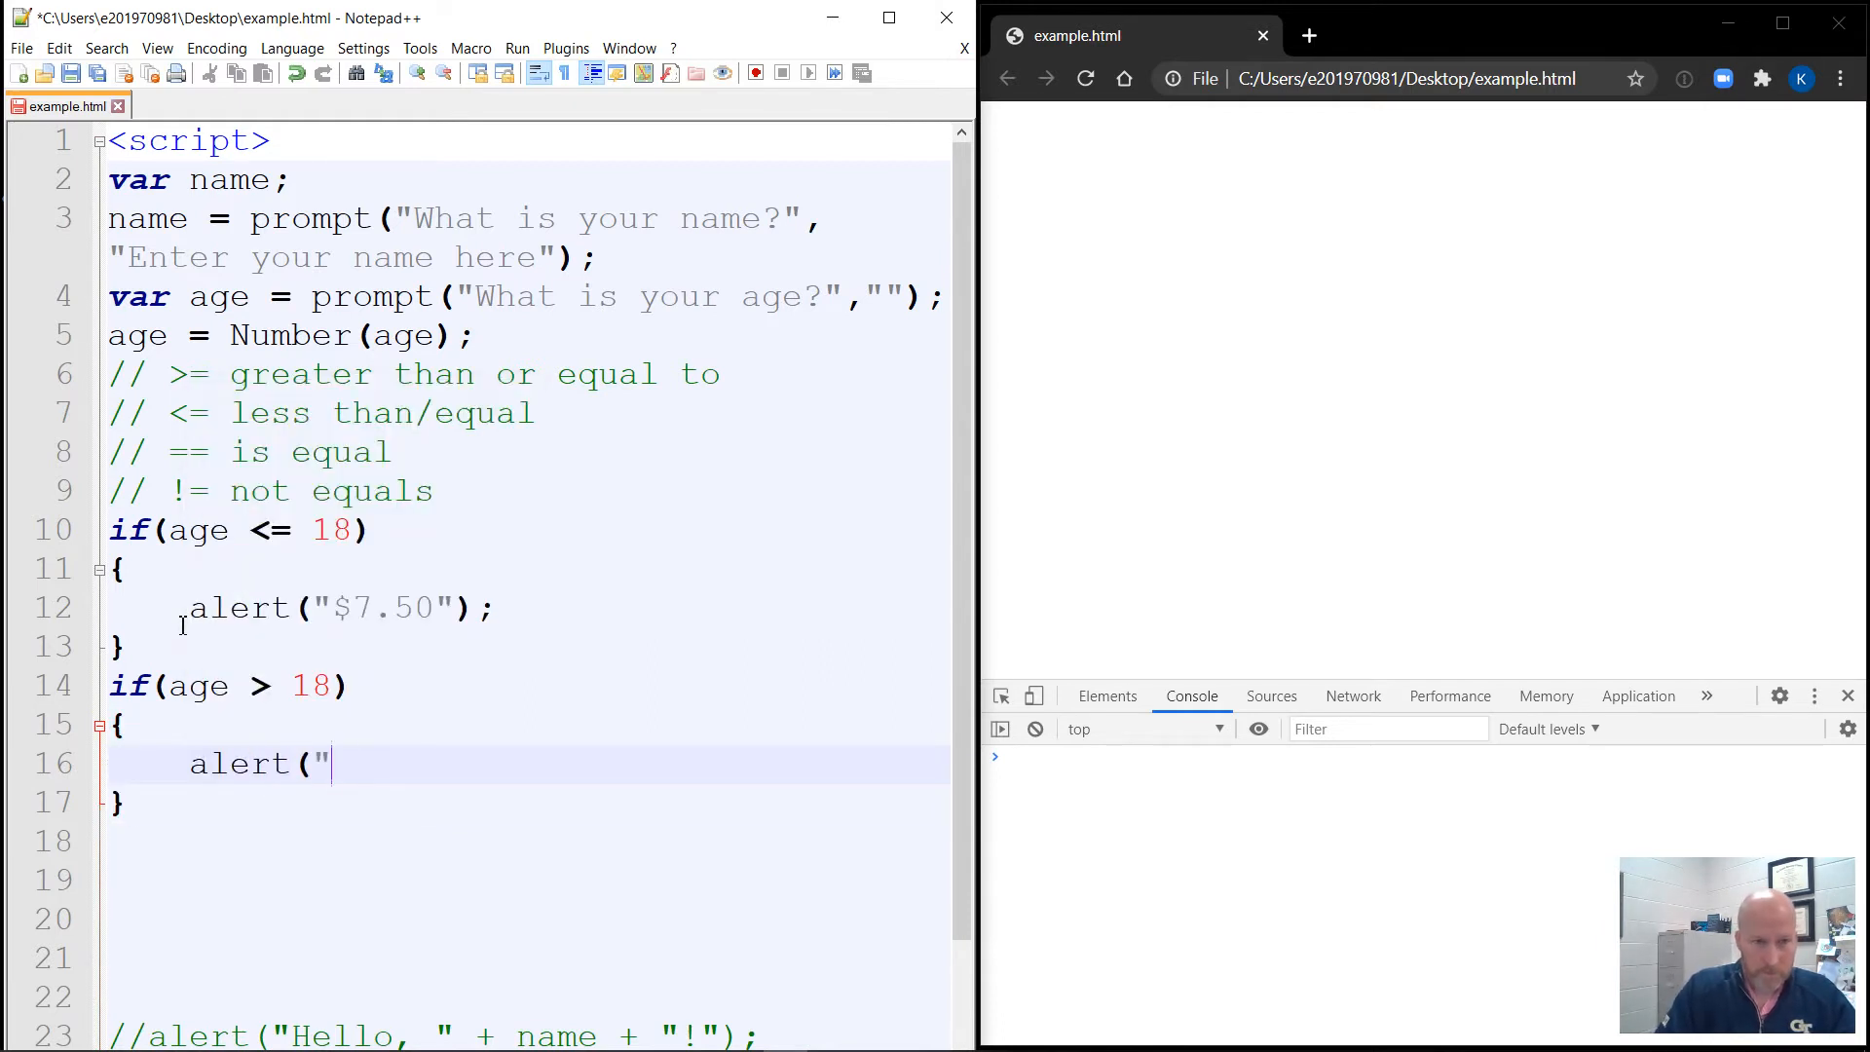
pyautogui.write('12')
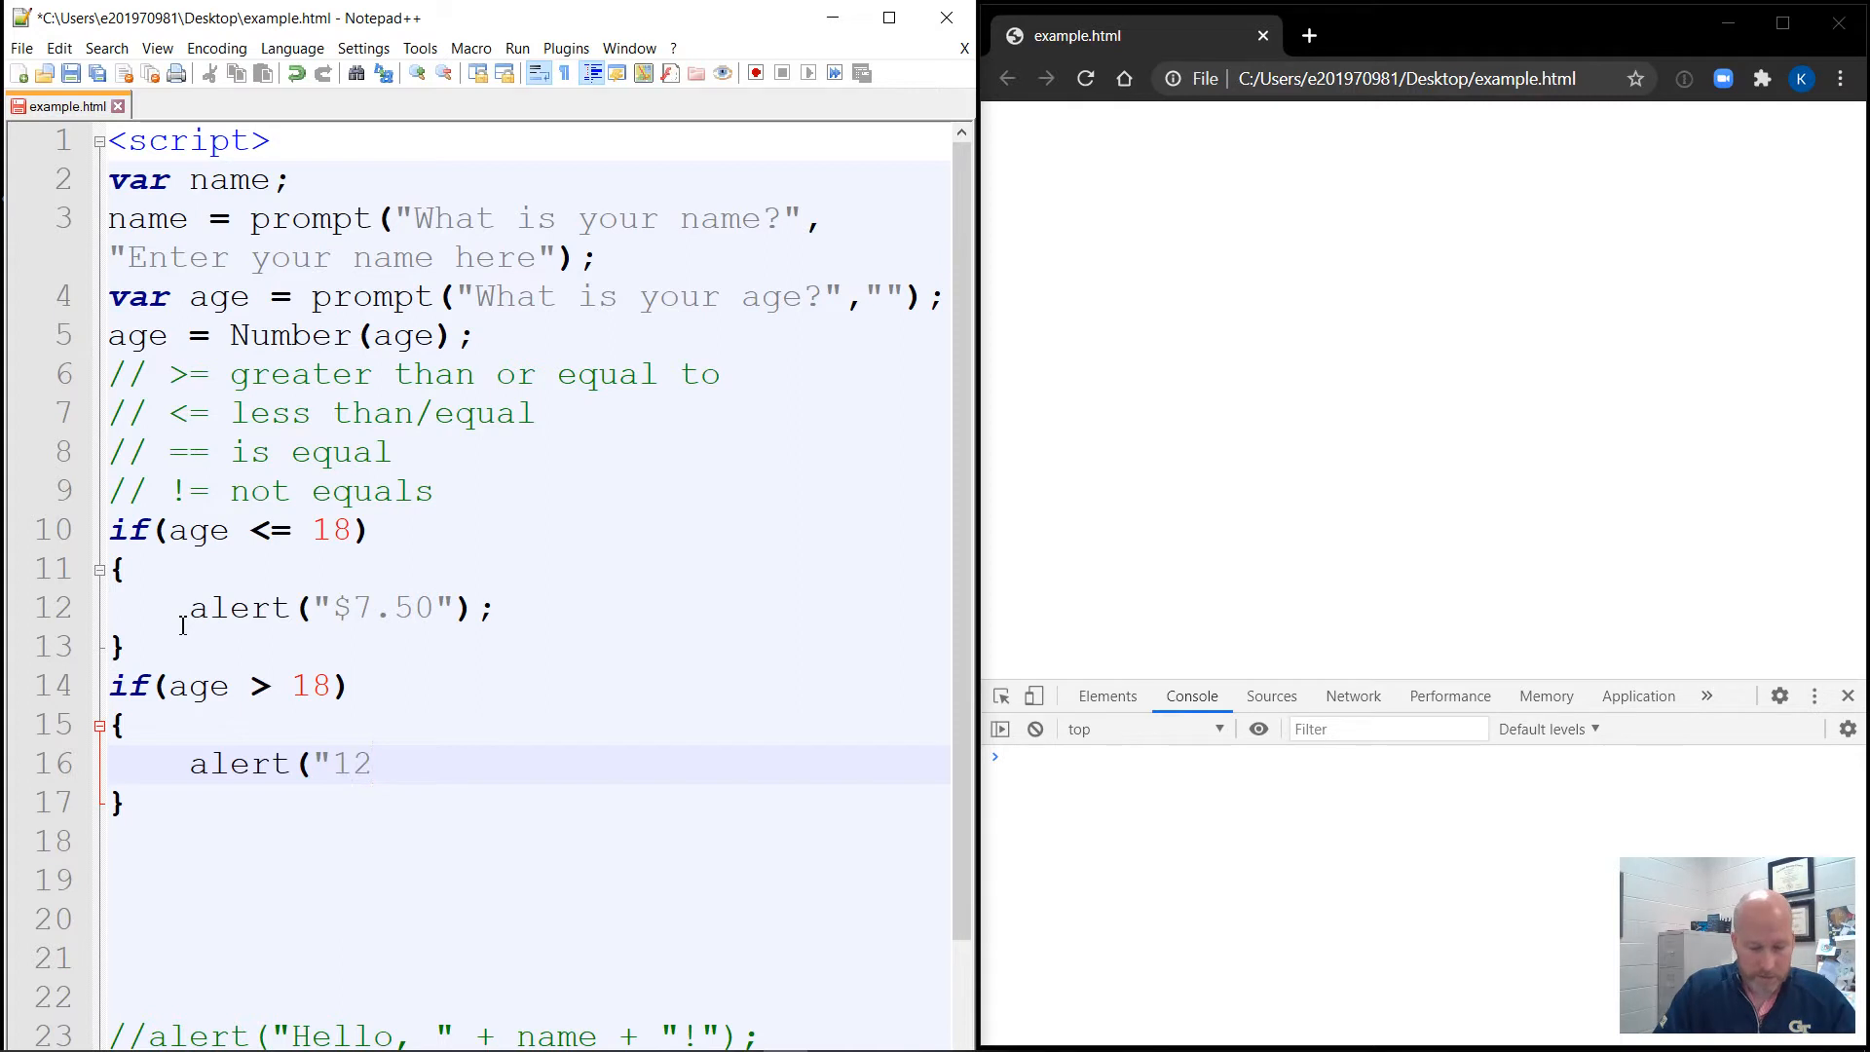
pyautogui.write('.25')
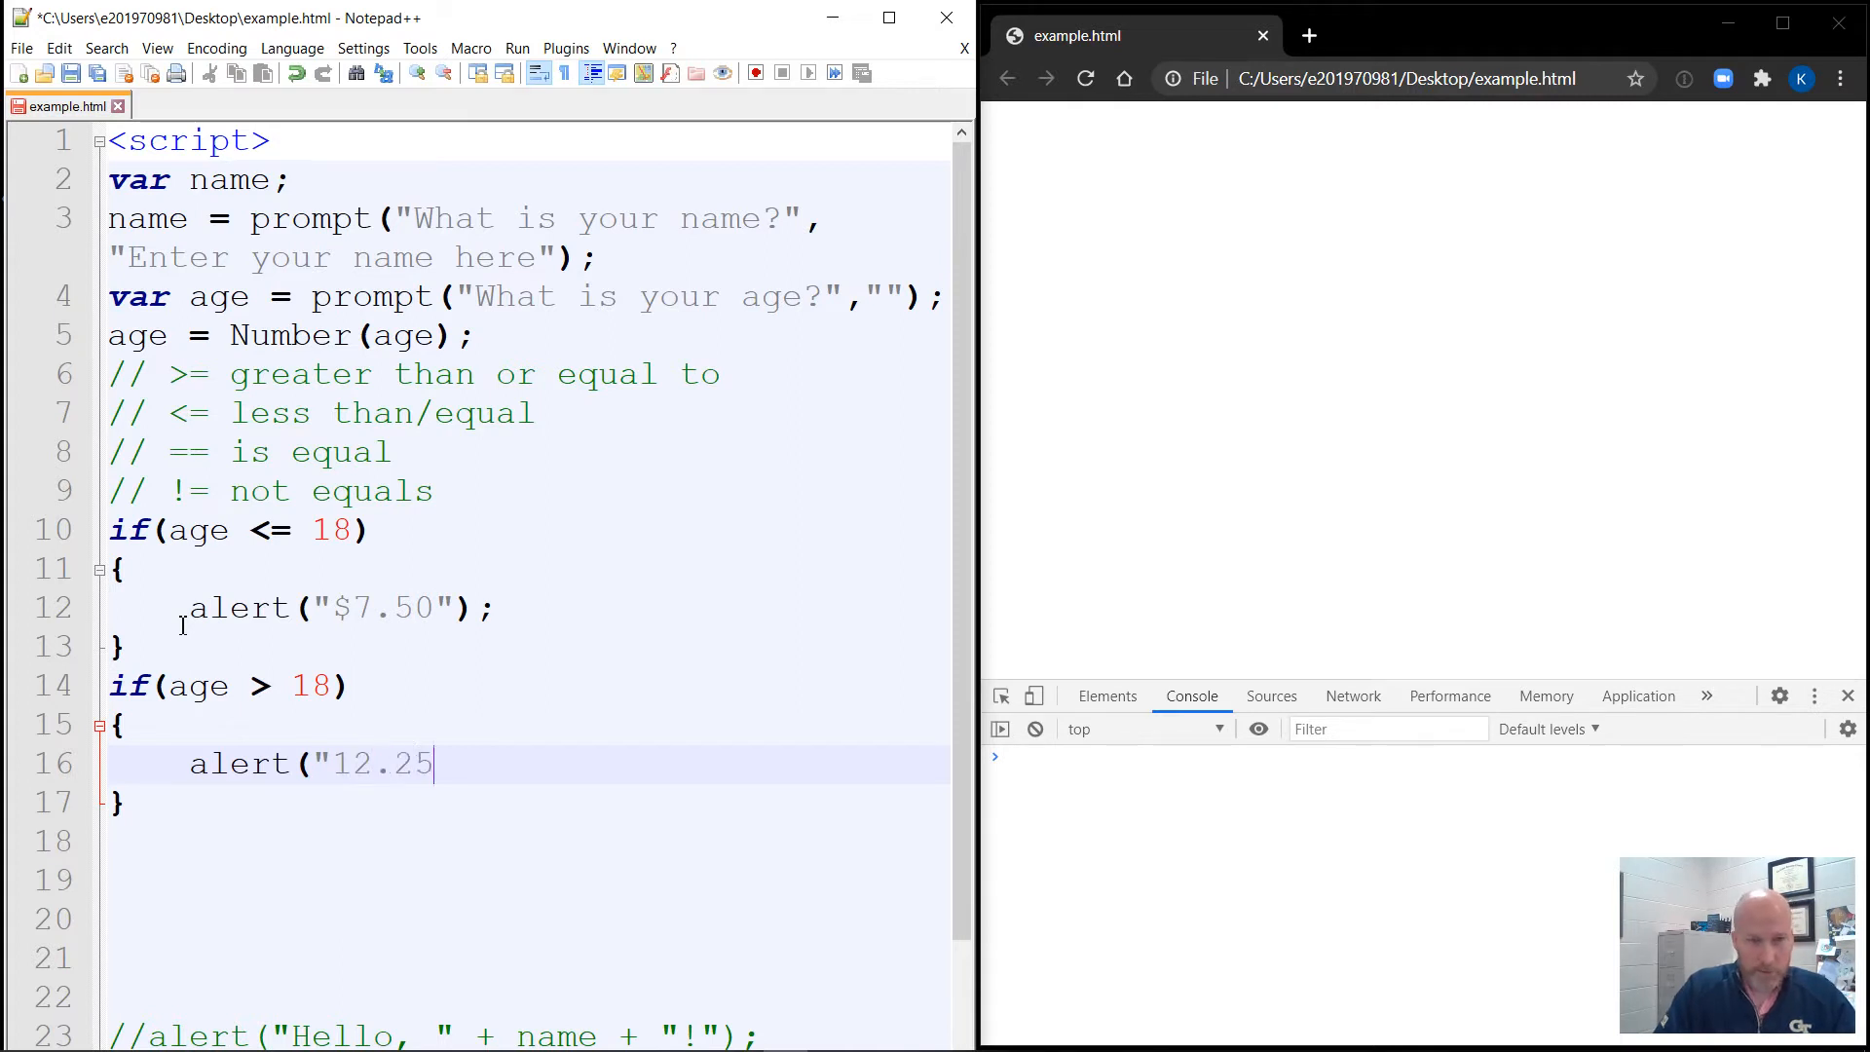
pyautogui.write('");')
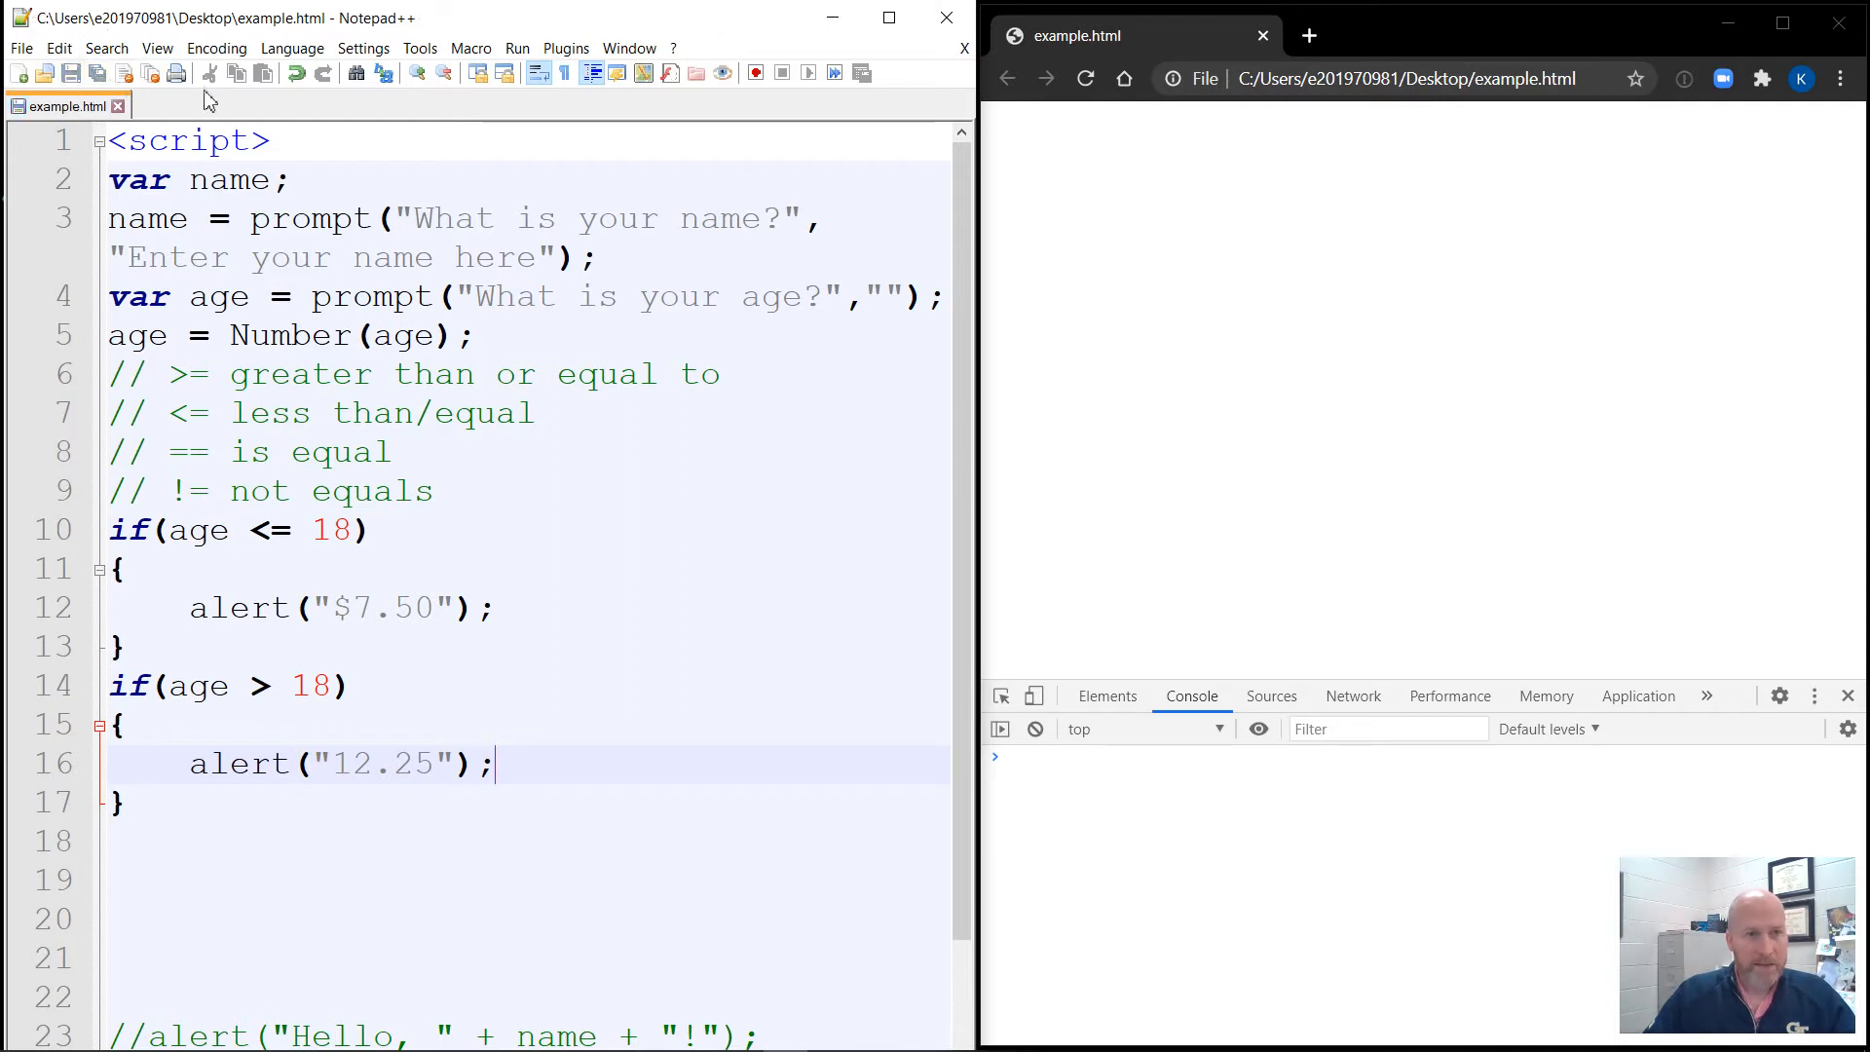
pyautogui.click(1085, 78)
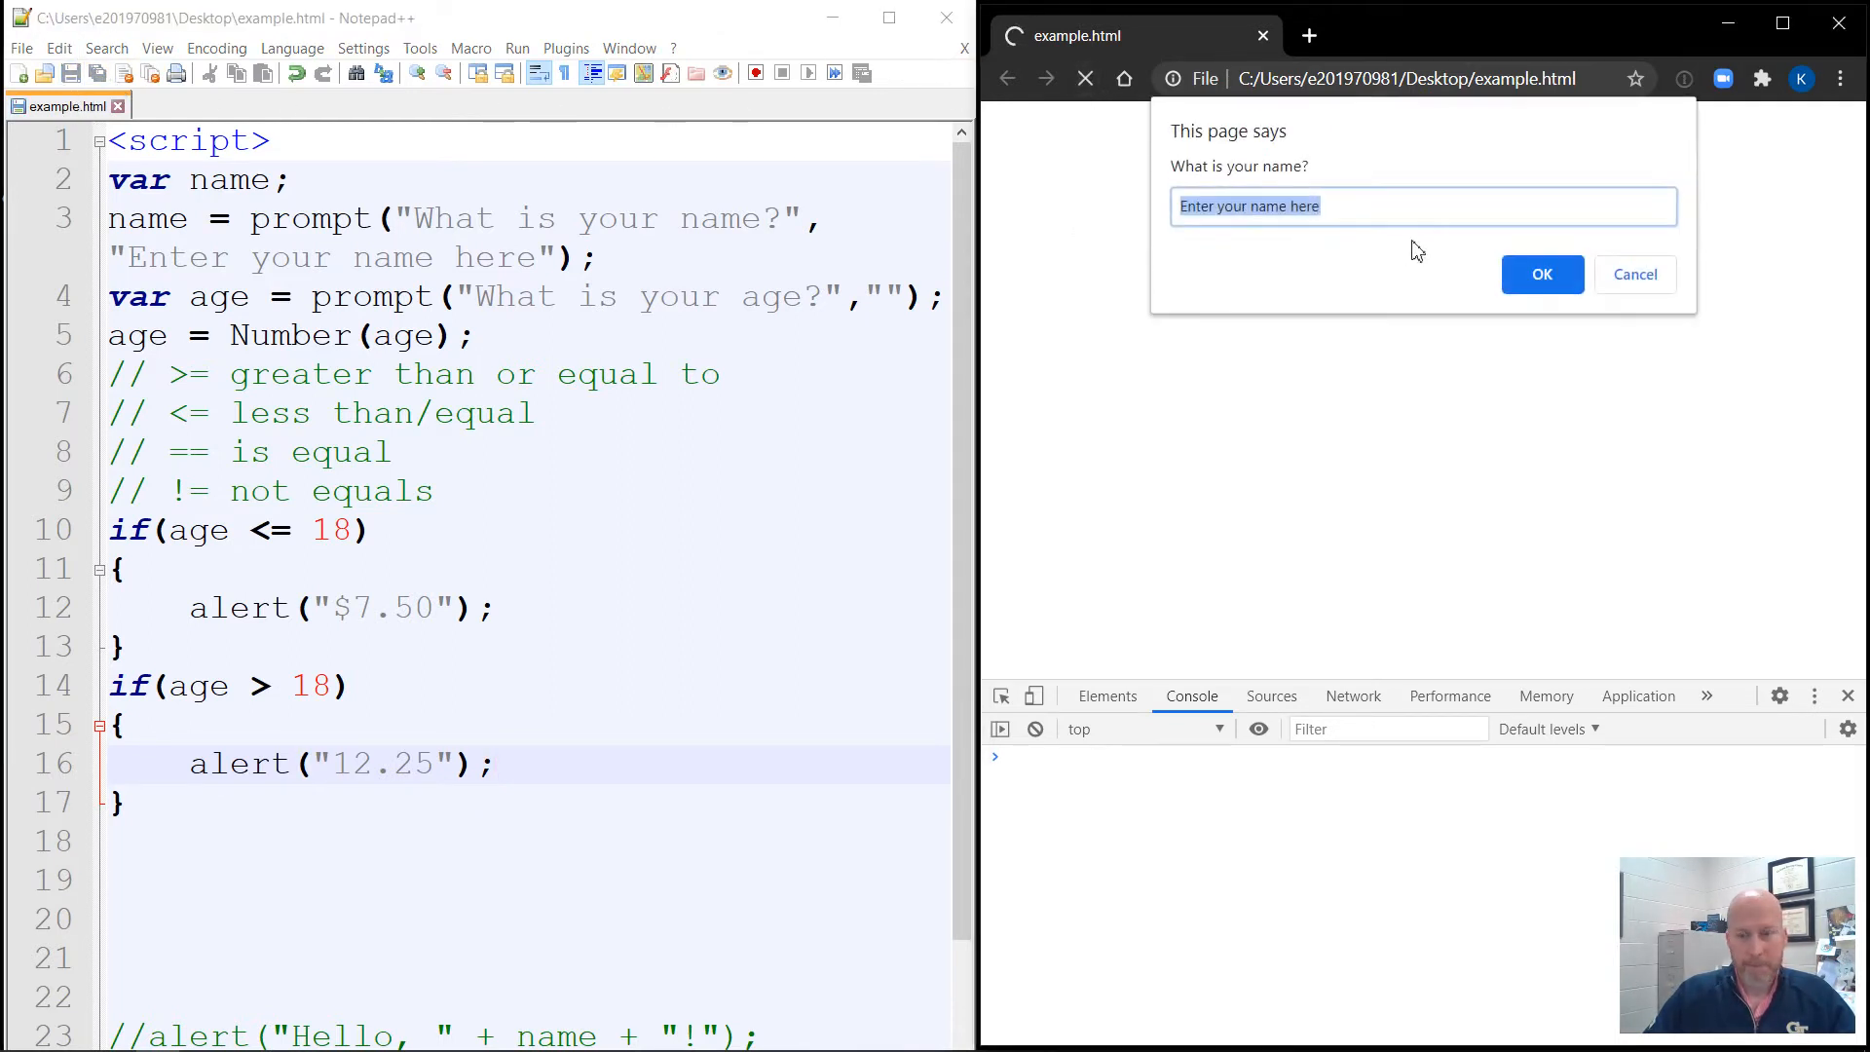
pyautogui.write('Sue')
pyautogui.write('22')
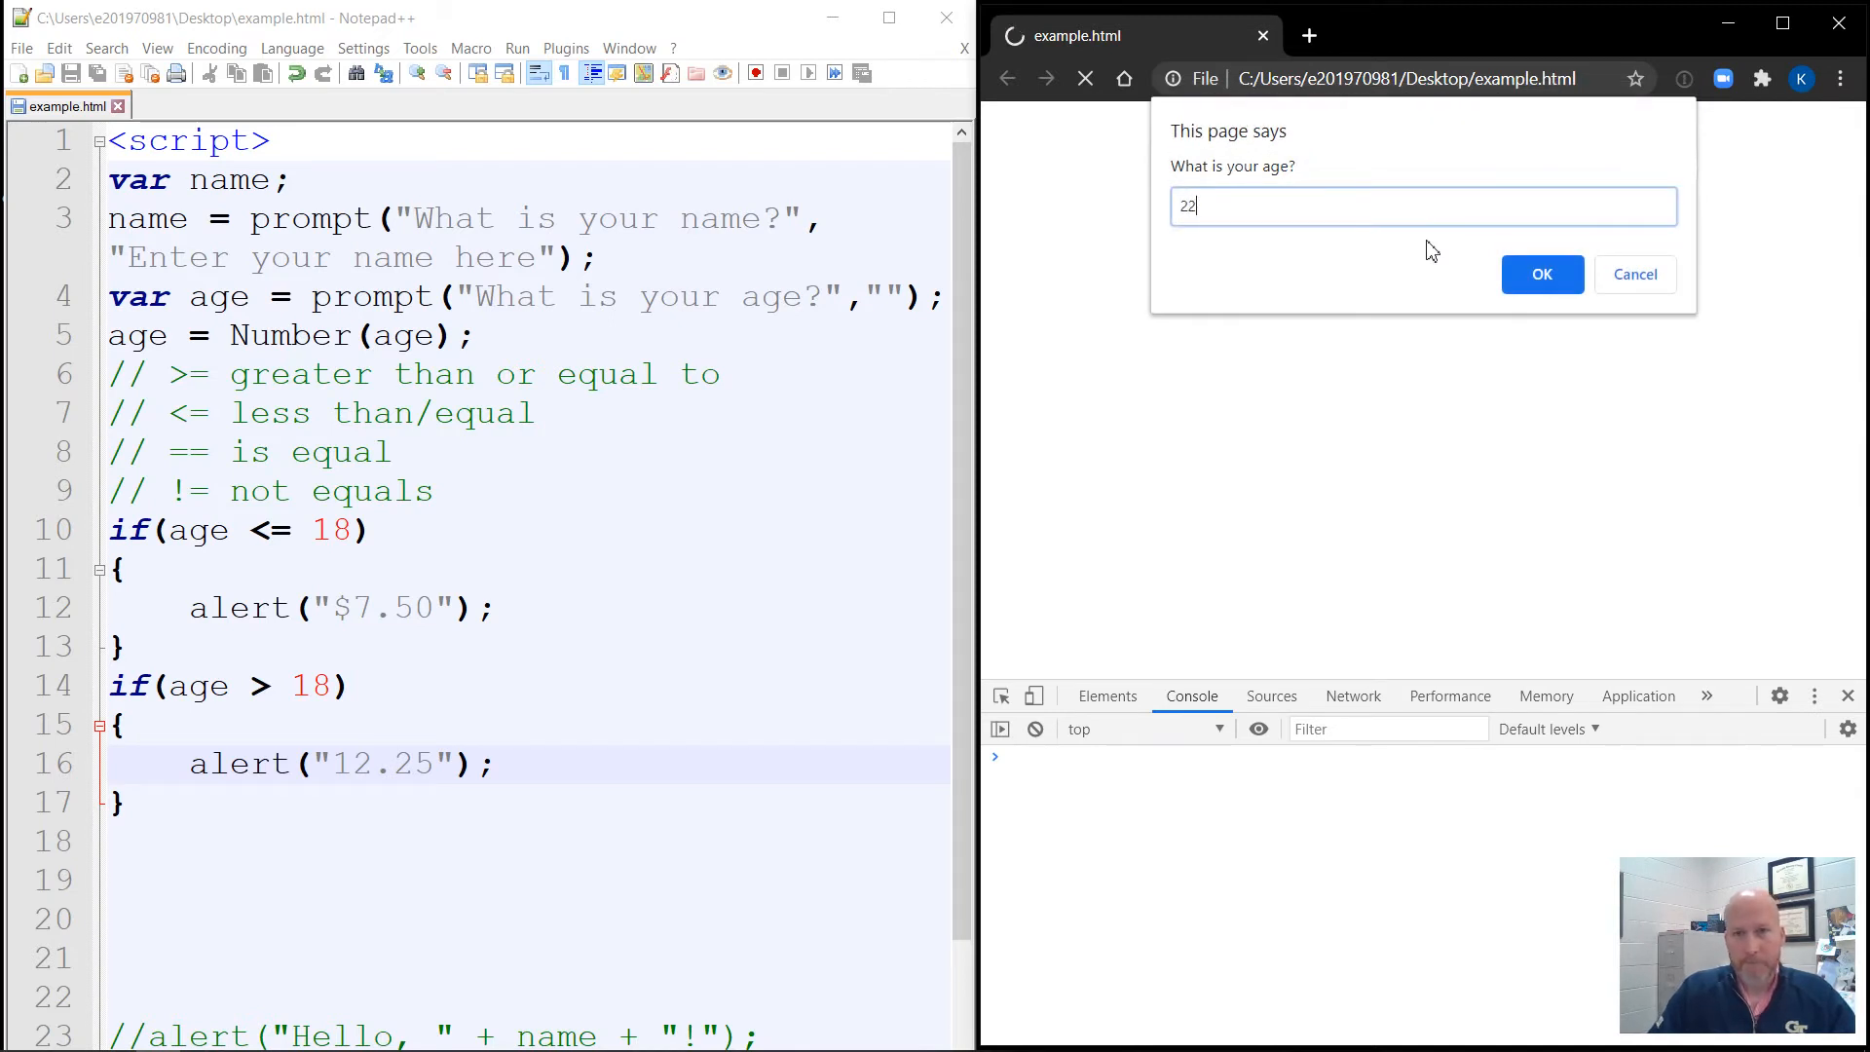
pyautogui.click(1539, 274)
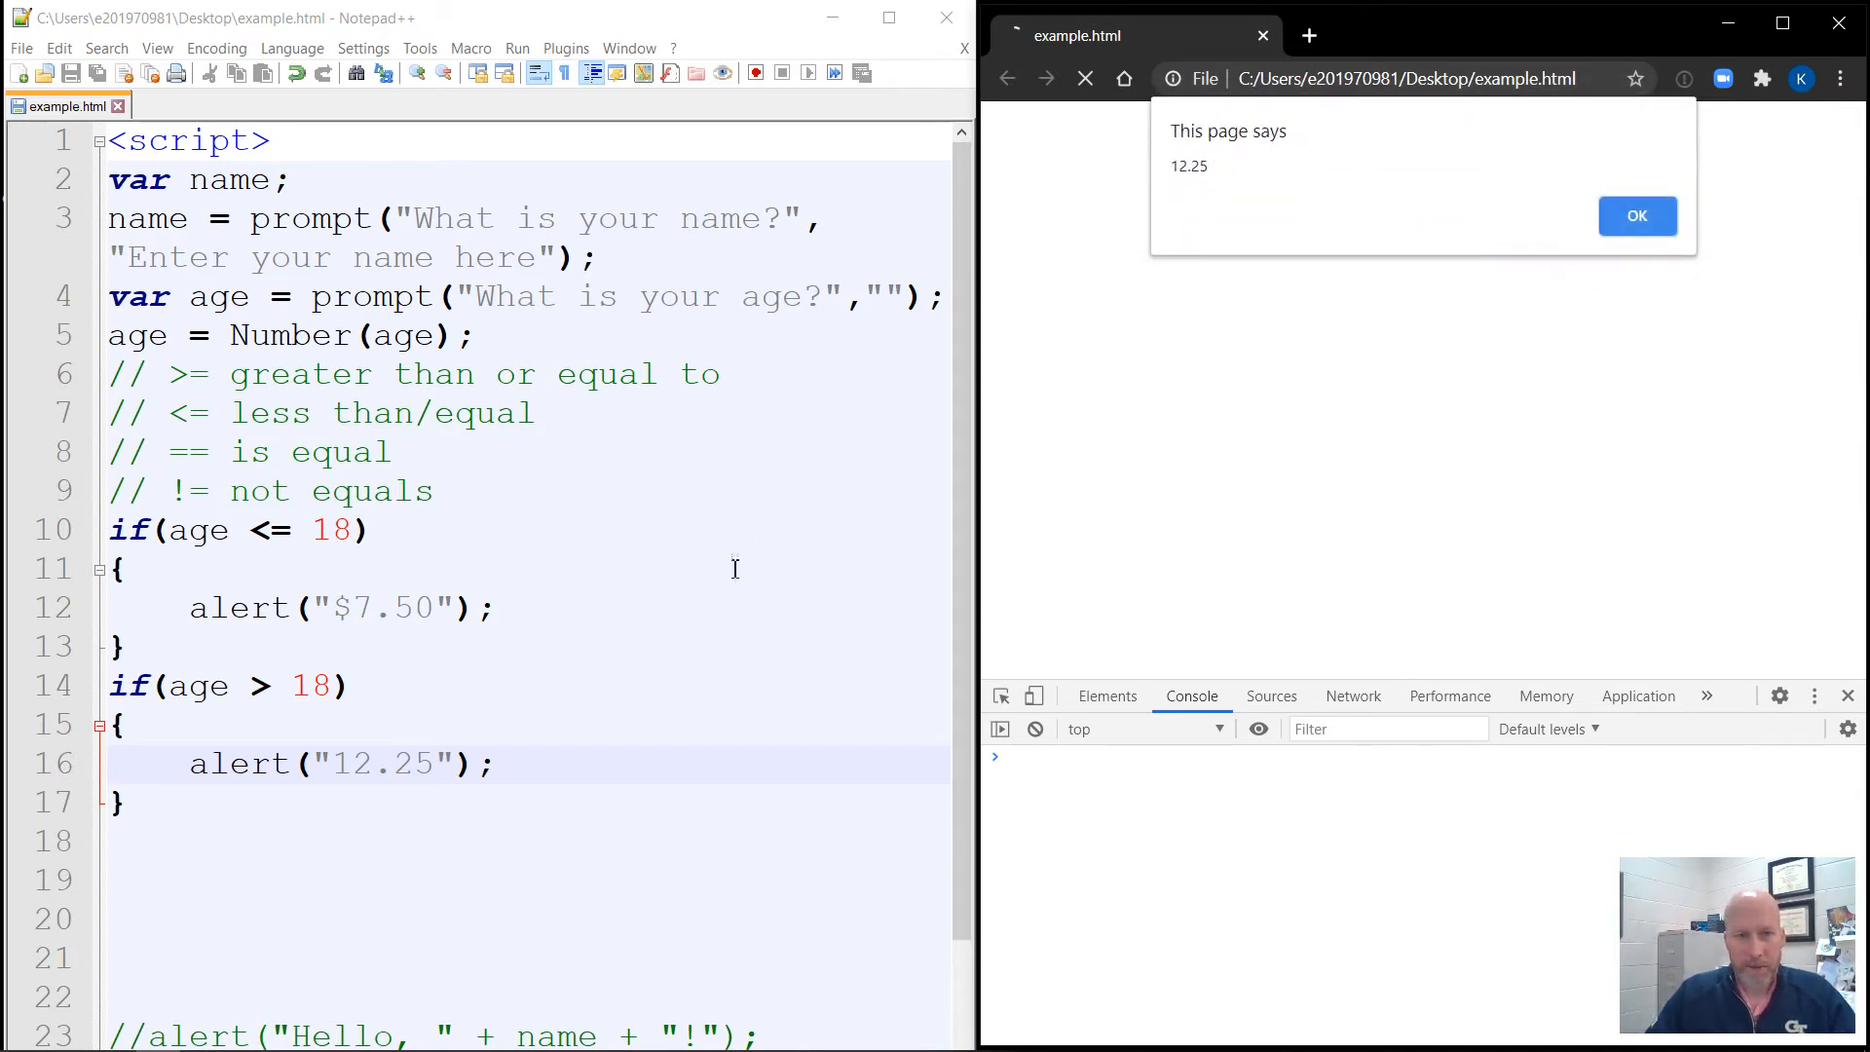
pyautogui.click(1637, 217)
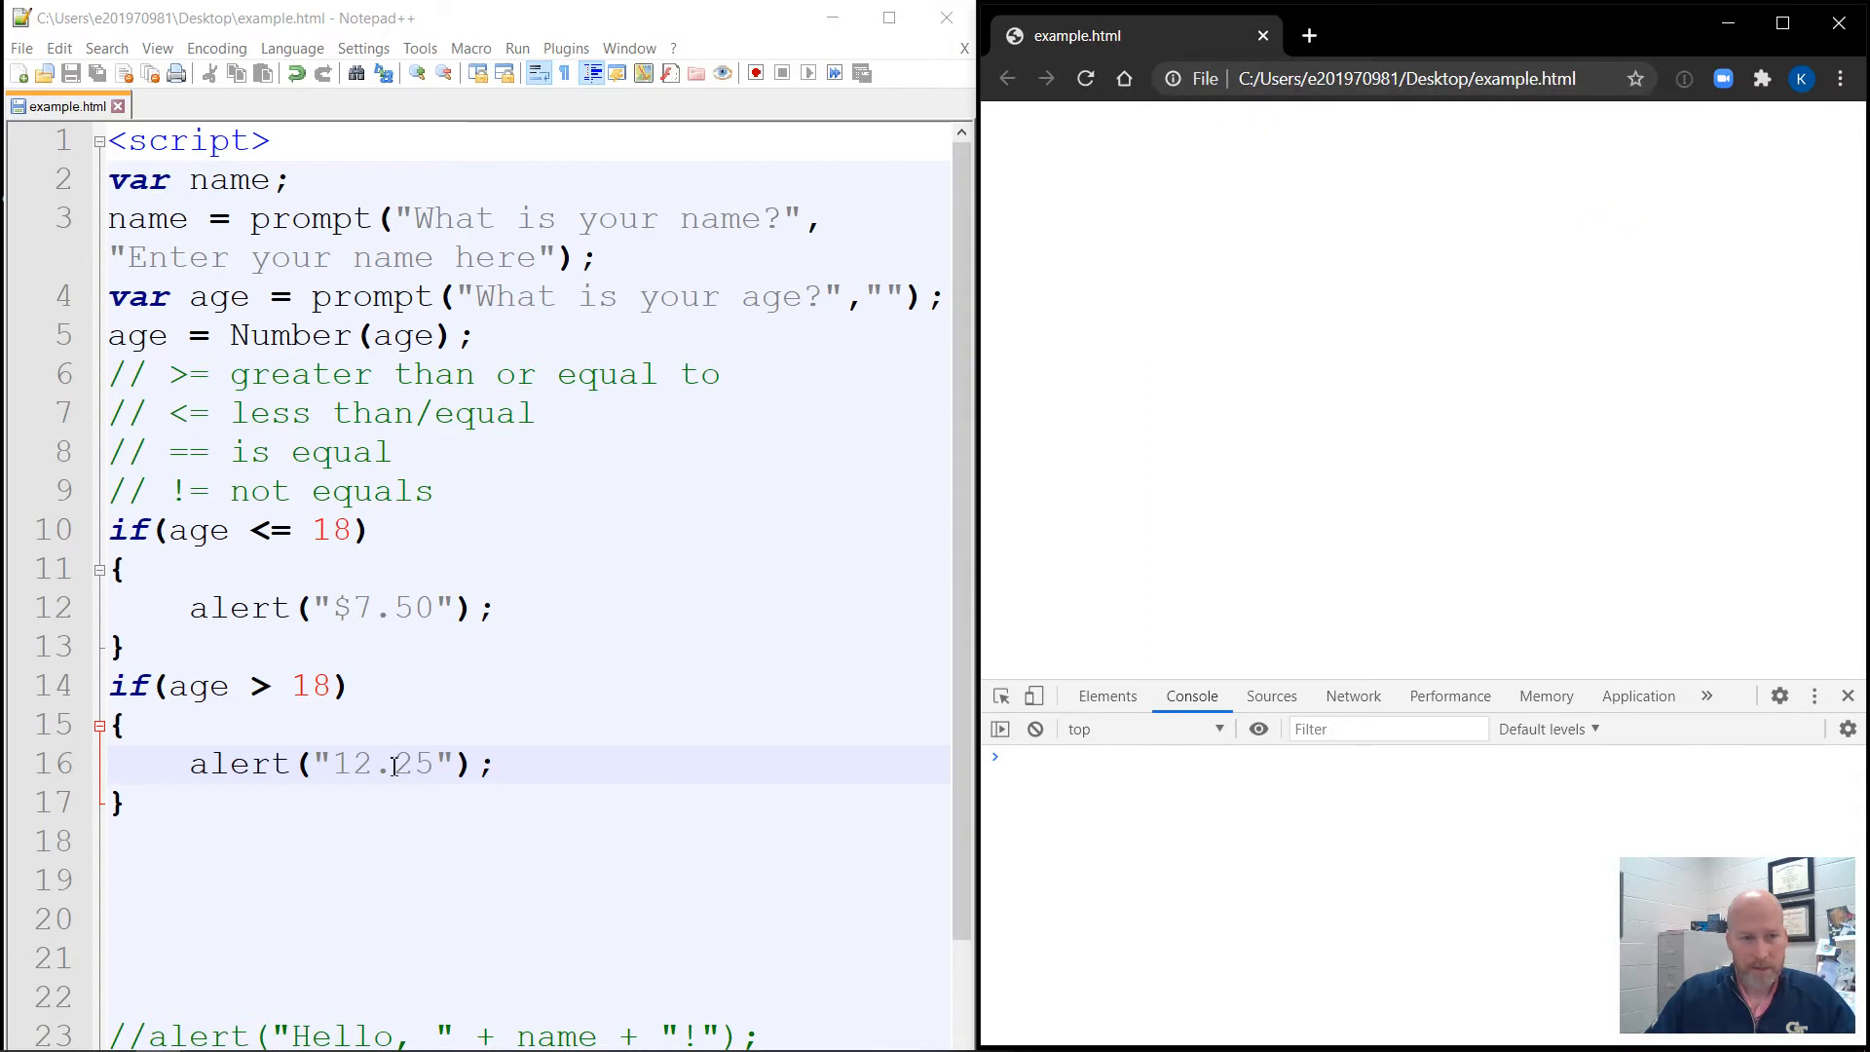
pyautogui.write('$')
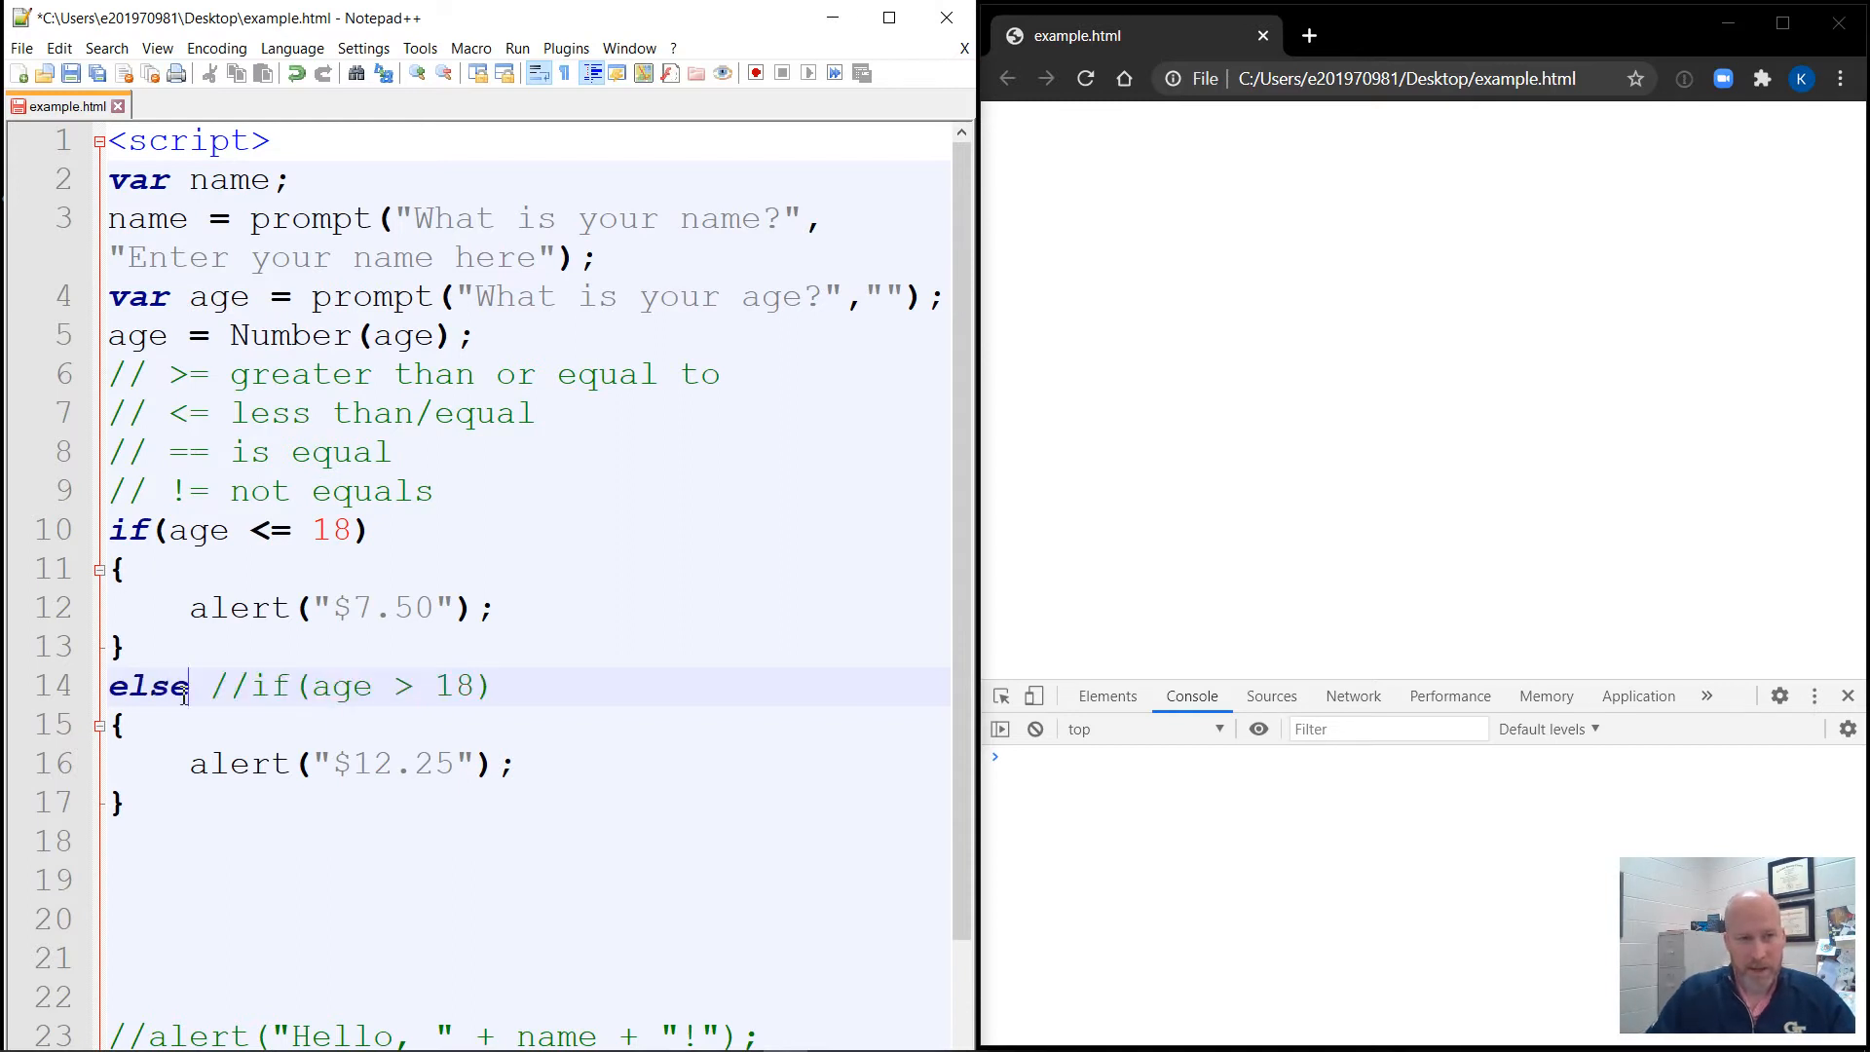
pyautogui.click(125, 724)
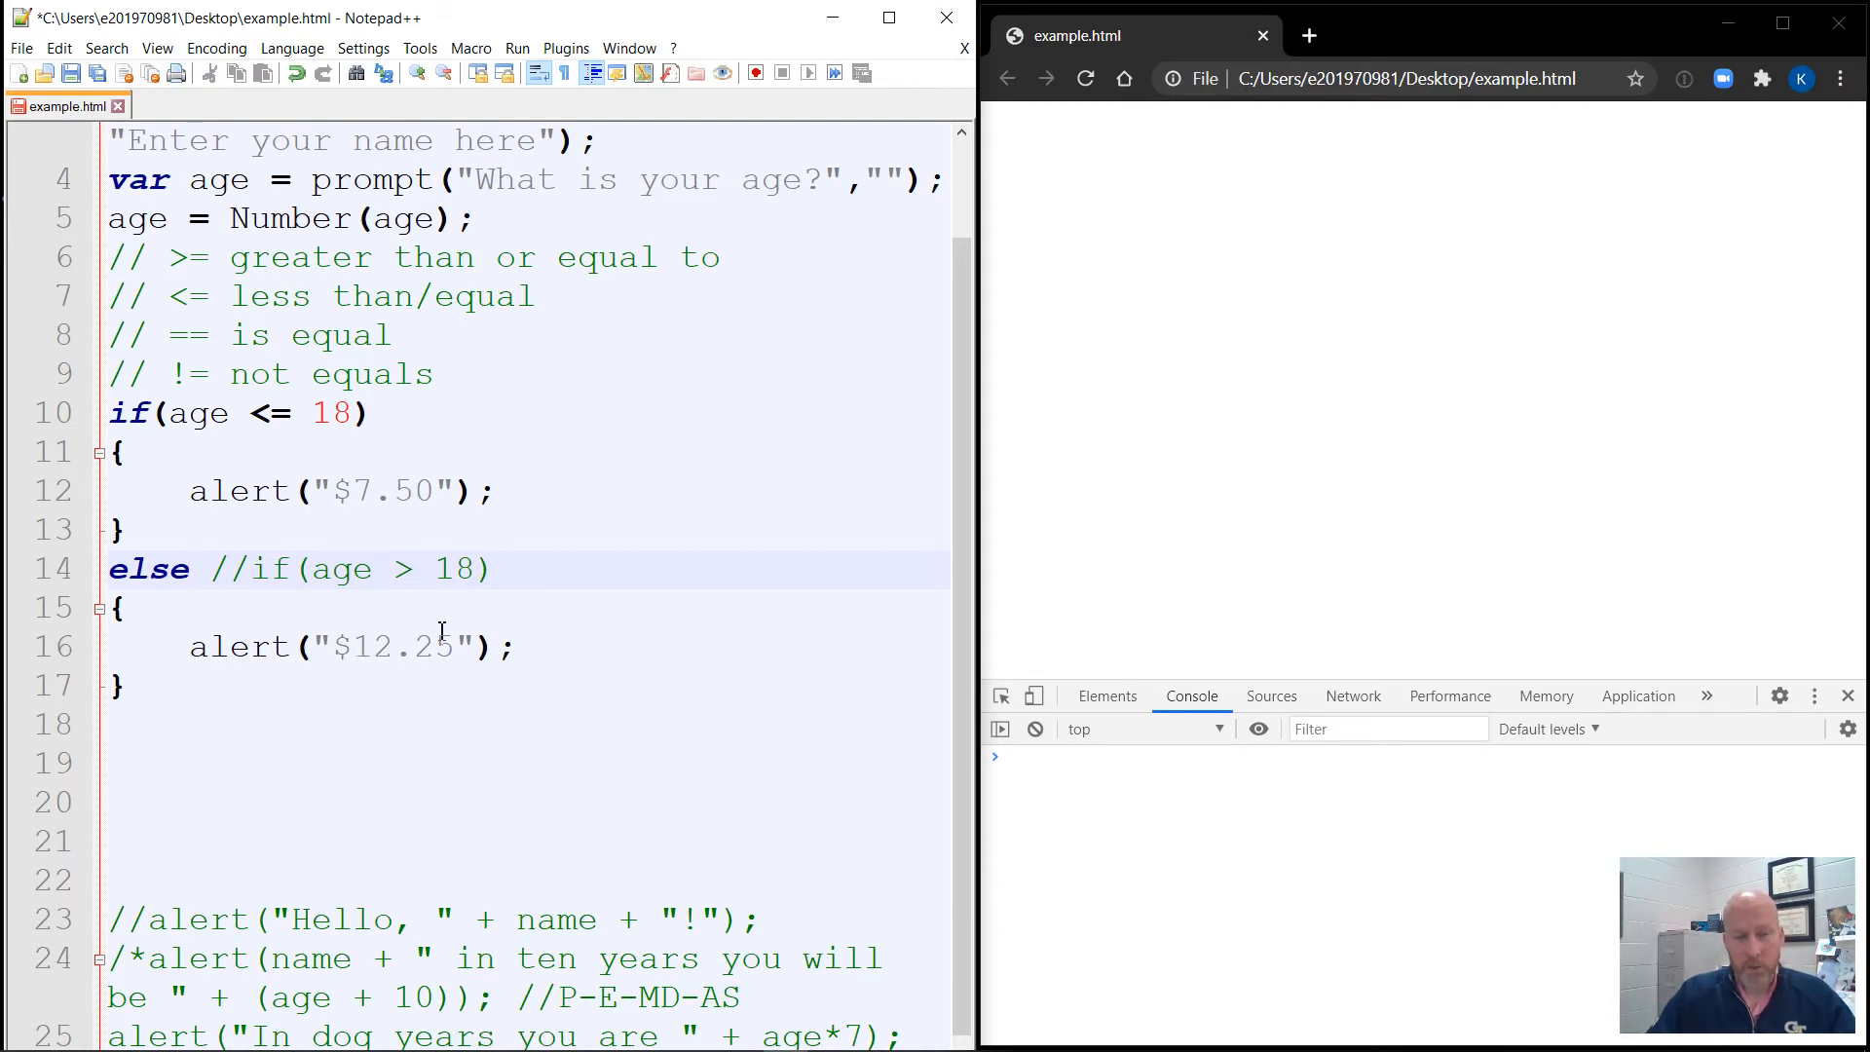
pyautogui.click(187, 569)
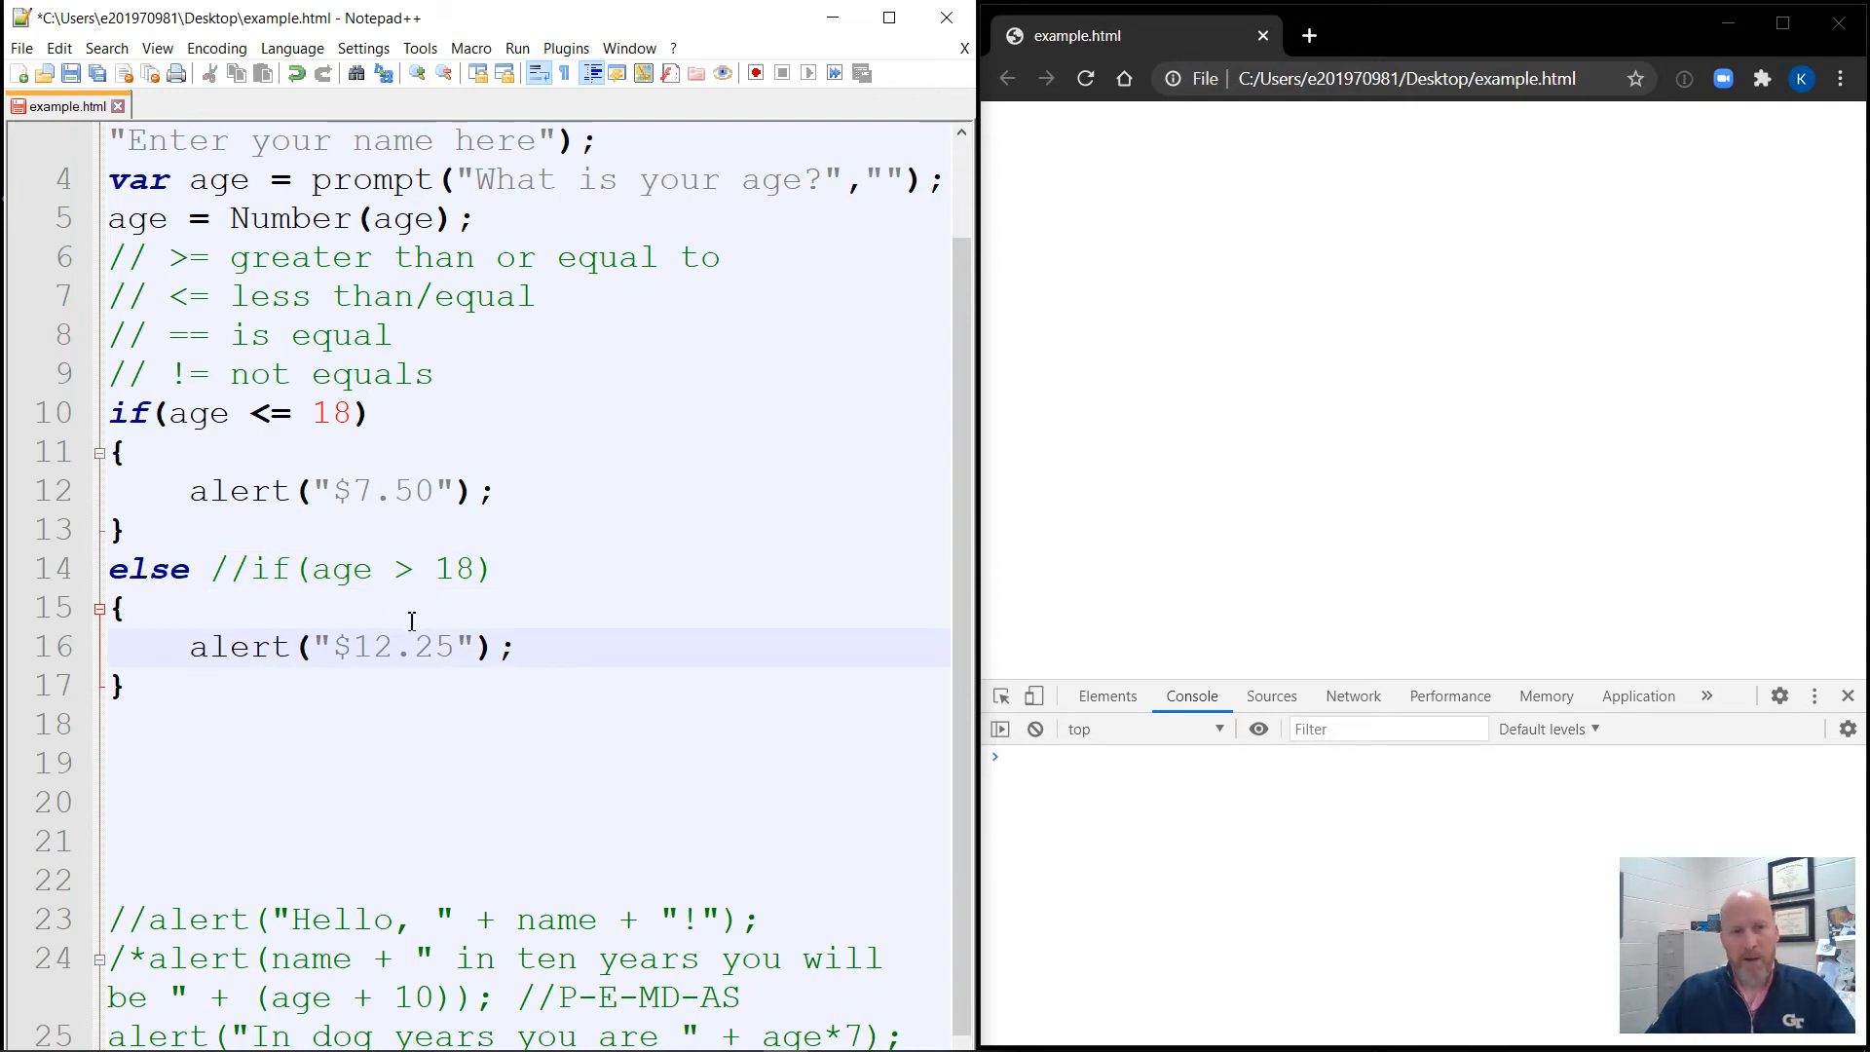
pyautogui.doubleClick(364, 491)
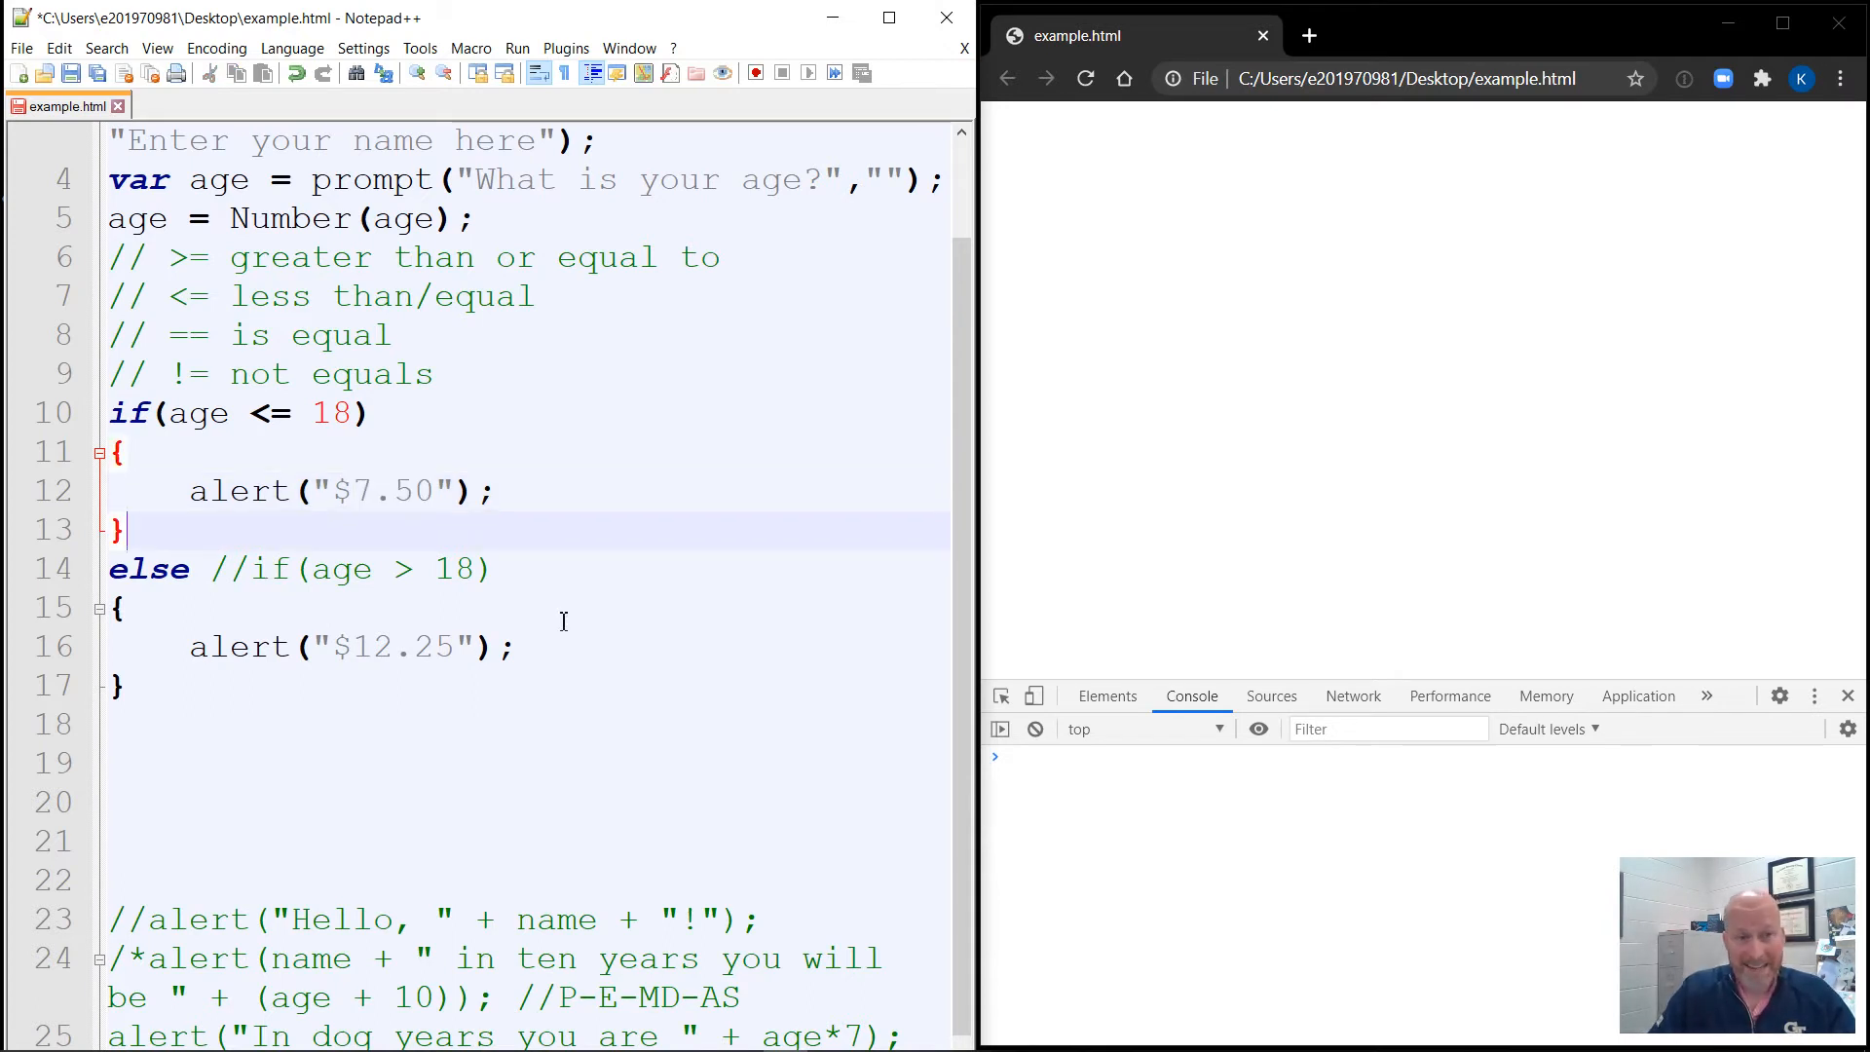
# Add an else if(age < 65) condition after the under-18 branch.
pyautogui.write('e')
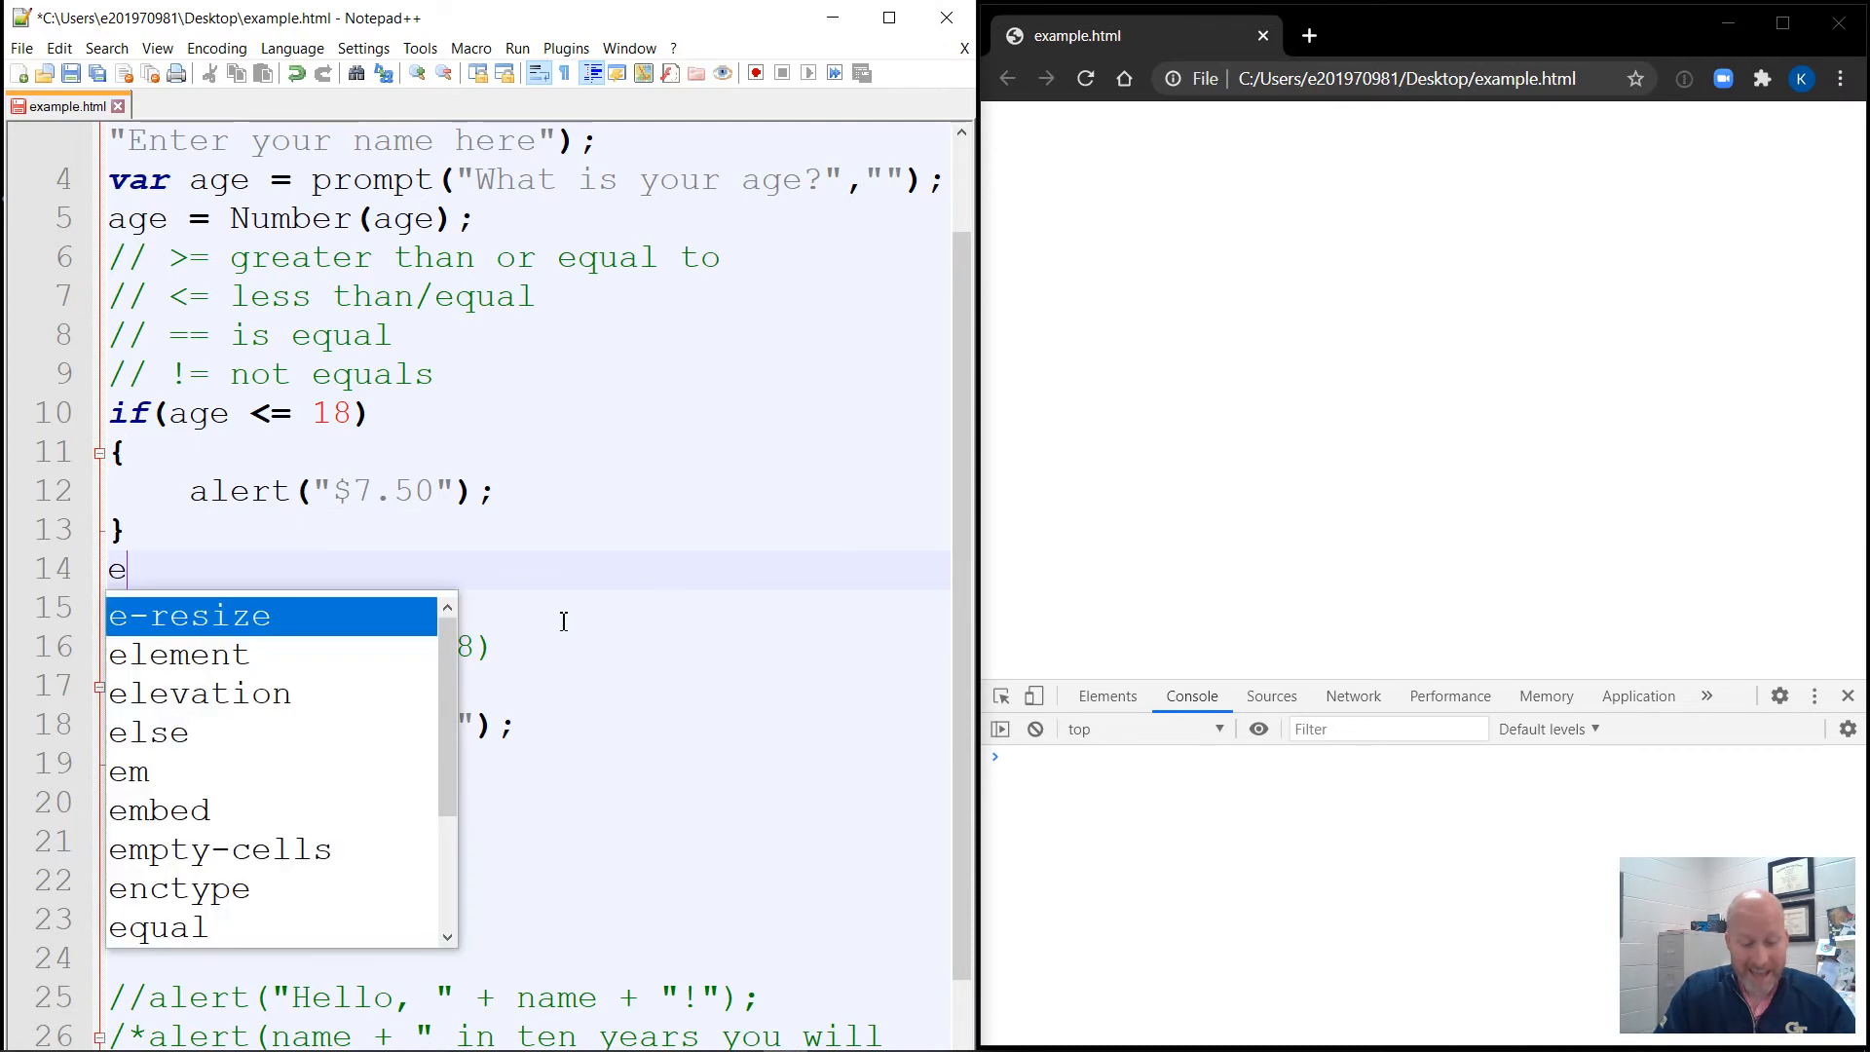
pyautogui.write('lse if(')
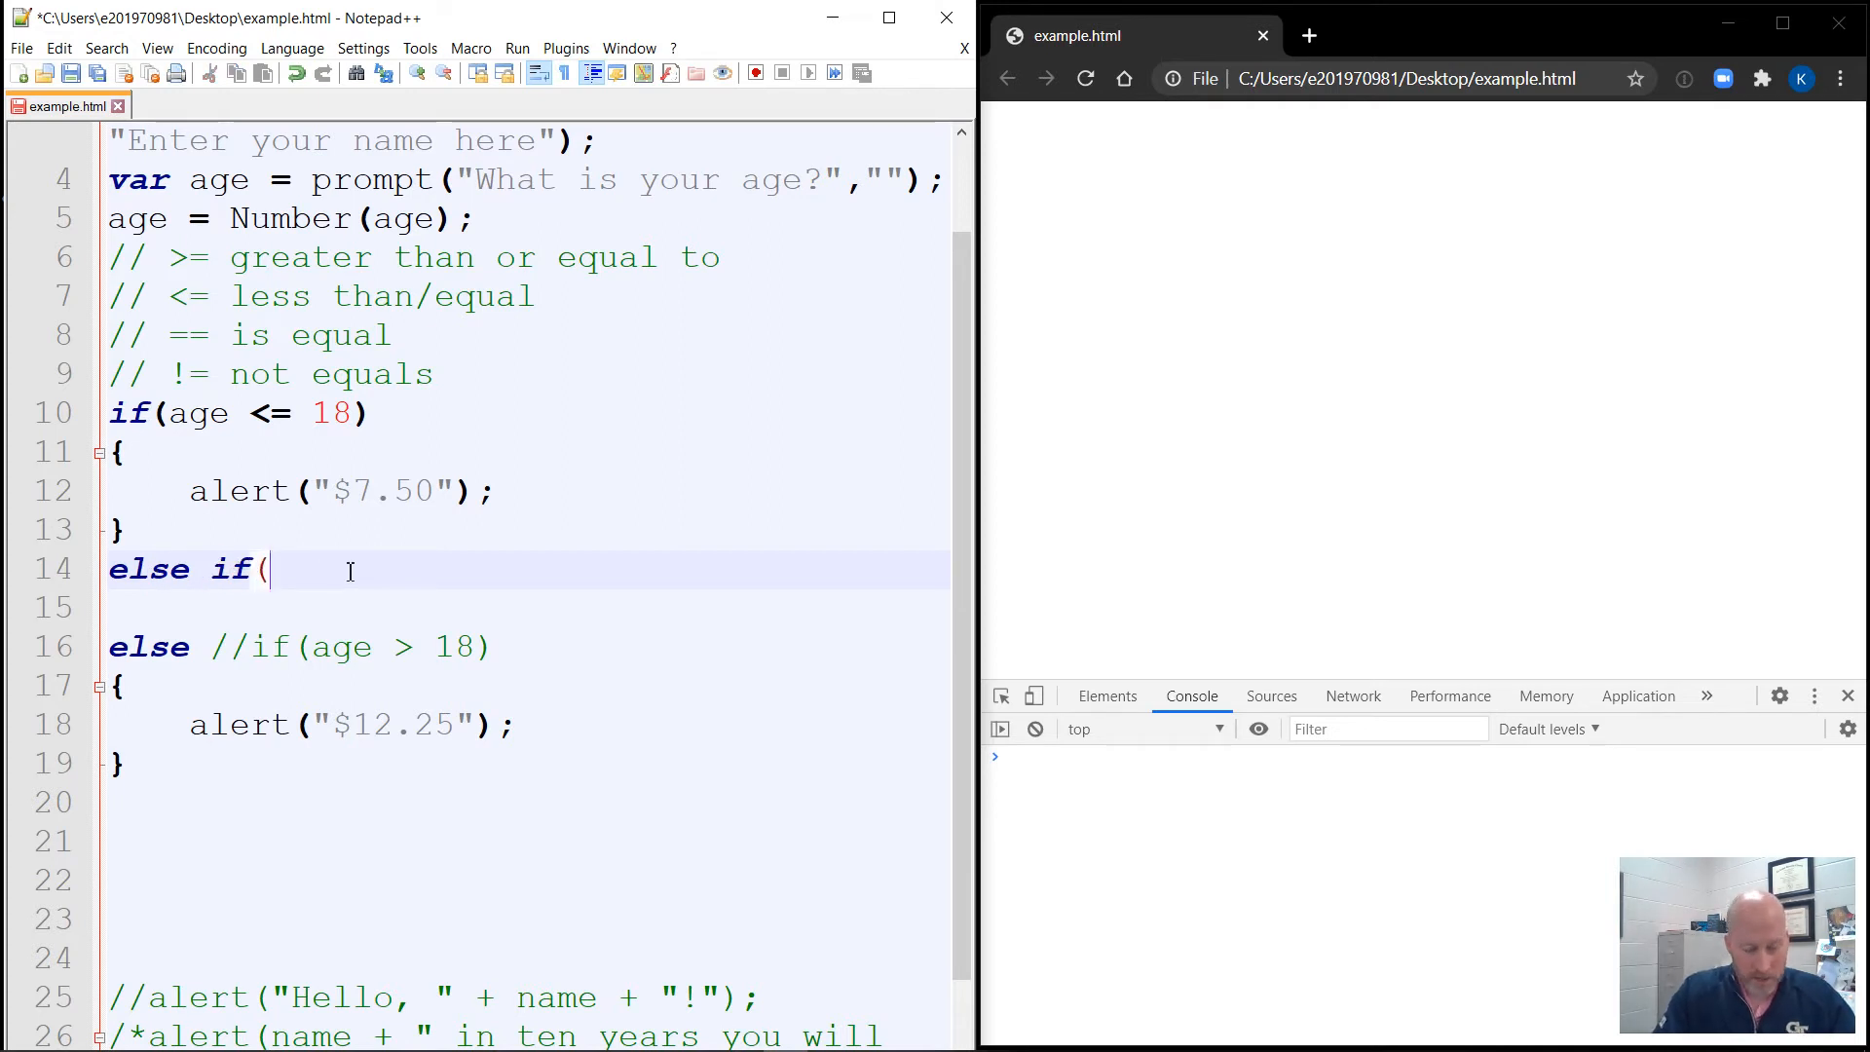
pyautogui.write('age')
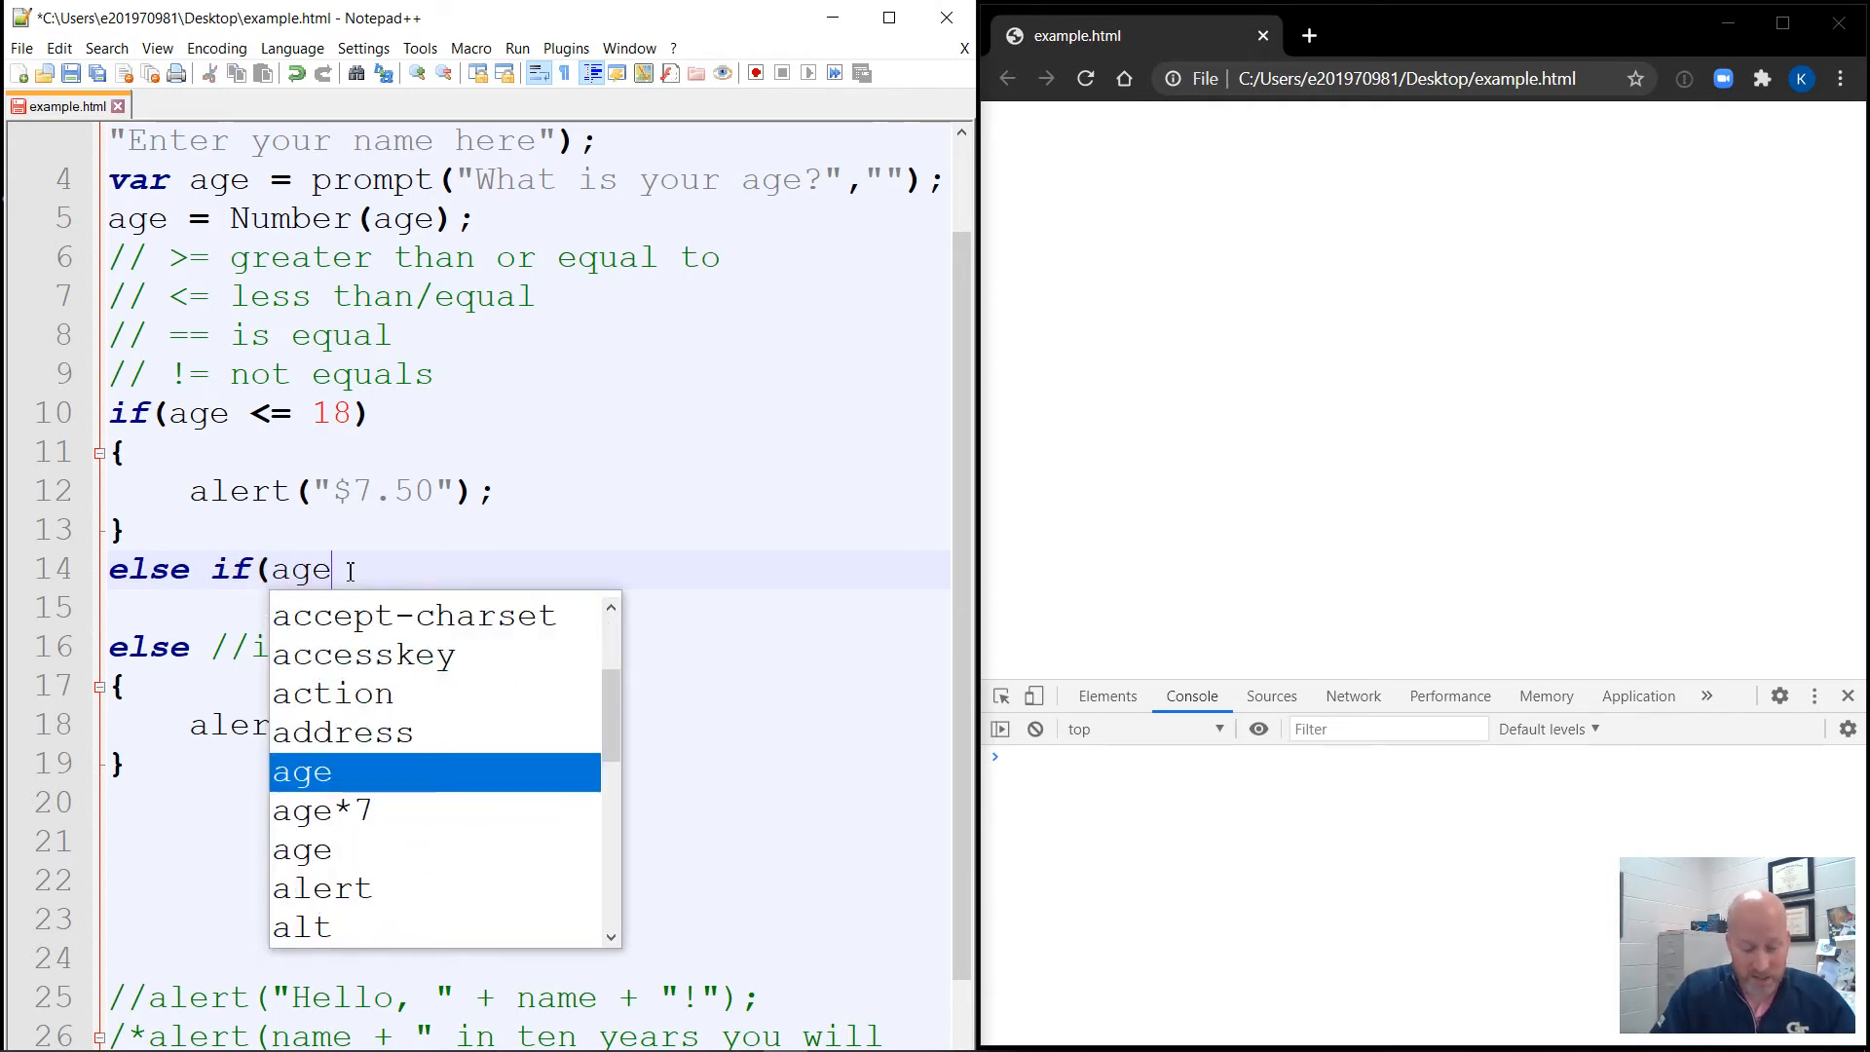
pyautogui.write('<')
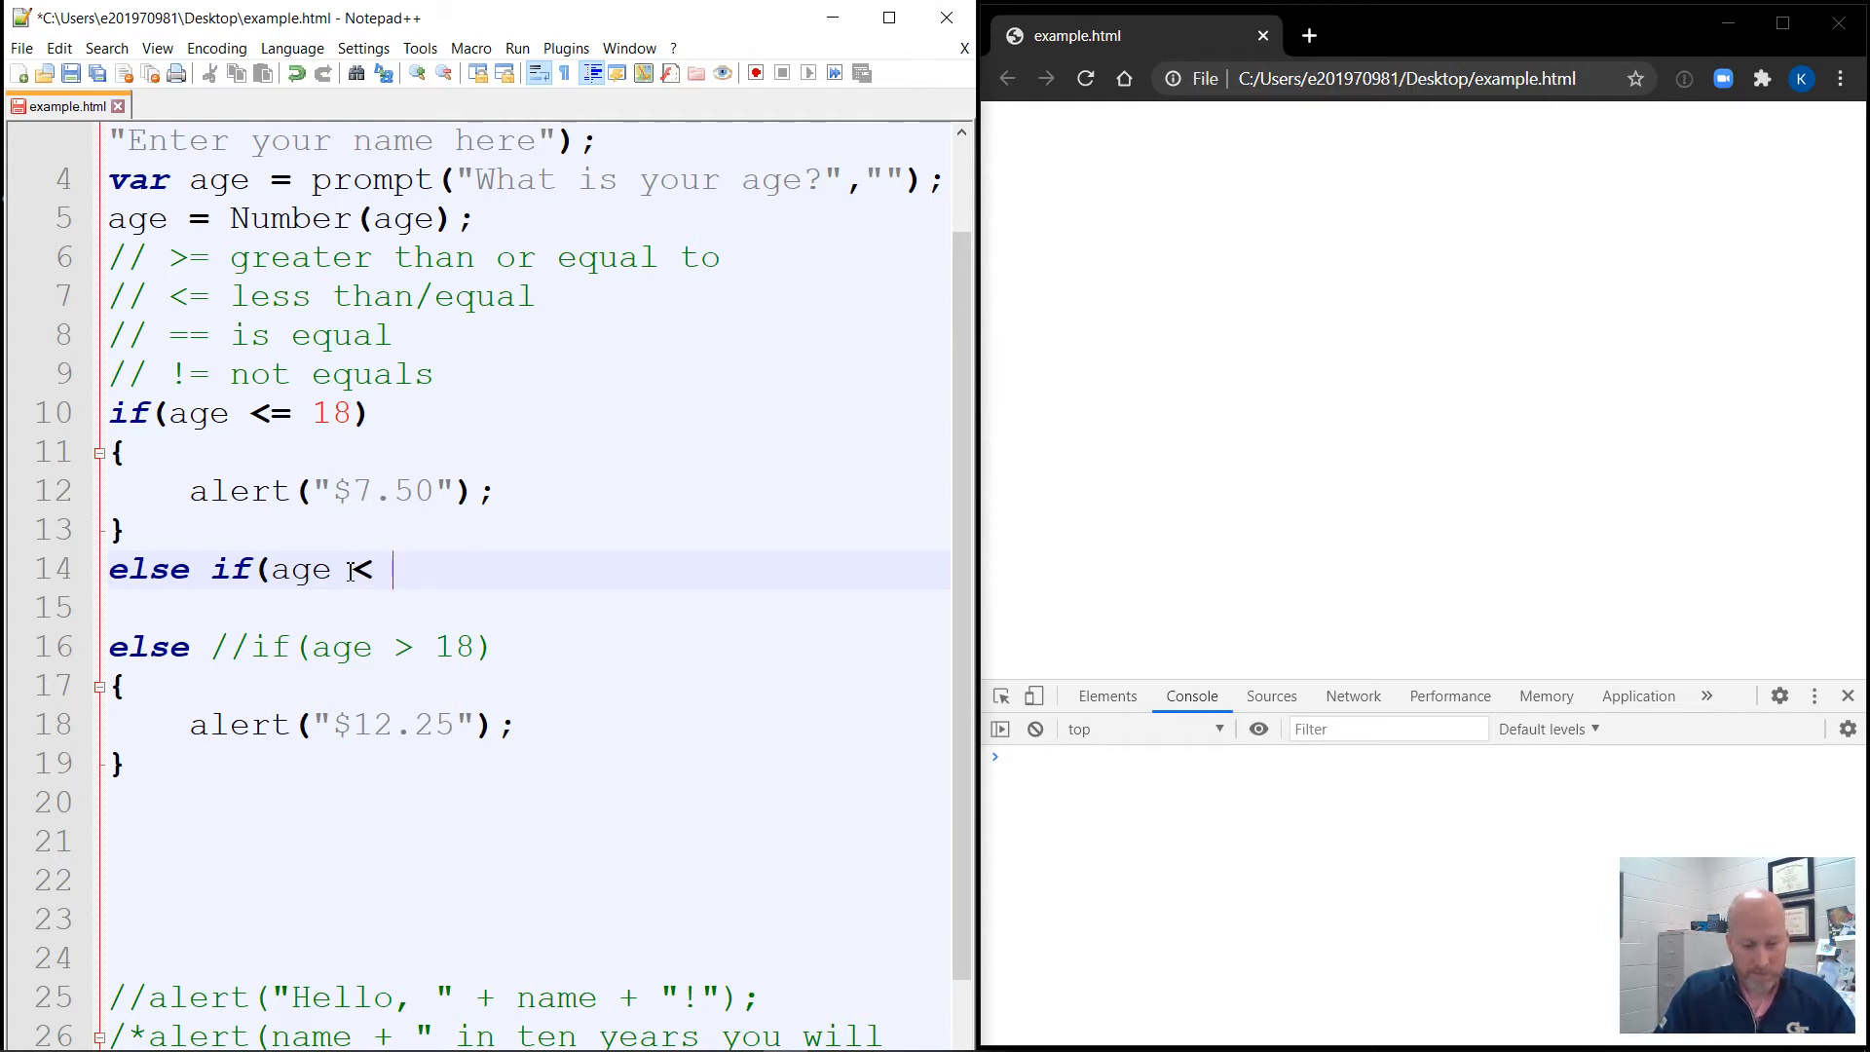
pyautogui.write('65)')
pyautogui.click(526, 606)
pyautogui.write('{')
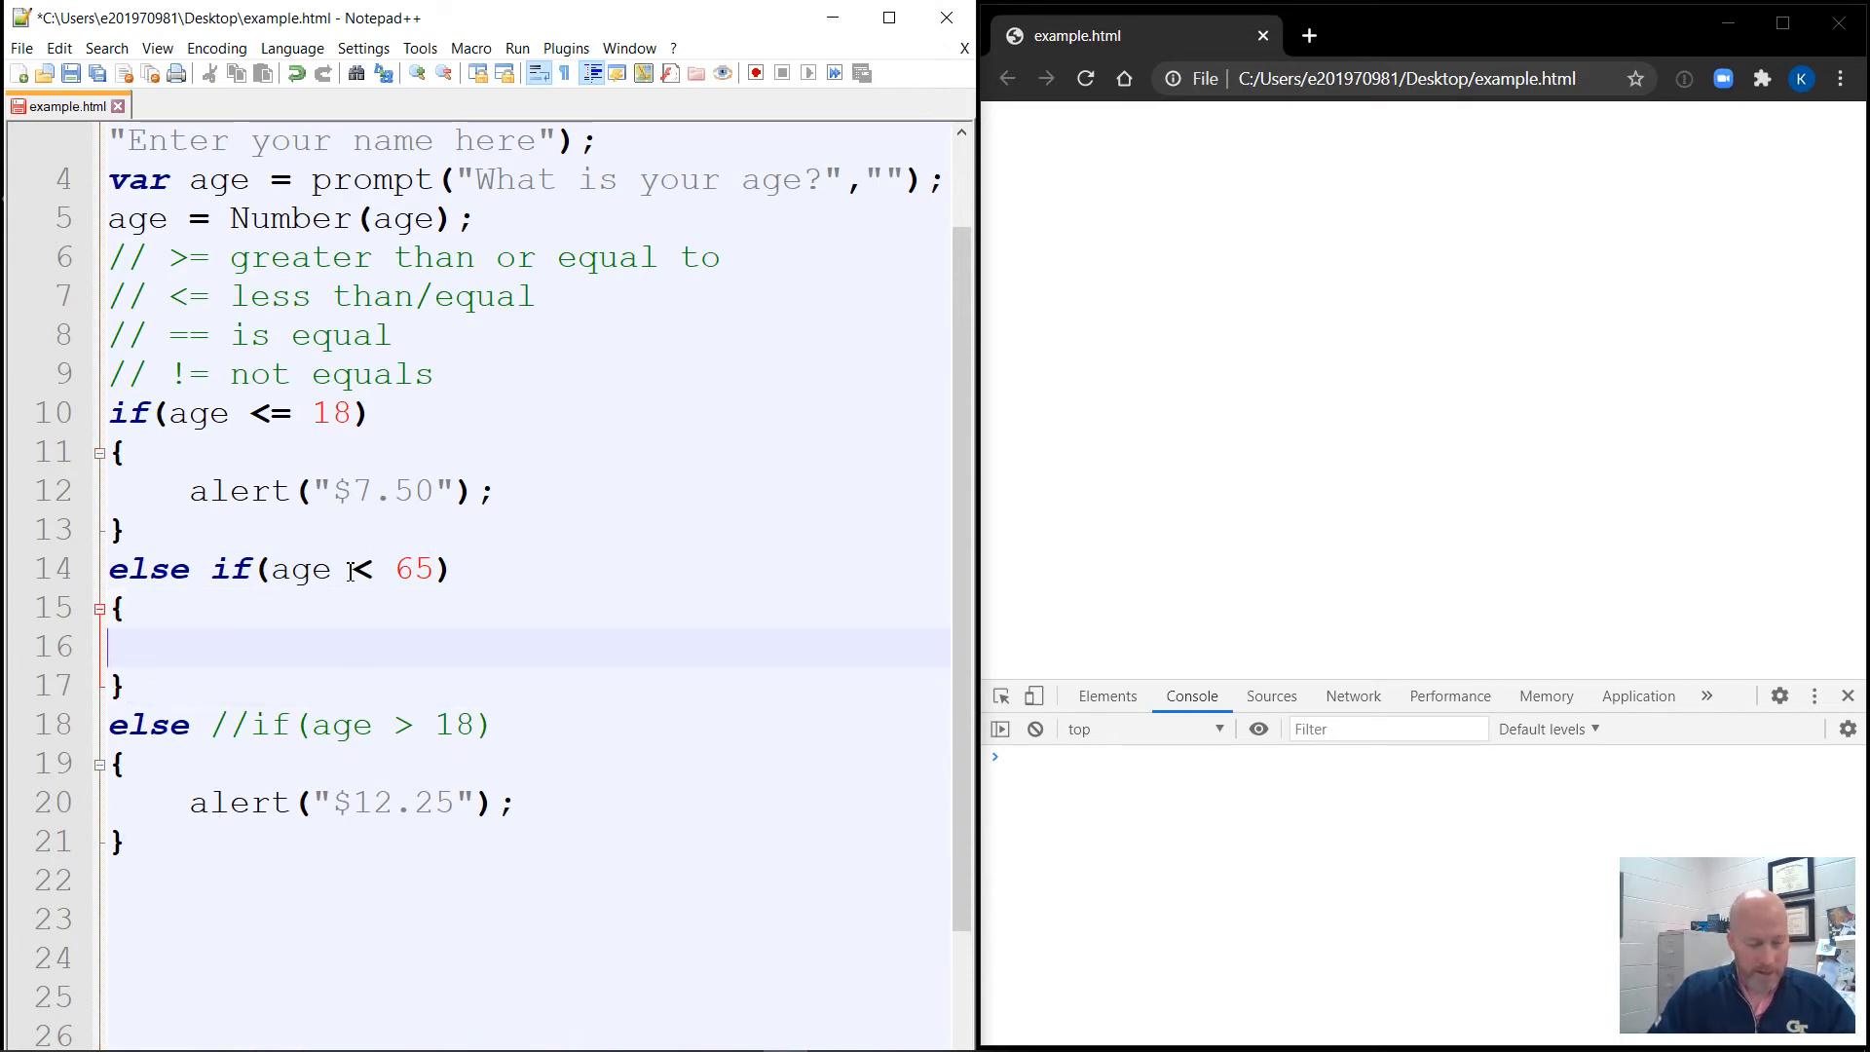
# Inside the under-65 branch, add alert("$15.00");.
pyautogui.scroll(-3)
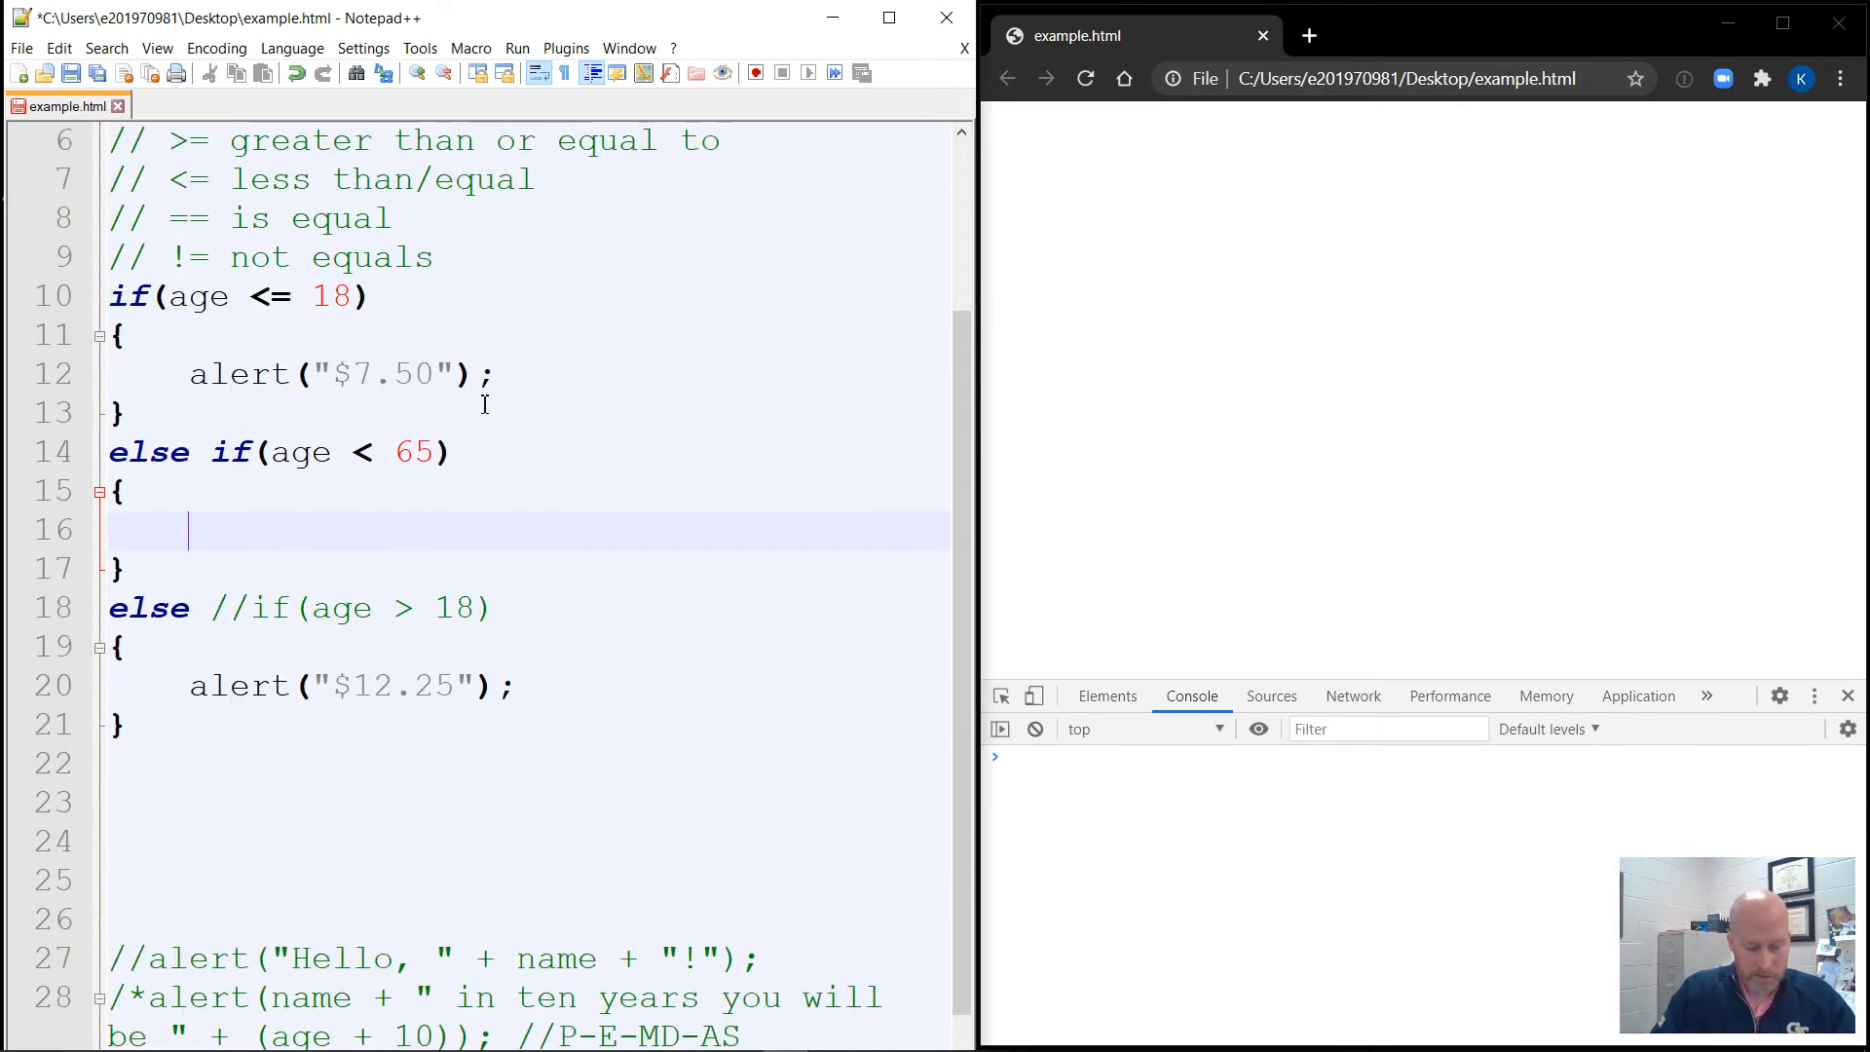
pyautogui.write('alert(')
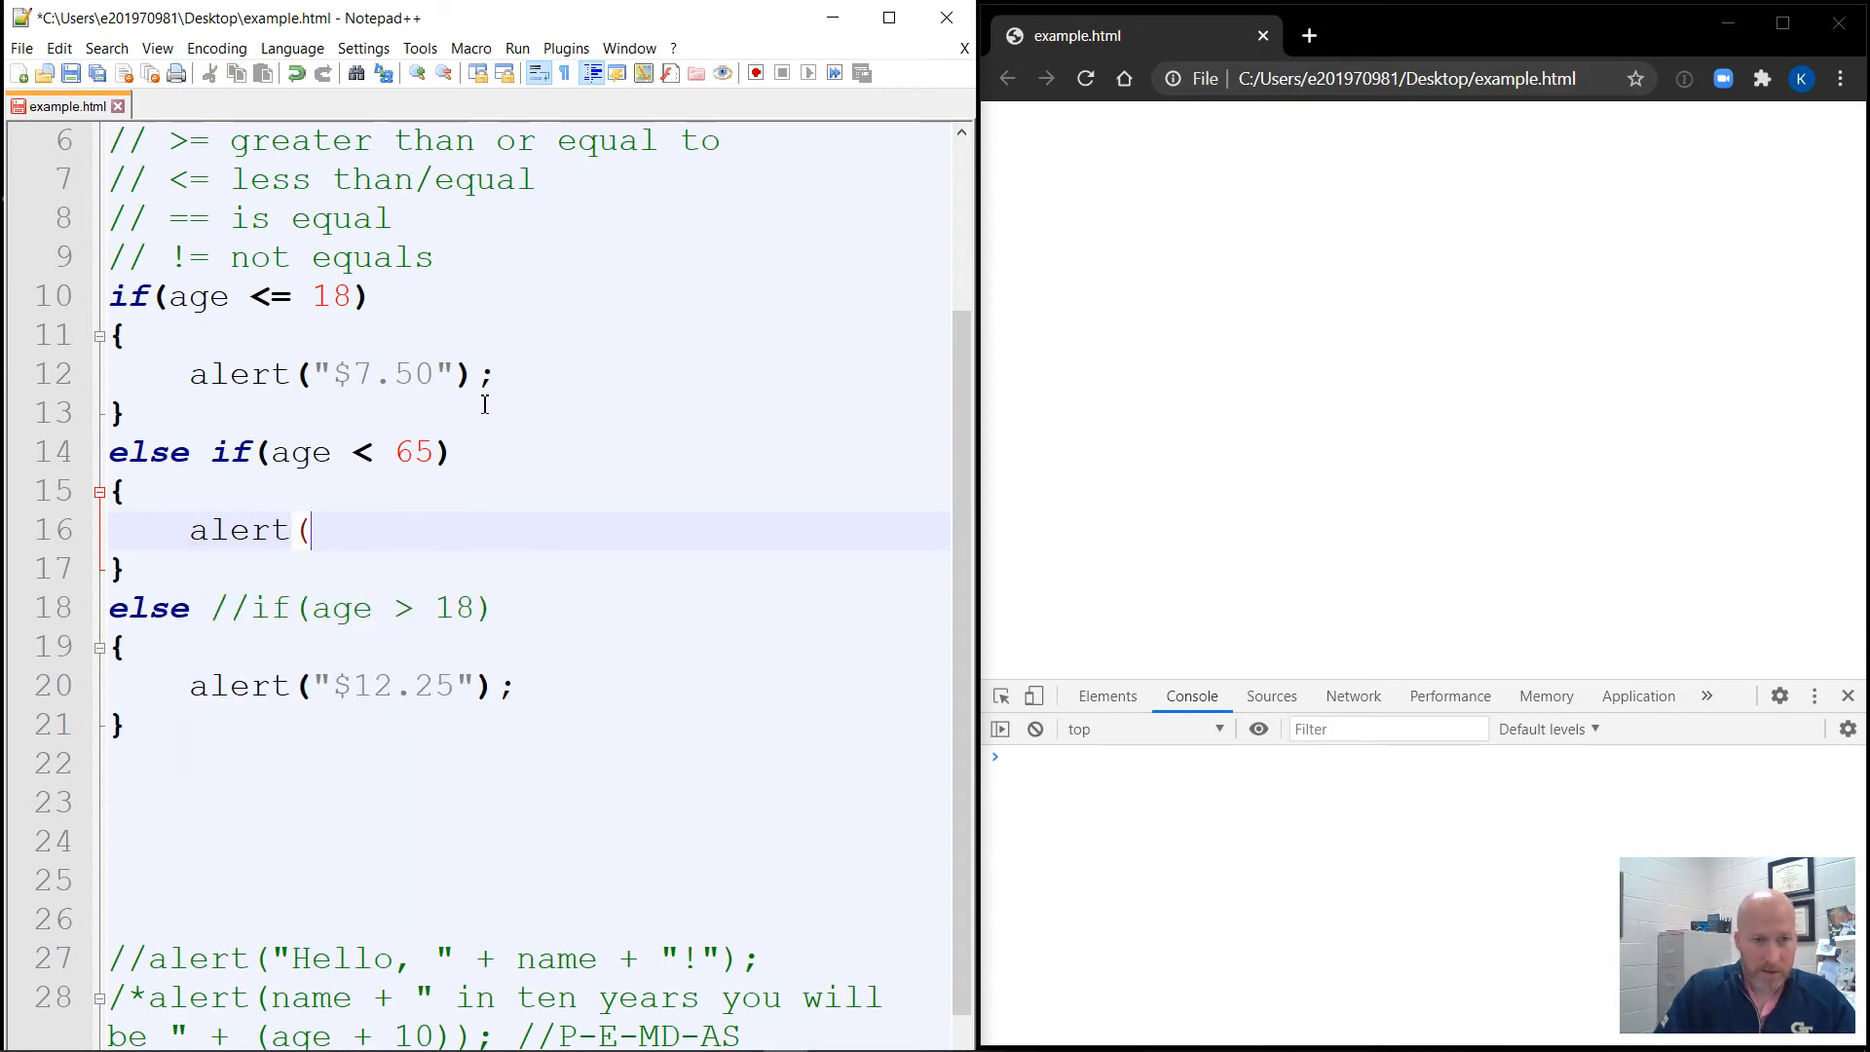
pyautogui.write('"')
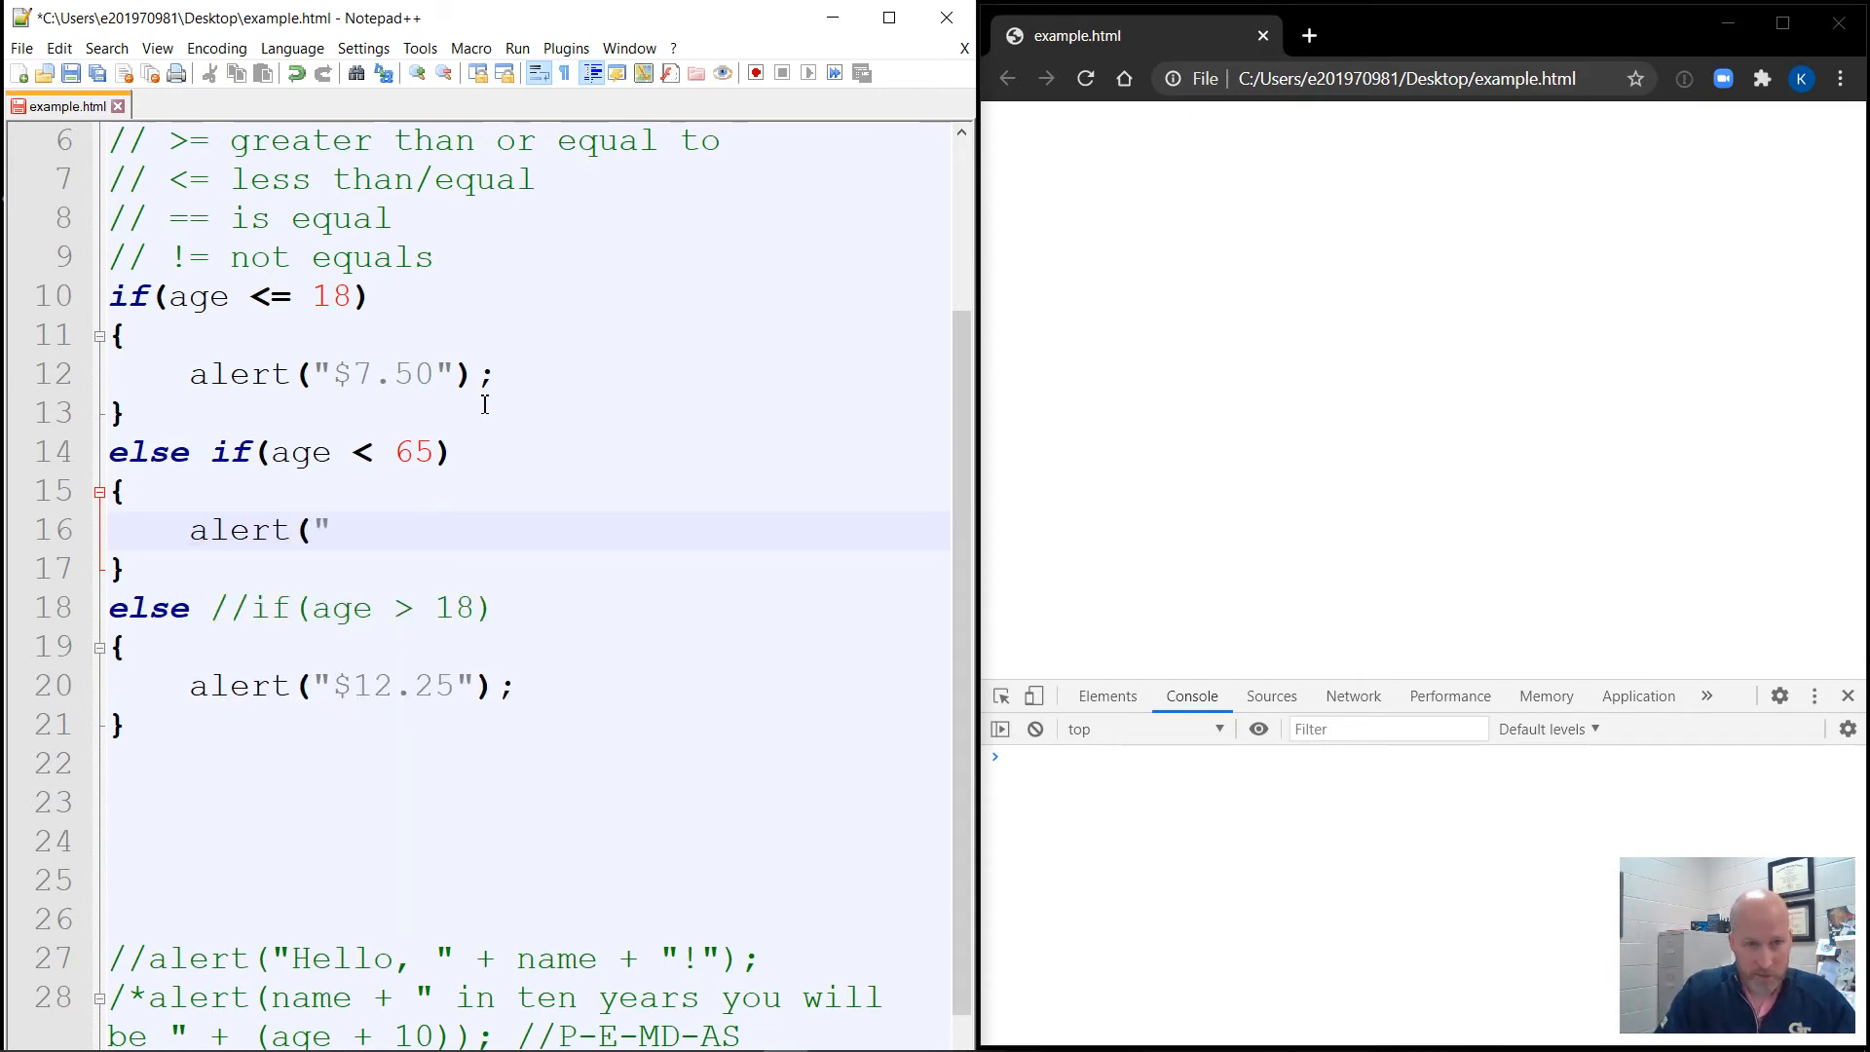
pyautogui.write('$1')
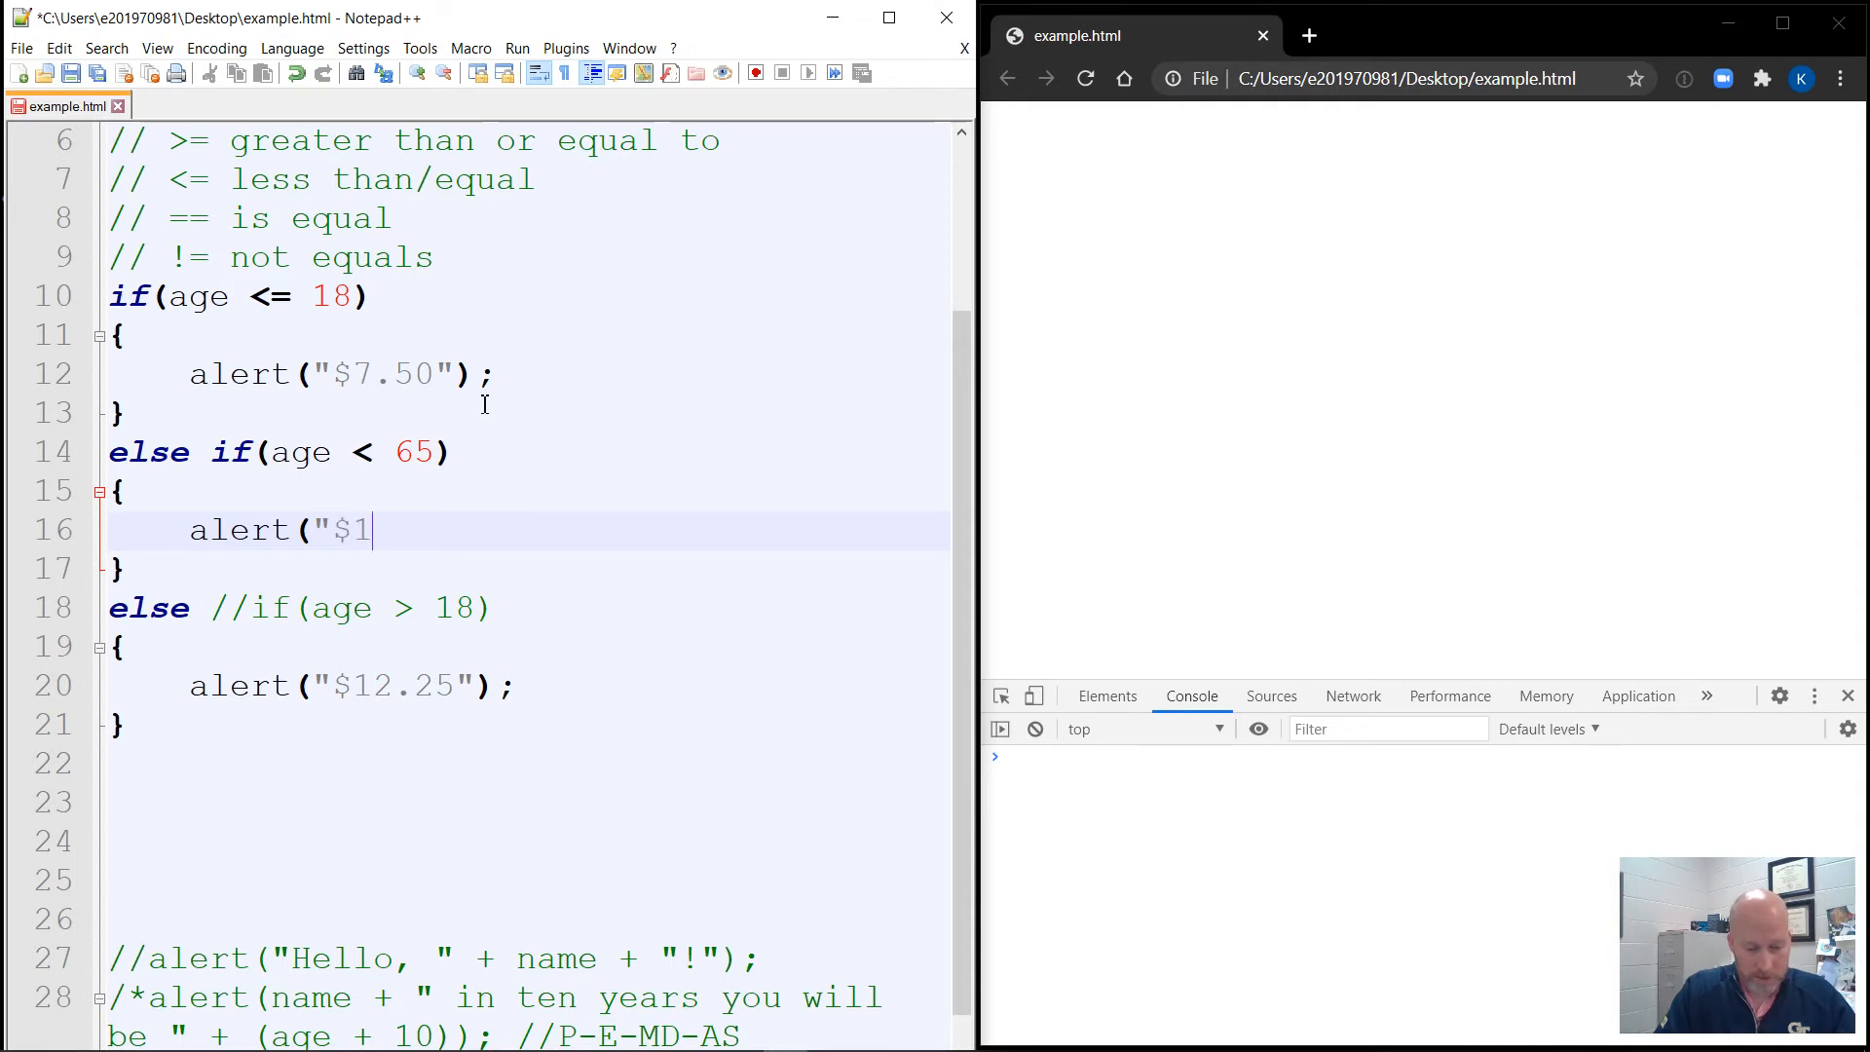
pyautogui.write('5.00"')
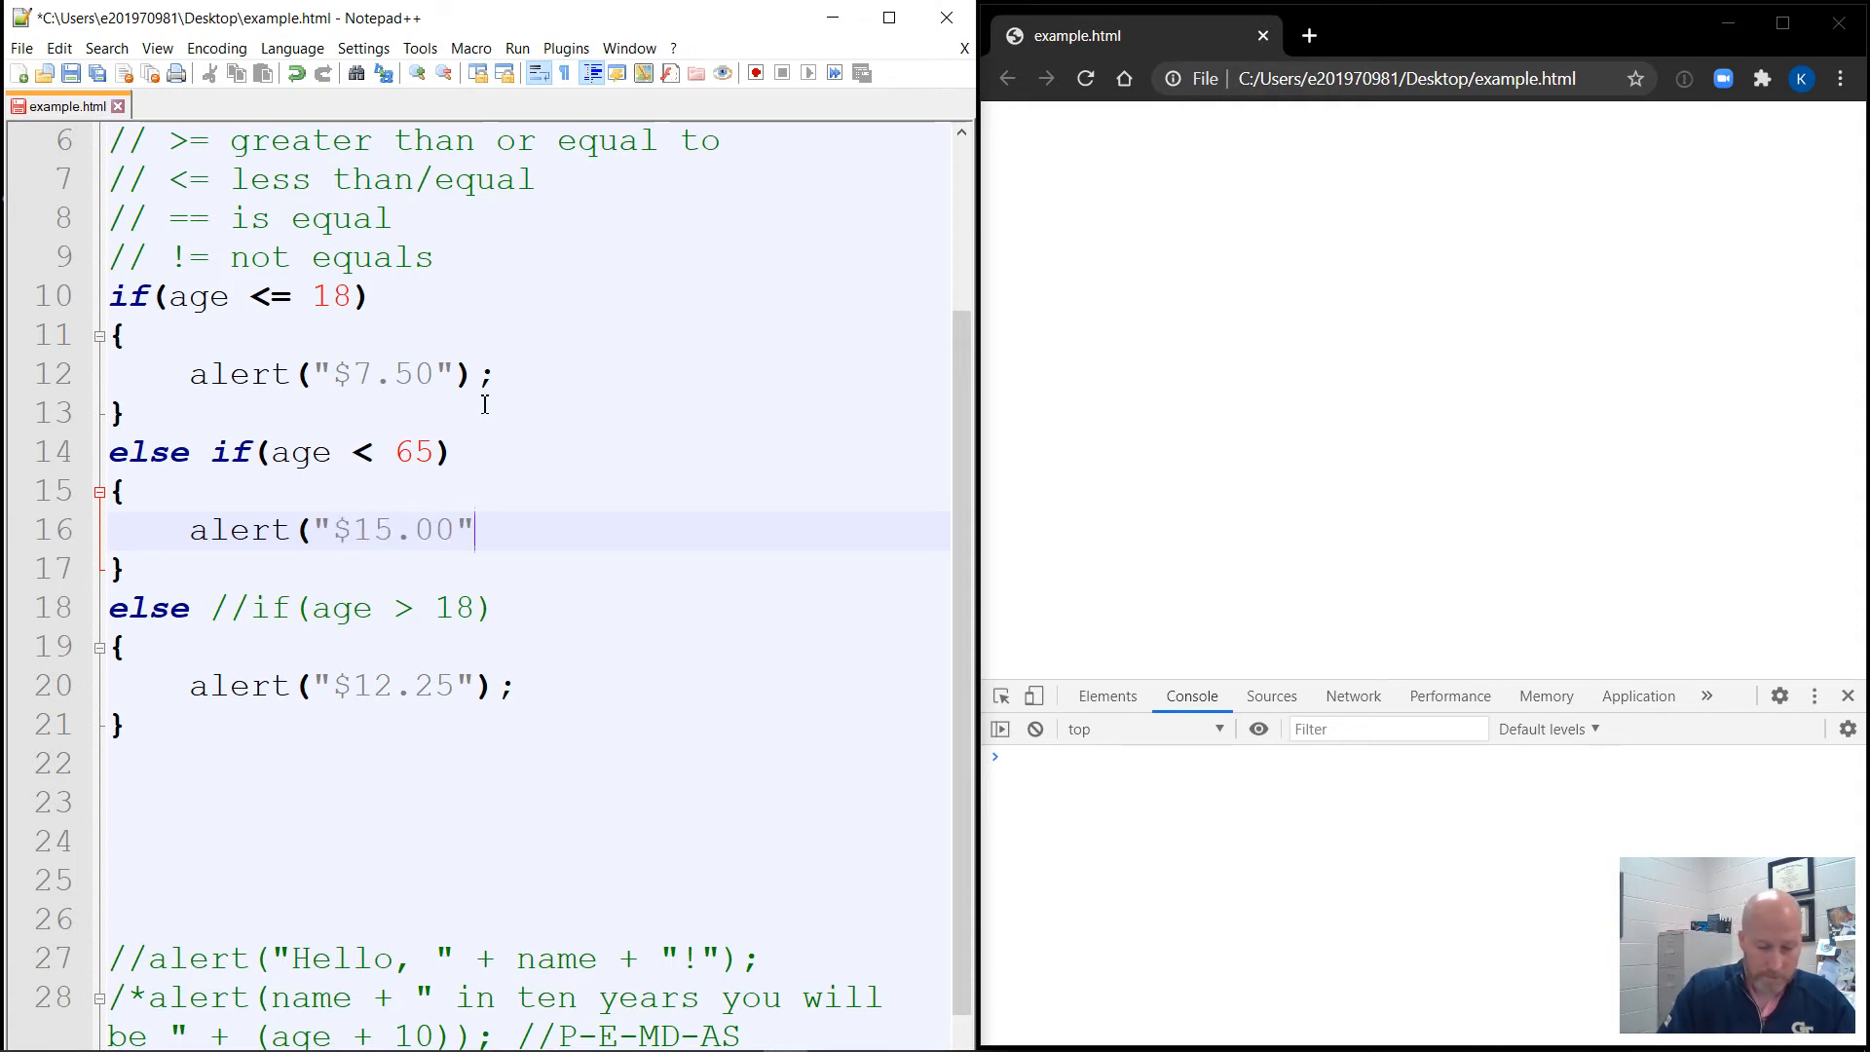
pyautogui.write(');')
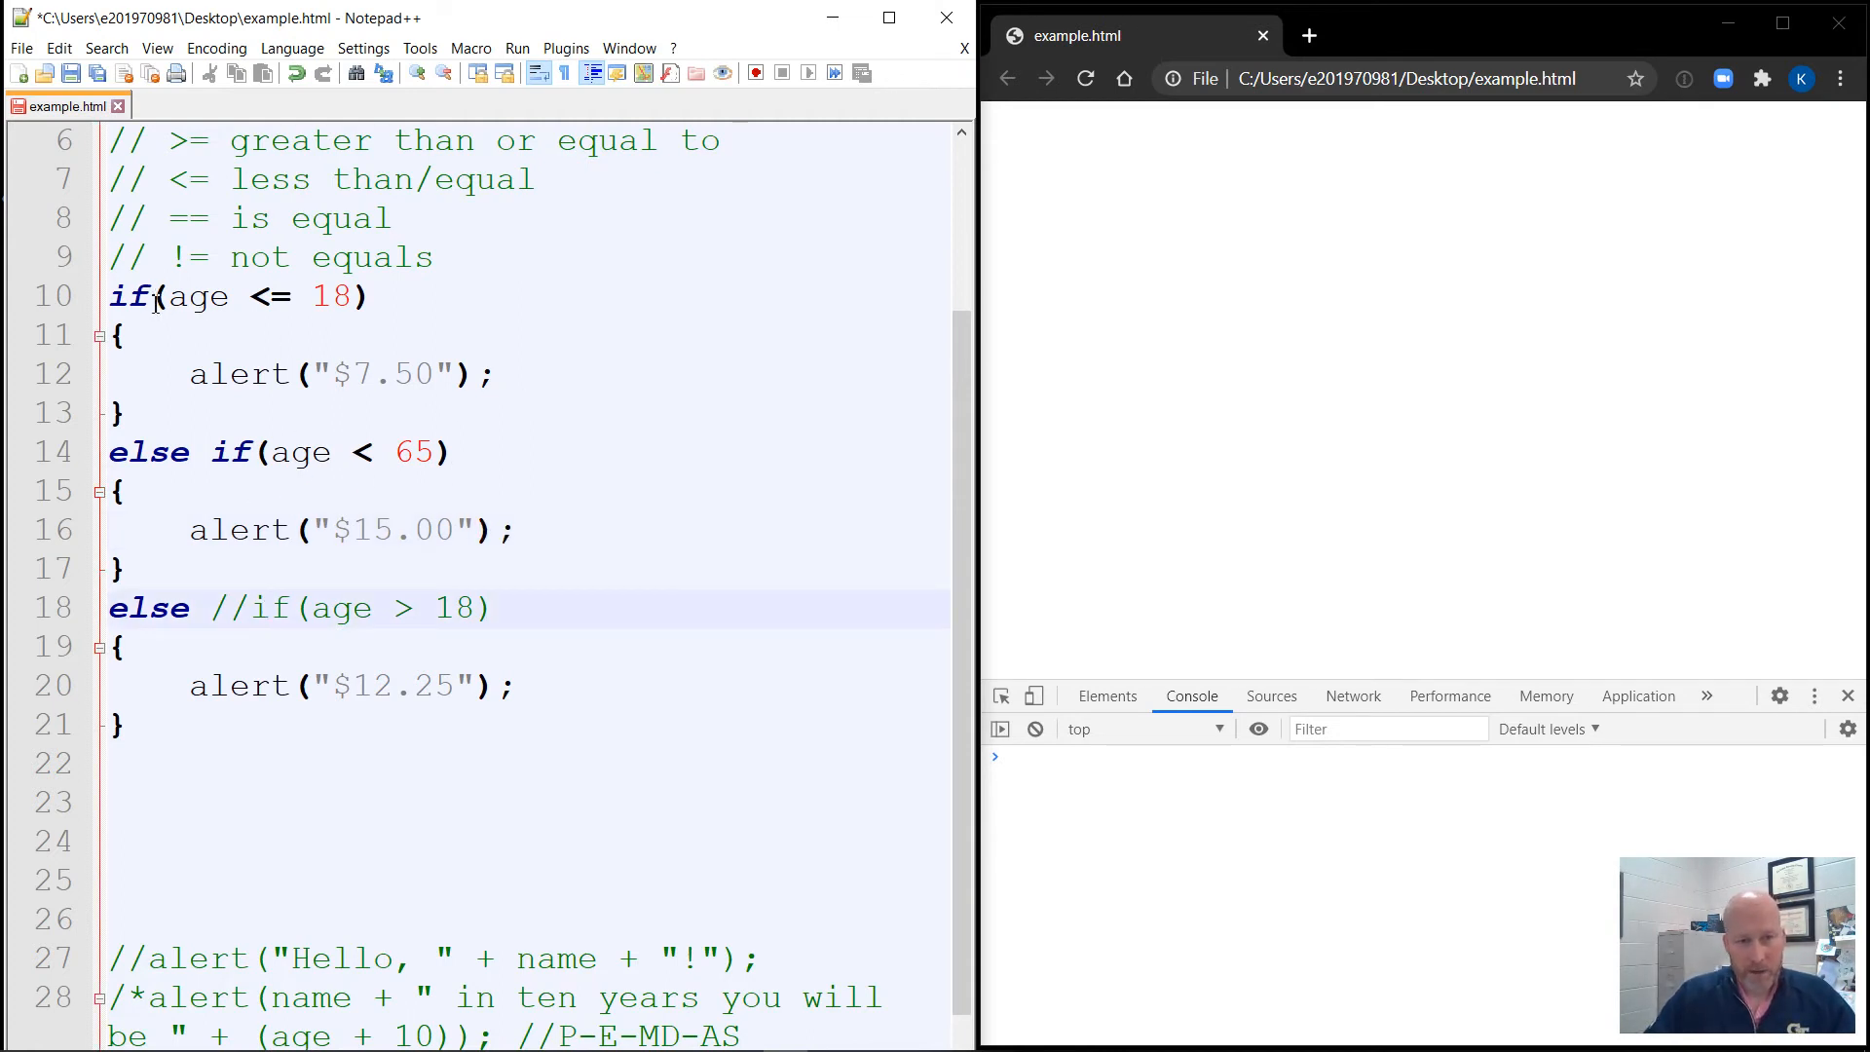
pyautogui.click(272, 608)
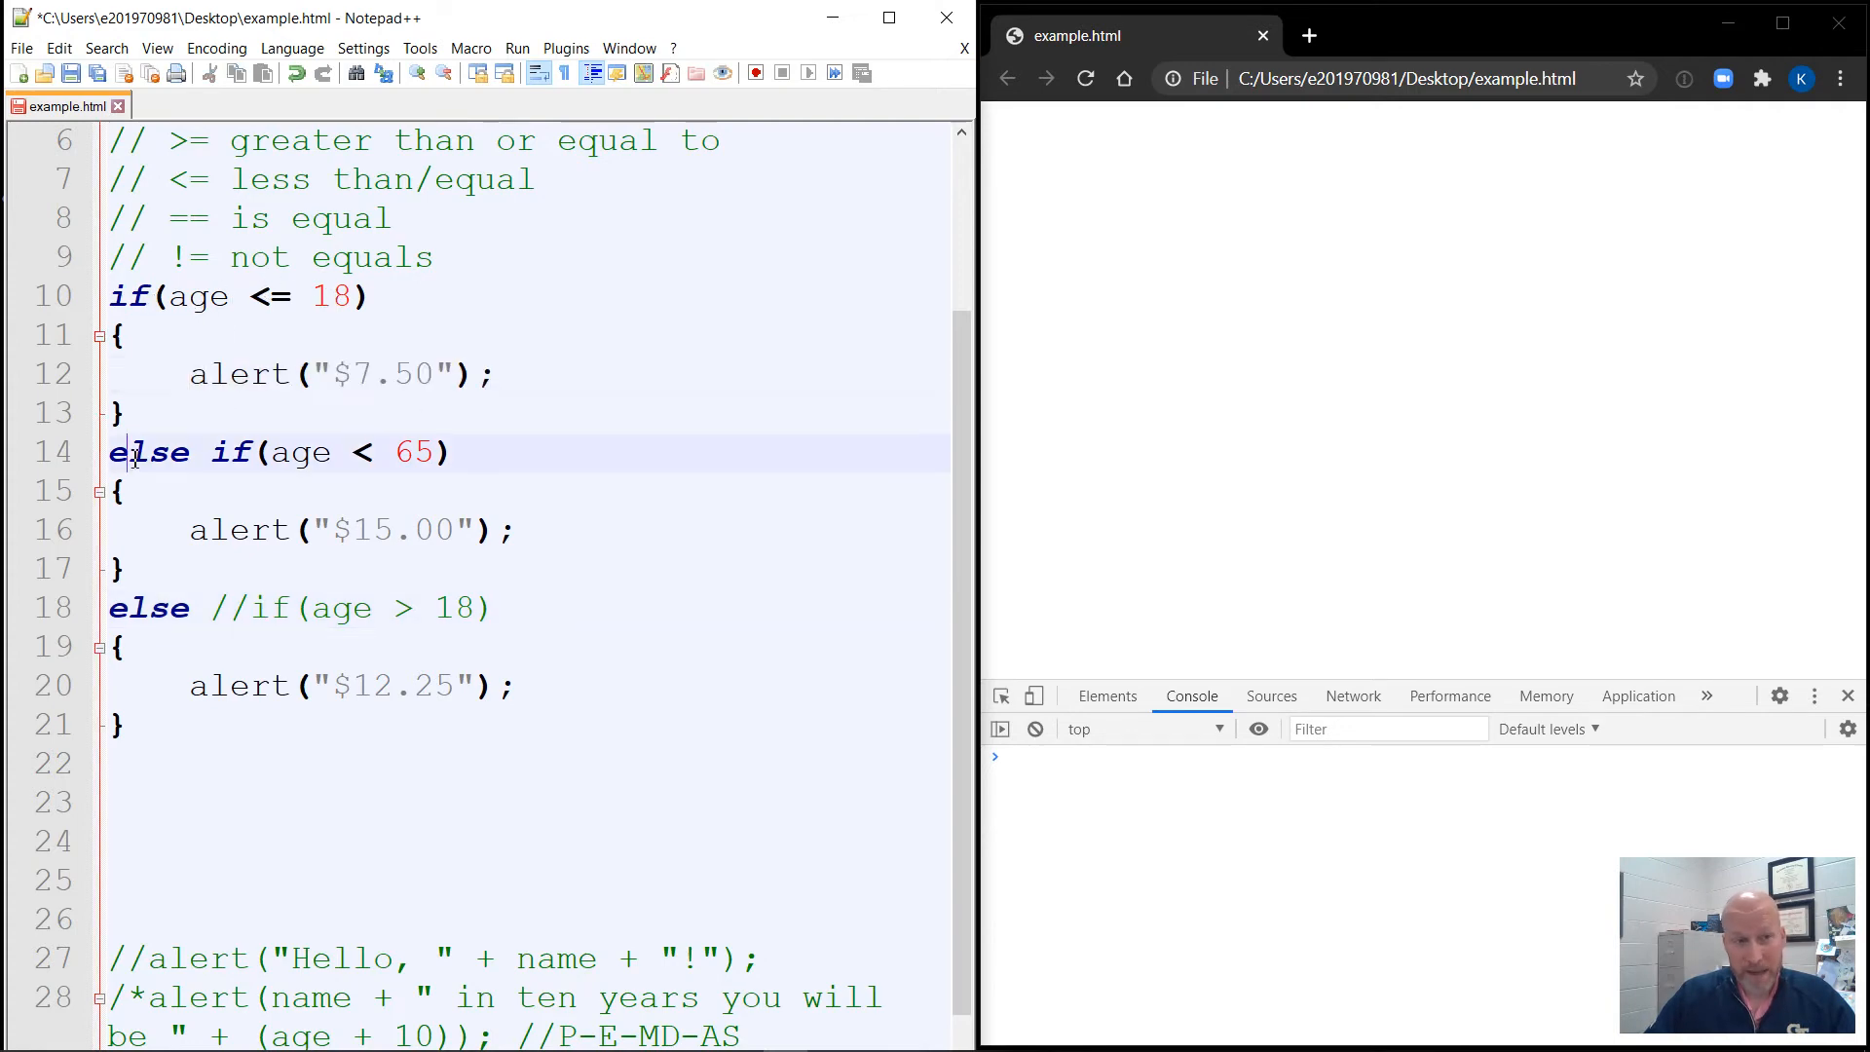
pyautogui.doubleClick(148, 452)
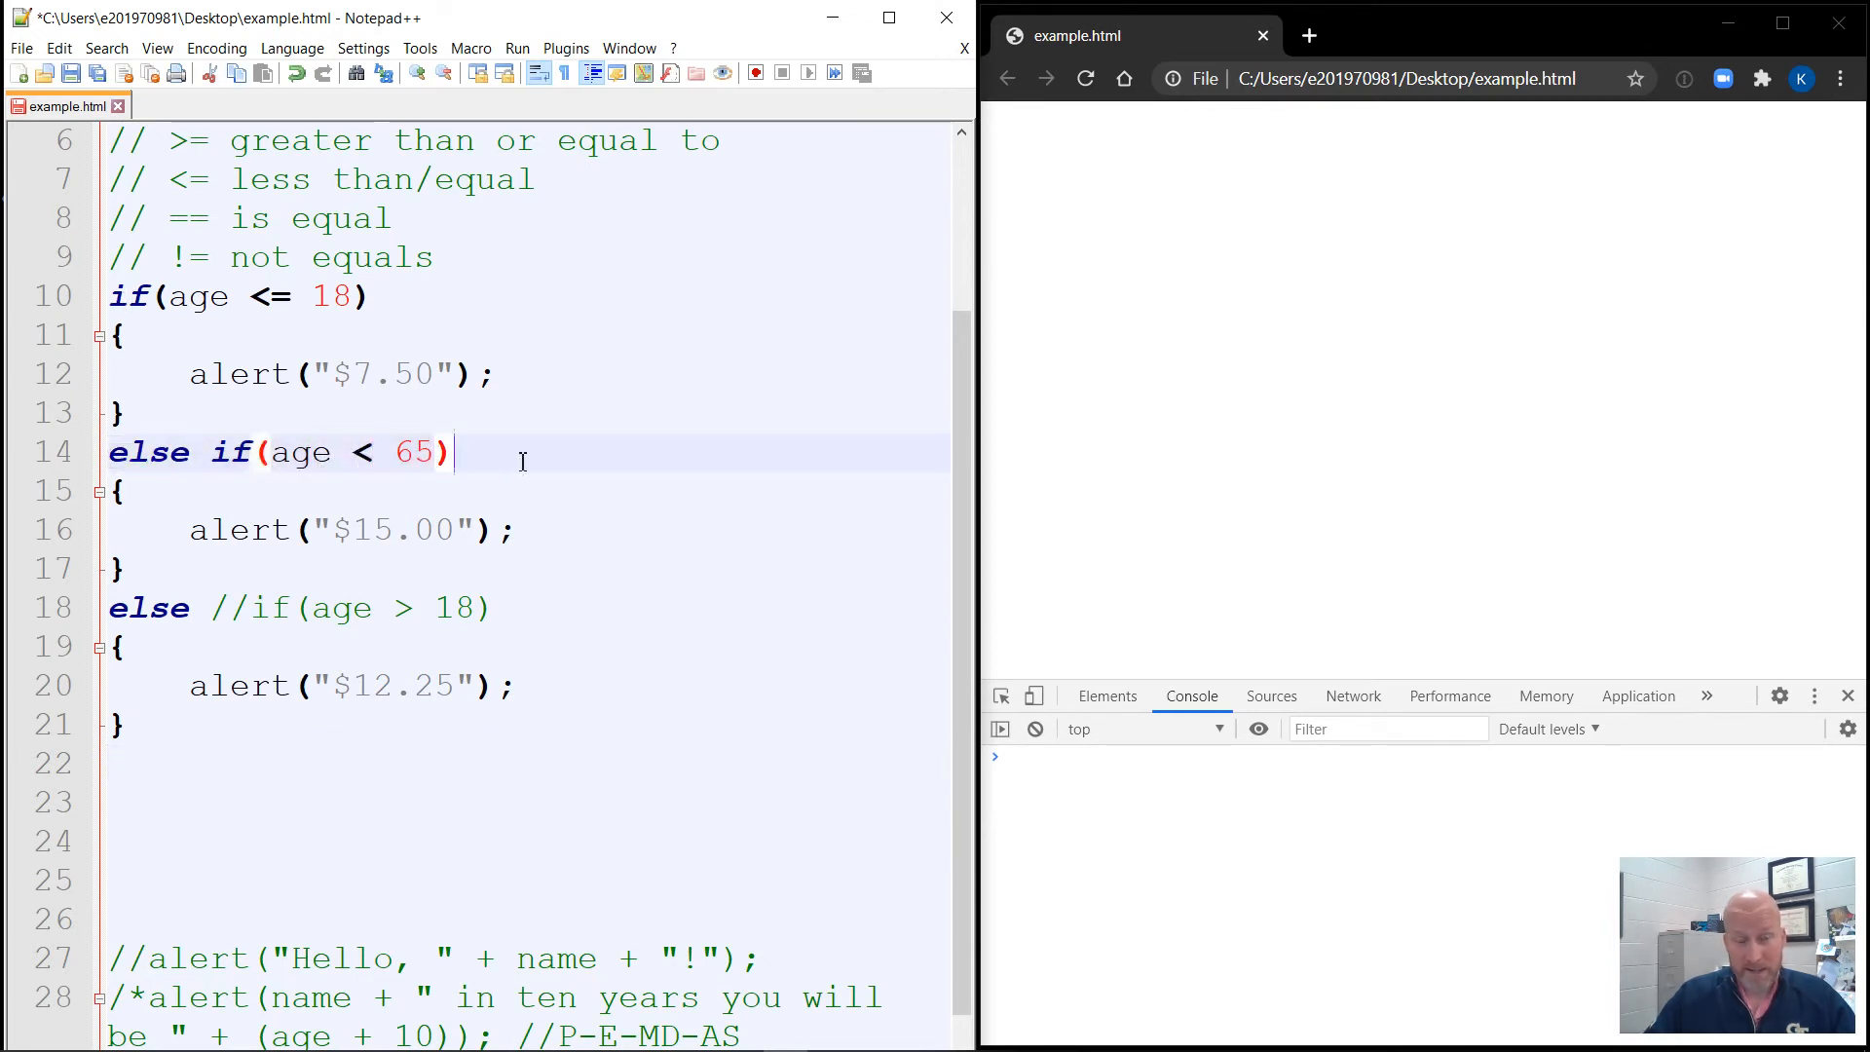
pyautogui.moveTo(282, 519)
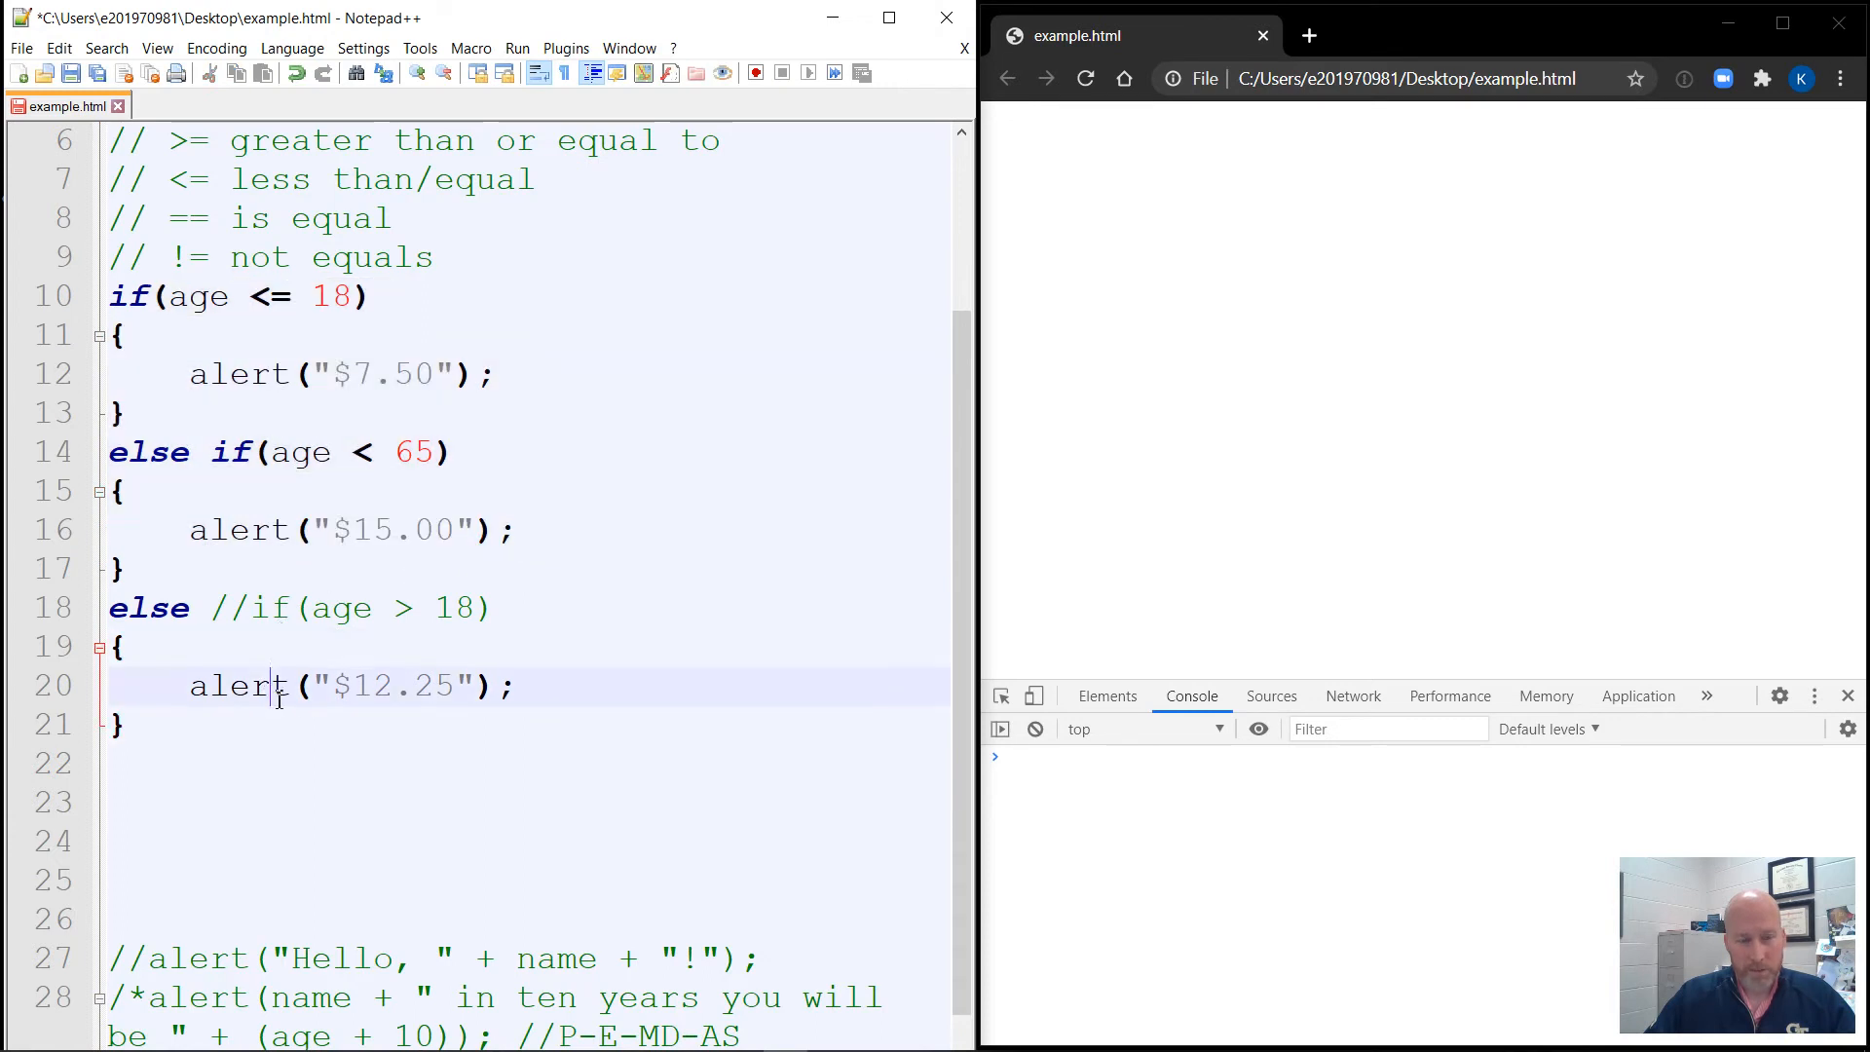
pyautogui.click(331, 639)
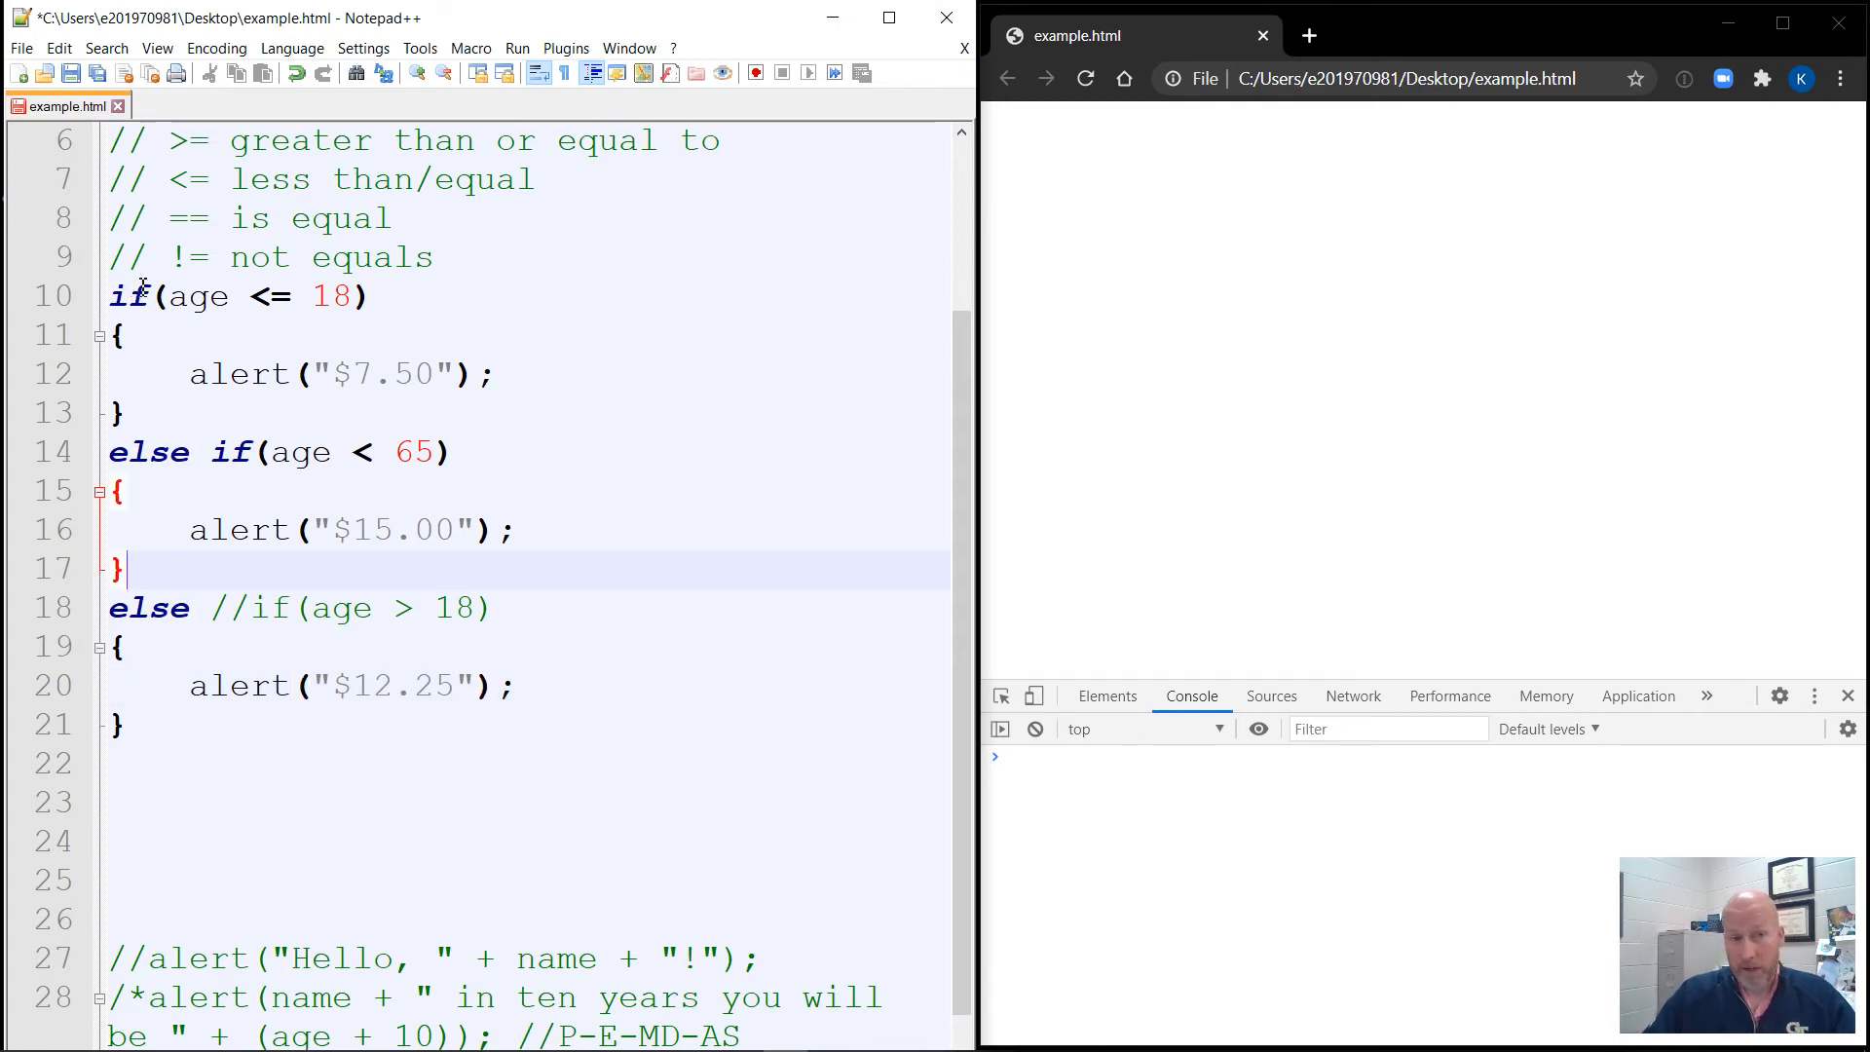
pyautogui.moveTo(174, 573)
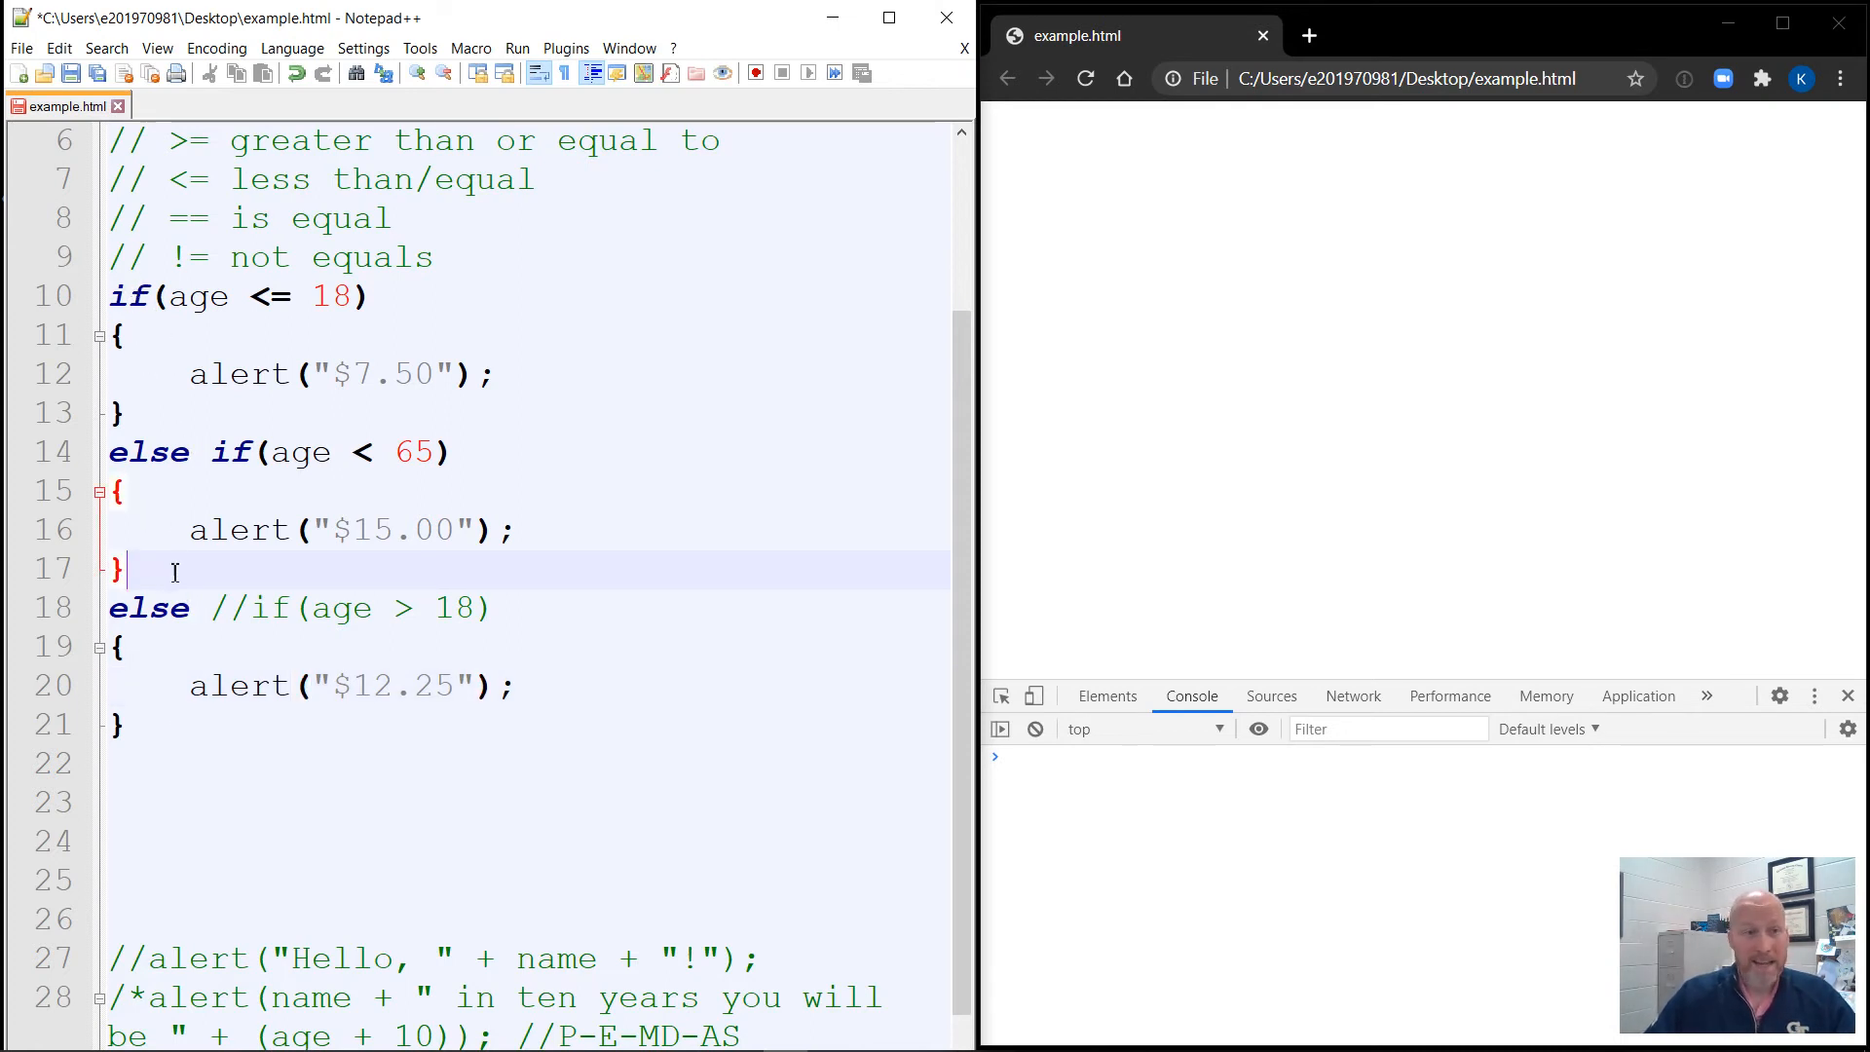
# Add an else if(age == 65) branch with its braces block after the under-65 branch.
pyautogui.press('enter')
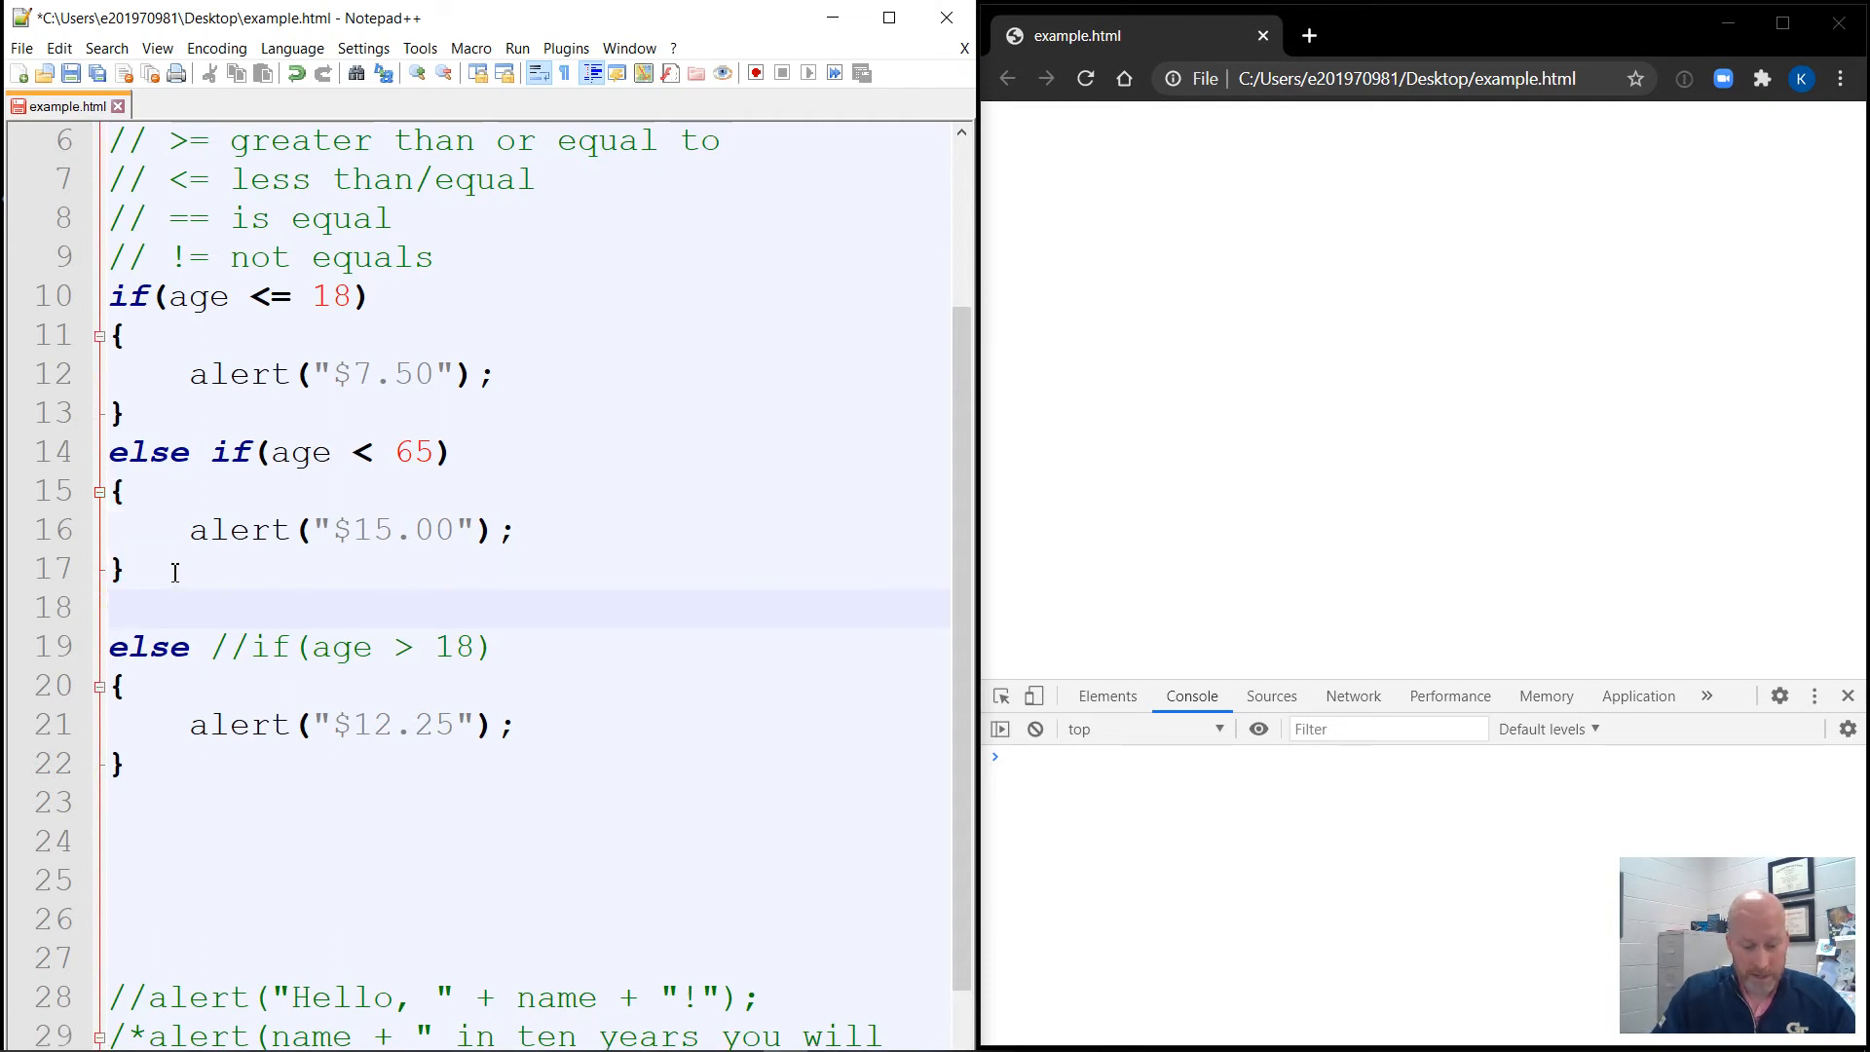
pyautogui.write('else if(')
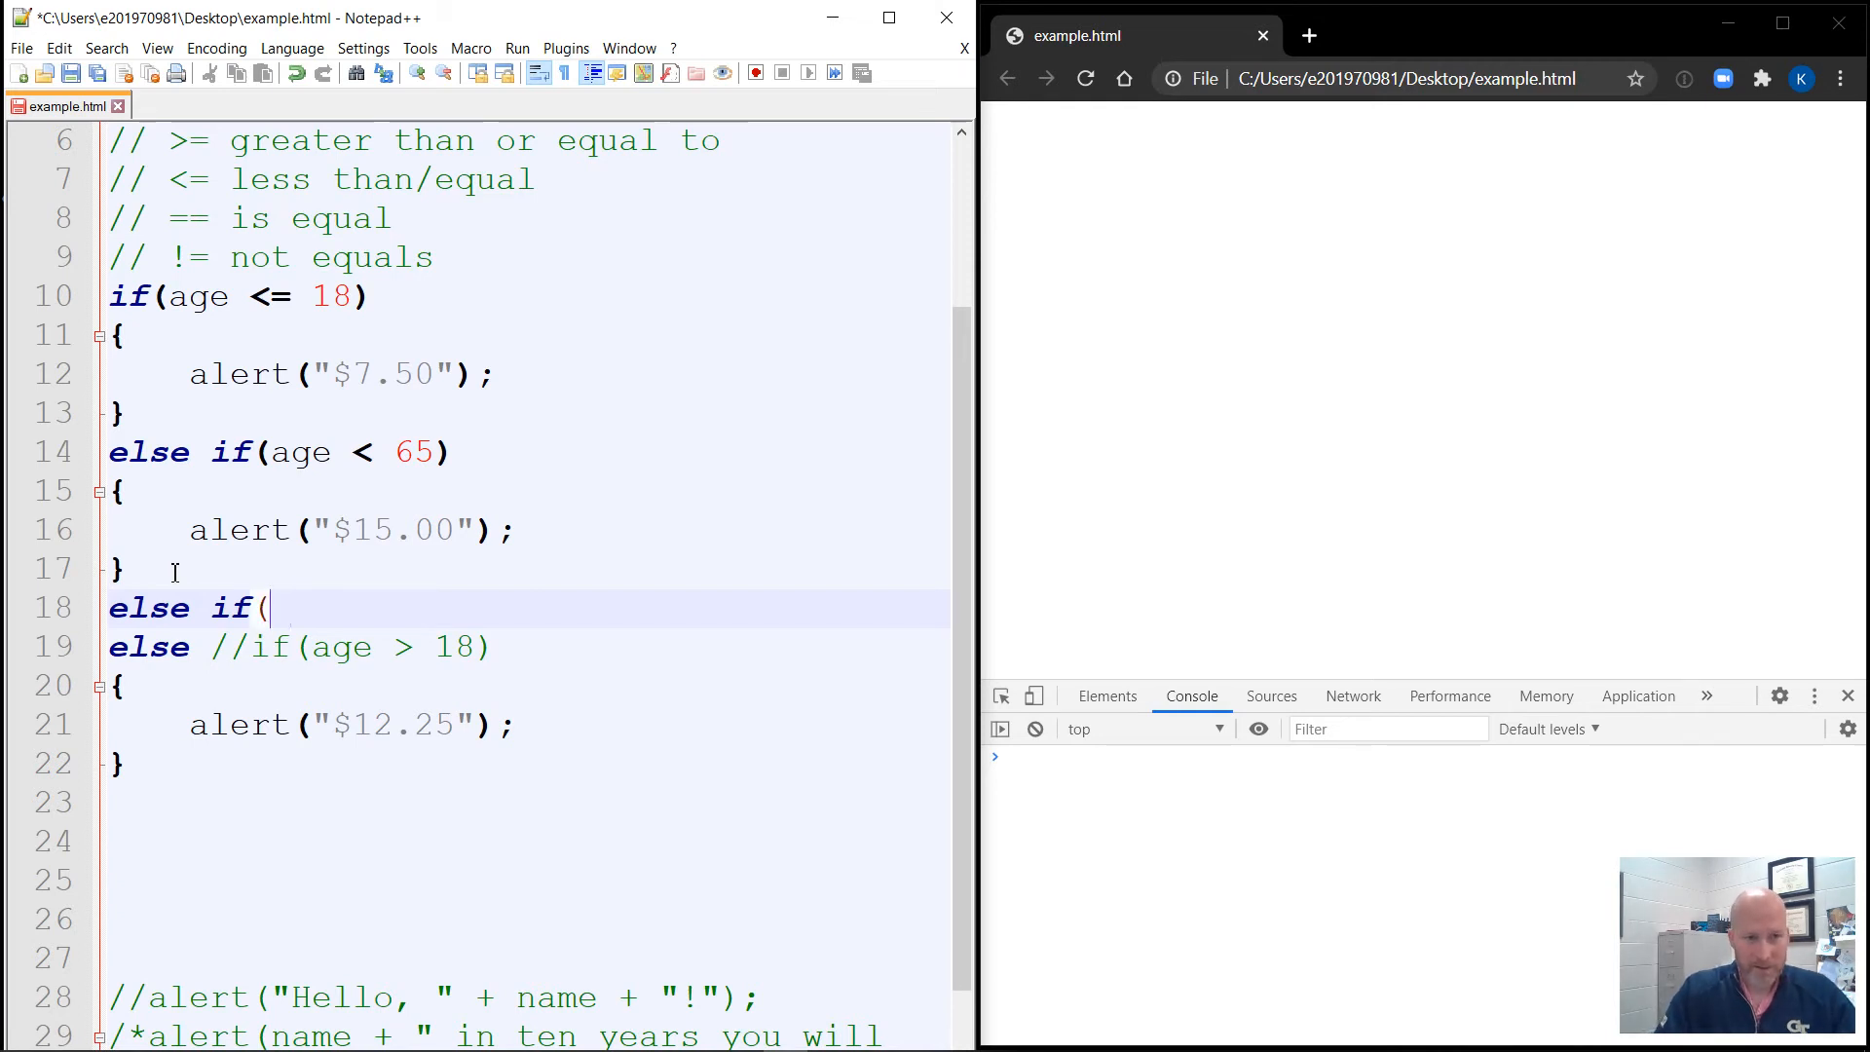
pyautogui.write('age')
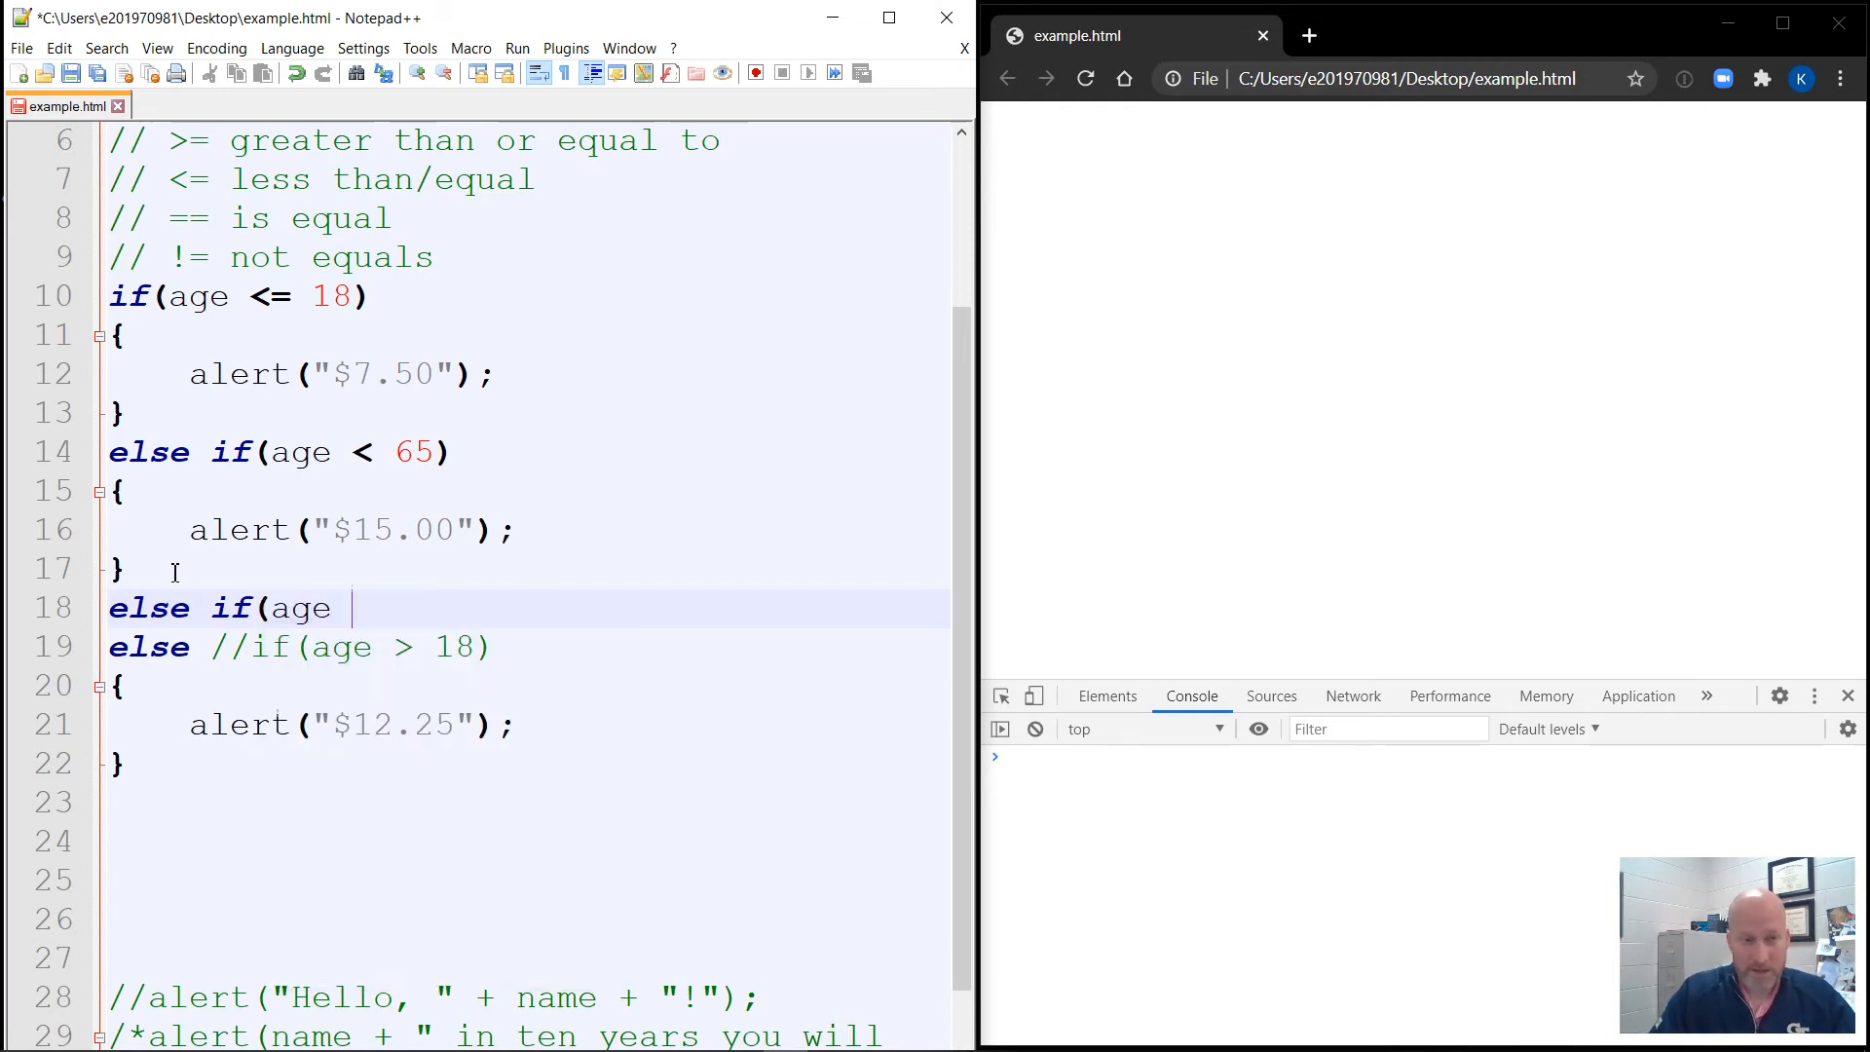
pyautogui.write('== 65')
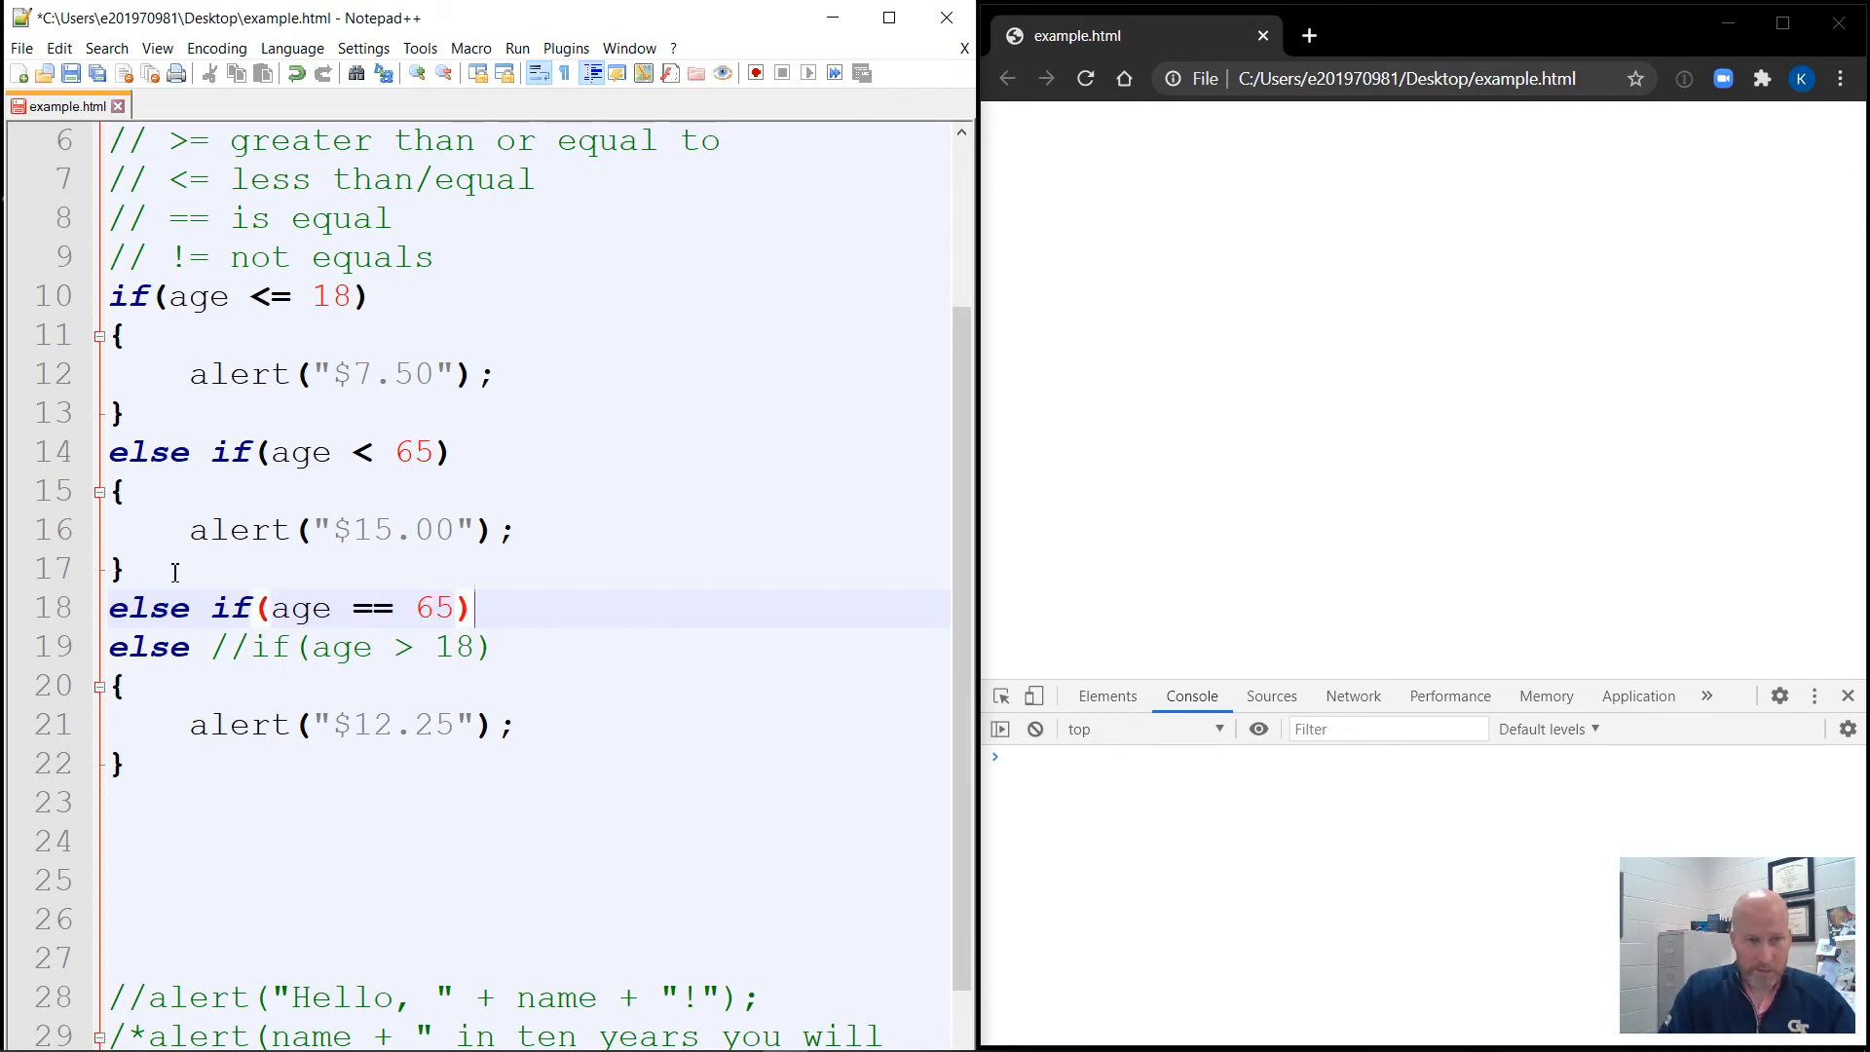
pyautogui.press('Enter')
pyautogui.write('{')
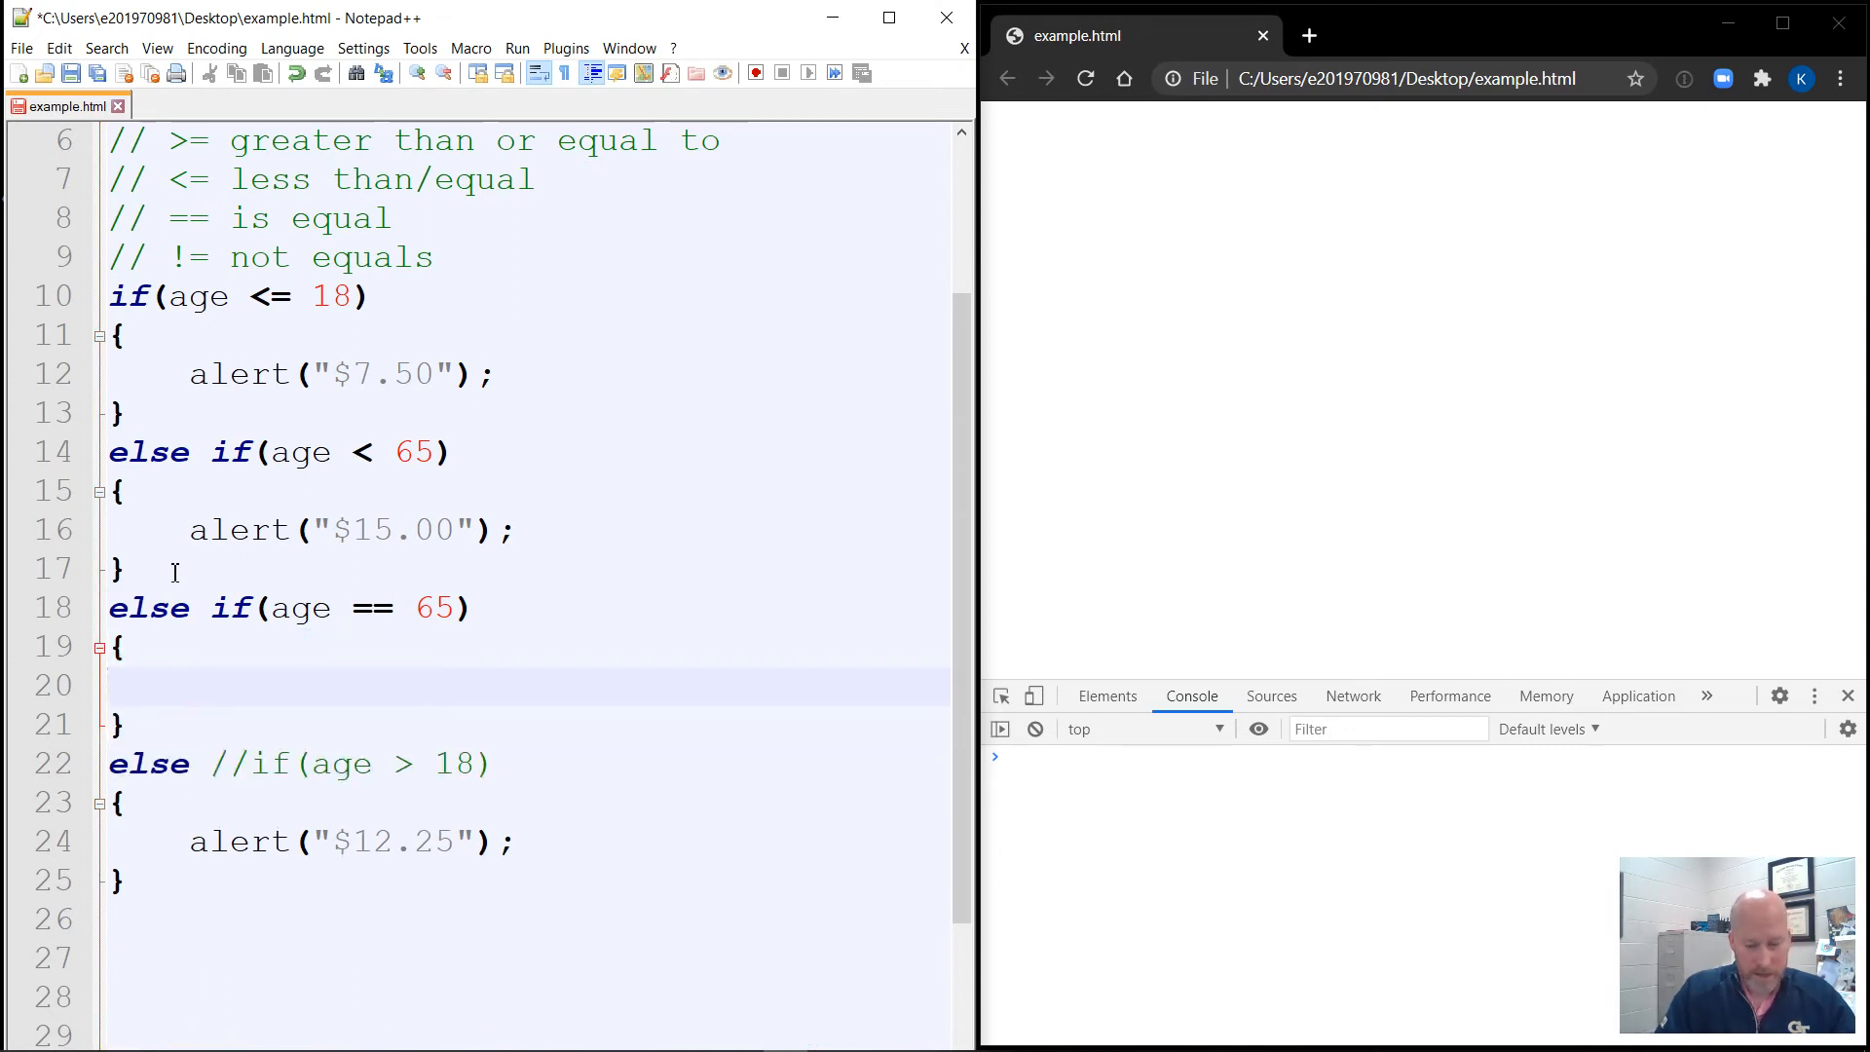
# Inside the age 65 branch, add alert("$2.50");.
pyautogui.write('alert')
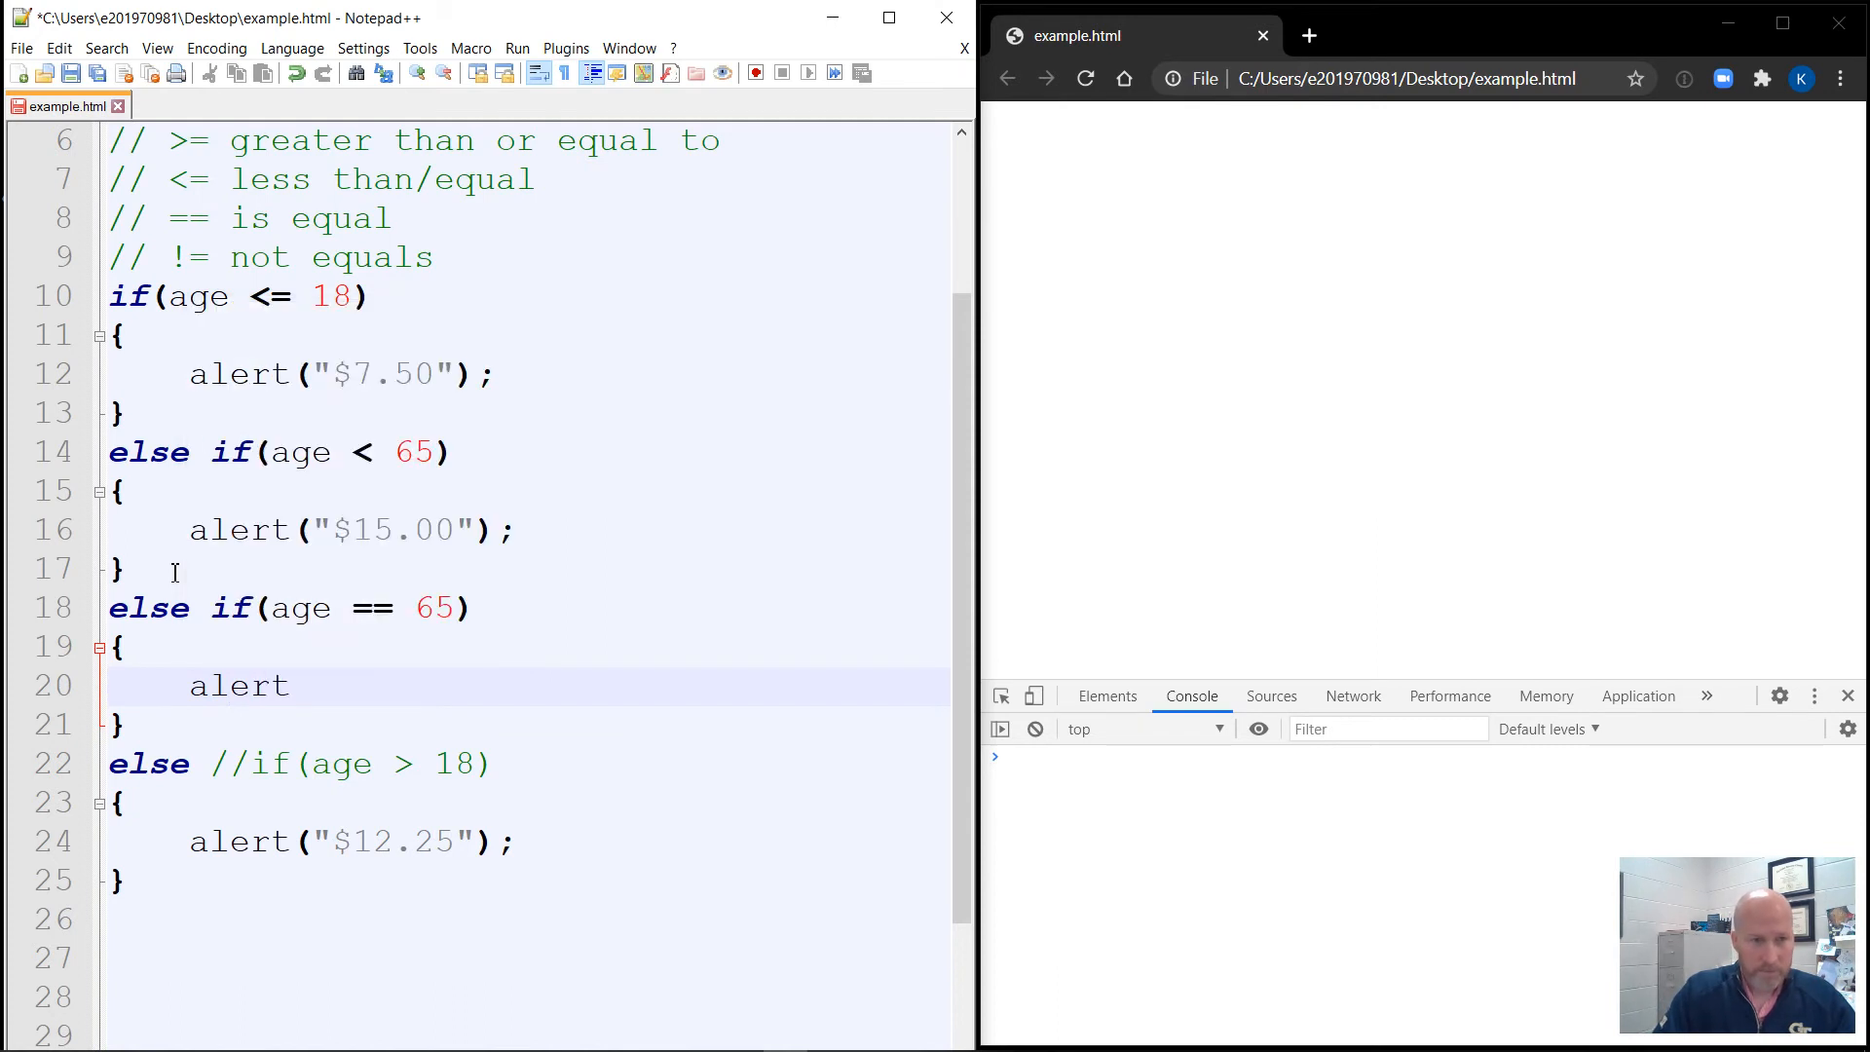
pyautogui.write('(')
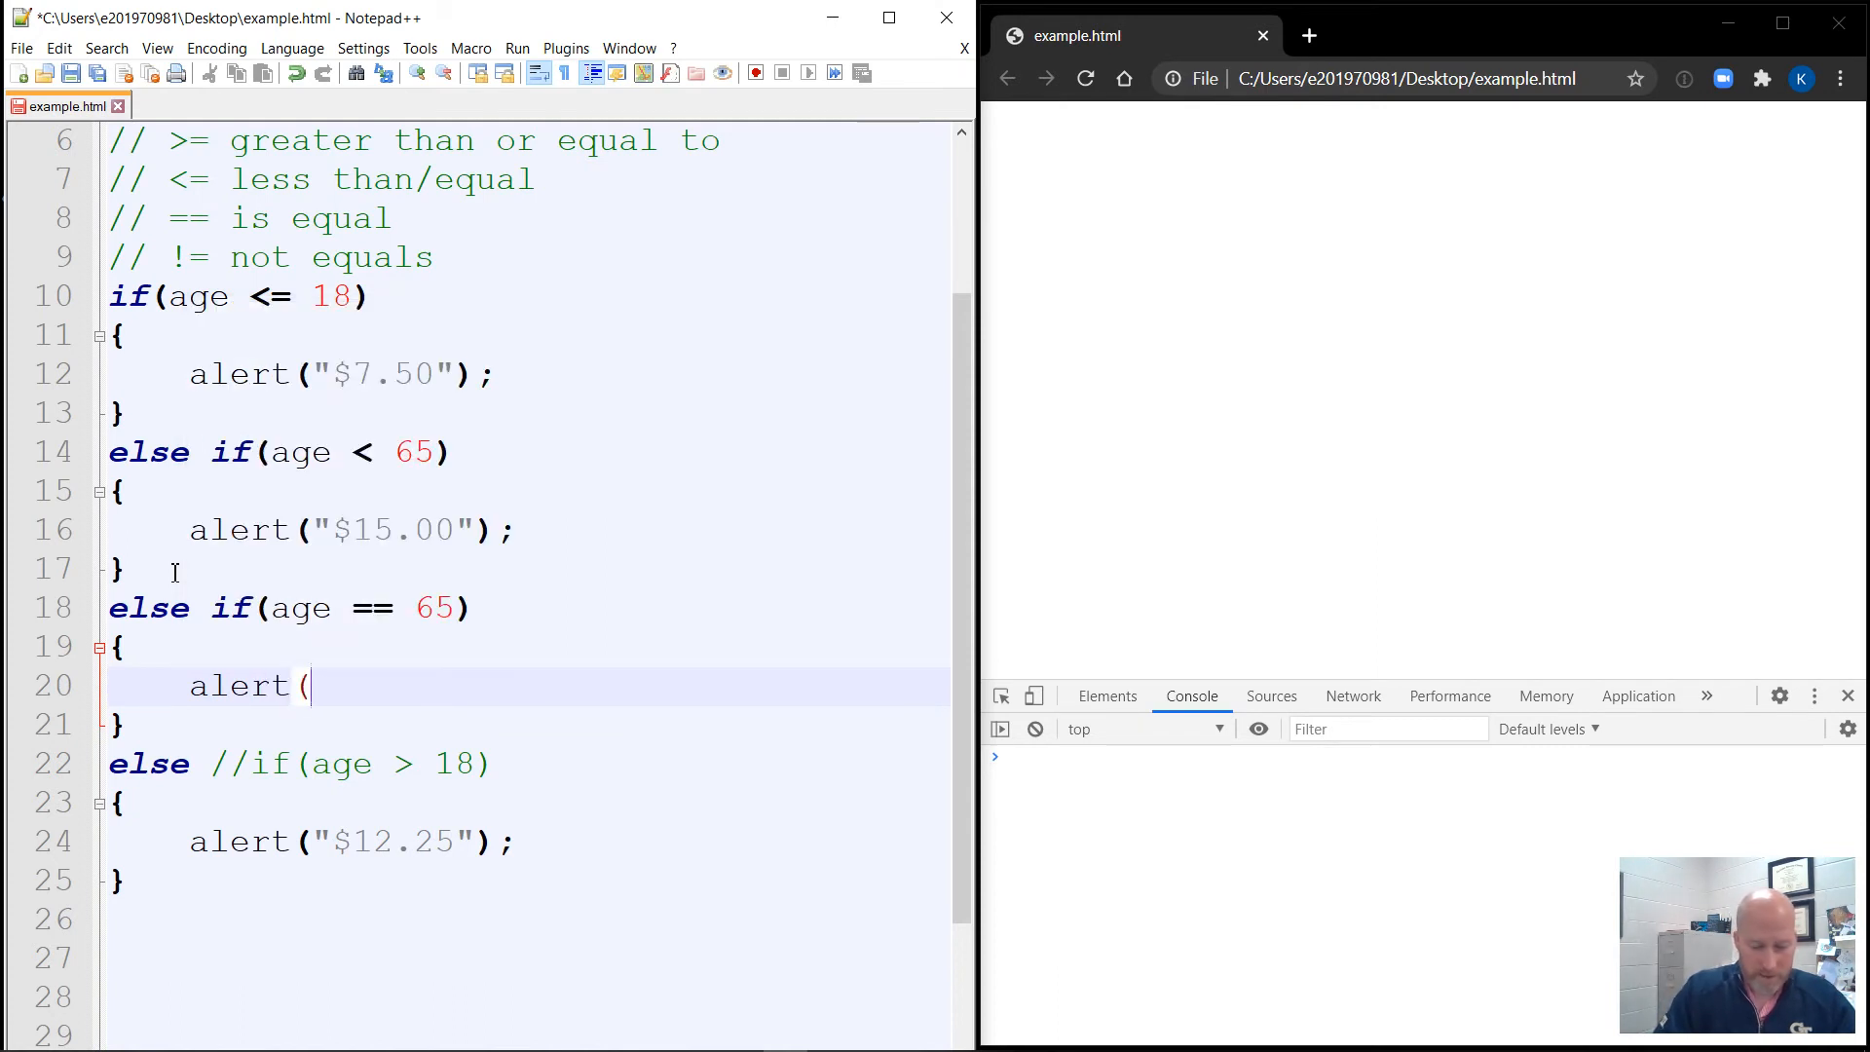
pyautogui.write('"')
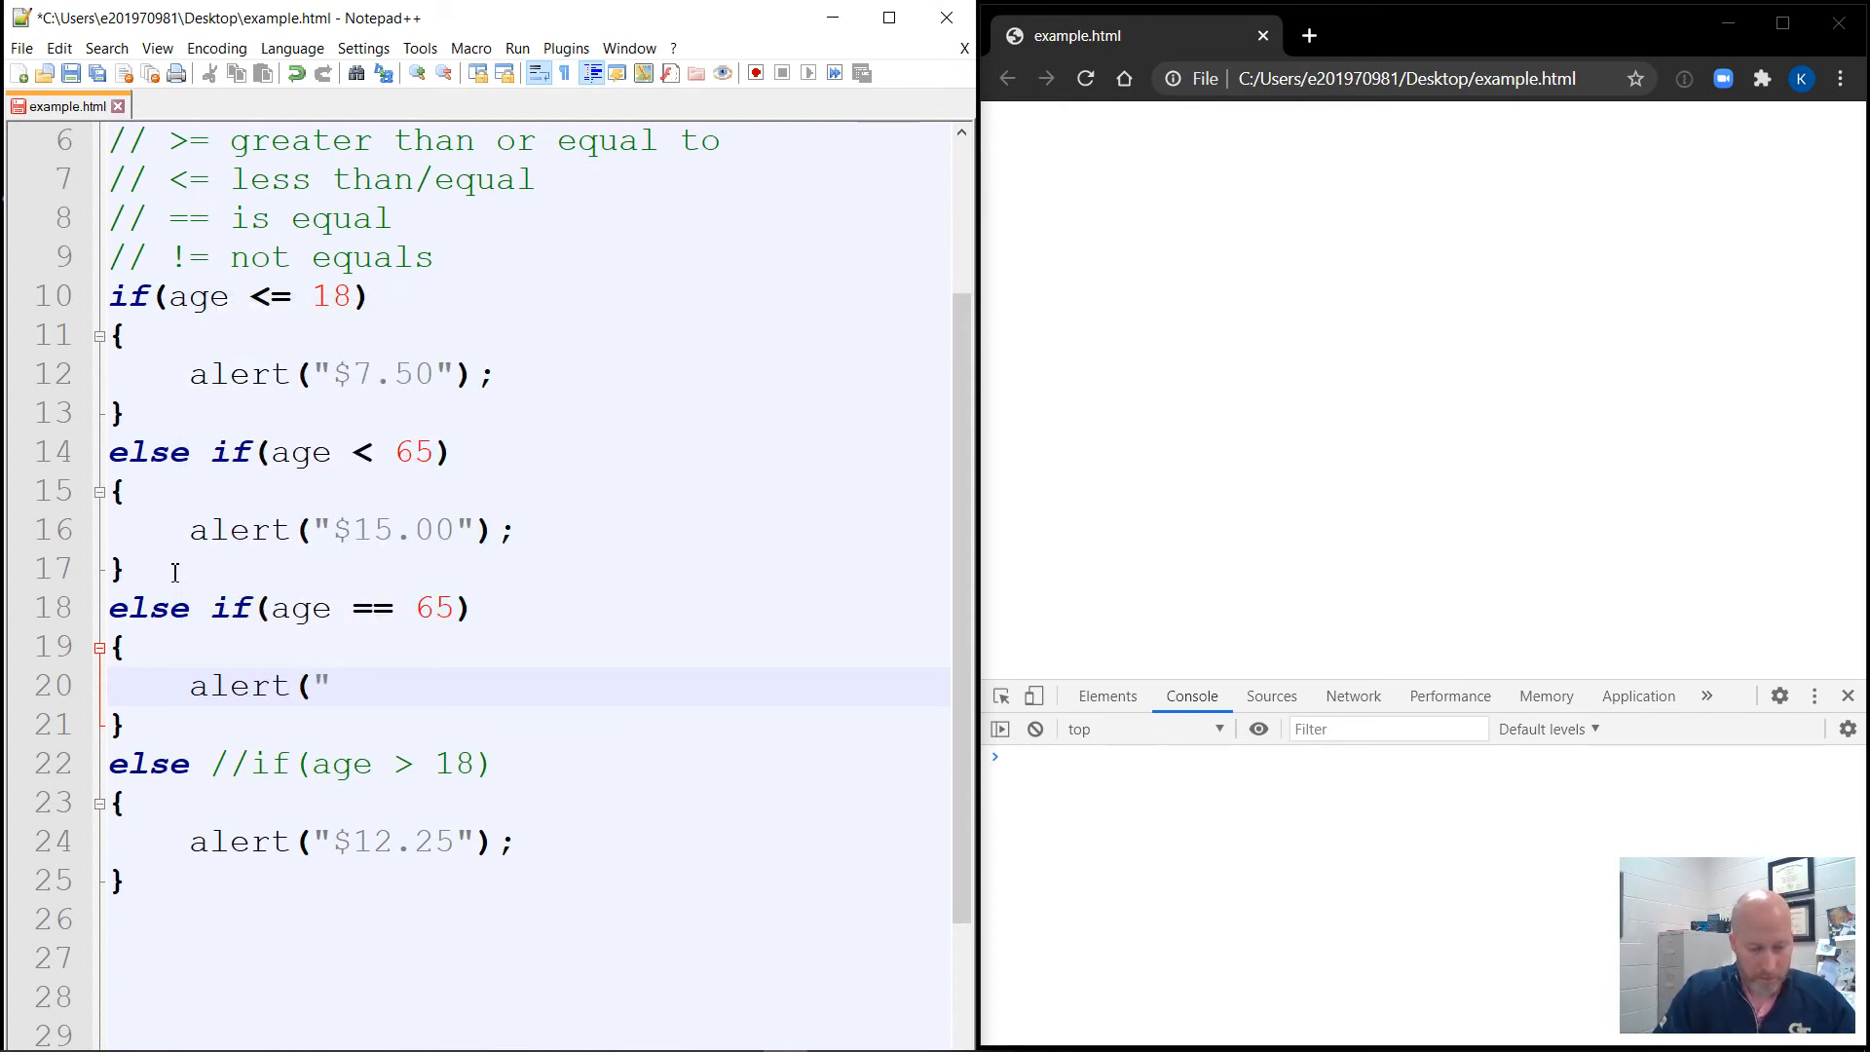
pyautogui.write('$2.50')
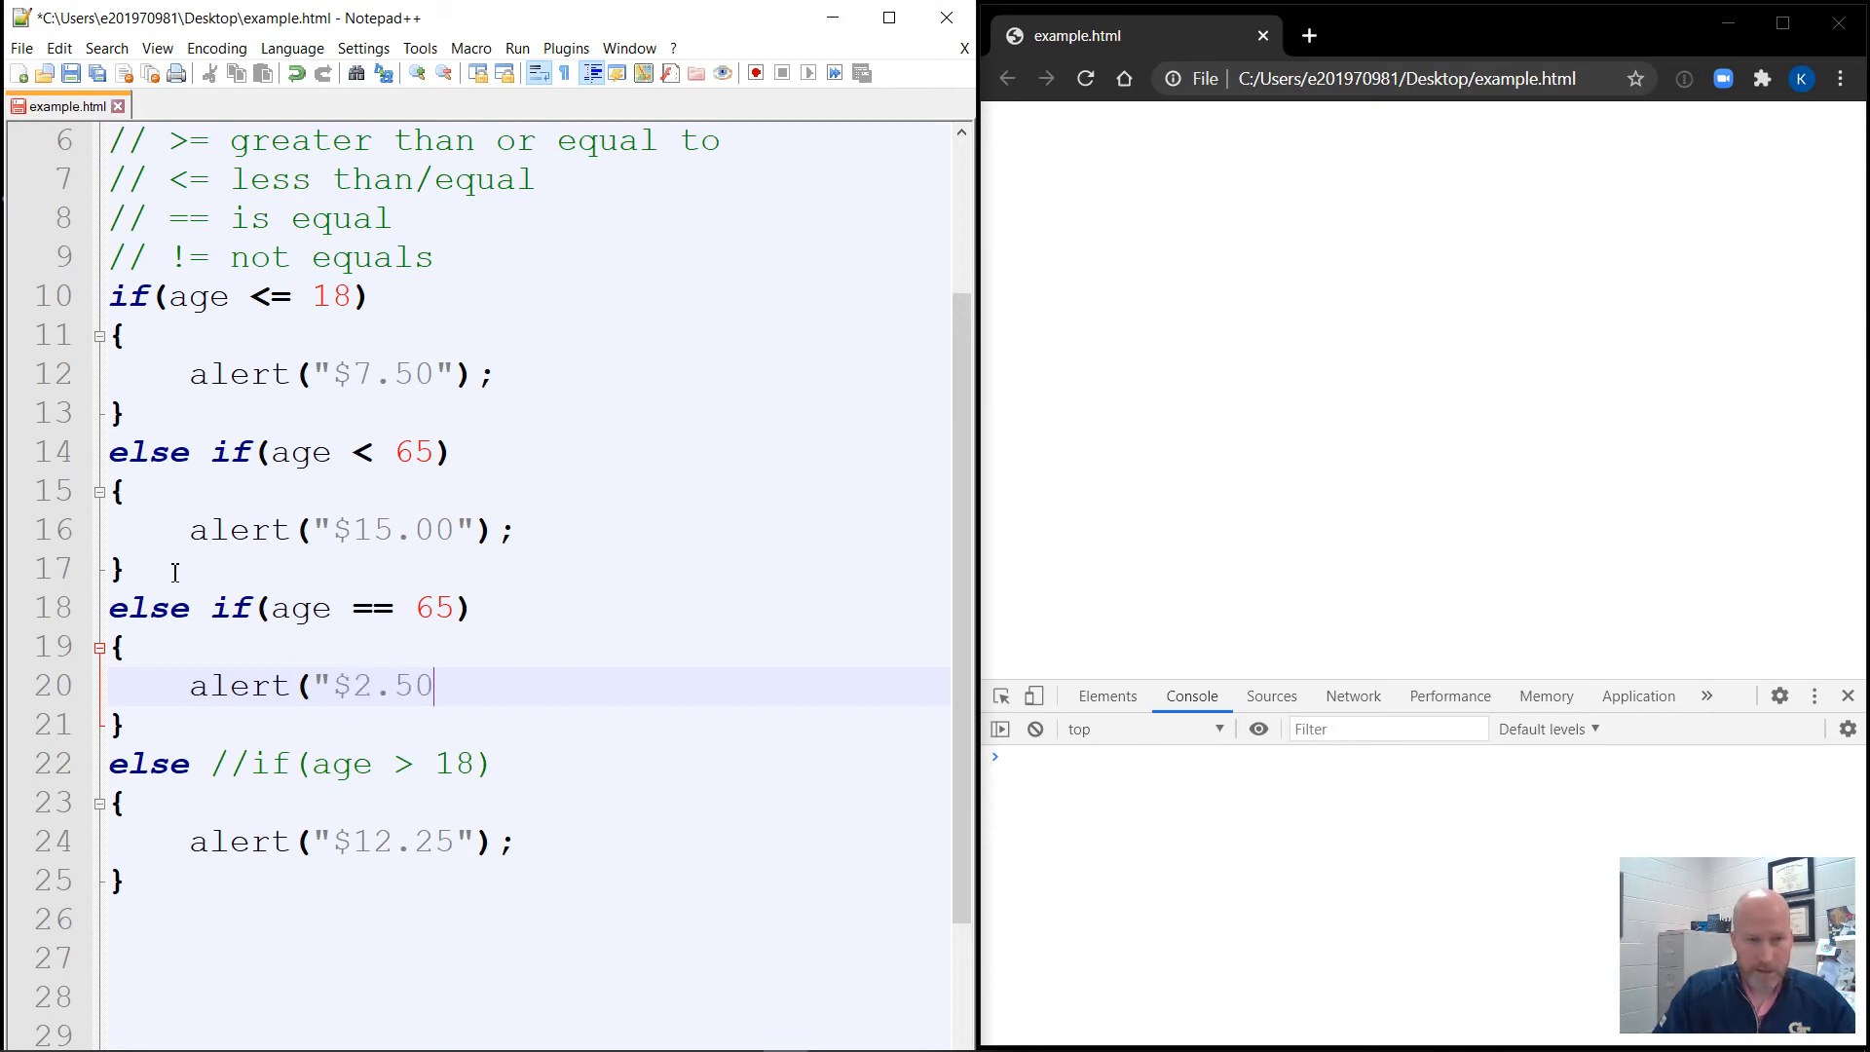
pyautogui.write('");')
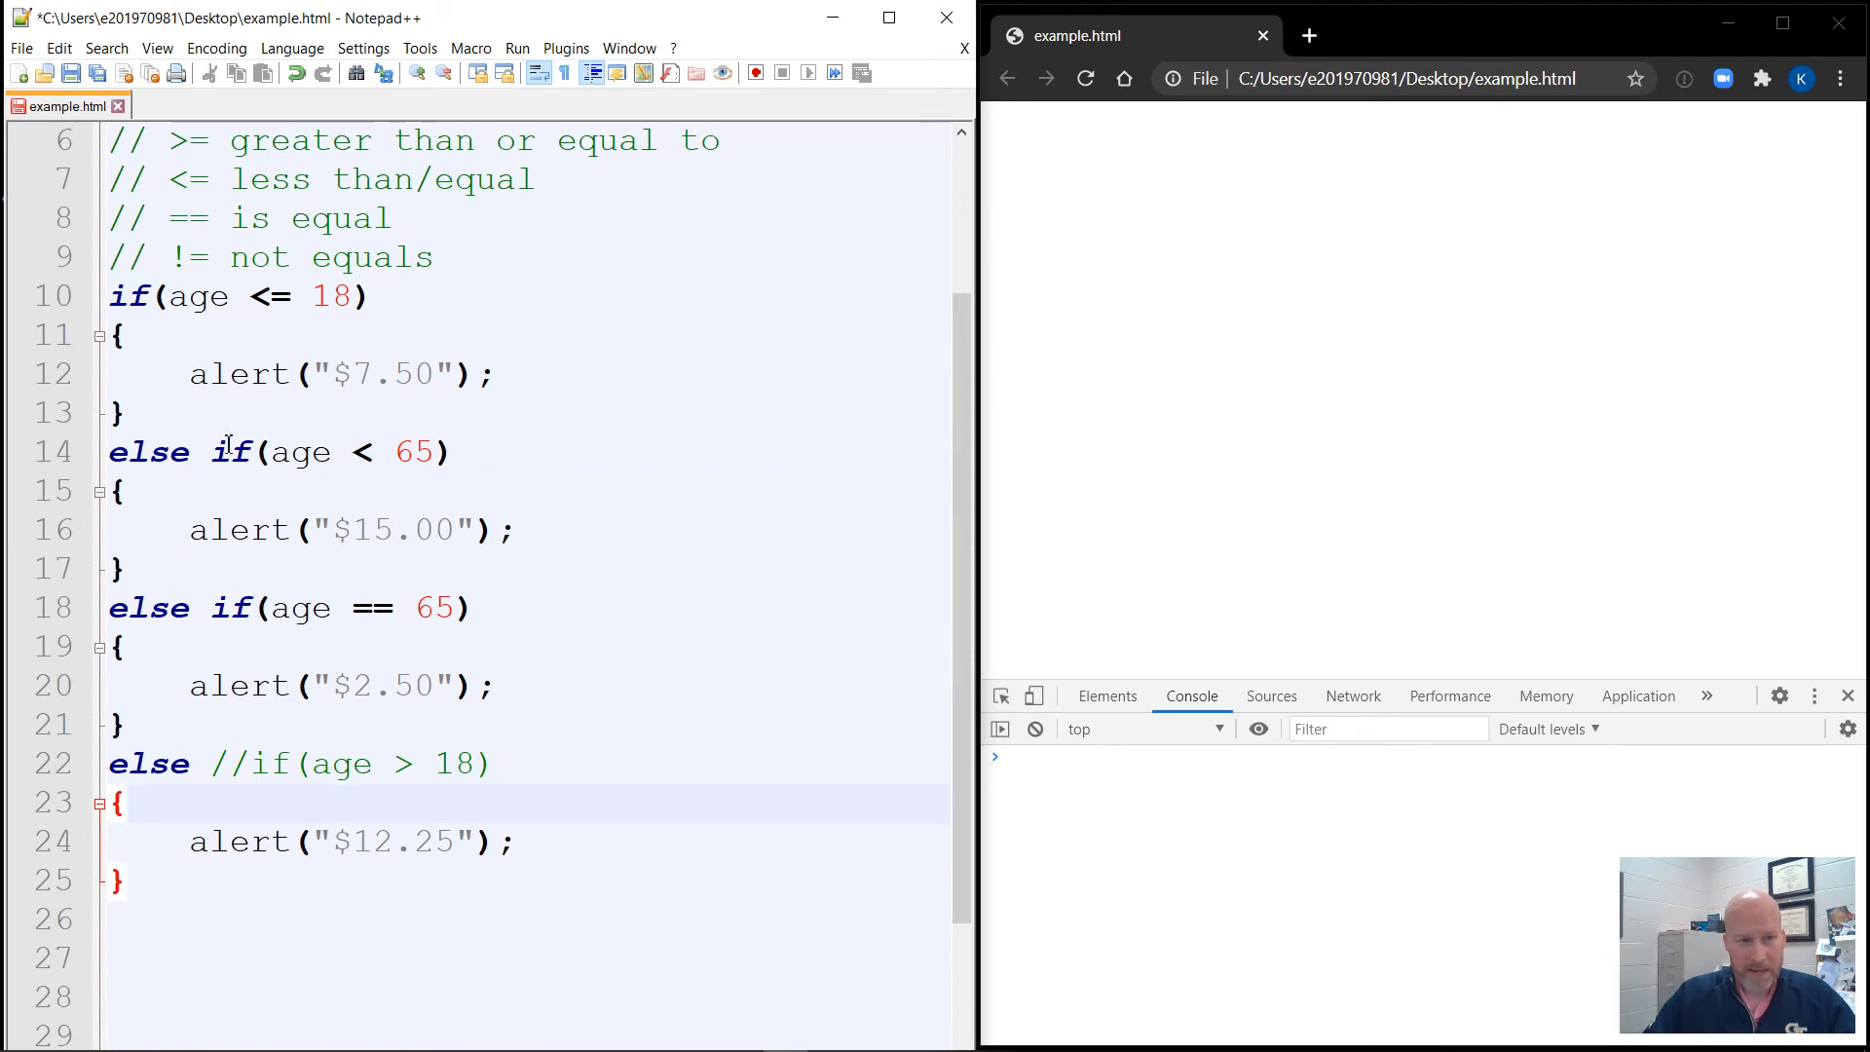
pyautogui.moveTo(272, 608); pyautogui.dragTo(428, 608)
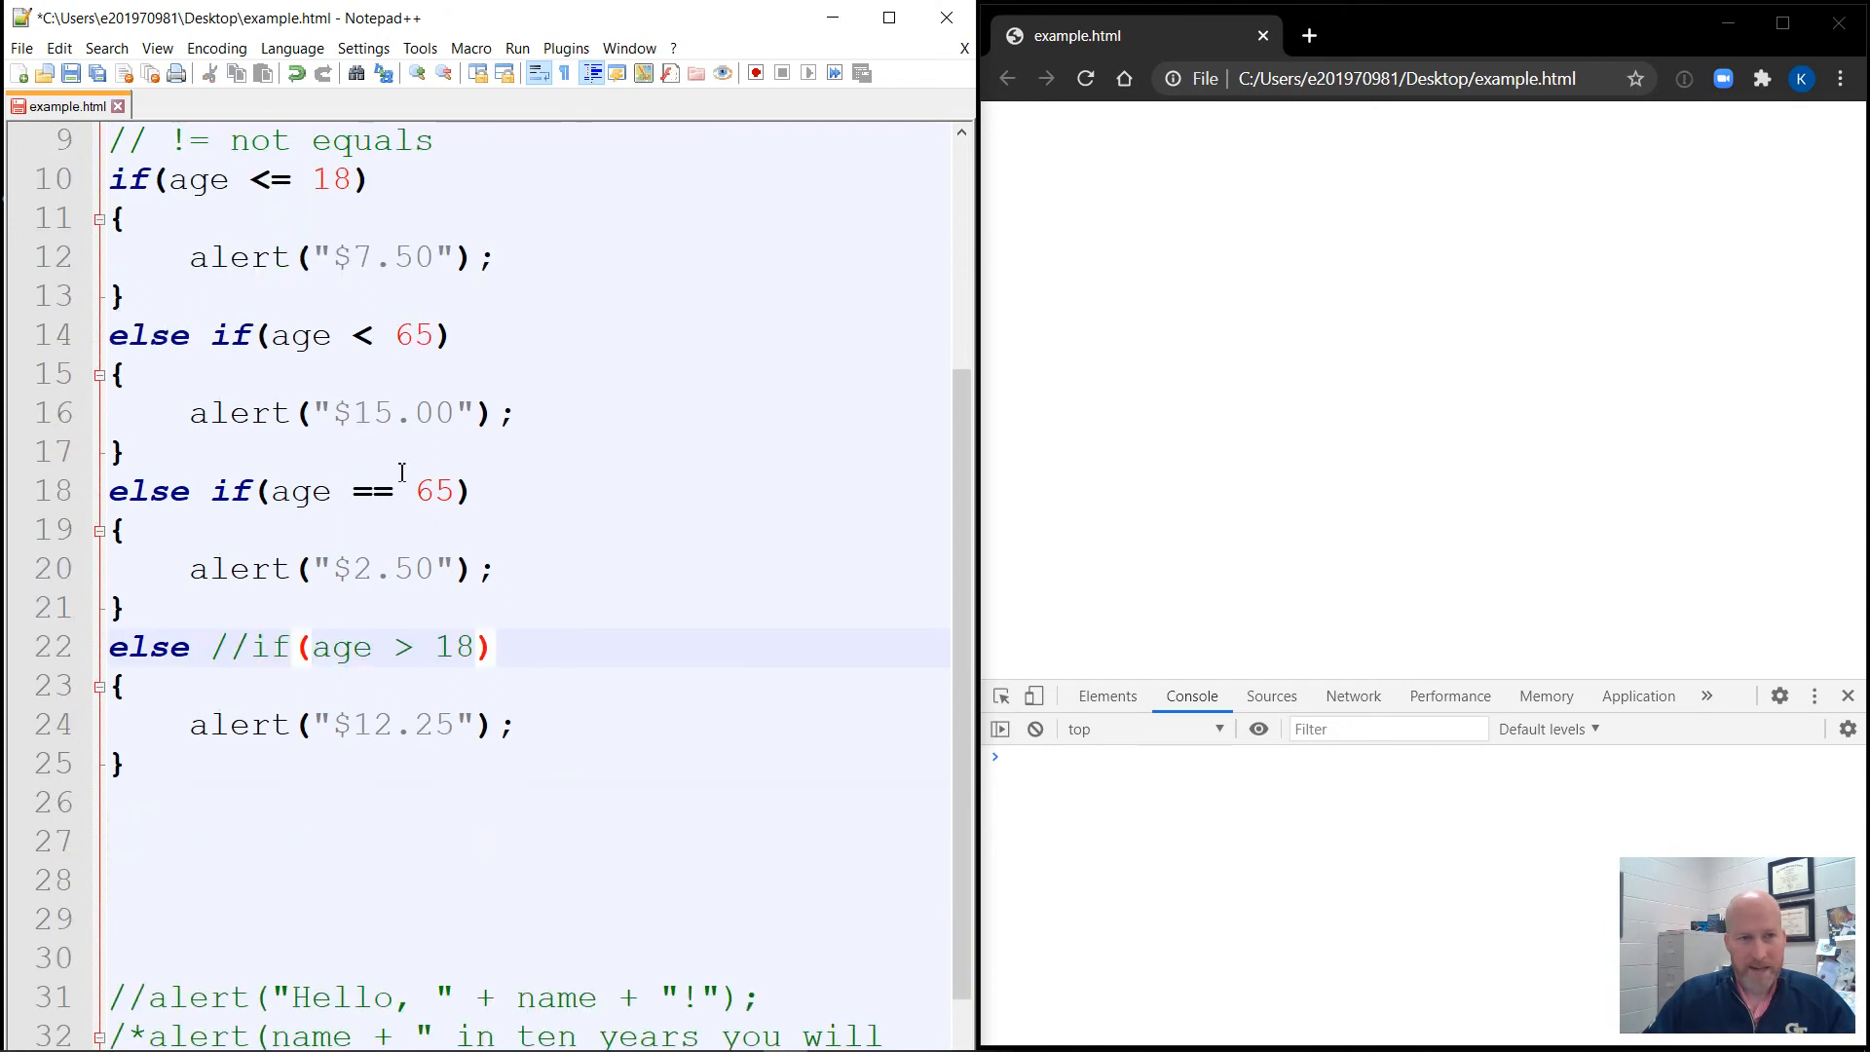
pyautogui.moveTo(399, 296)
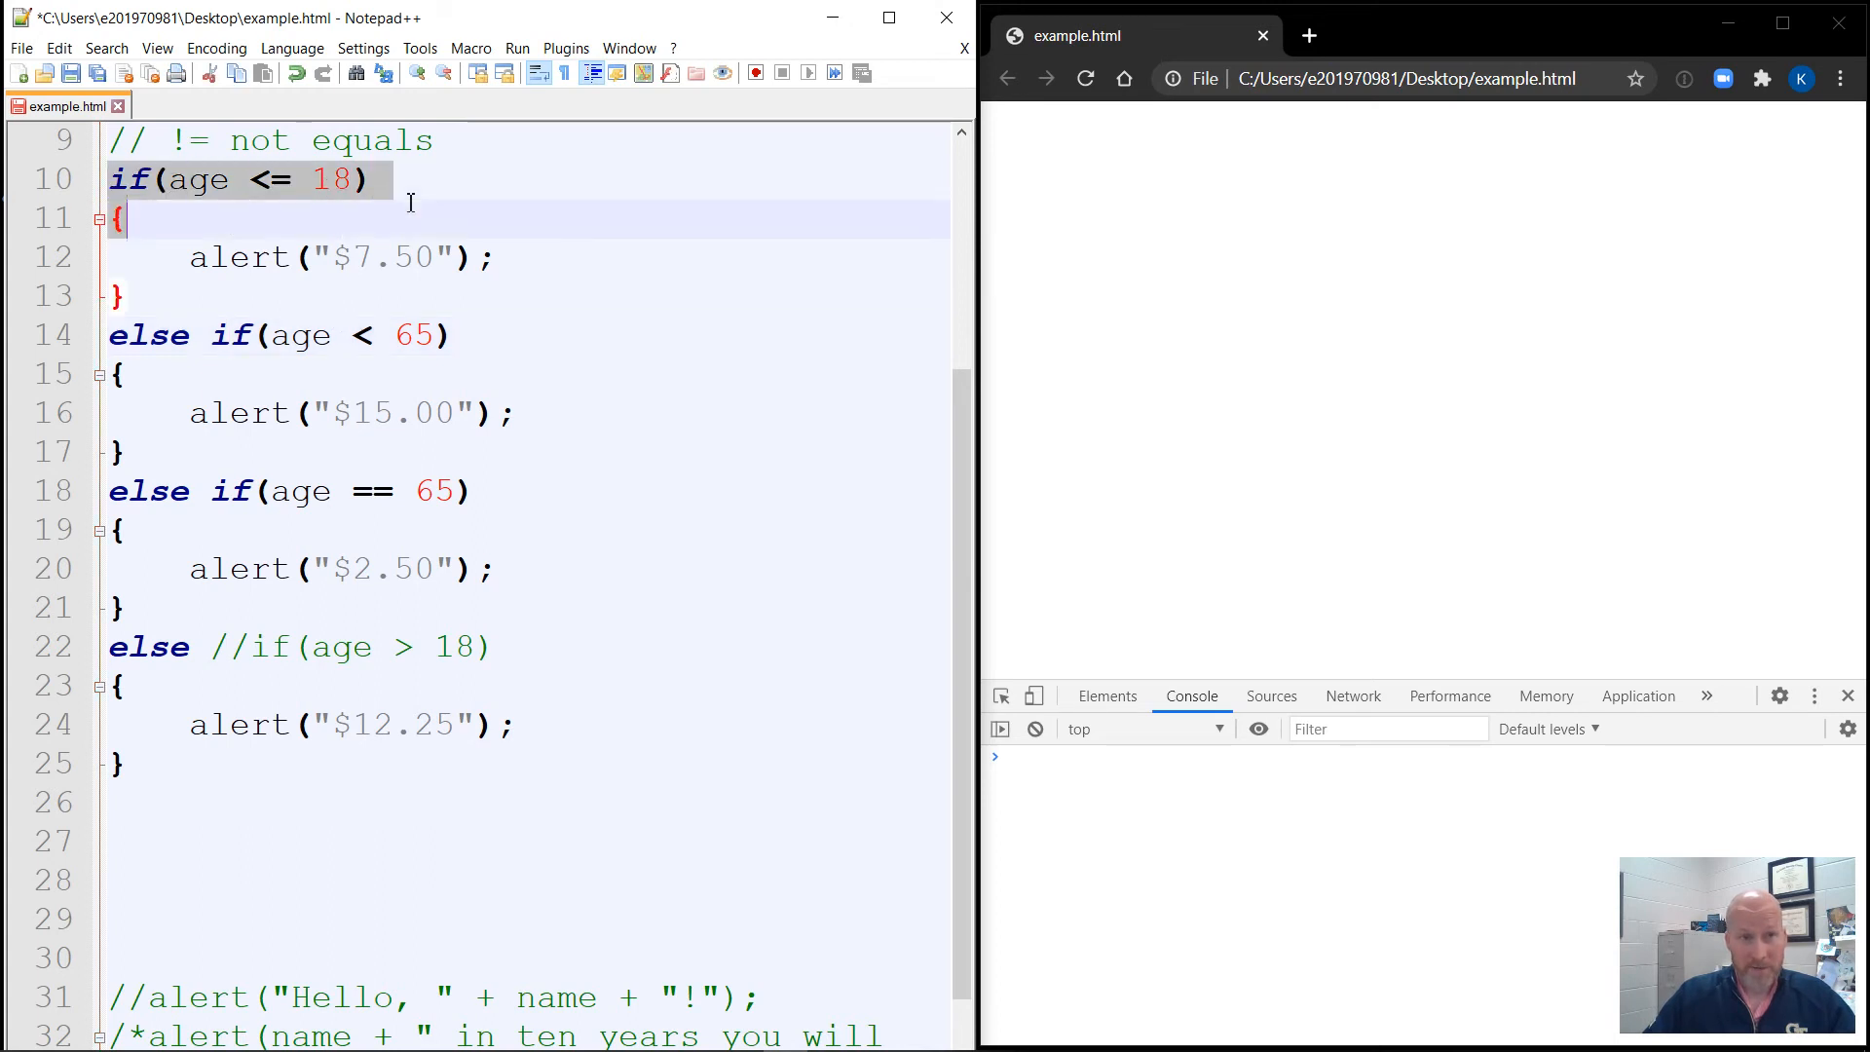
pyautogui.click(346, 335)
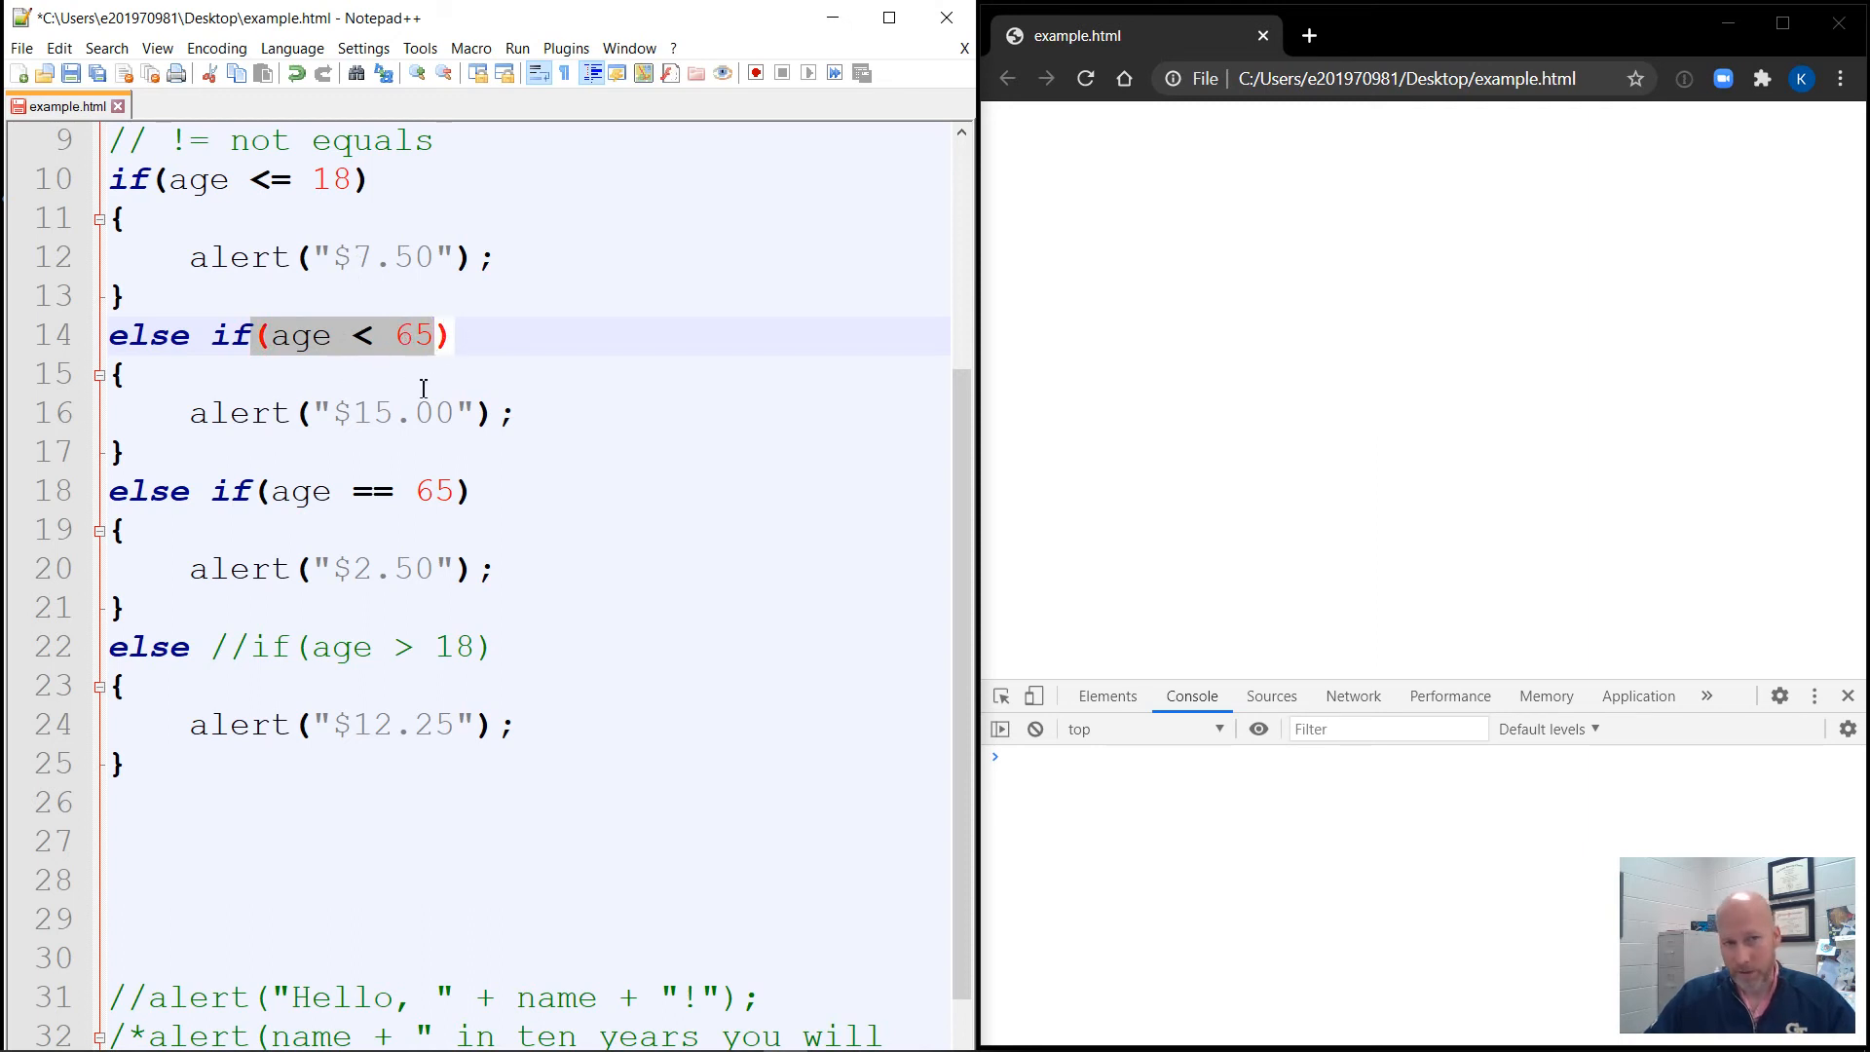
pyautogui.click(118, 374)
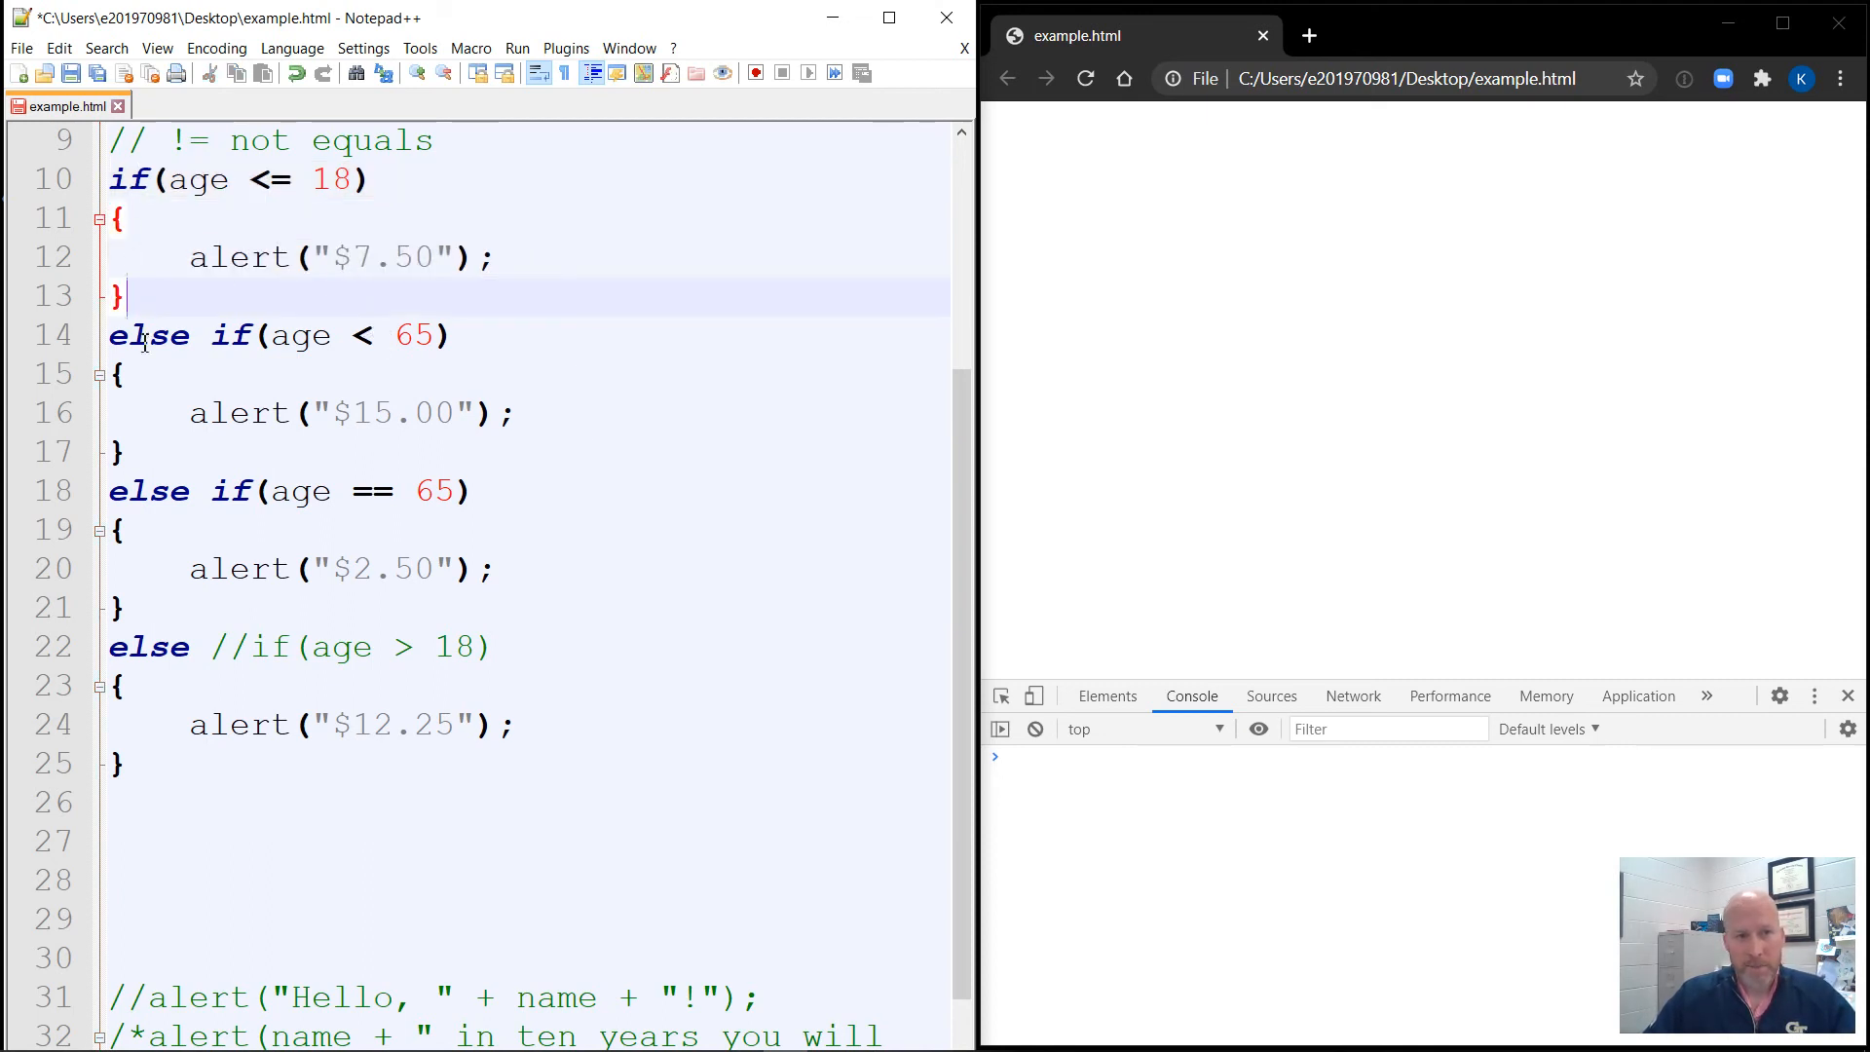
pyautogui.doubleClick(148, 335)
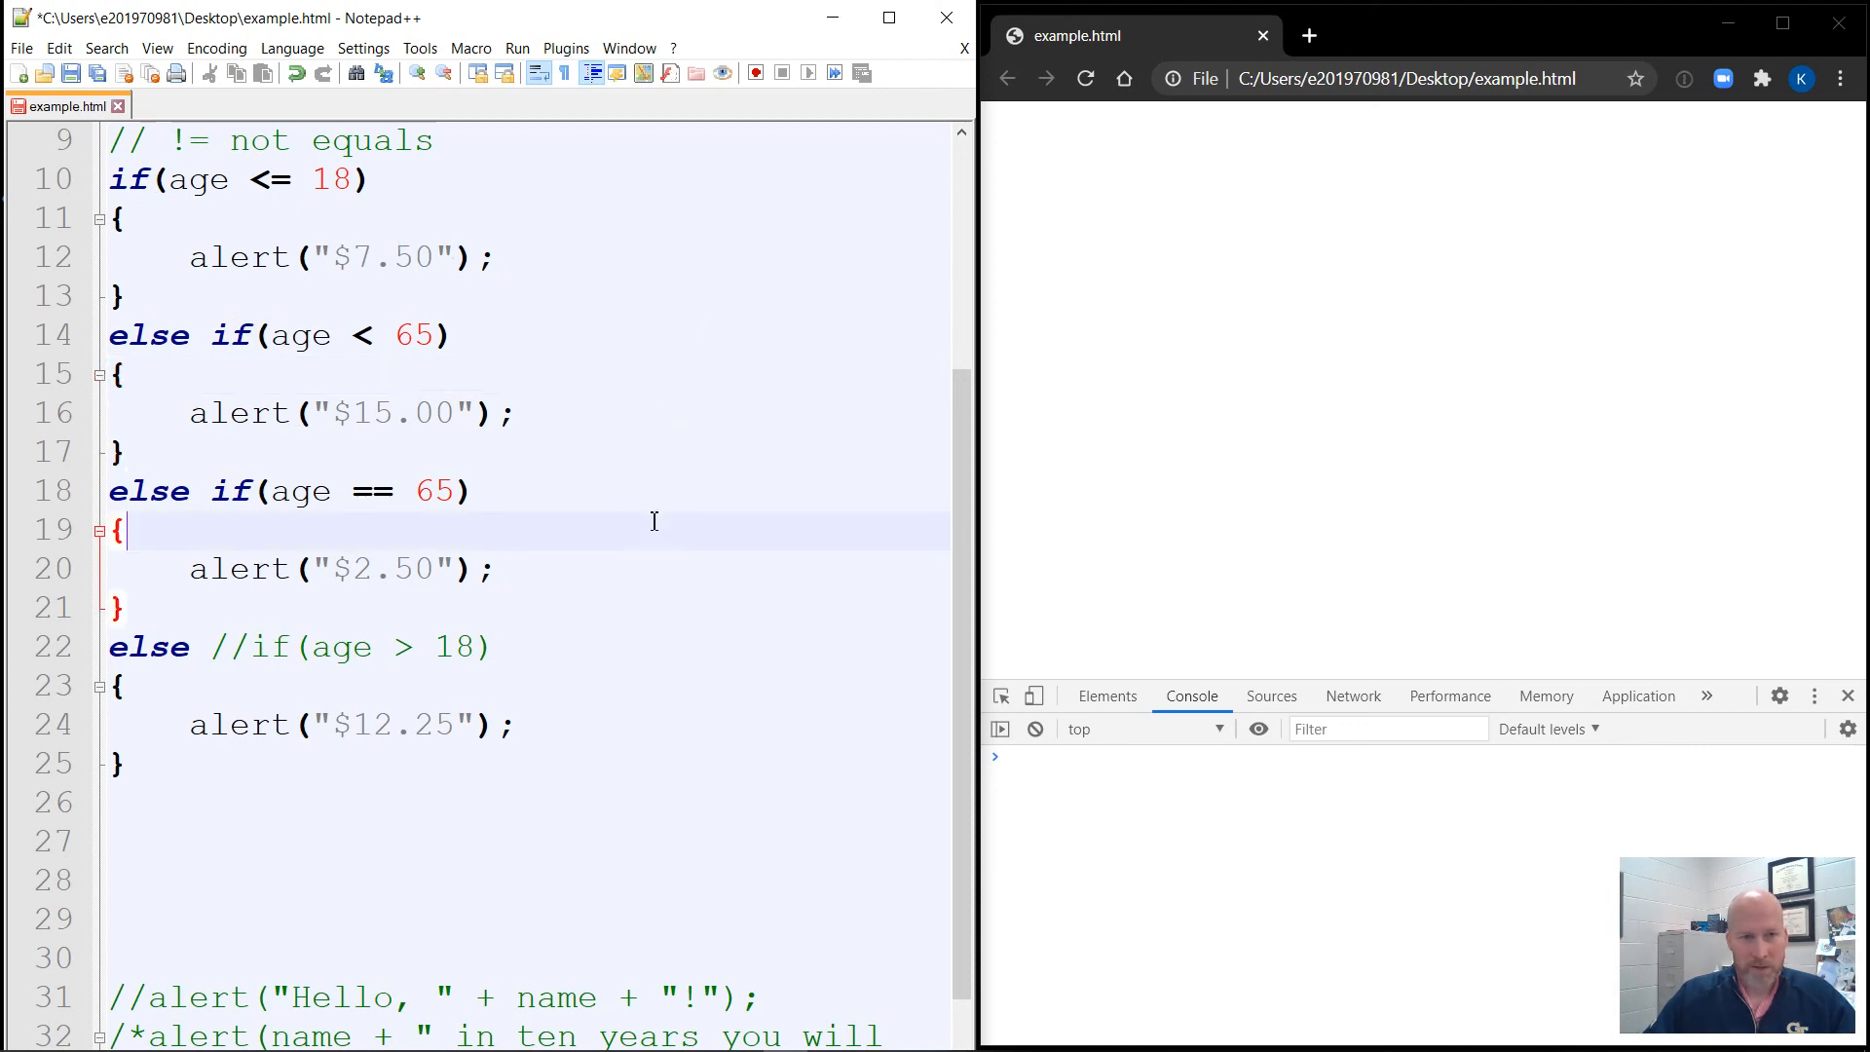
pyautogui.moveTo(402, 798)
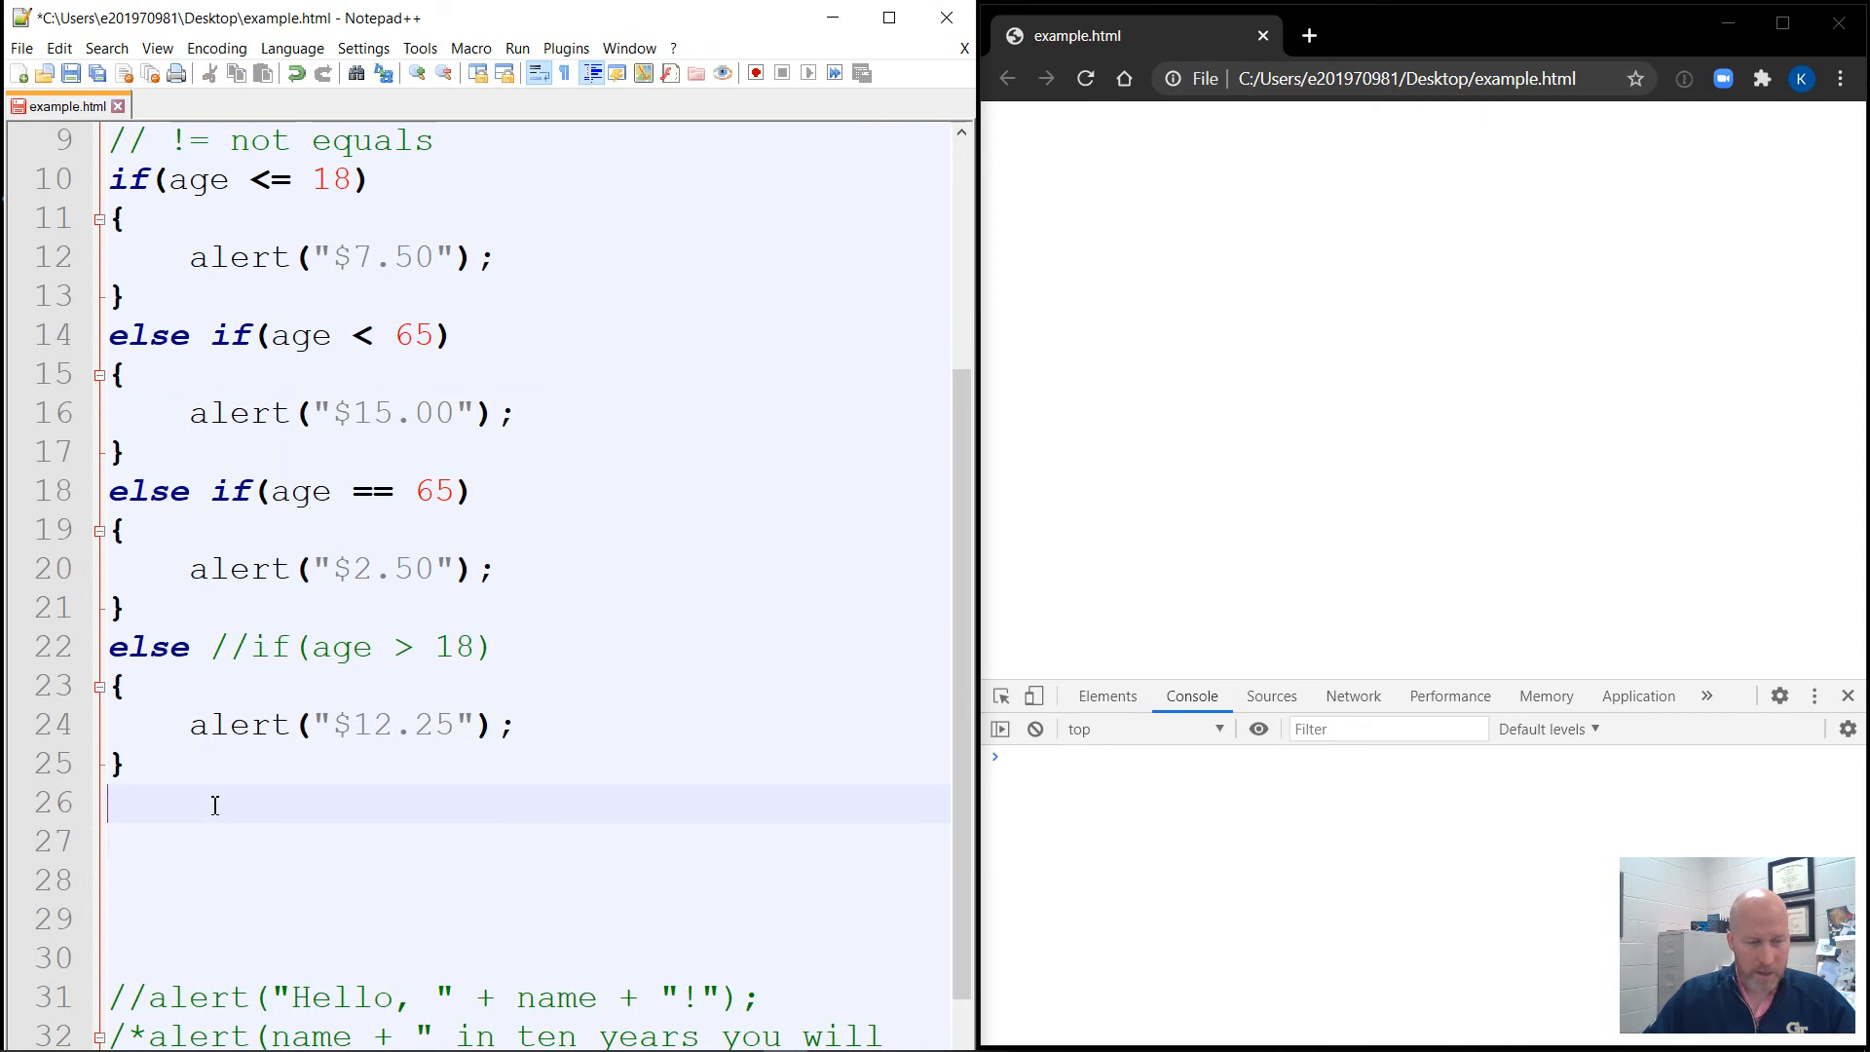
# Add the comments // OR - | and // AND - && below the price chain.
pyautogui.scroll(-3)
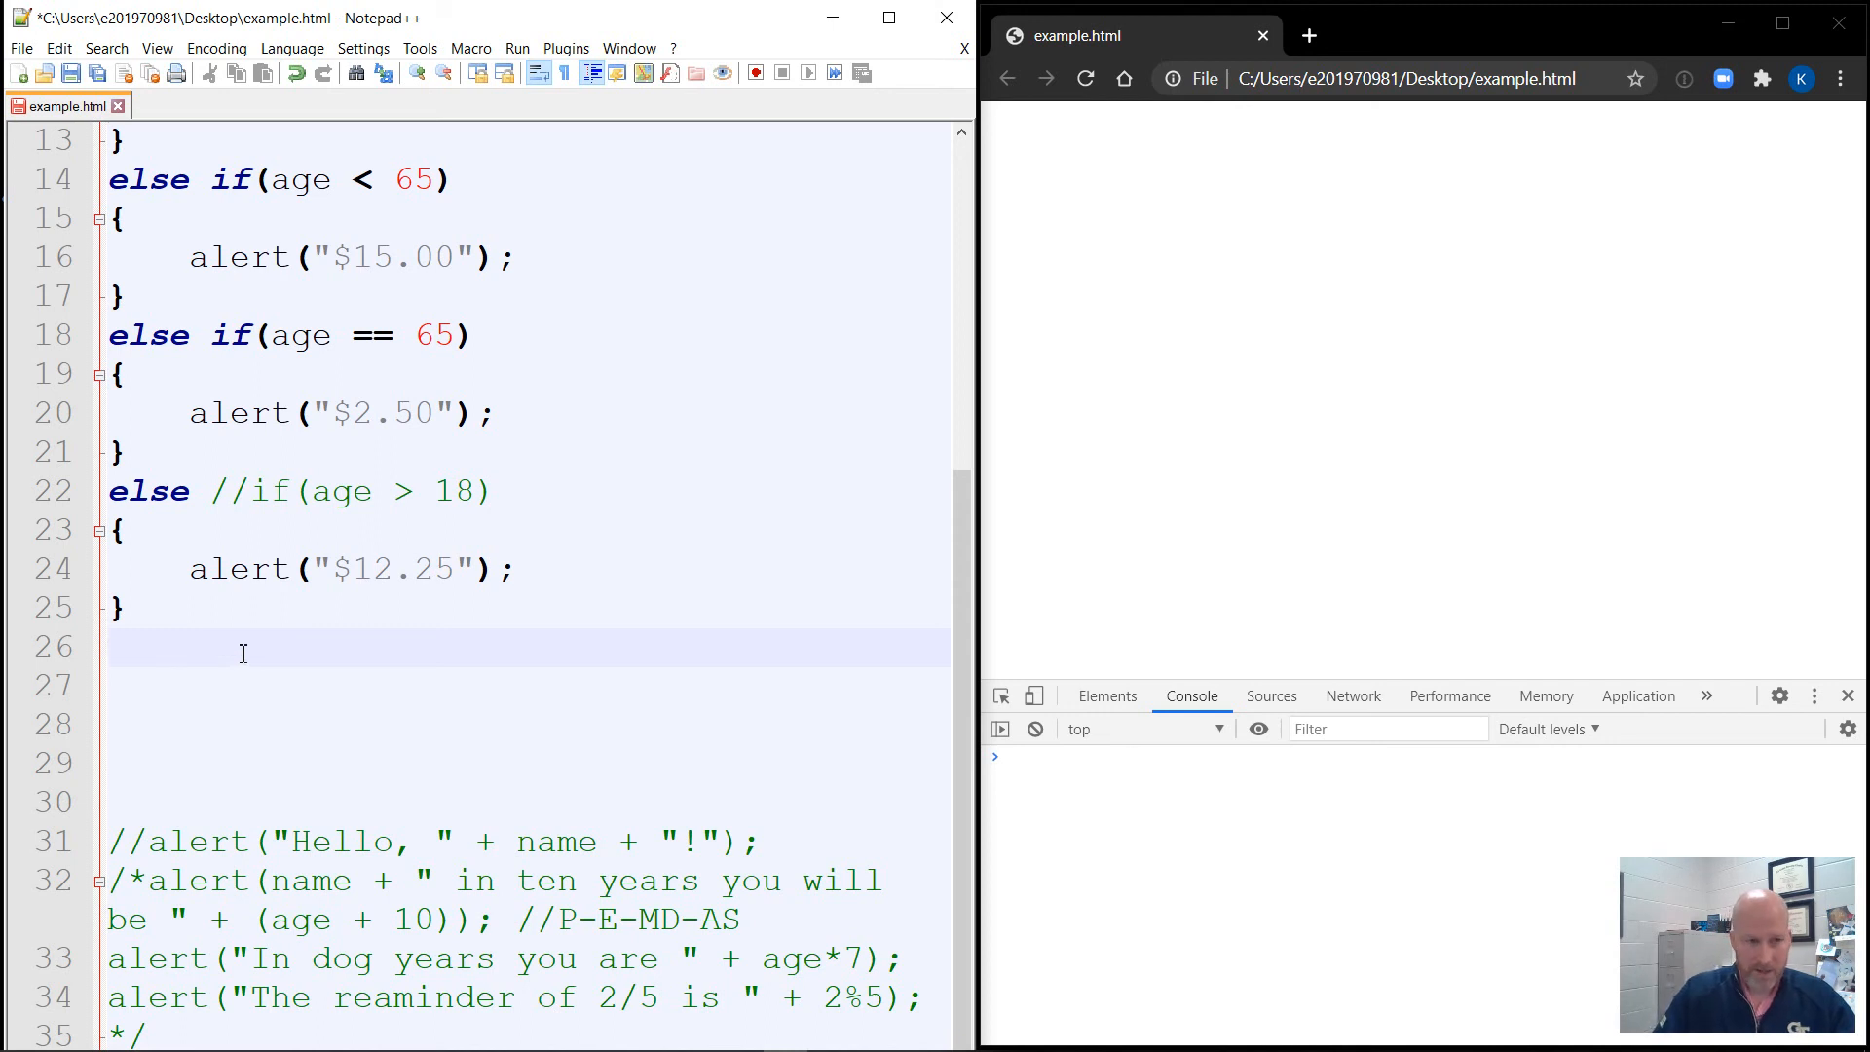
pyautogui.write('// OR -')
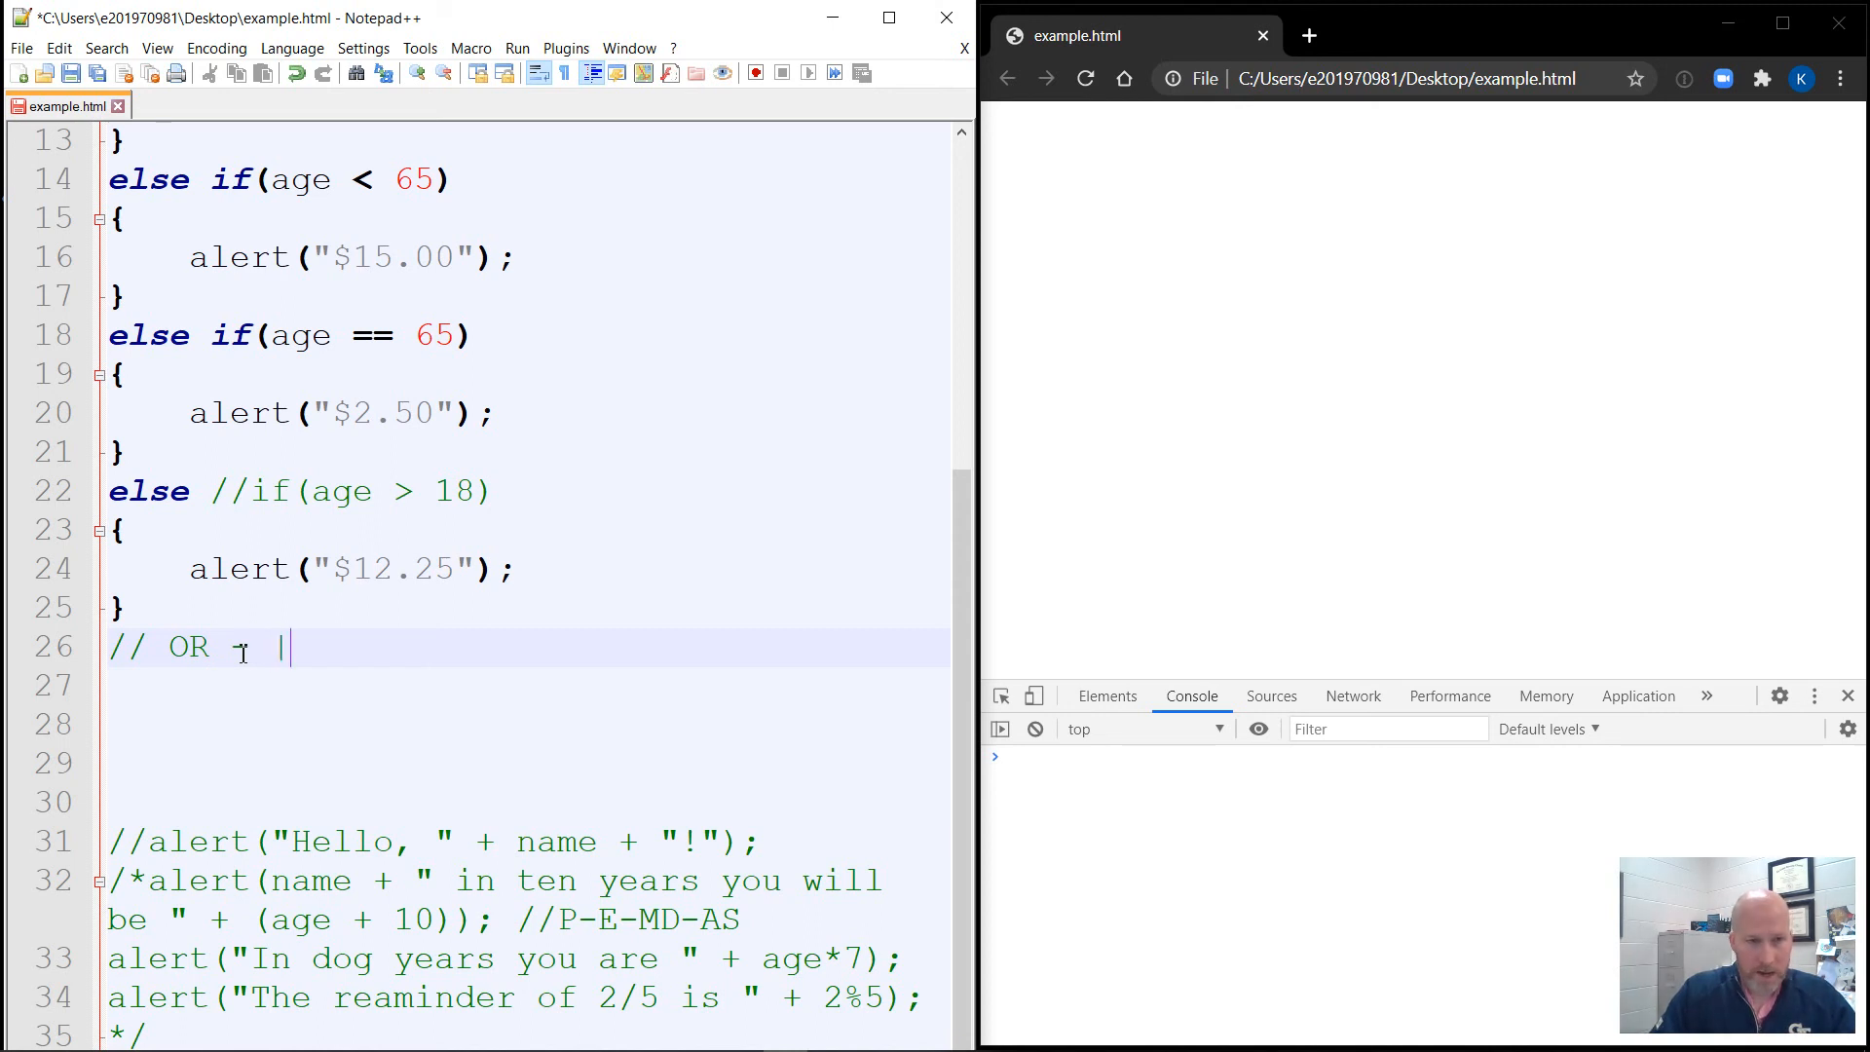
pyautogui.write('|')
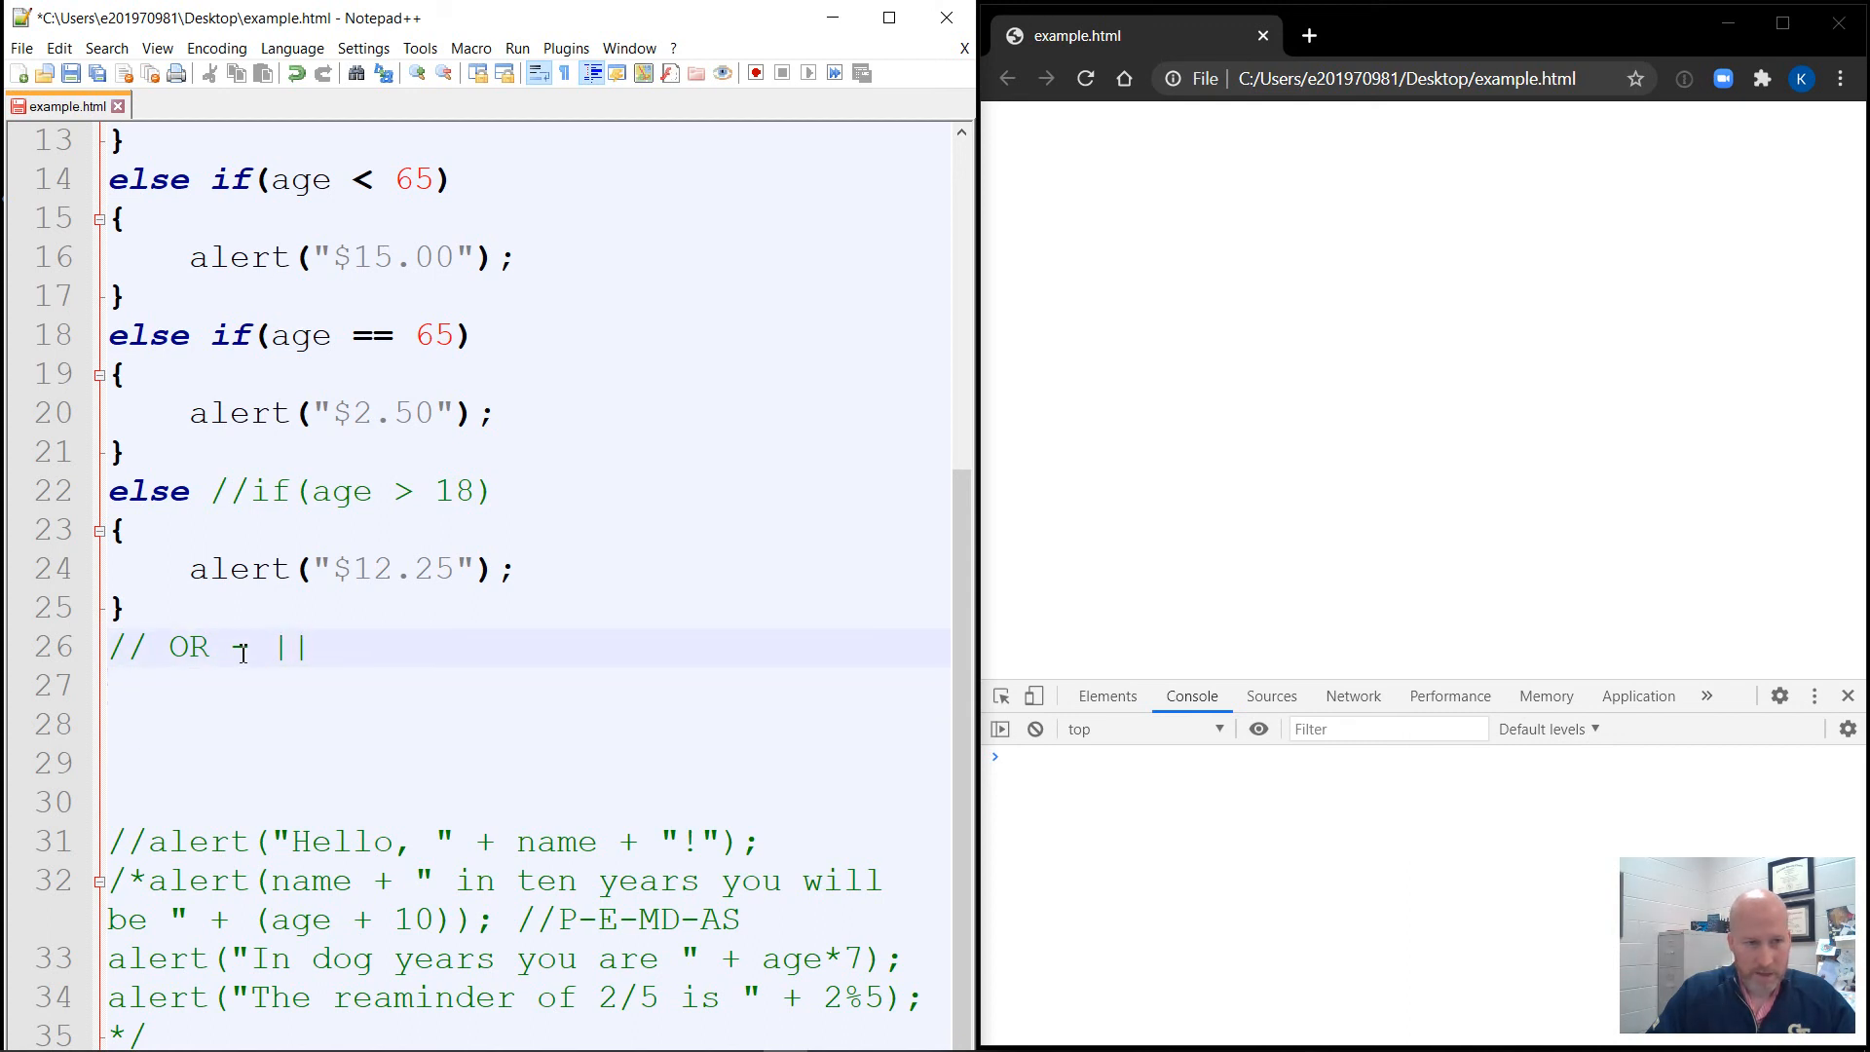
pyautogui.write('// AN')
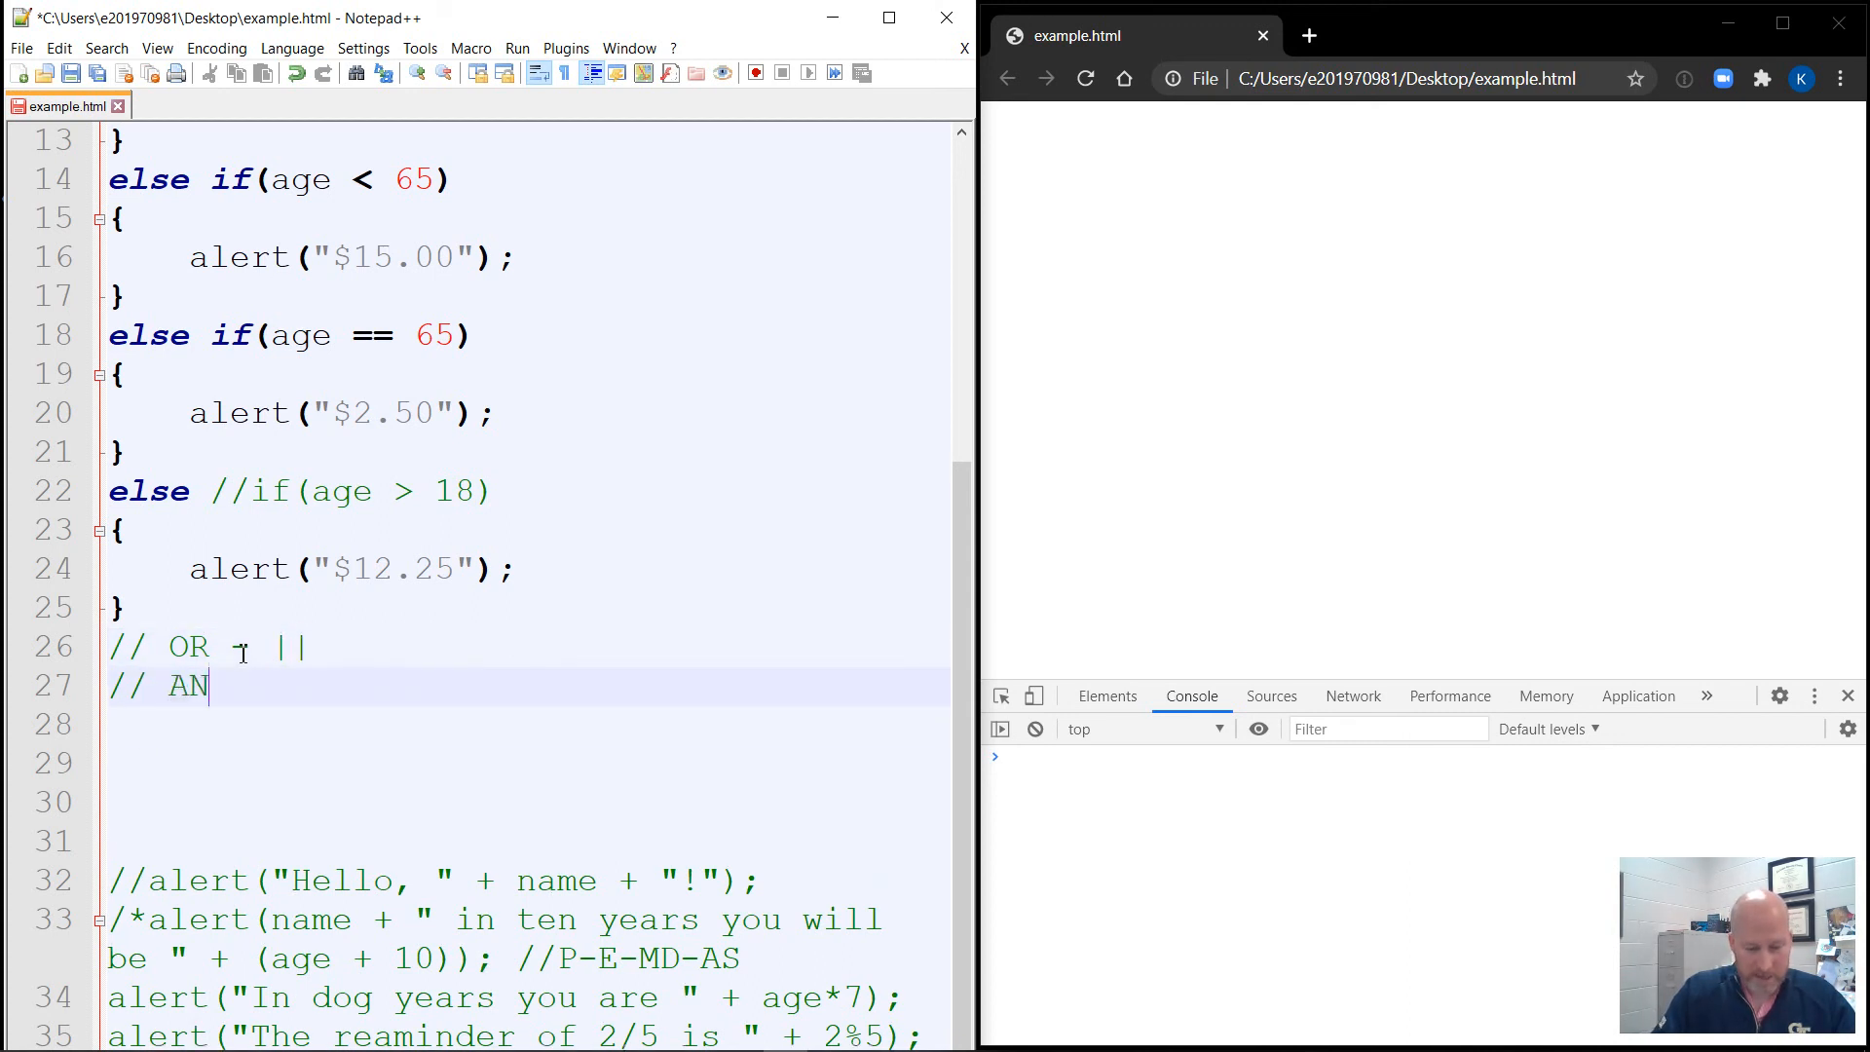
pyautogui.write('D -')
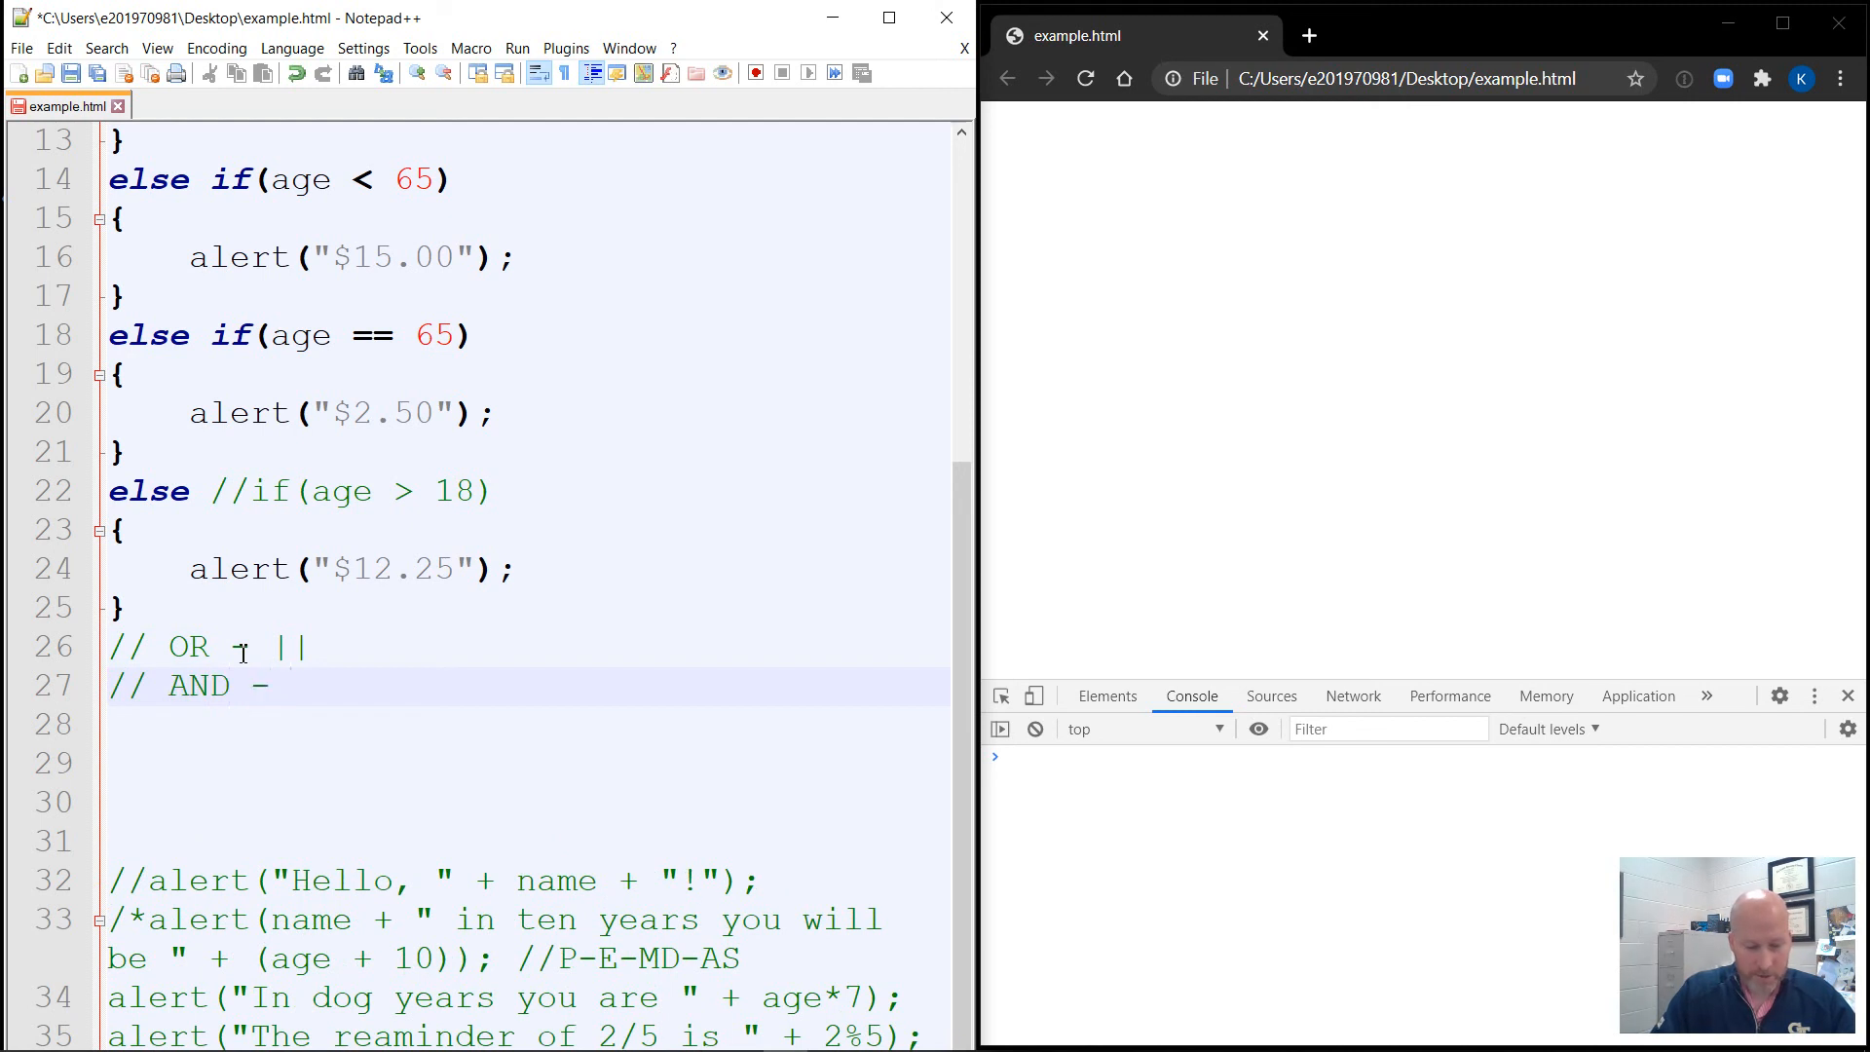
pyautogui.write('&&')
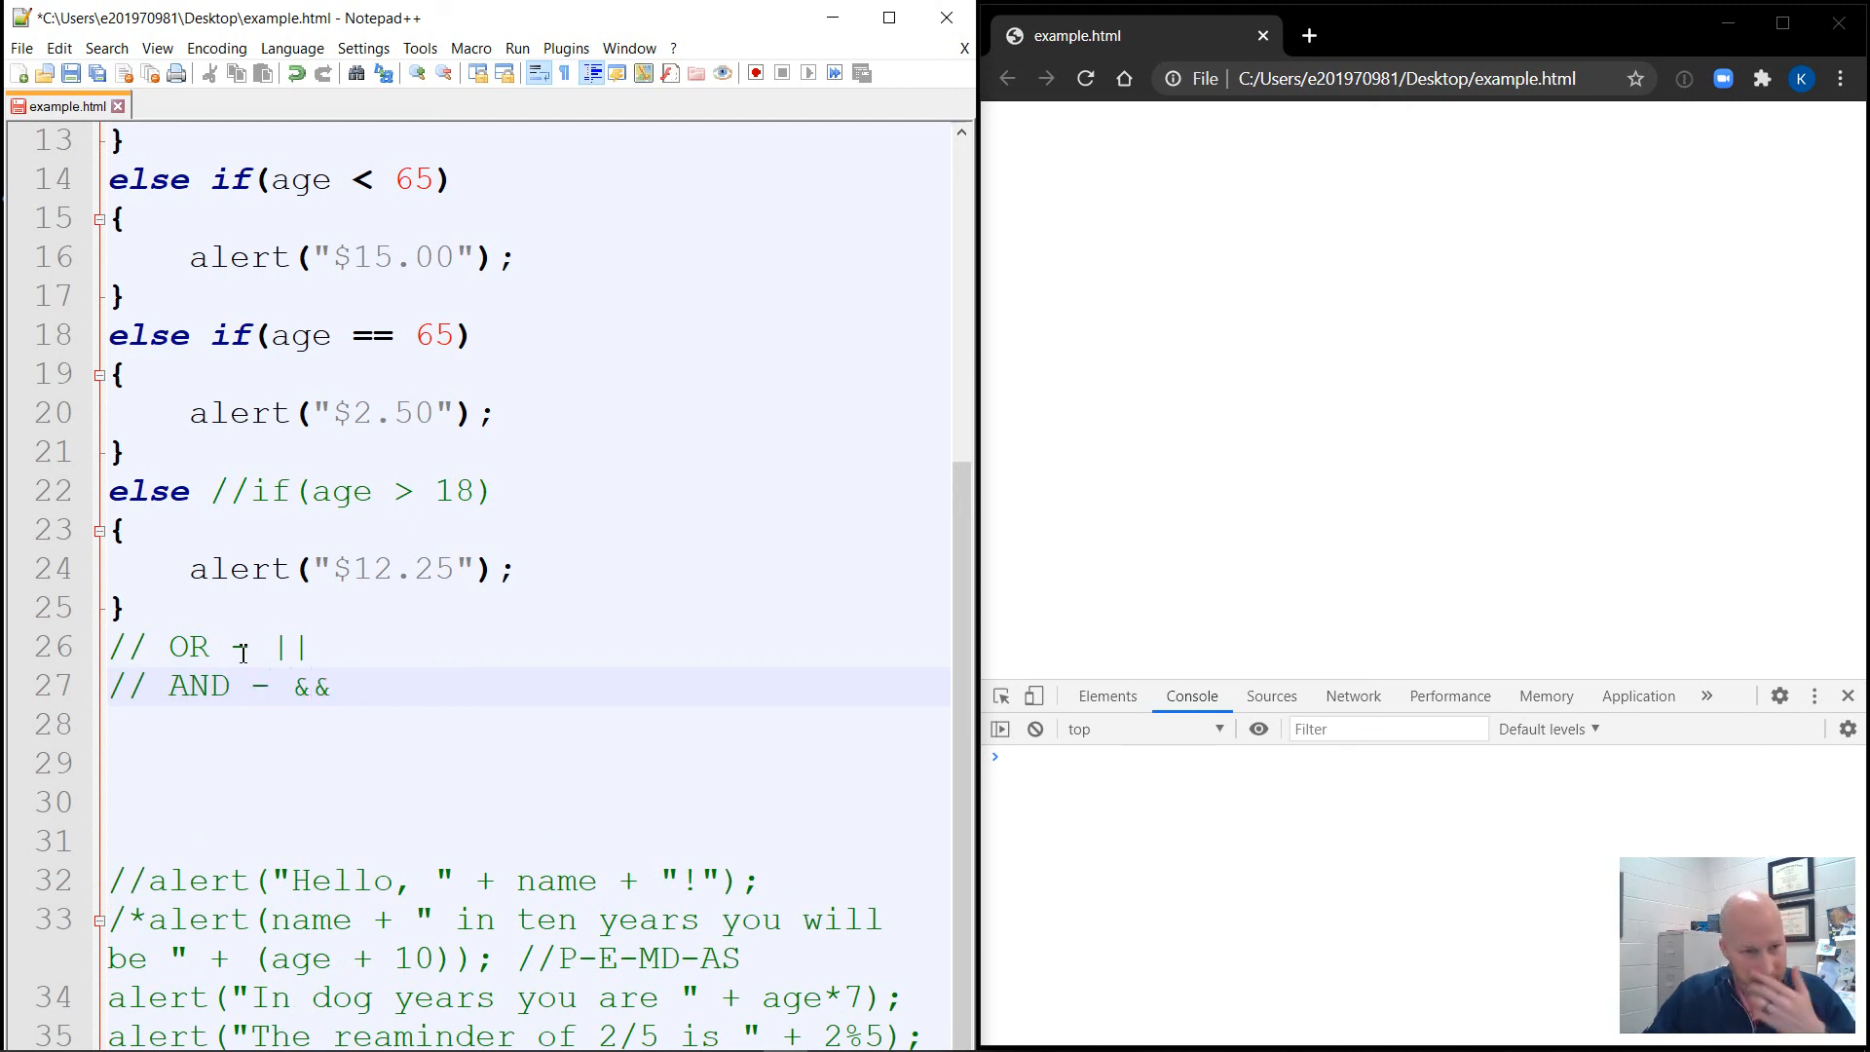
# Fix the OR symbol to || and add the comment // NOT - !
pyautogui.doubleClick(290, 647)
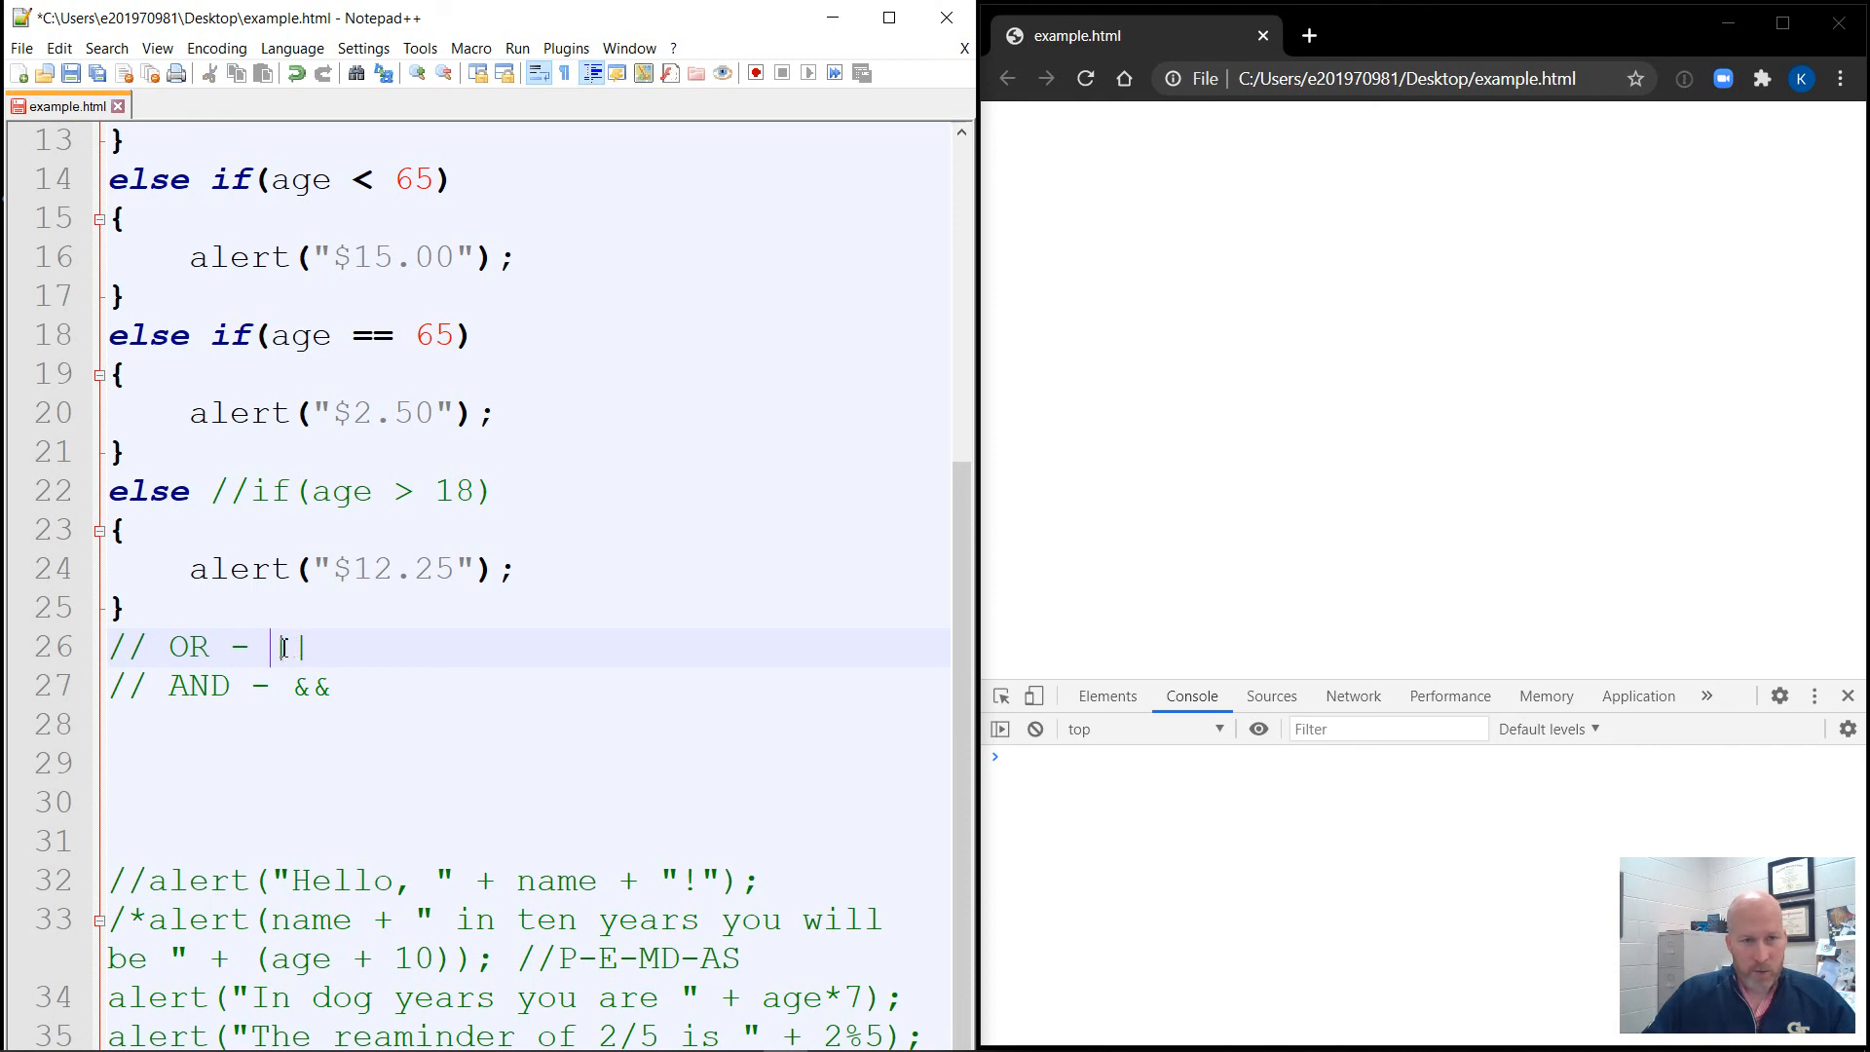
pyautogui.doubleClick(290, 647)
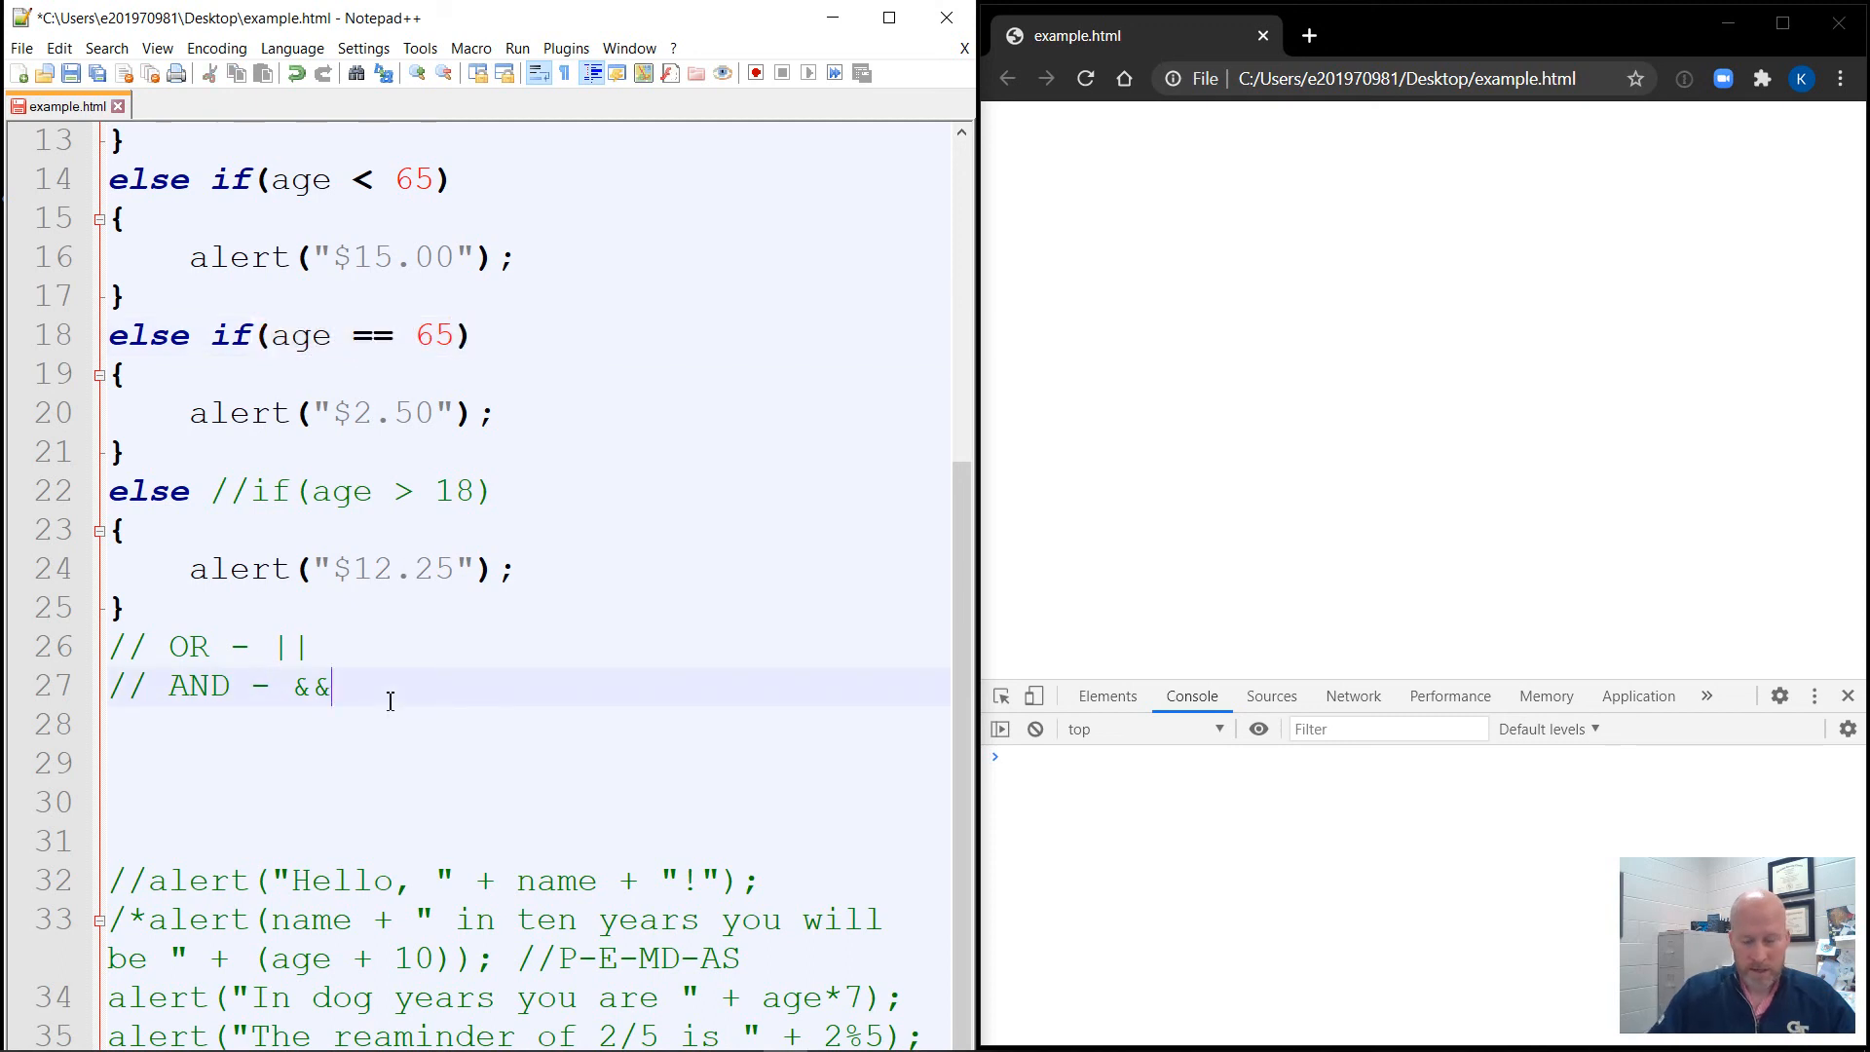
pyautogui.write('//')
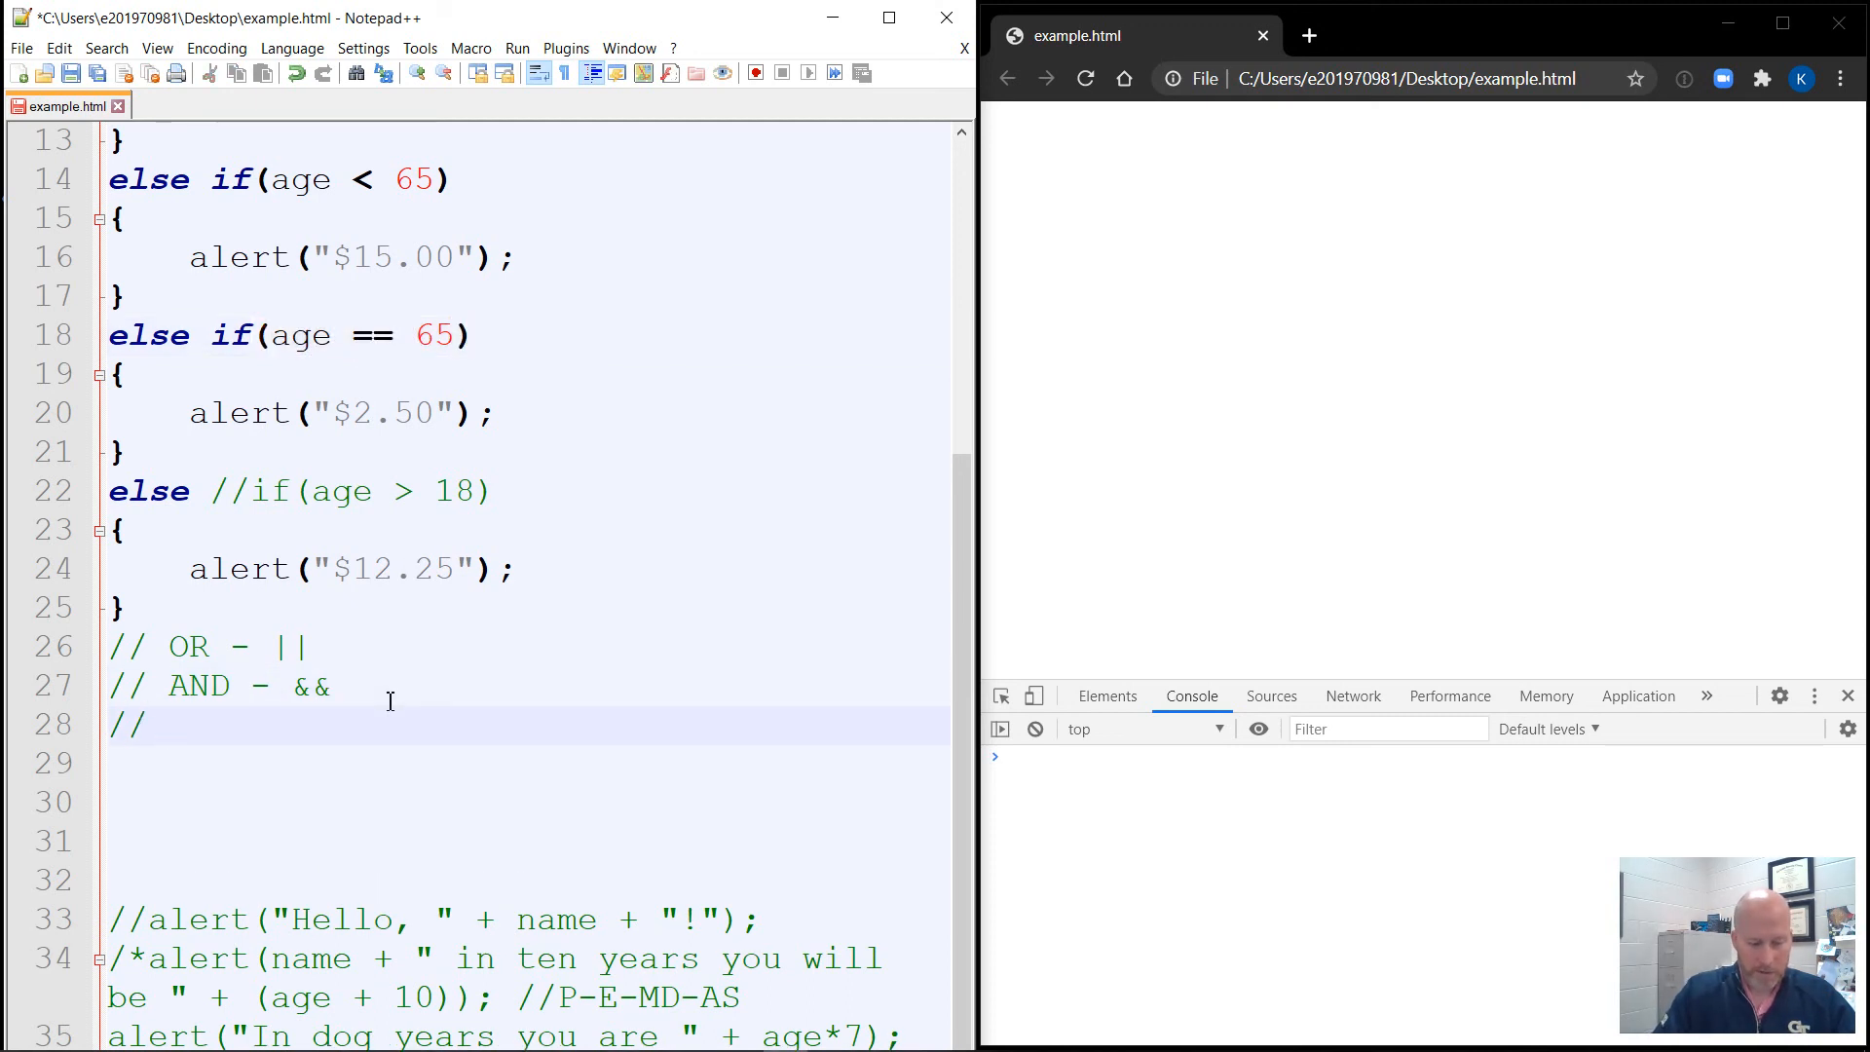
pyautogui.write('NOT -')
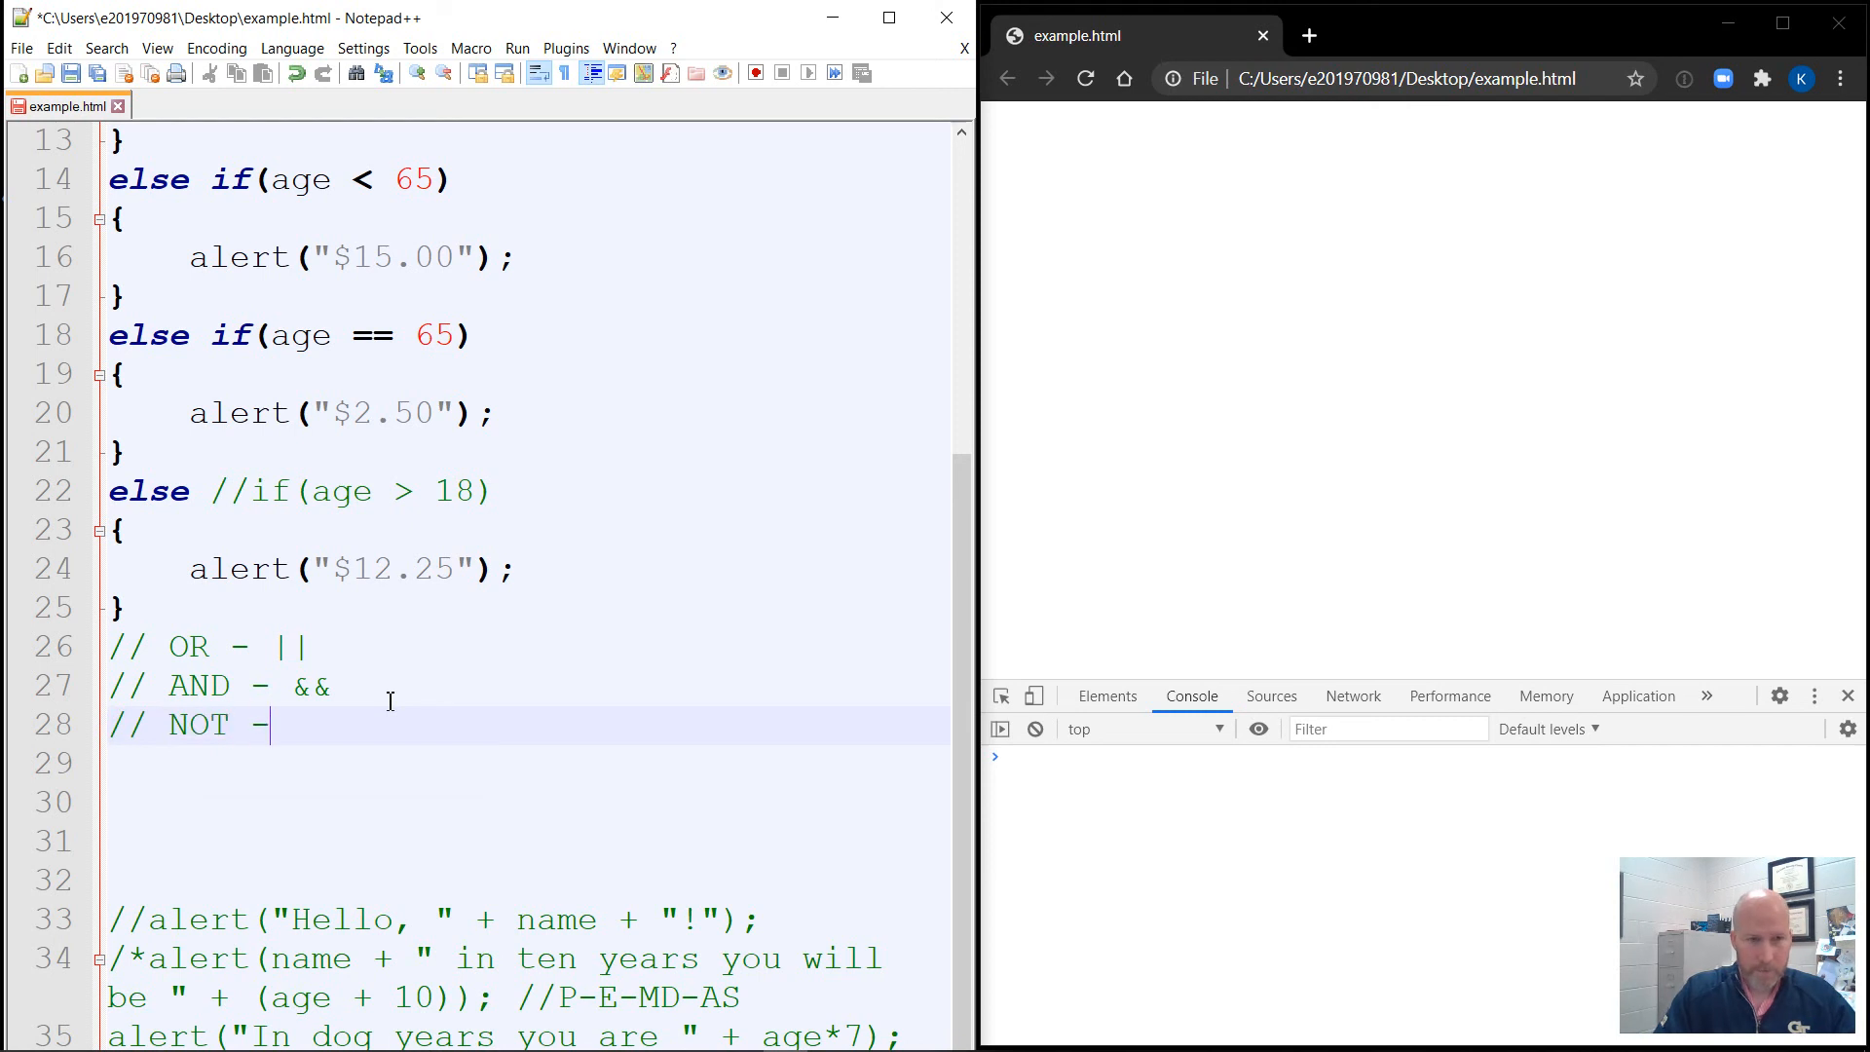
pyautogui.write('!')
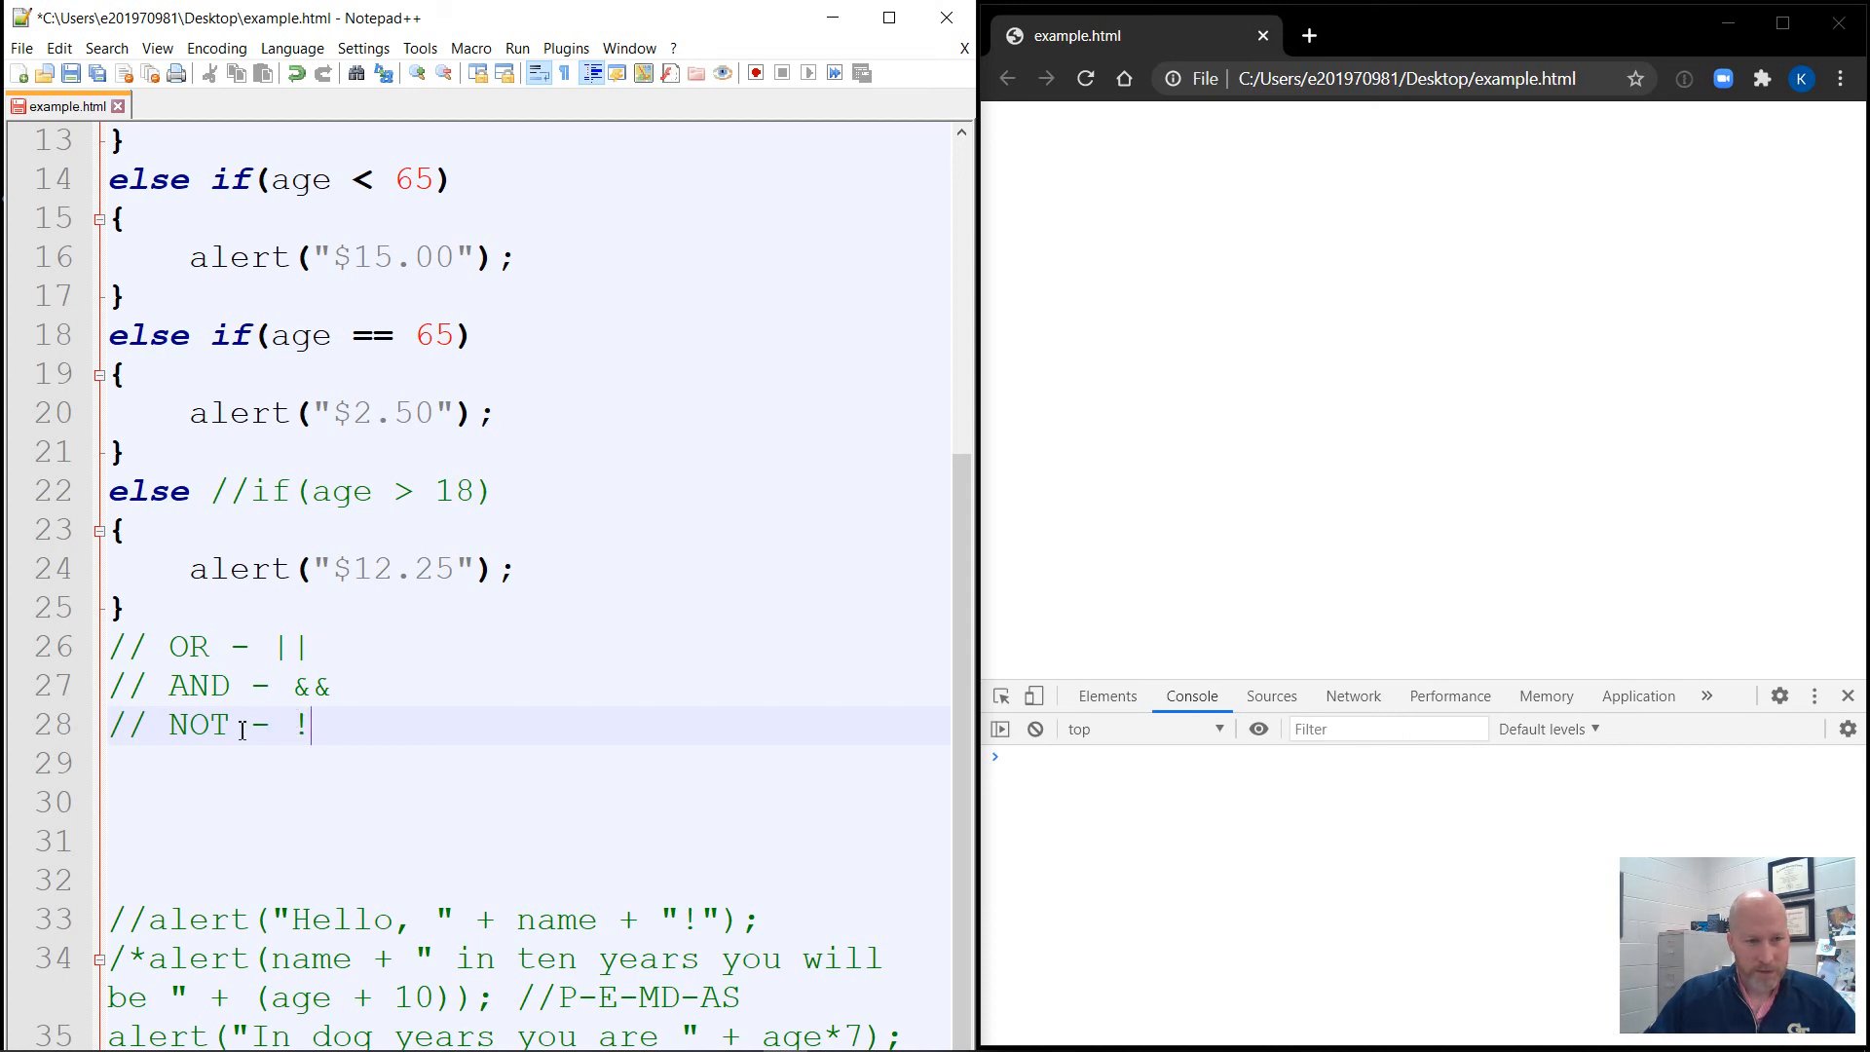
pyautogui.click(162, 807)
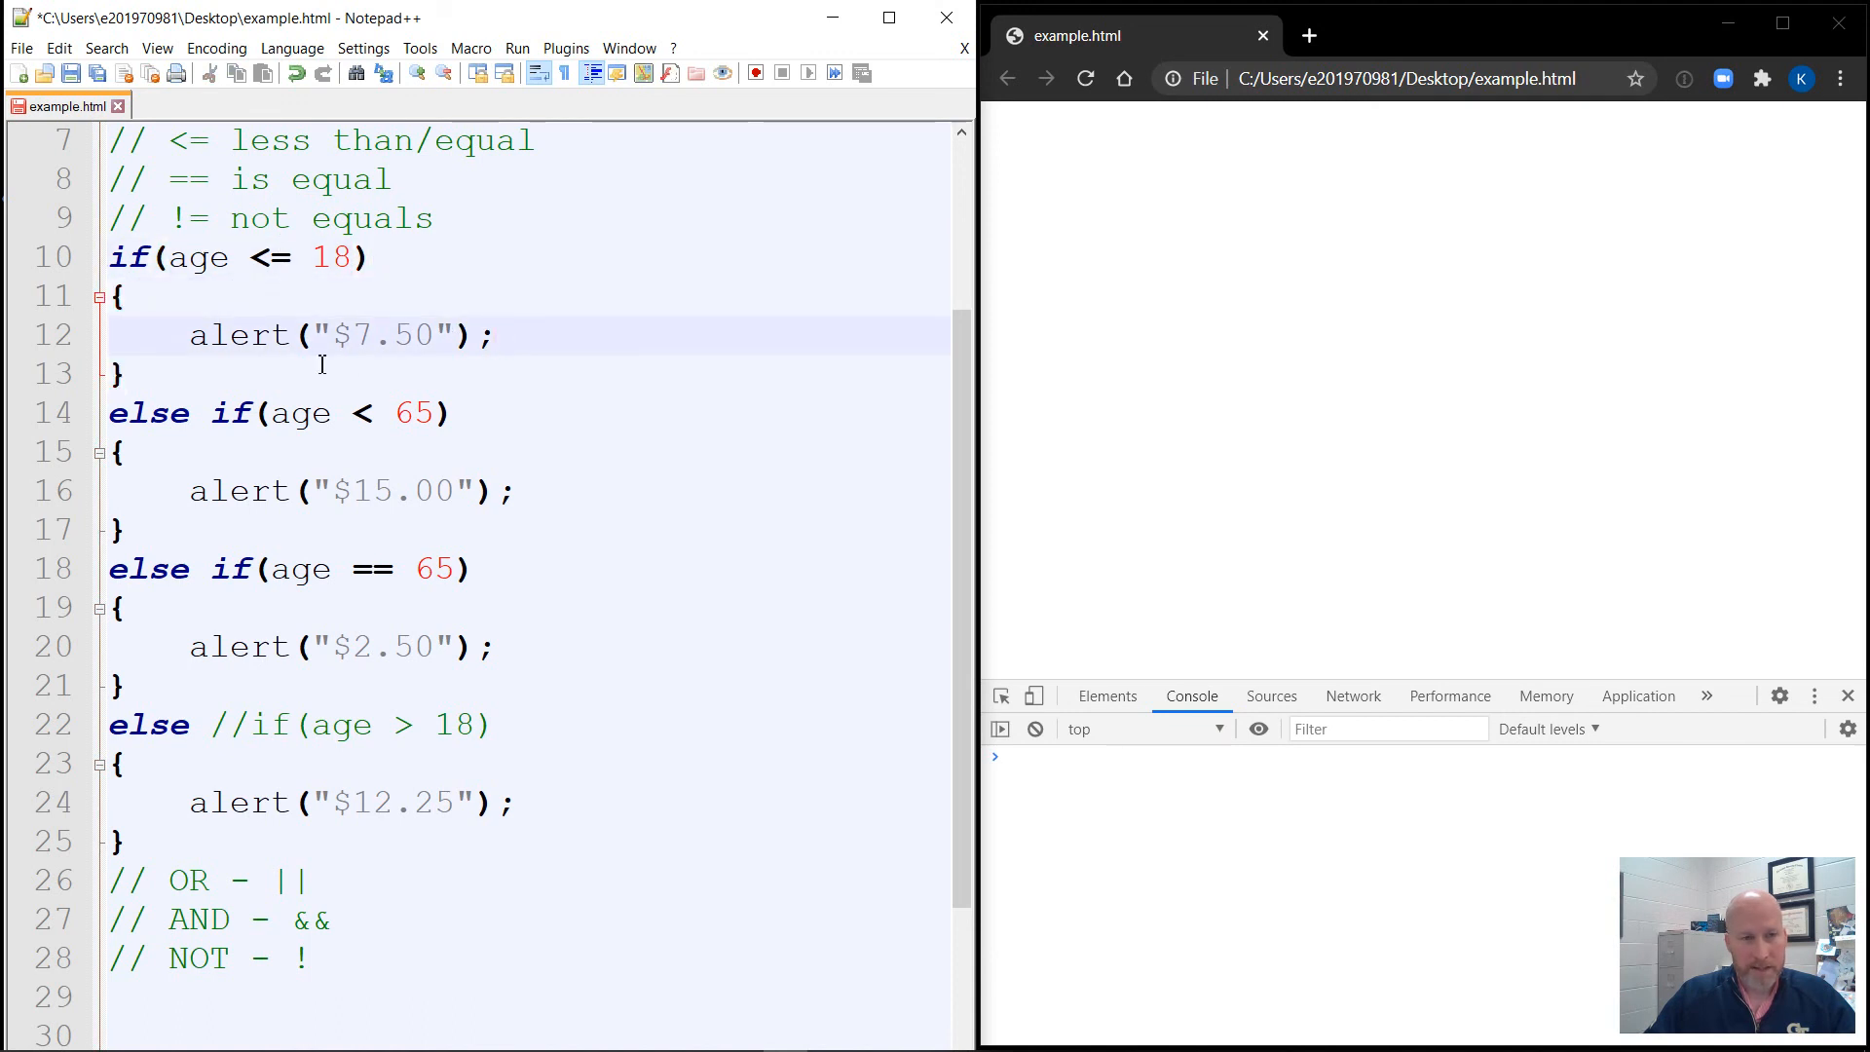
# Delete the commented-out //if(age > 18) after the final else, leaving a plain else.
pyautogui.click(168, 413)
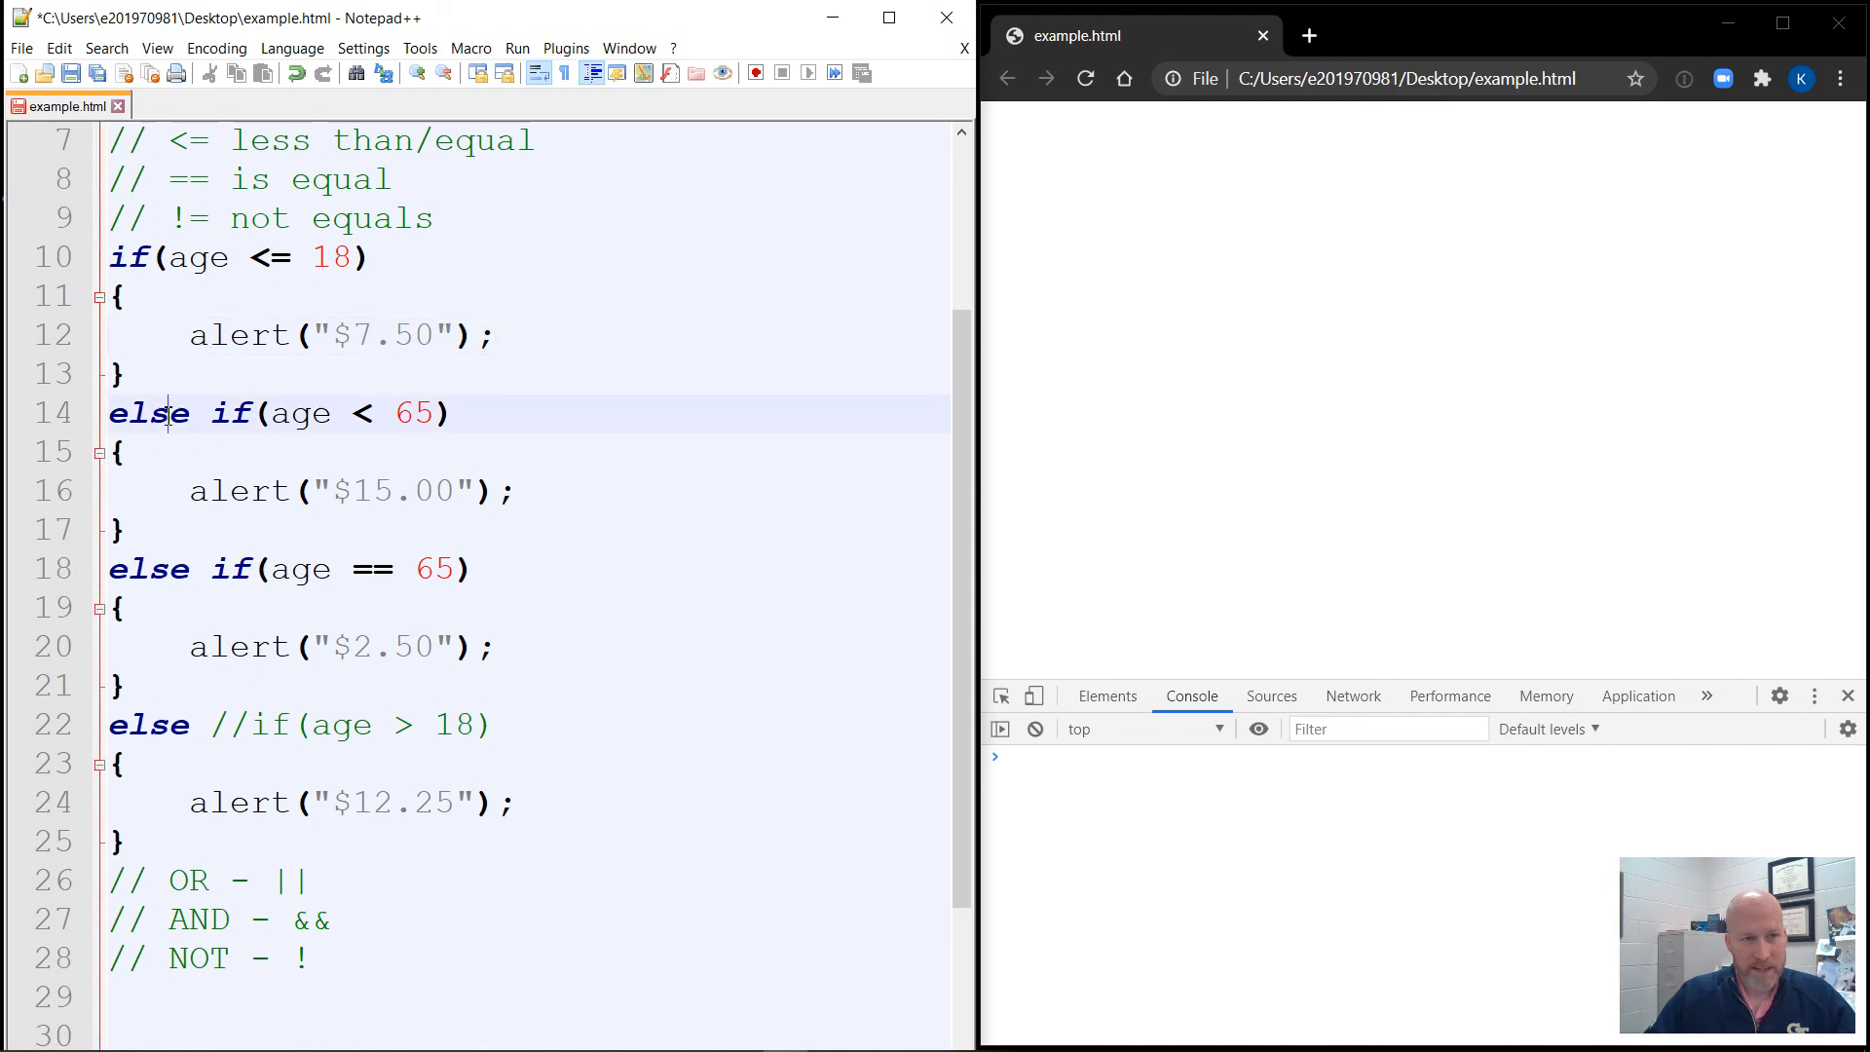
pyautogui.doubleClick(148, 725)
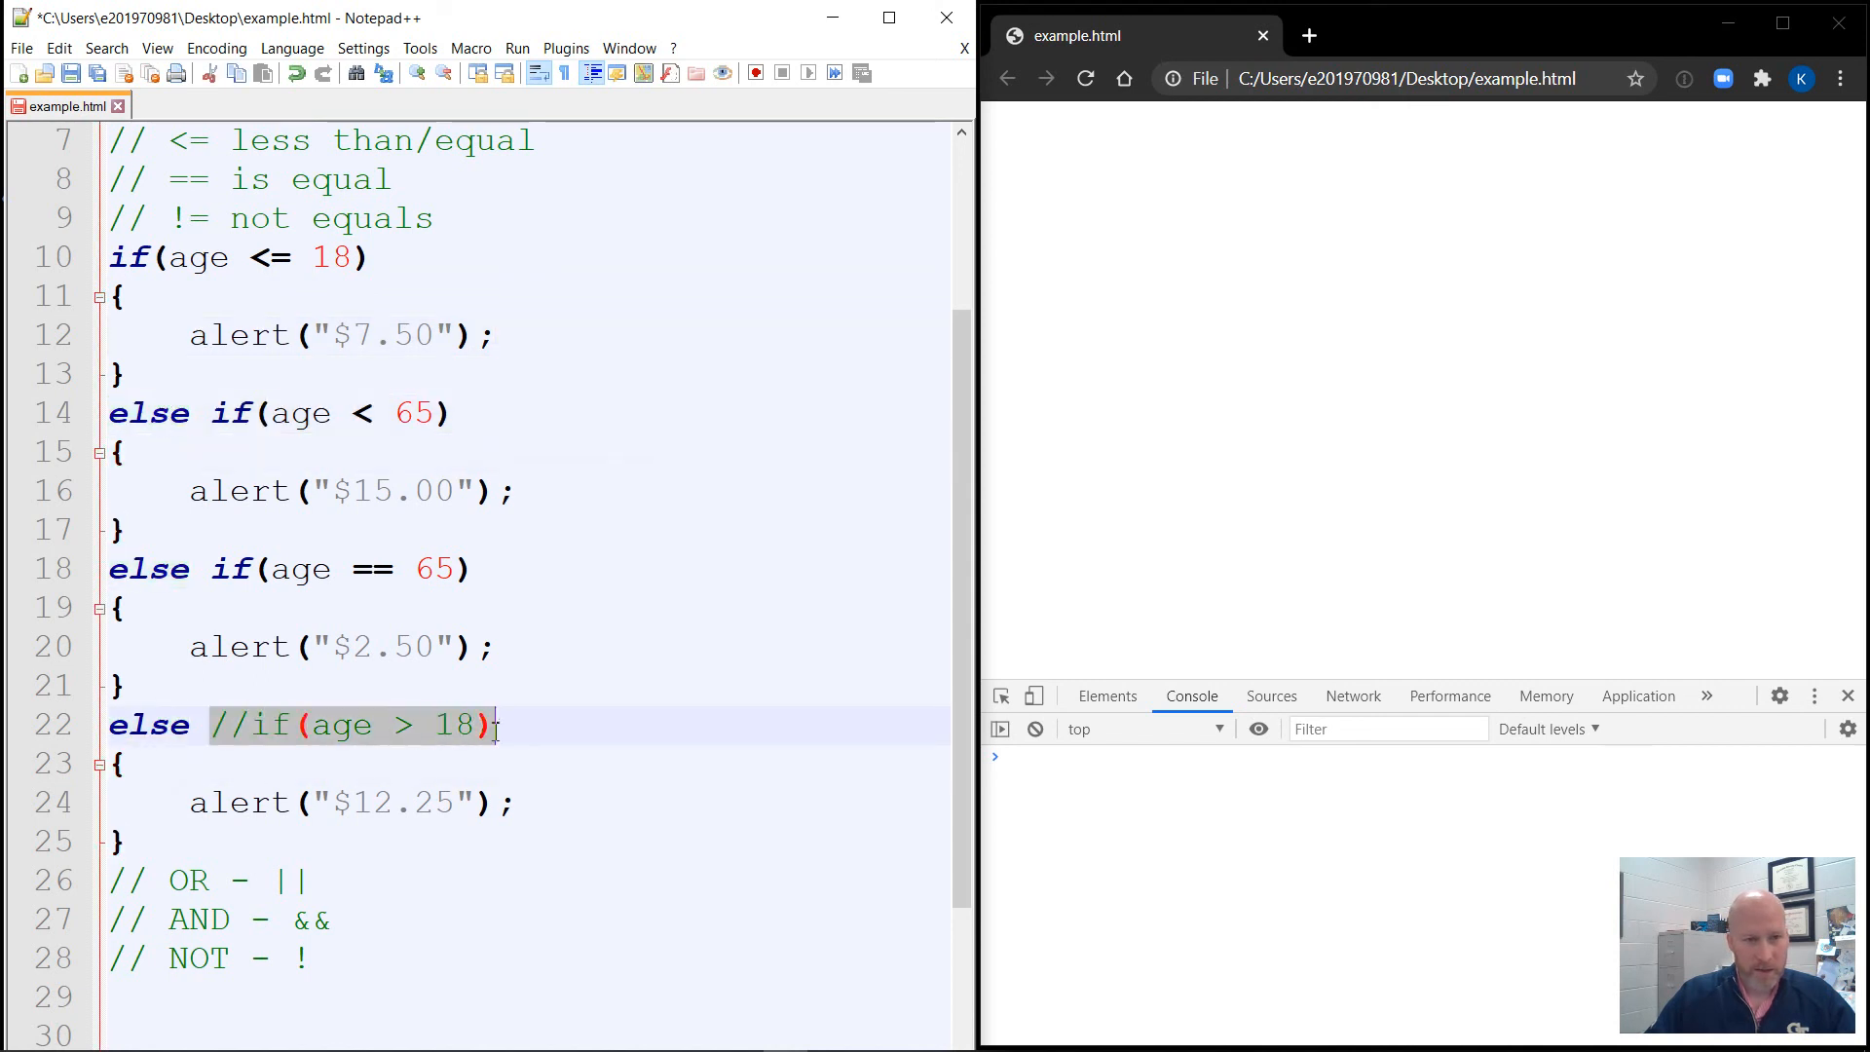
pyautogui.press('Delete')
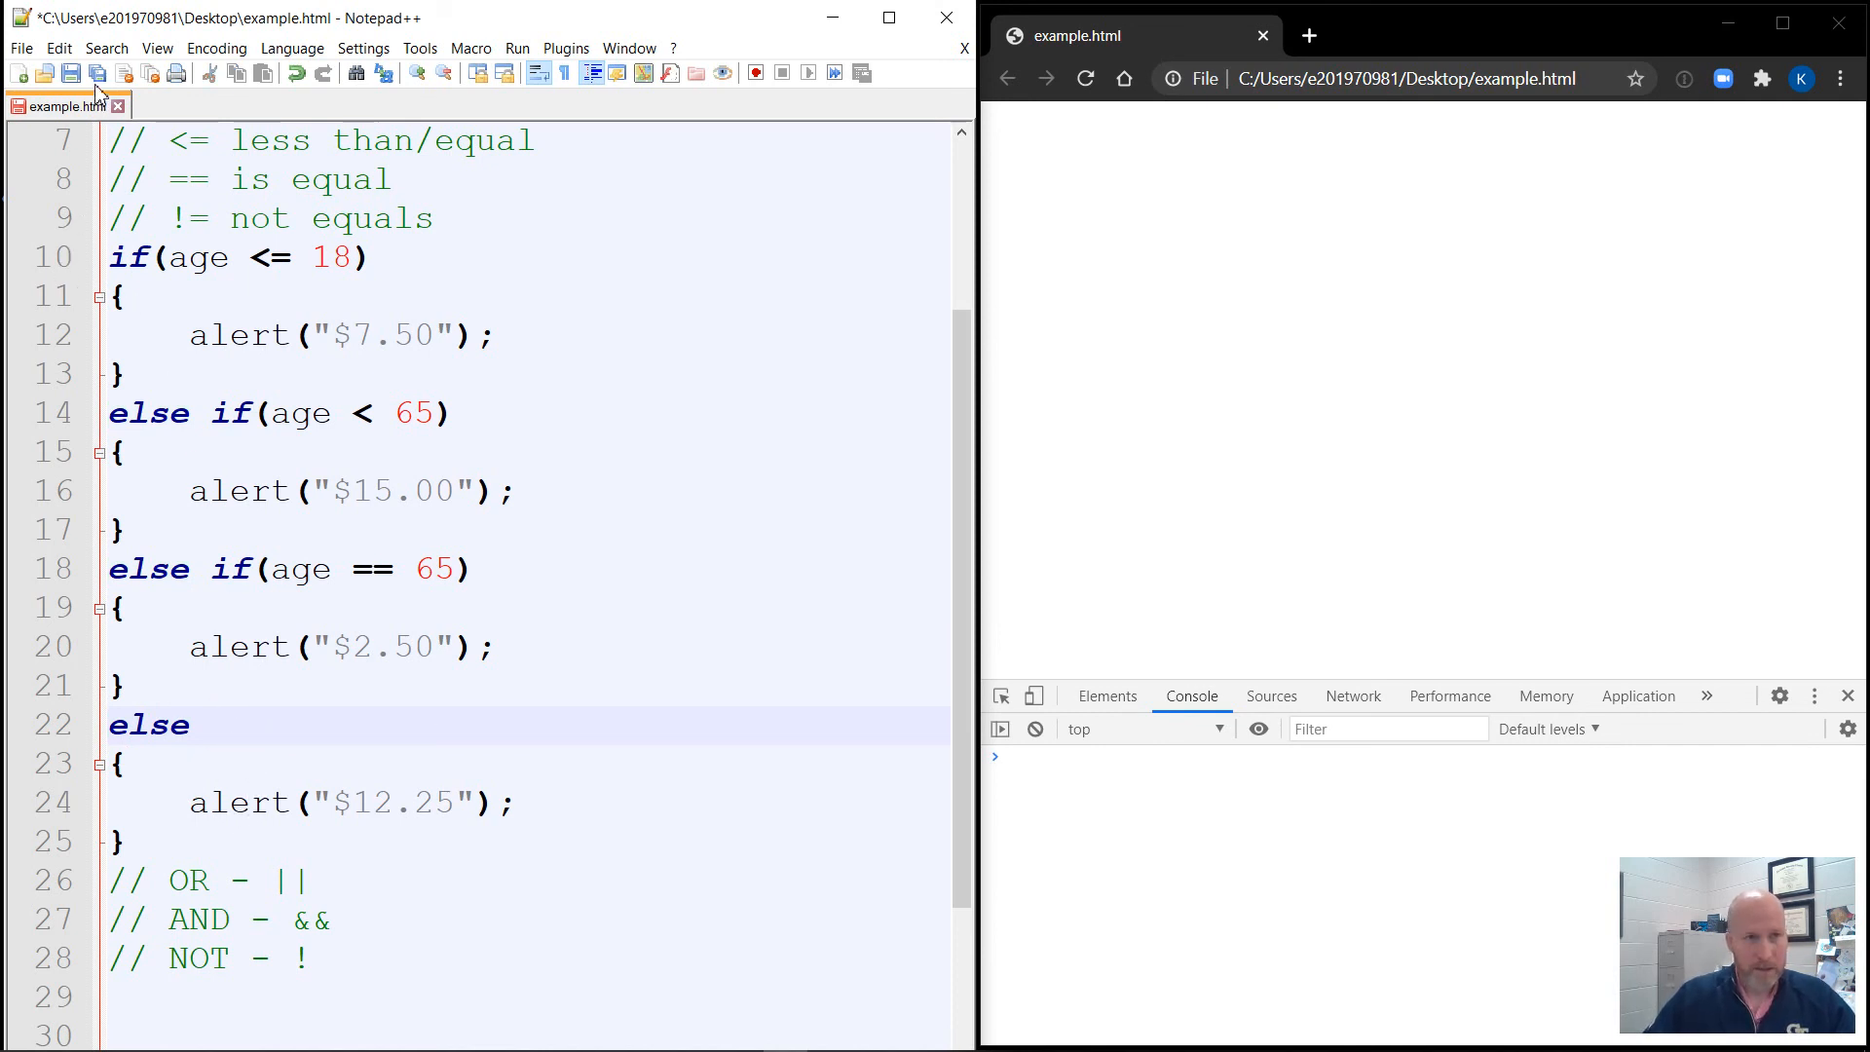
pyautogui.click(203, 725)
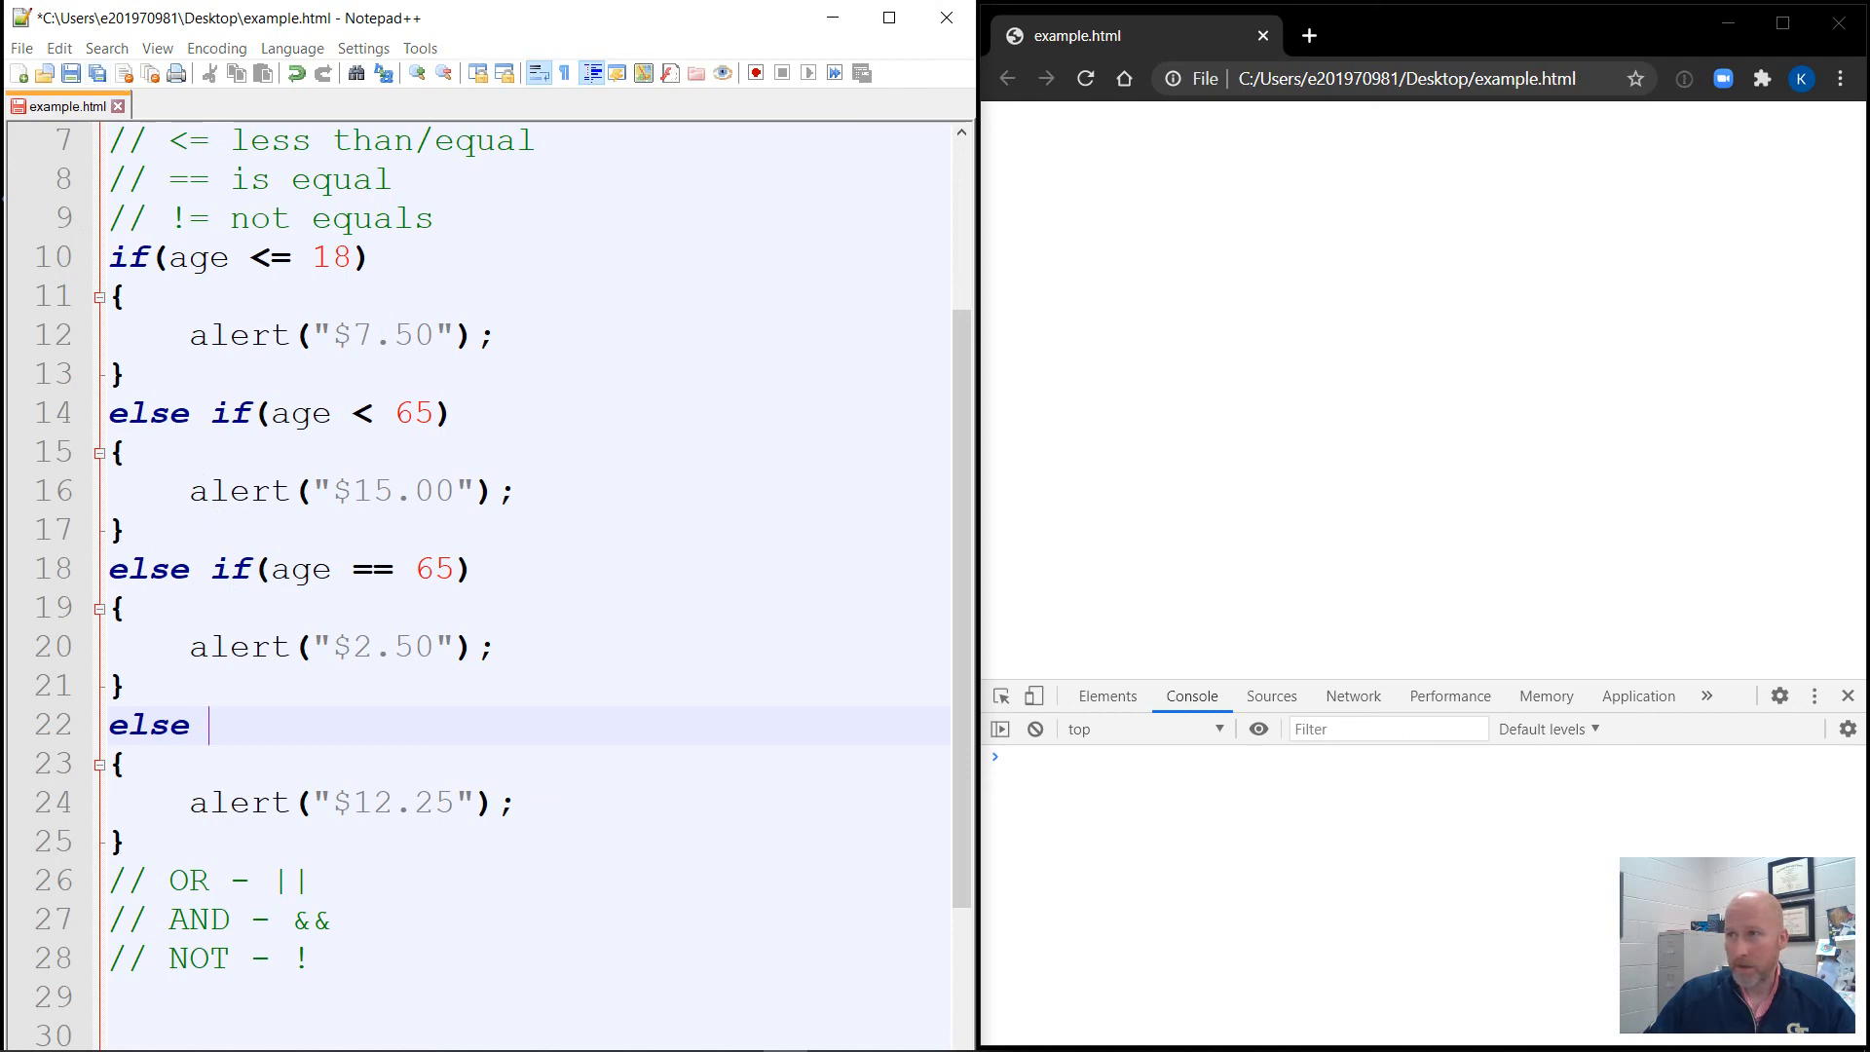